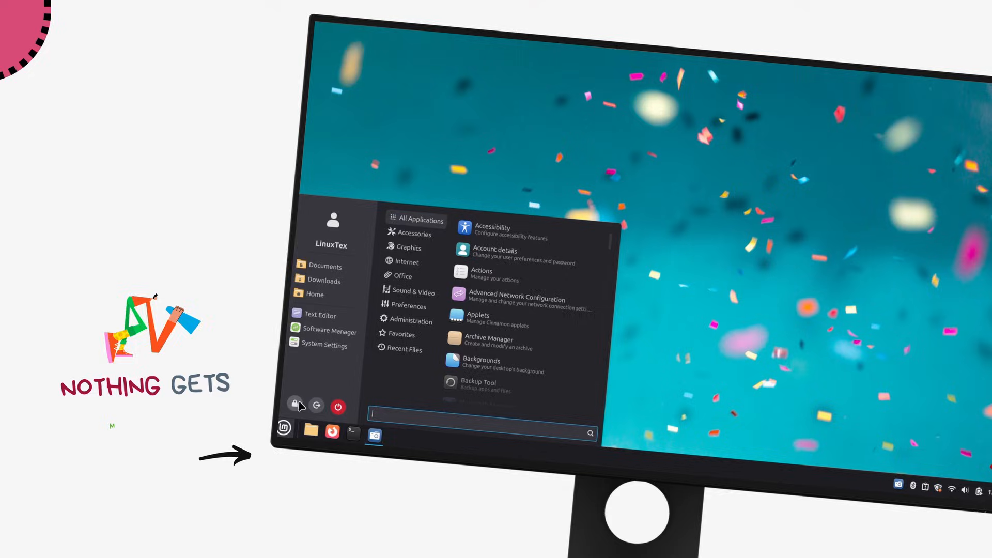
# Search the application menu for 'firefox'.
pyautogui.click(405, 276)
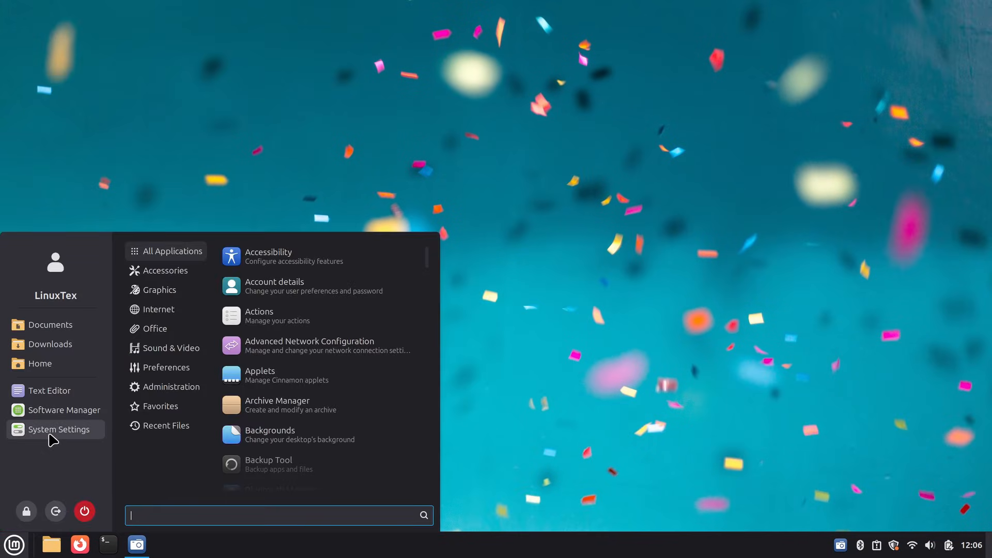
pyautogui.moveTo(55, 262)
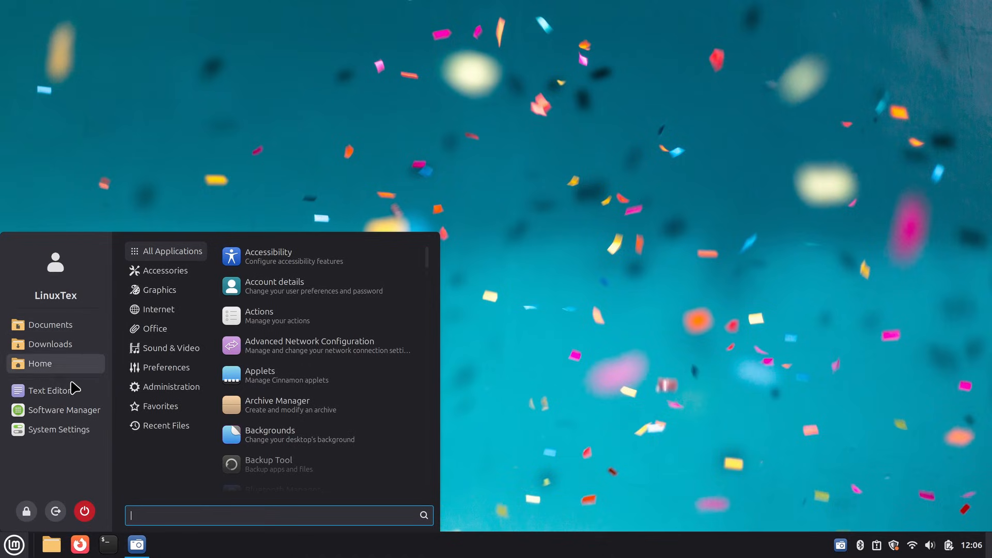
pyautogui.moveTo(56, 511)
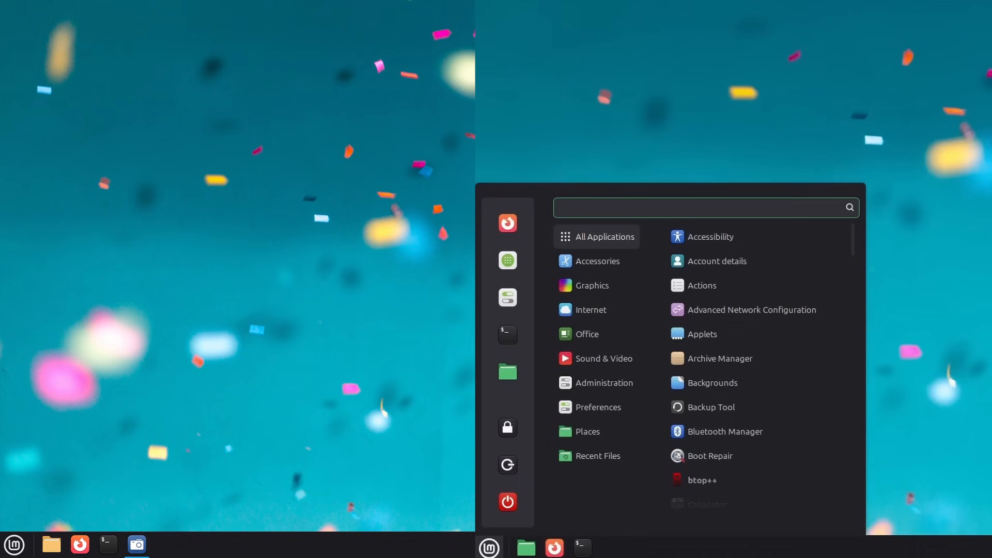
pyautogui.click(13, 545)
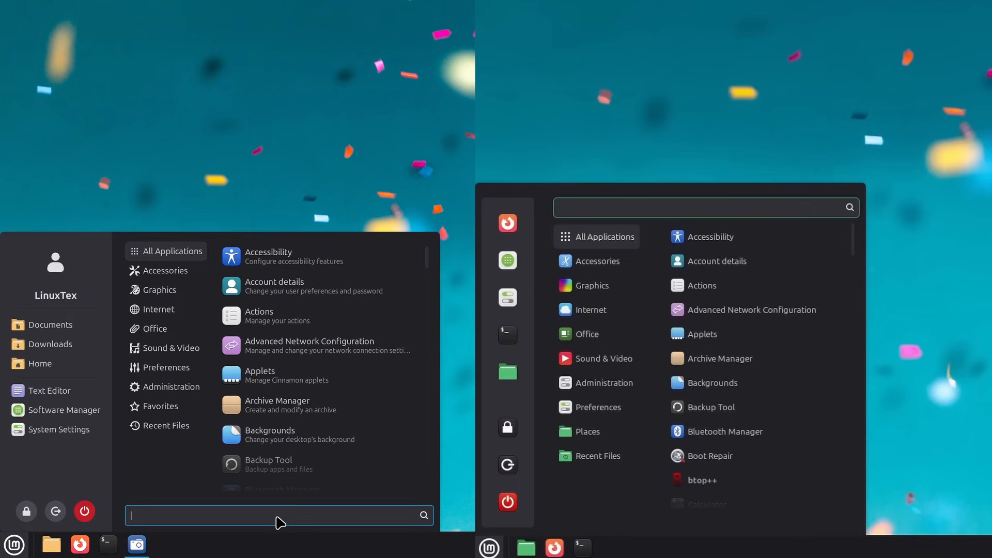
pyautogui.write('fire')
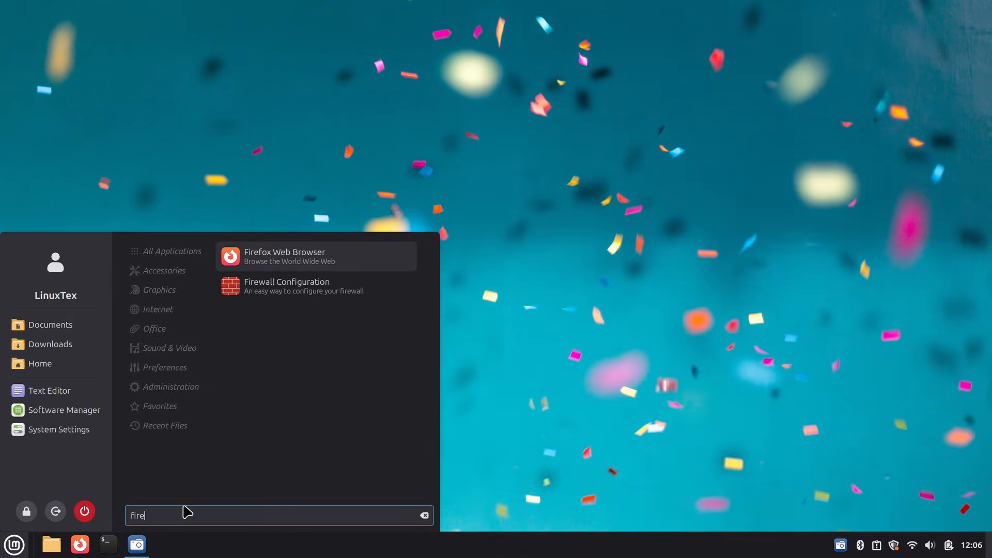
pyautogui.write('fox')
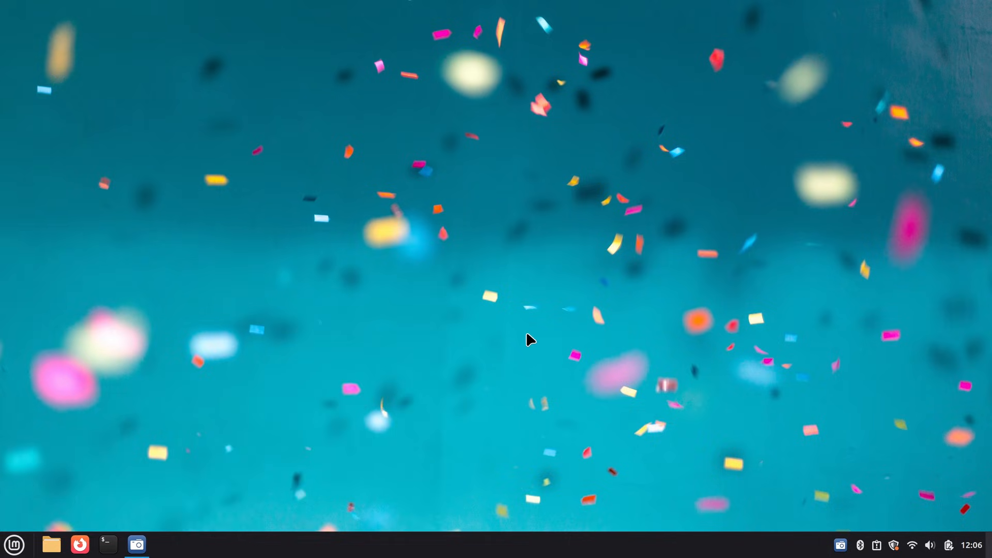
pyautogui.moveTo(866, 512)
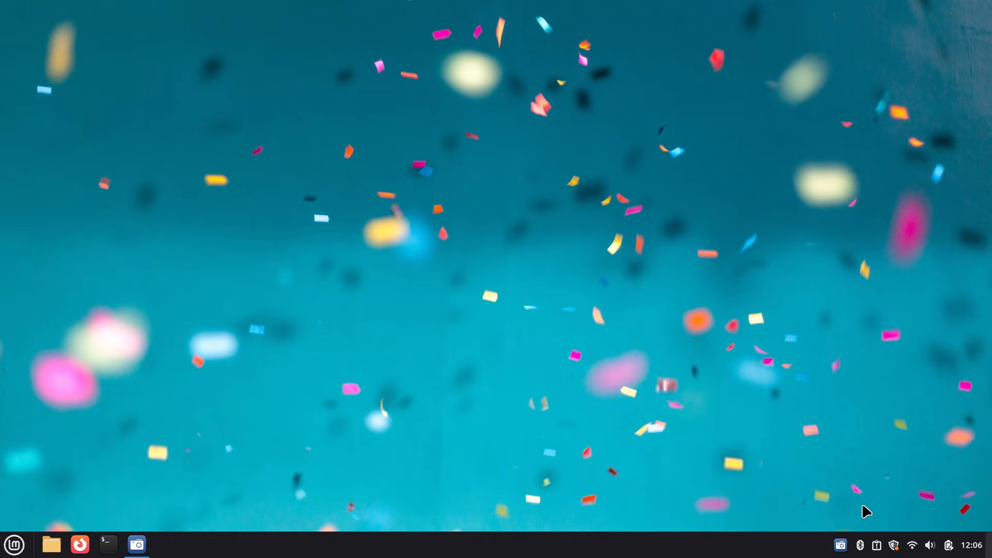
# Check the Bluetooth tray window, the desktop context menu, then the Accessories category.
pyautogui.click(929, 545)
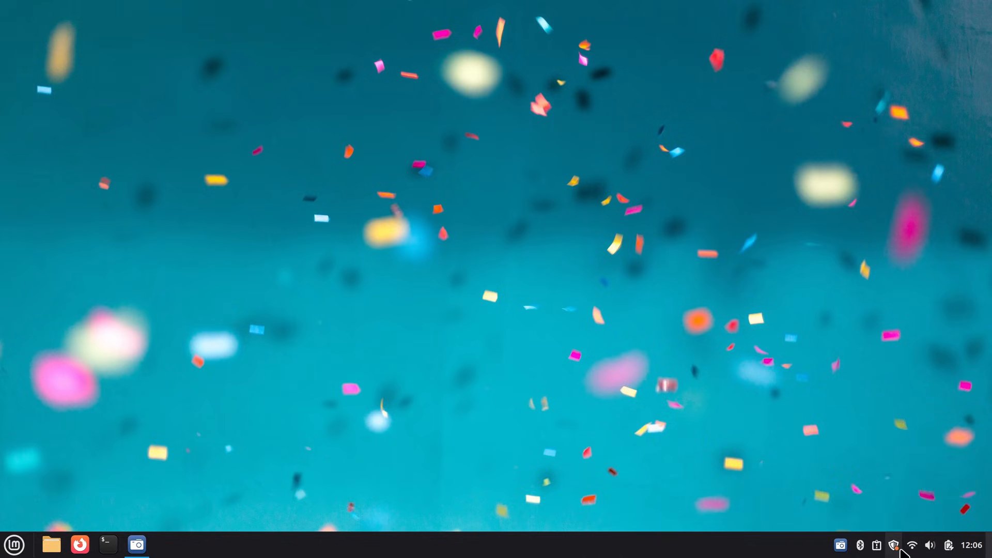
pyautogui.click(859, 545)
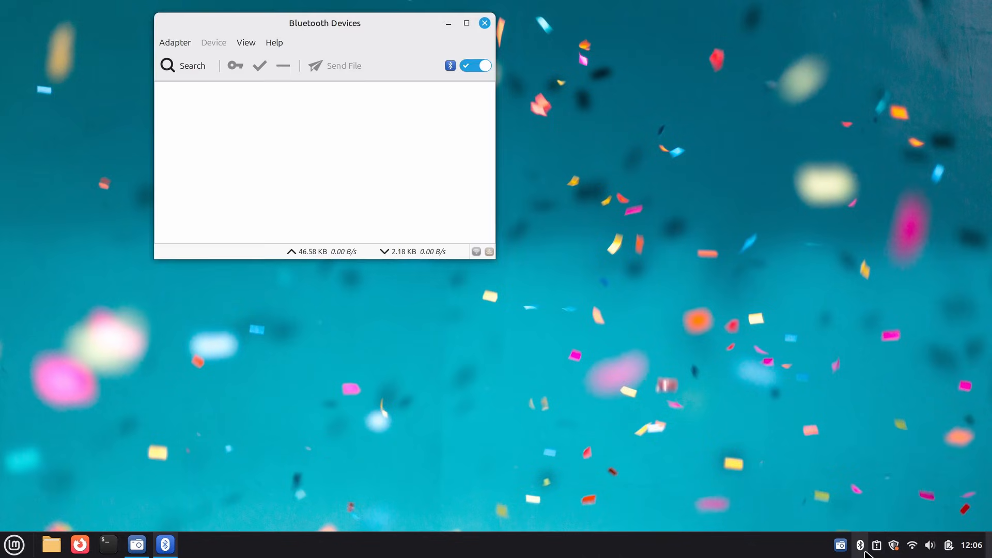
pyautogui.rightClick(543, 165)
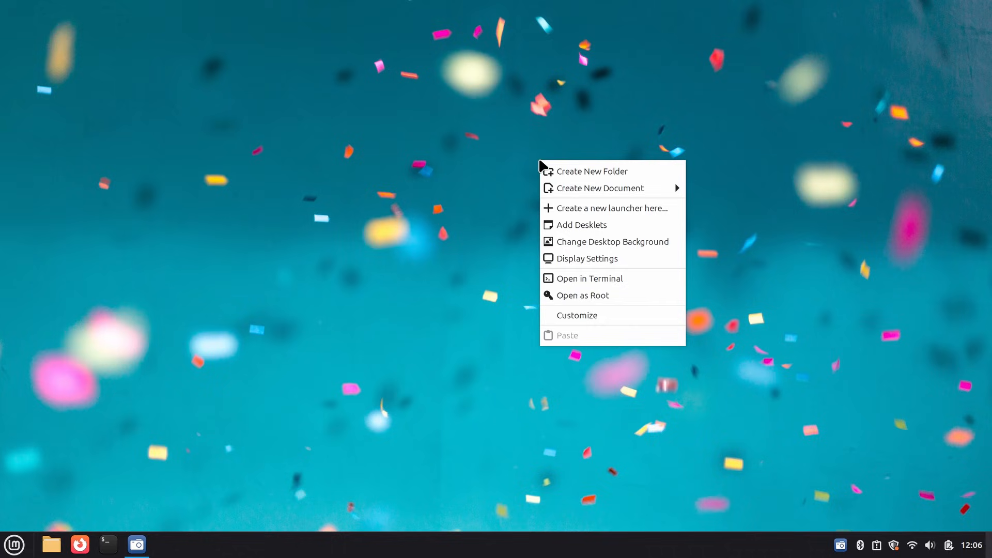
pyautogui.click(14, 545)
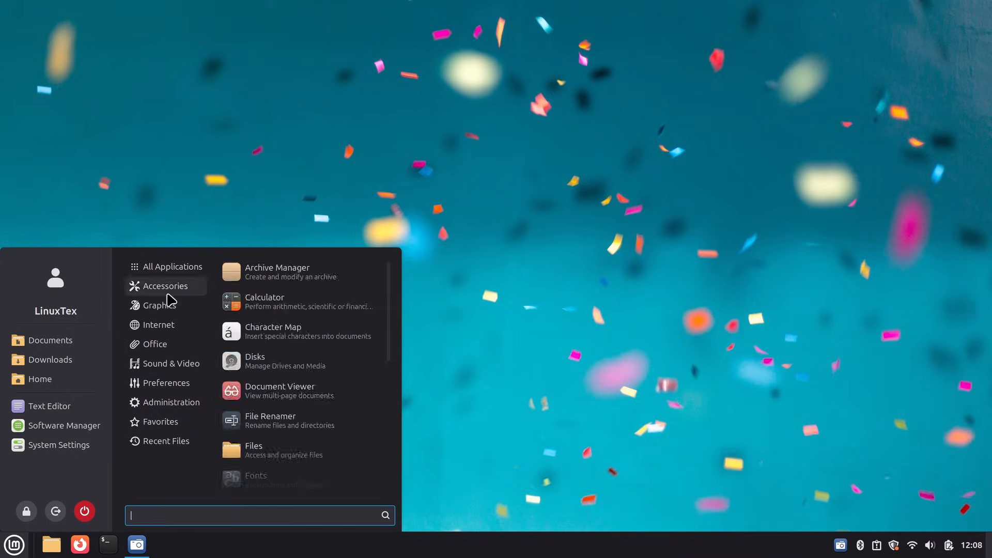
# In Menu settings' Appearance page, switch off symbolic icons for categories.
pyautogui.click(172, 266)
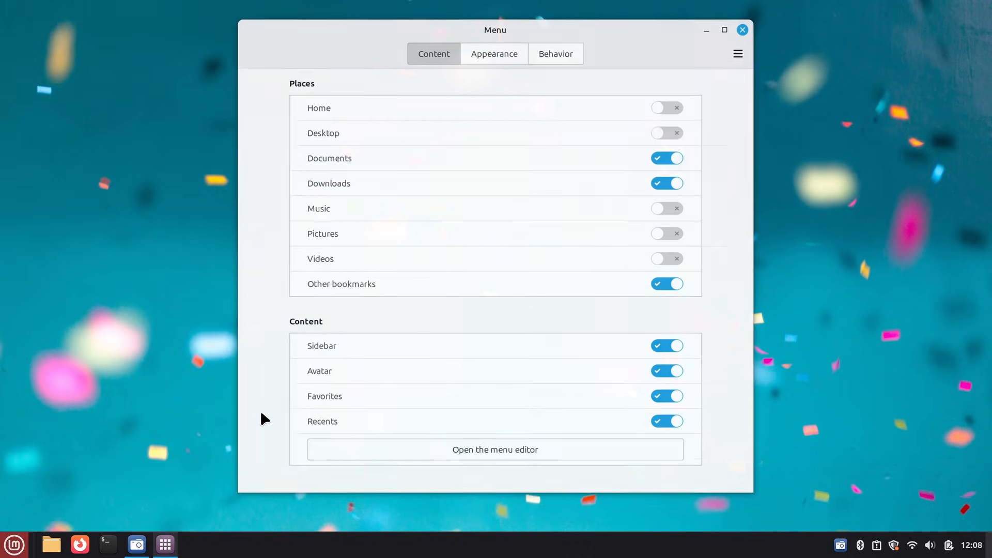
pyautogui.click(494, 53)
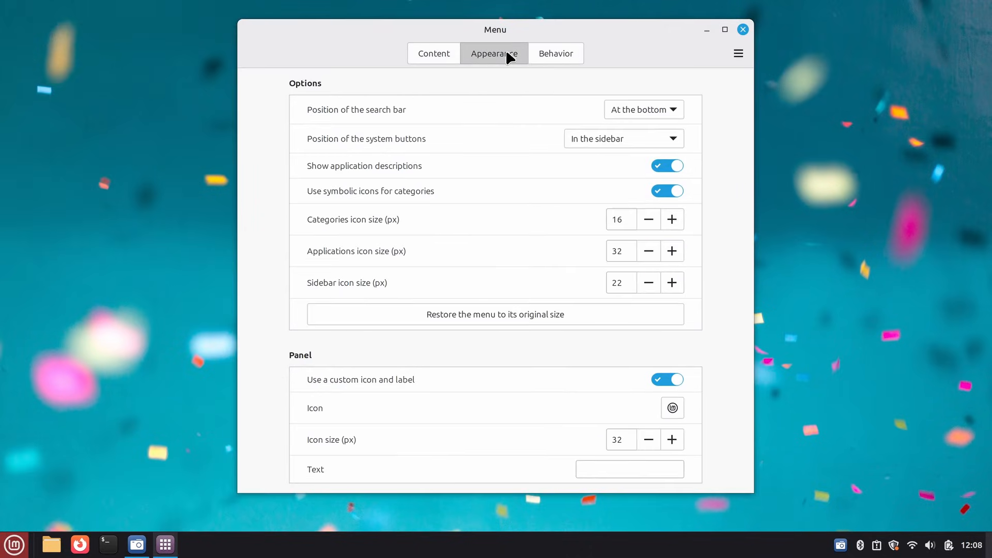
pyautogui.moveTo(527, 397)
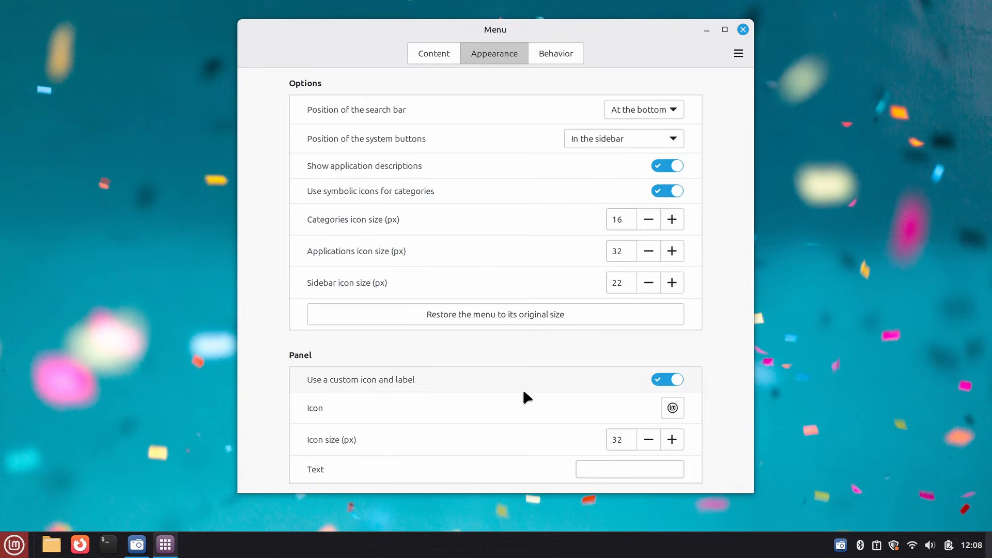
pyautogui.click(667, 190)
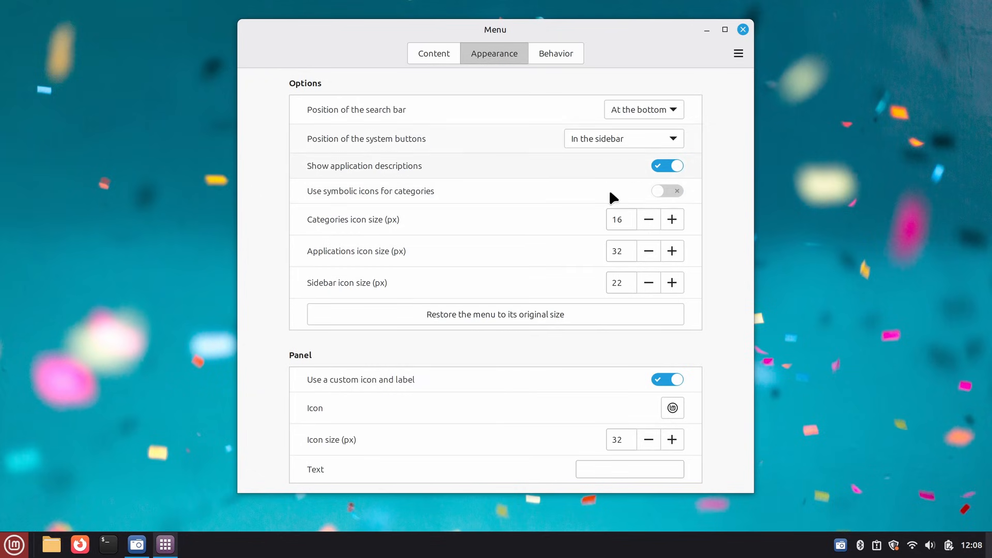
# Review the menu's look, bring up the shut down dialog and cancel it.
pyautogui.click(13, 545)
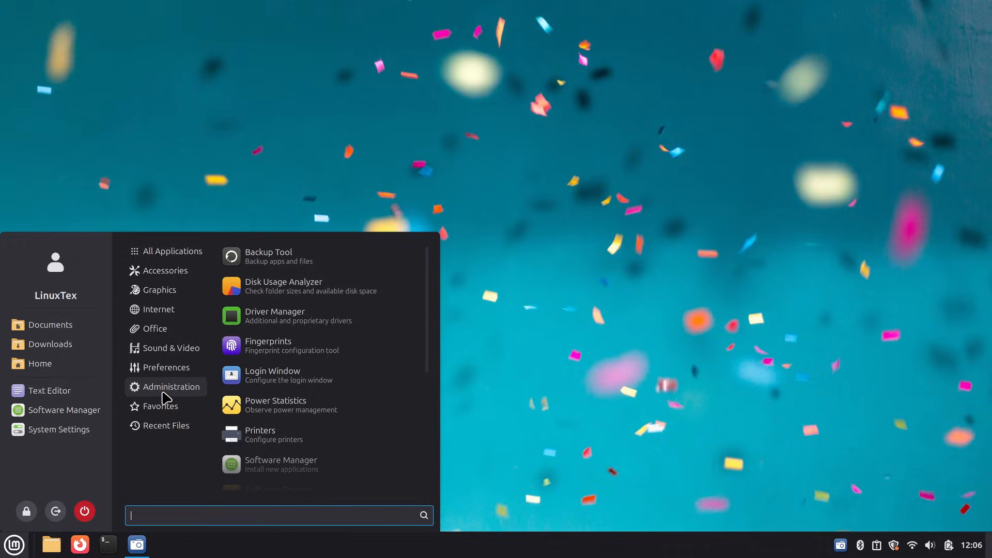
pyautogui.moveTo(56, 512)
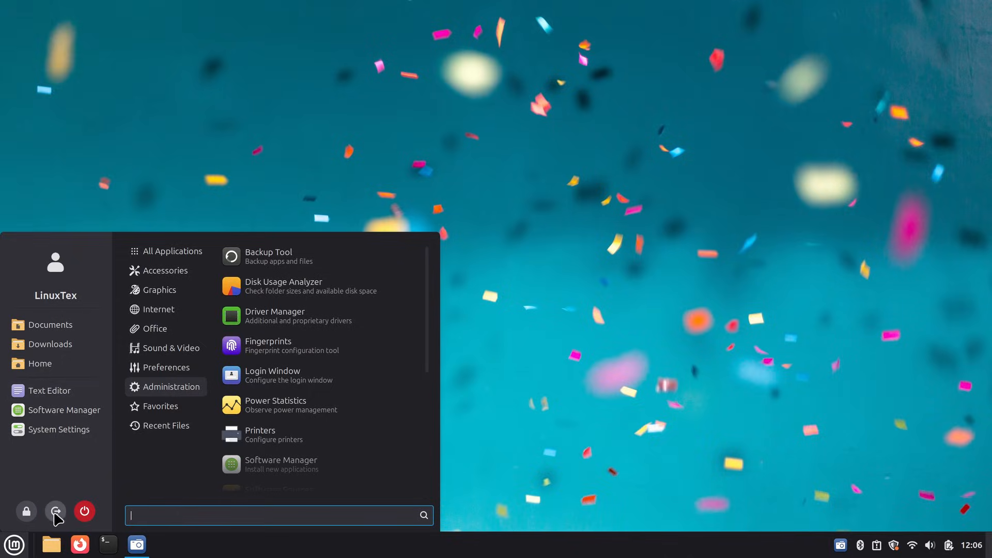
pyautogui.click(83, 512)
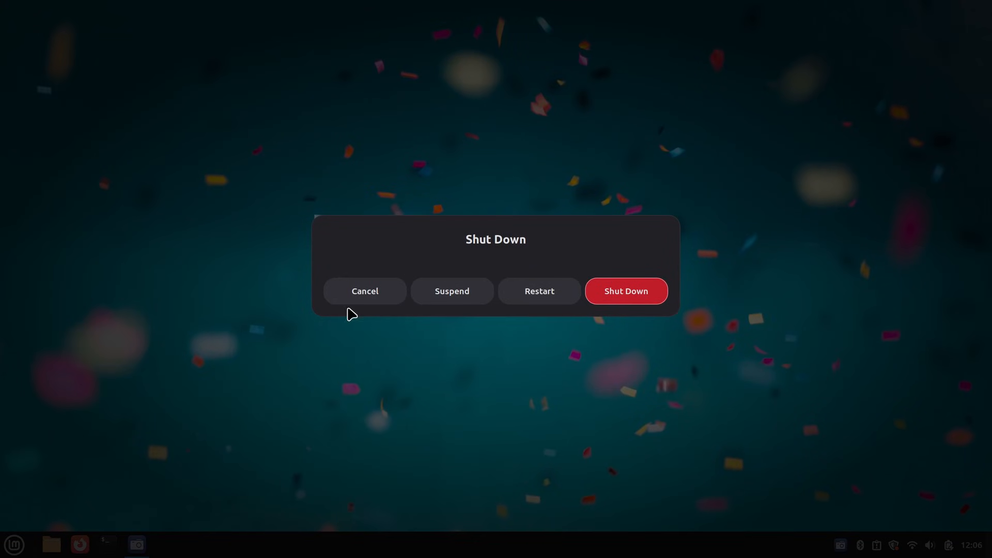
pyautogui.click(365, 291)
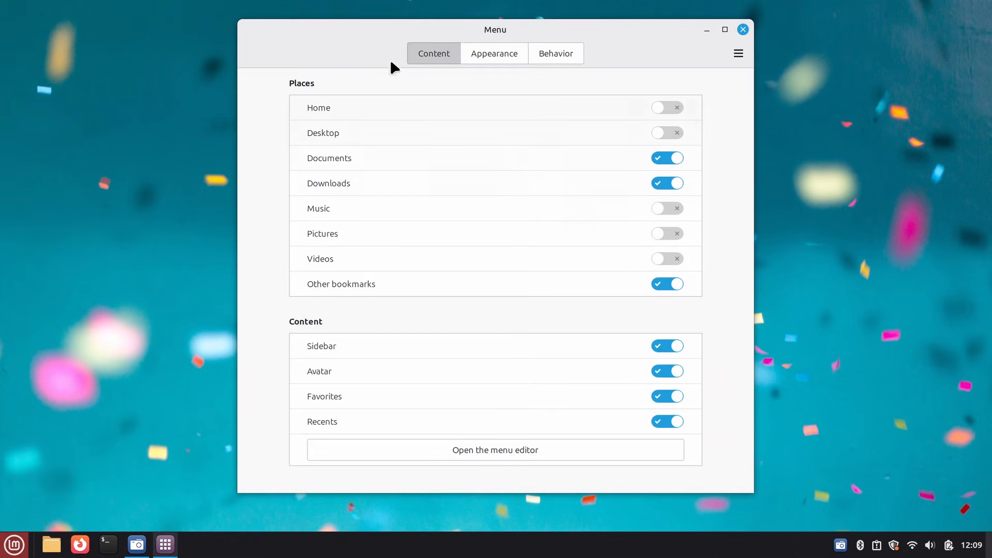
# On the Content page, hide the avatar and favorites from the application menu.
pyautogui.click(13, 545)
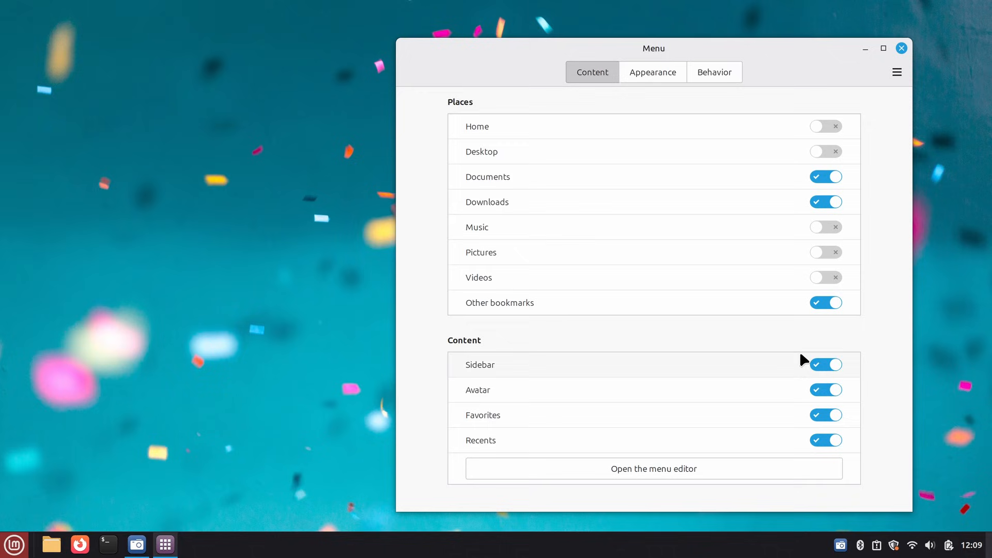
pyautogui.moveTo(825, 390)
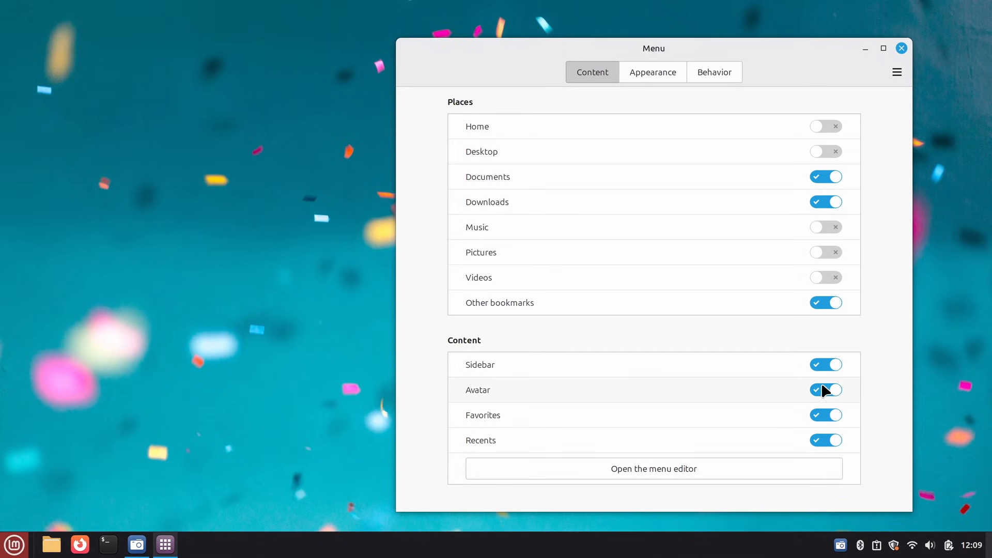
pyautogui.click(826, 390)
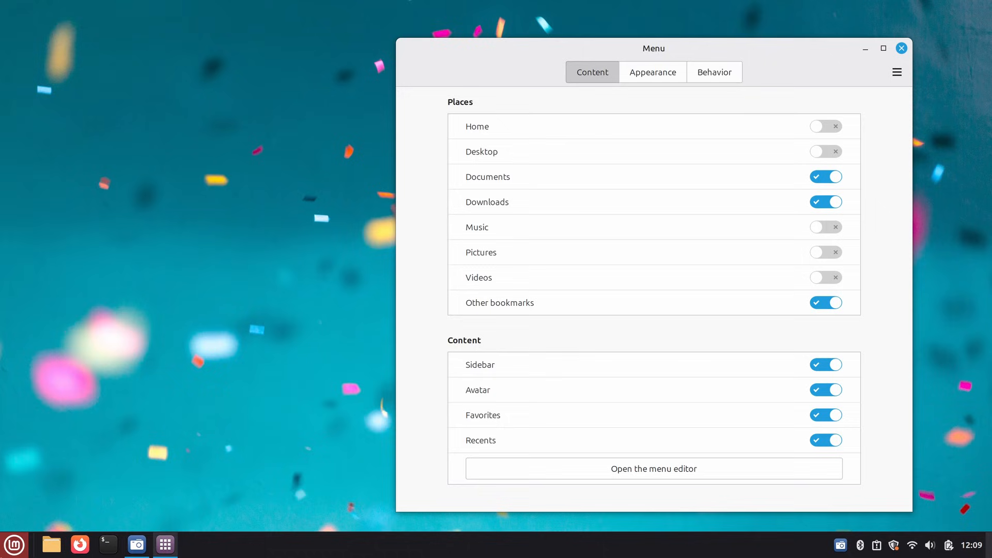
pyautogui.moveTo(757, 415)
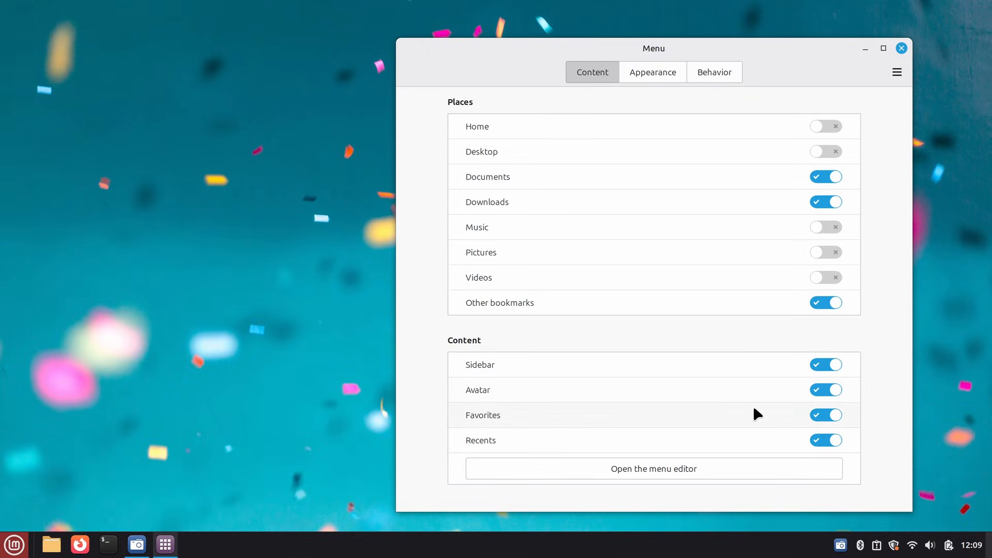
pyautogui.click(825, 390)
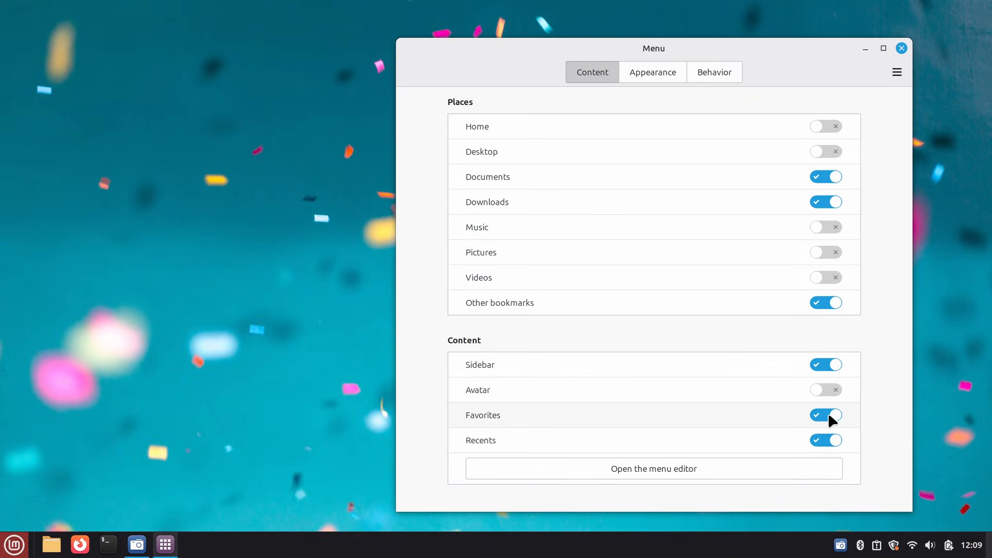
pyautogui.click(826, 416)
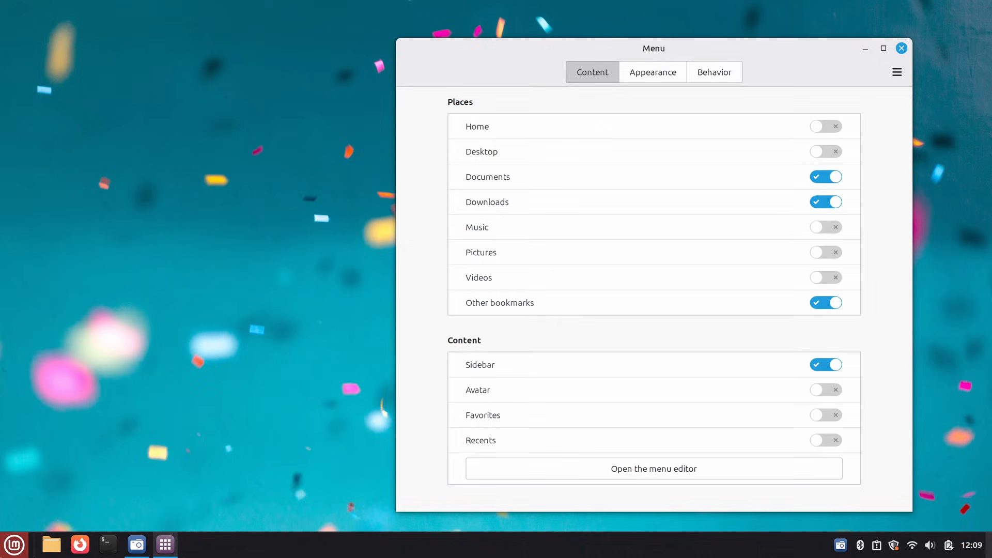
# Check the menu, turn favorites back on and close the Menu settings window.
pyautogui.click(13, 545)
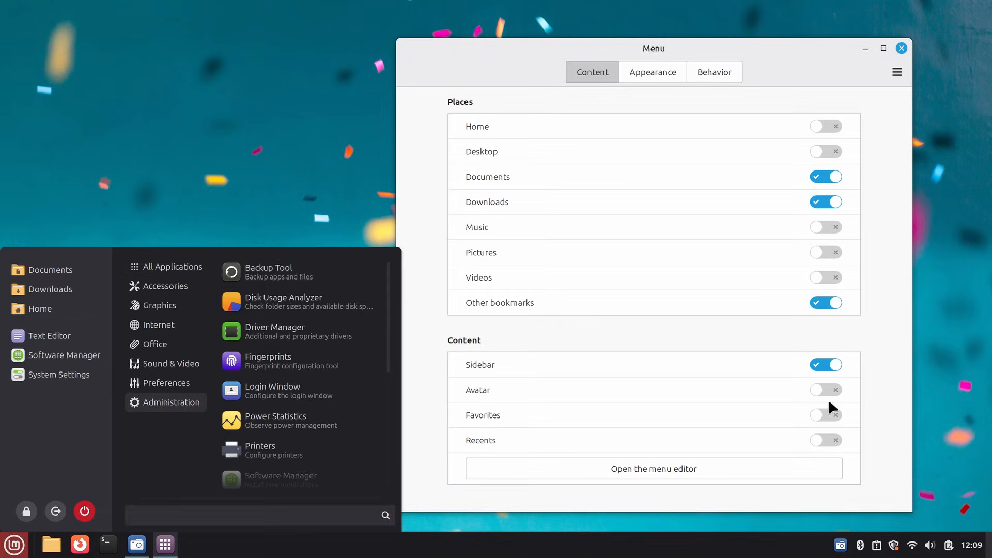
pyautogui.click(825, 414)
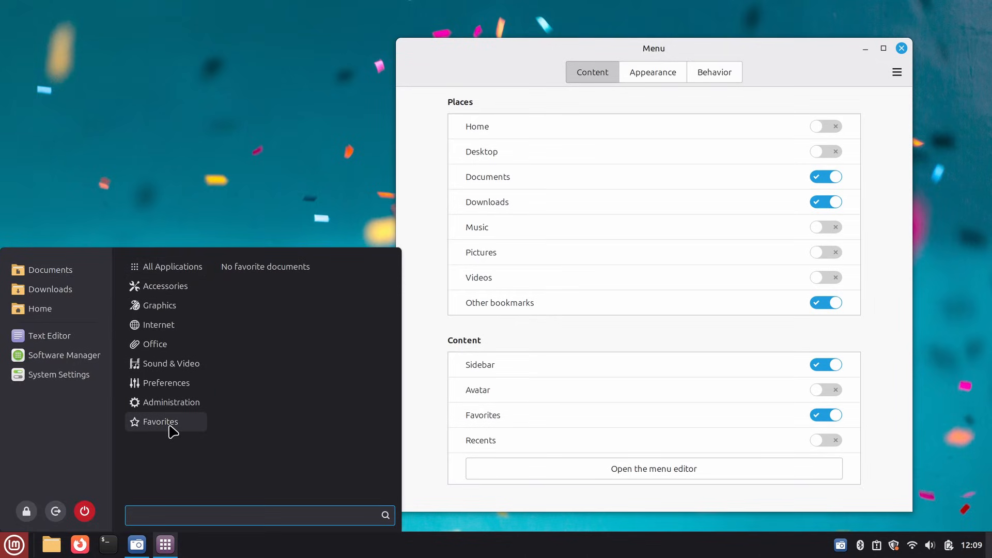
pyautogui.click(825, 441)
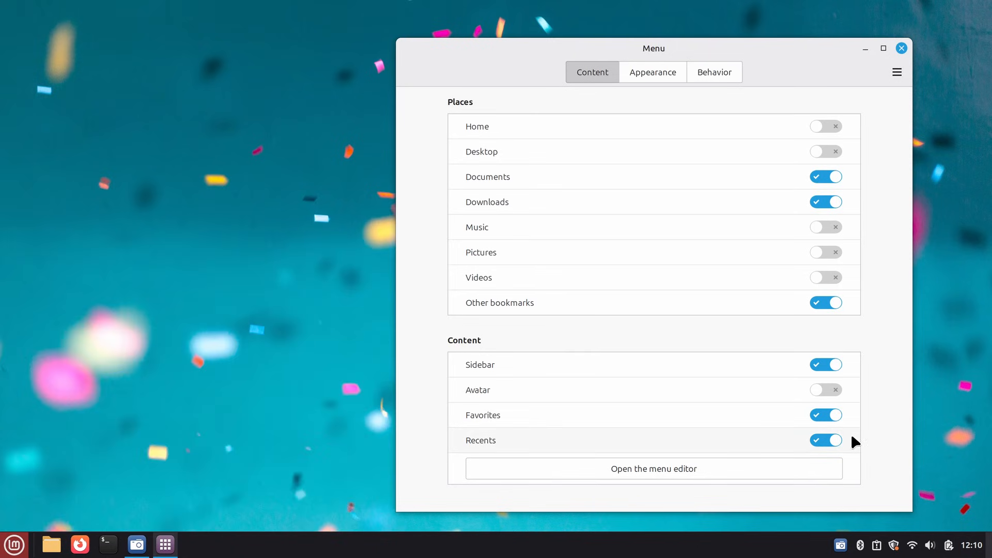
pyautogui.click(900, 48)
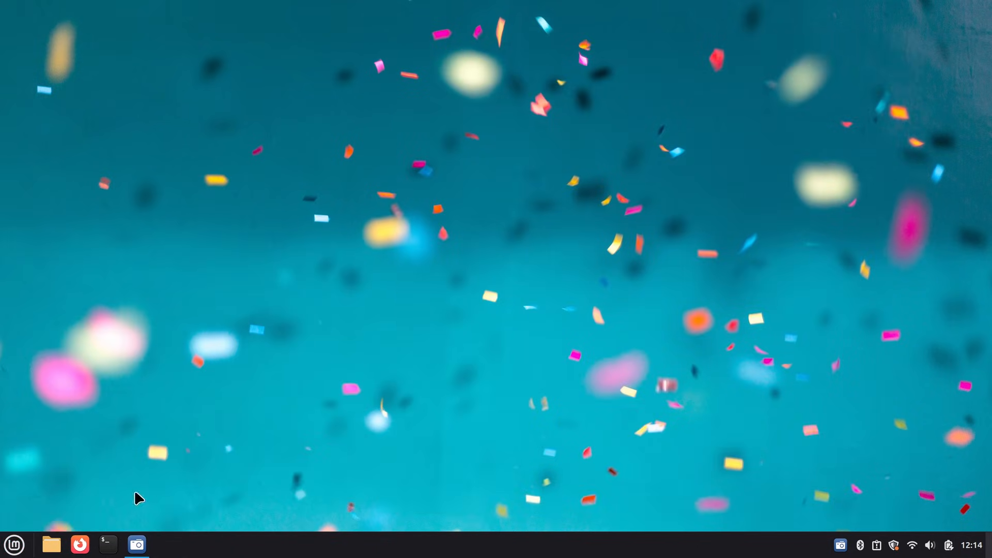
# Reopen Menu settings and review the places shown in the application menu.
pyautogui.click(164, 544)
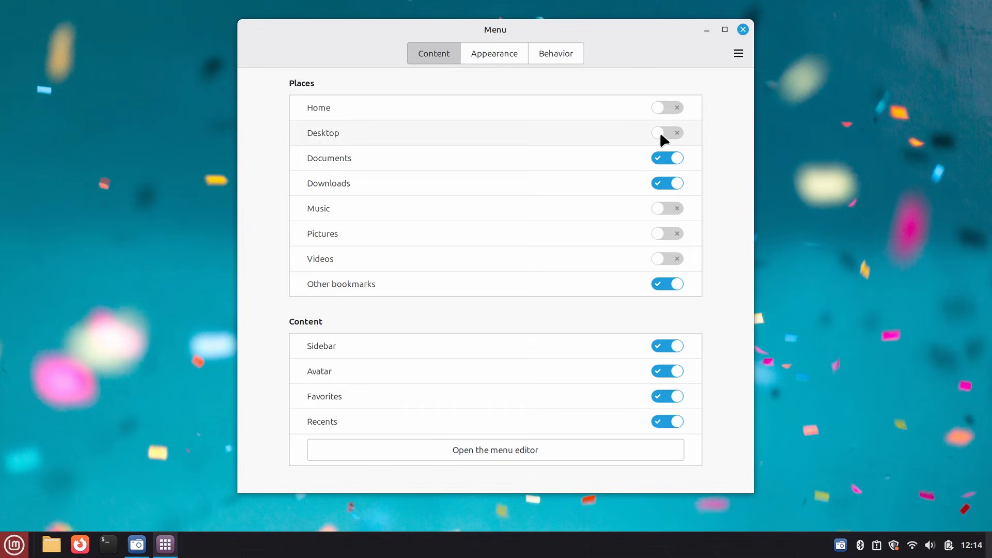
pyautogui.click(13, 545)
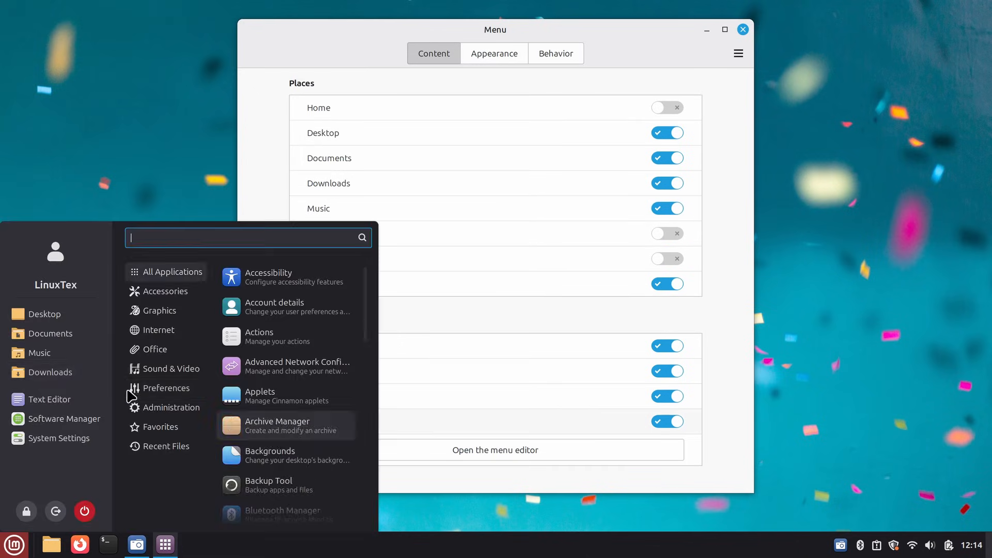
pyautogui.click(169, 368)
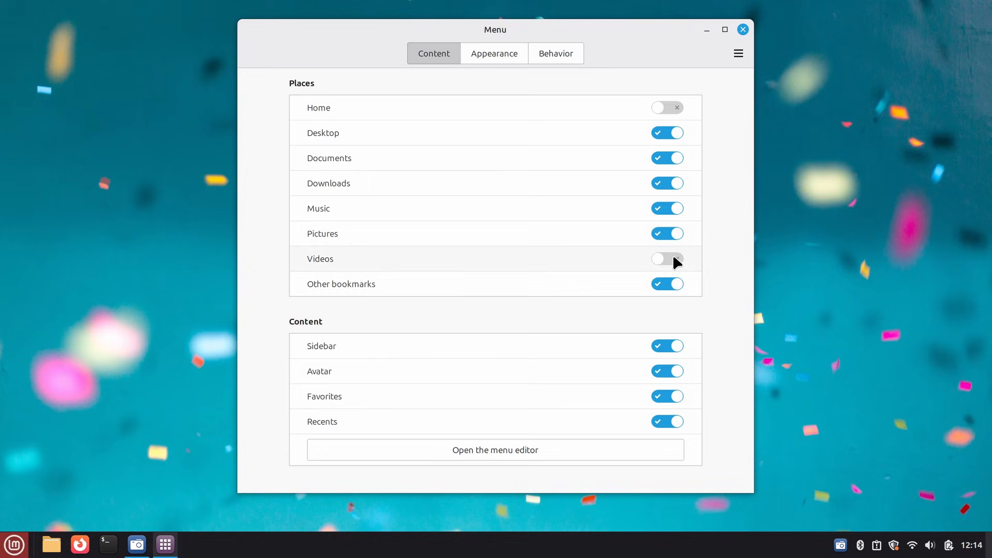
pyautogui.click(14, 545)
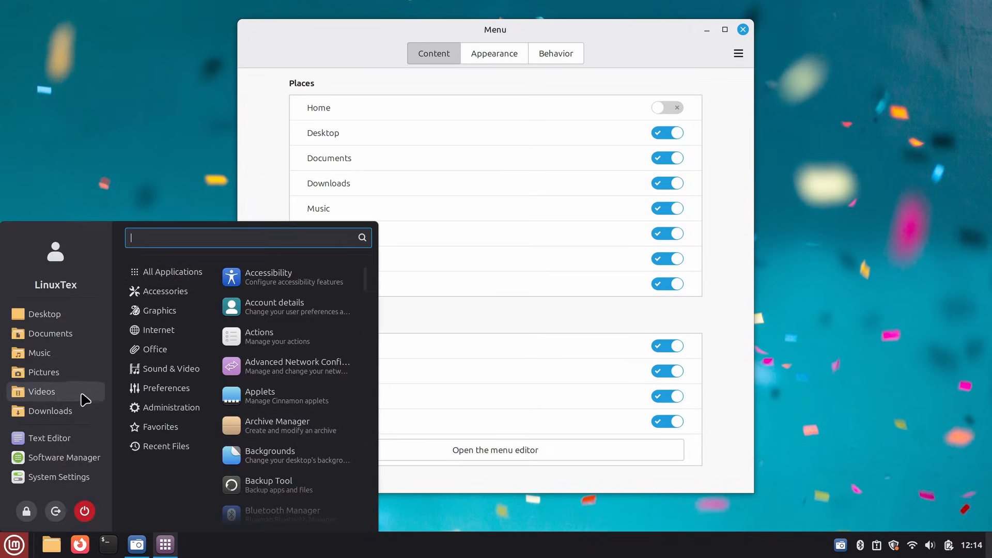
# Hide Desktop and other default places, leaving Documents, Downloads and bookmarks.
pyautogui.click(667, 132)
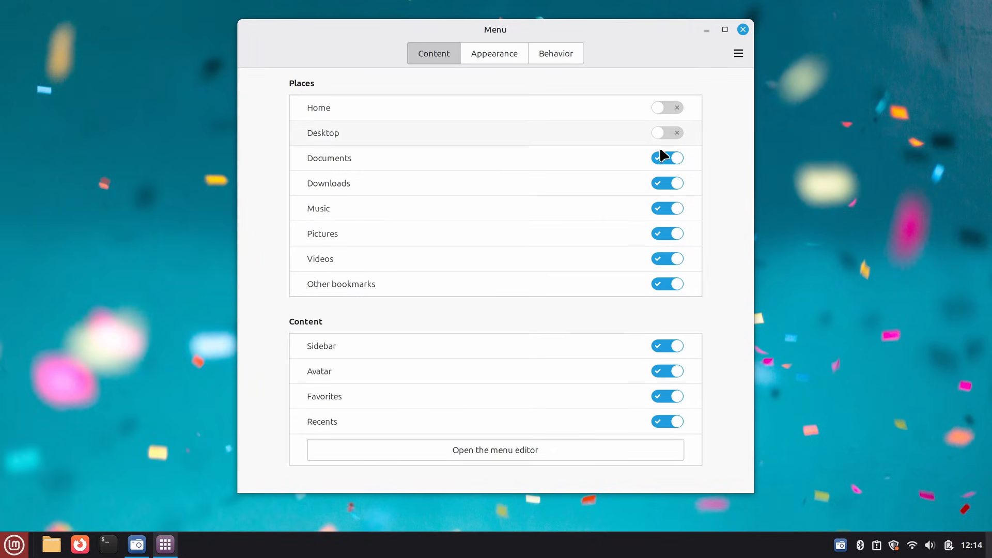
pyautogui.click(666, 208)
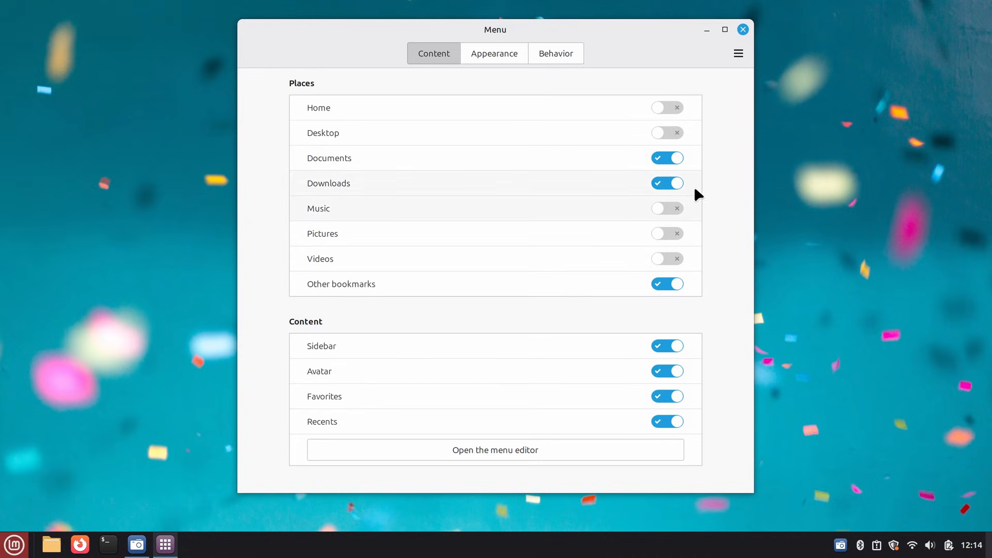
pyautogui.moveTo(704, 62)
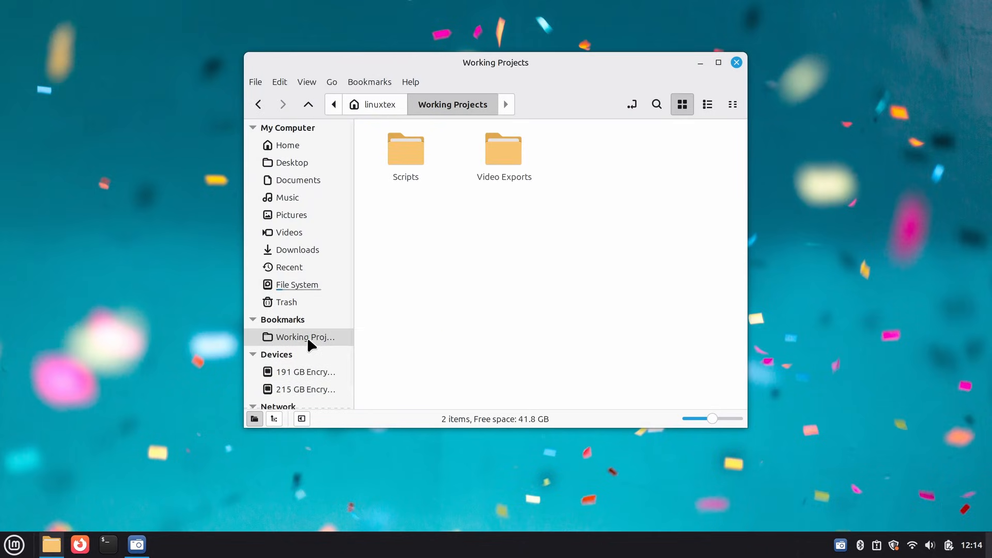
# In Nemo, bookmark Working Projects and the Video Exports folder.
pyautogui.click(14, 544)
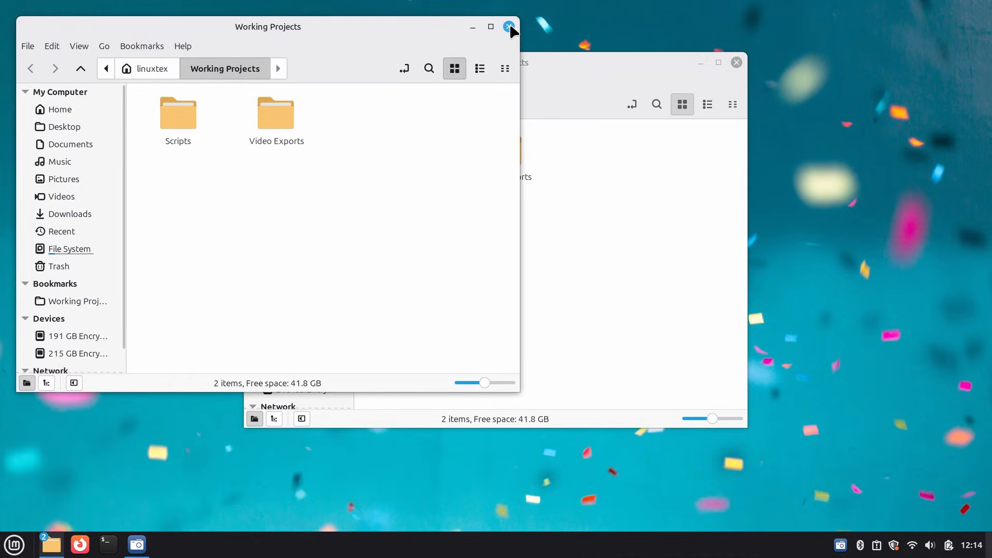
pyautogui.click(509, 27)
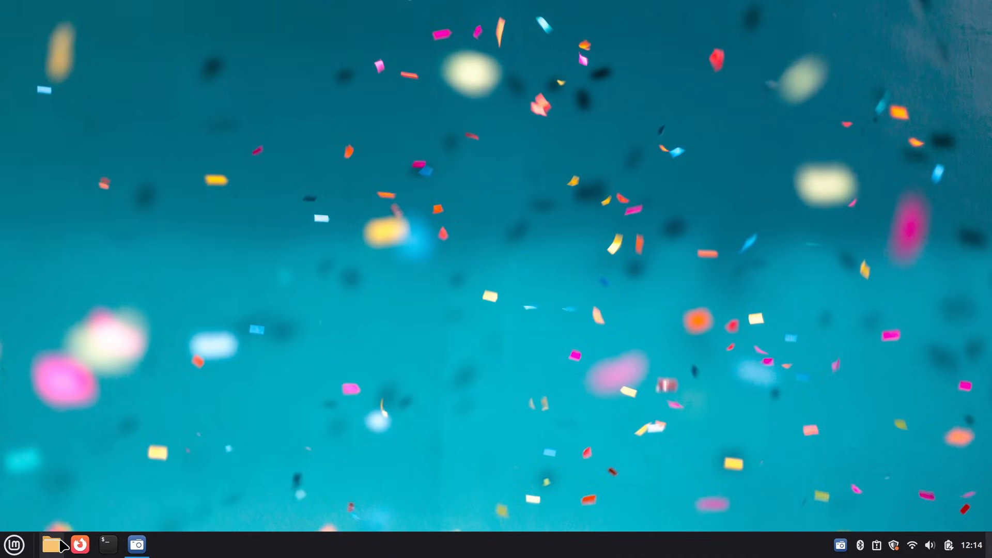
pyautogui.click(51, 545)
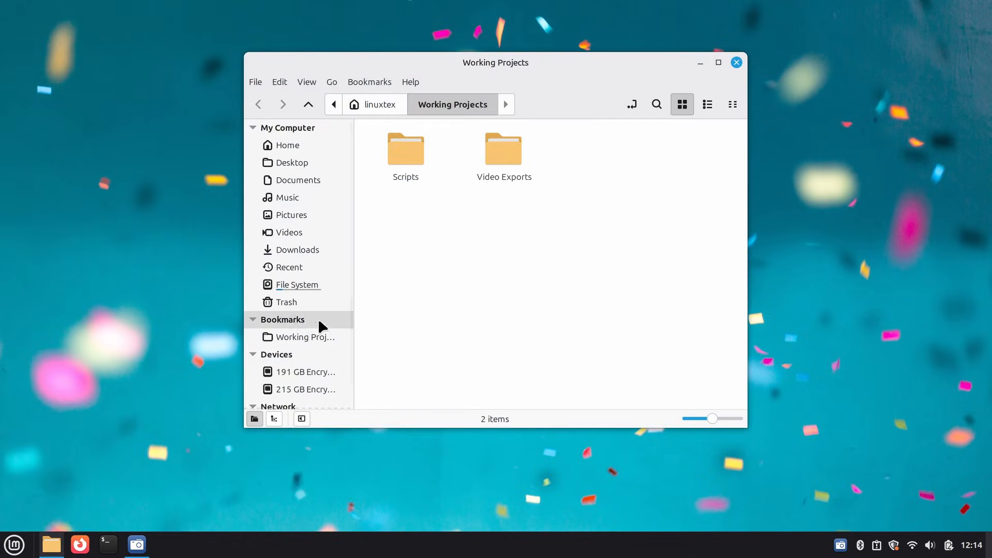
pyautogui.doubleClick(503, 148)
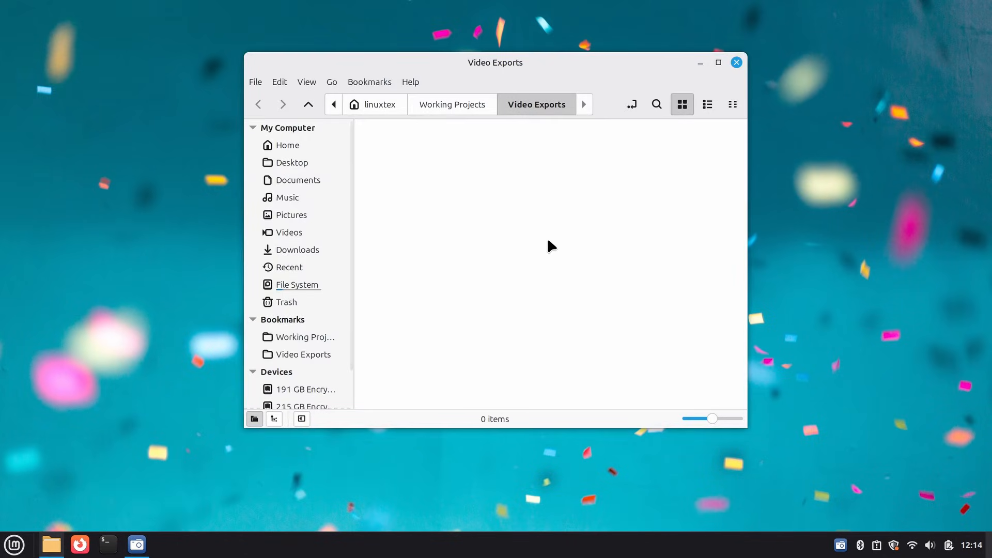
pyautogui.click(736, 62)
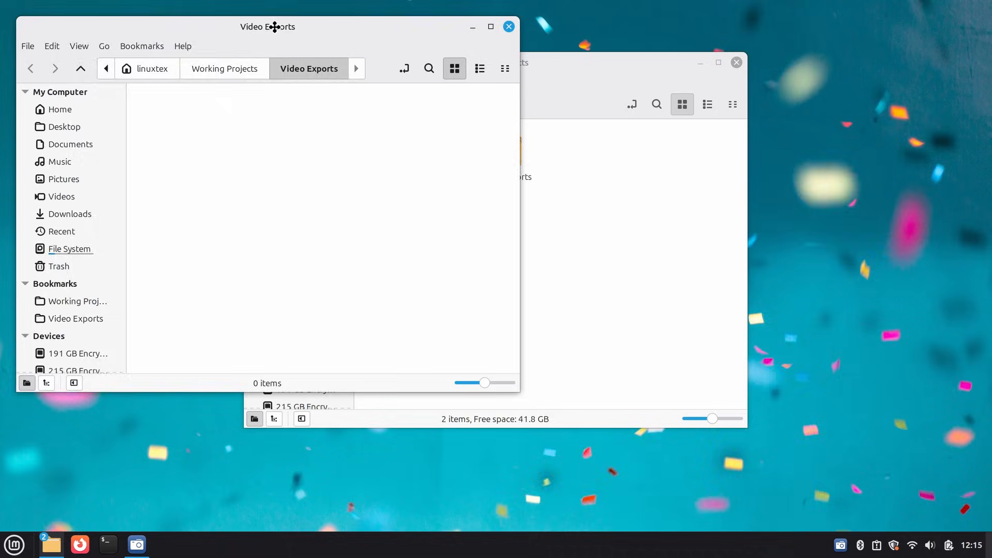
# Close Nemo and verify both bookmarks appear among the menu's places.
pyautogui.click(13, 544)
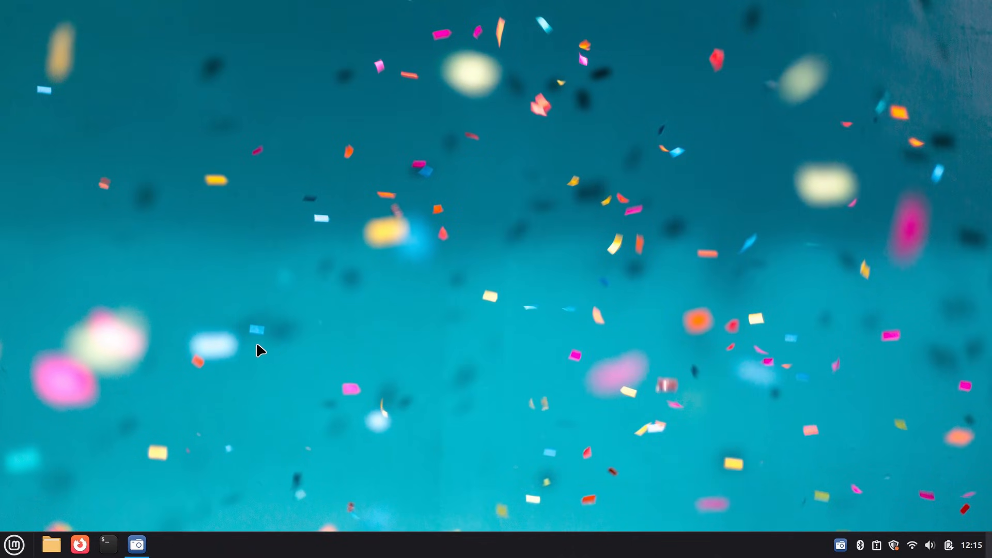
pyautogui.click(14, 545)
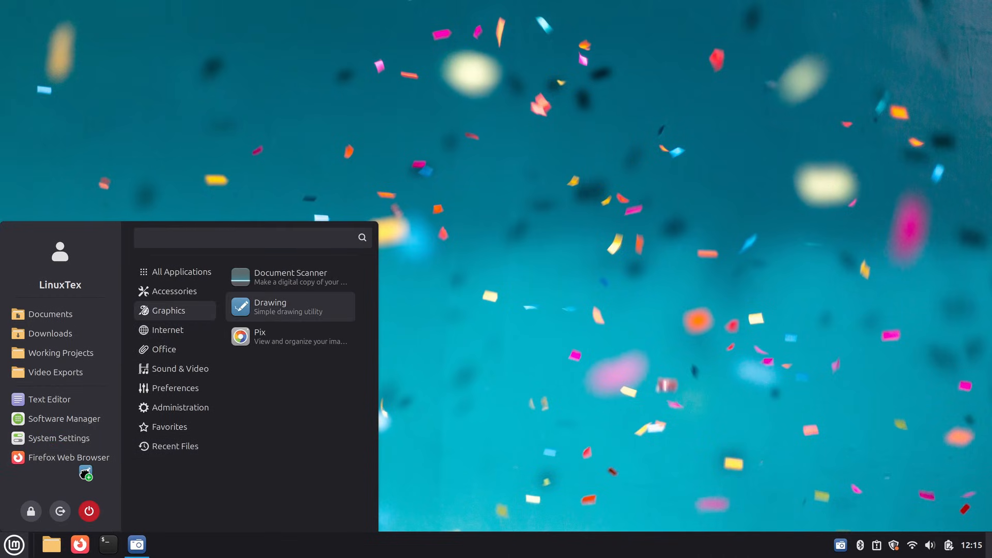
pyautogui.click(164, 348)
pyautogui.write('syste')
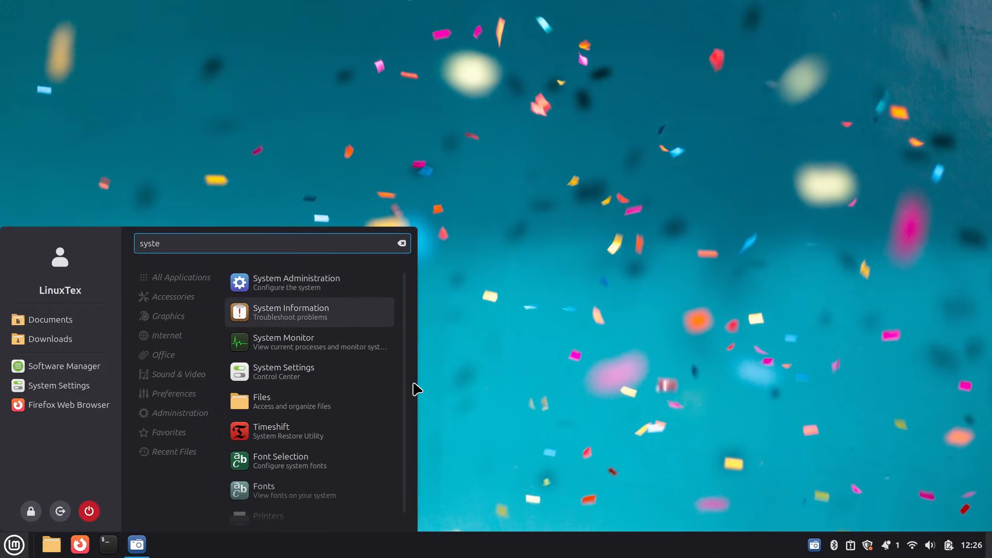
# Launch System Information from the menu search.
pyautogui.write('in')
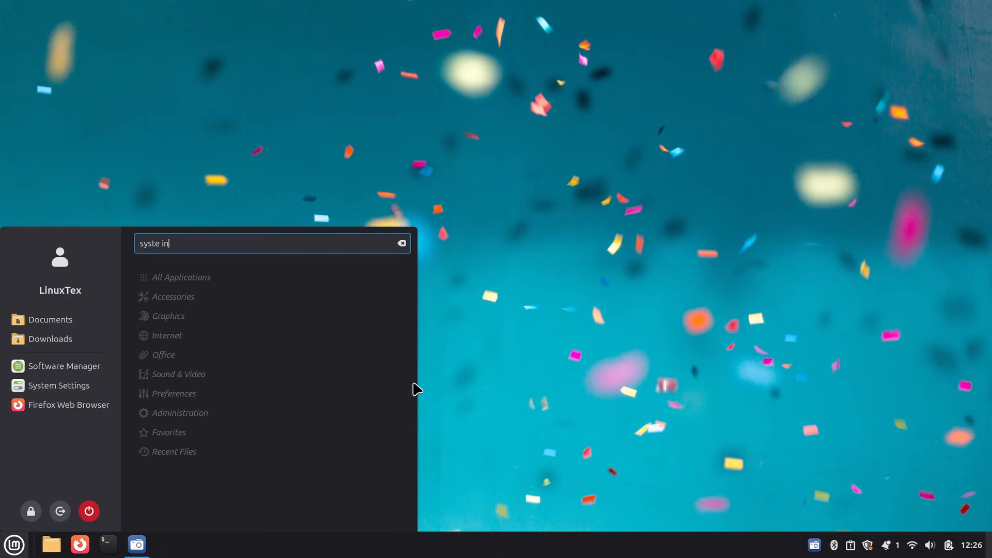
pyautogui.press('BackSpace')
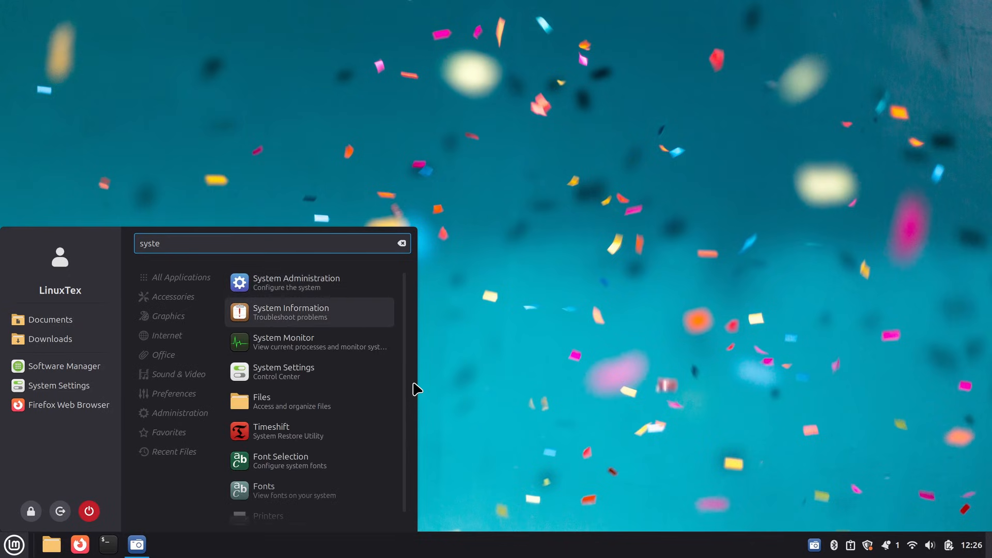
pyautogui.click(291, 312)
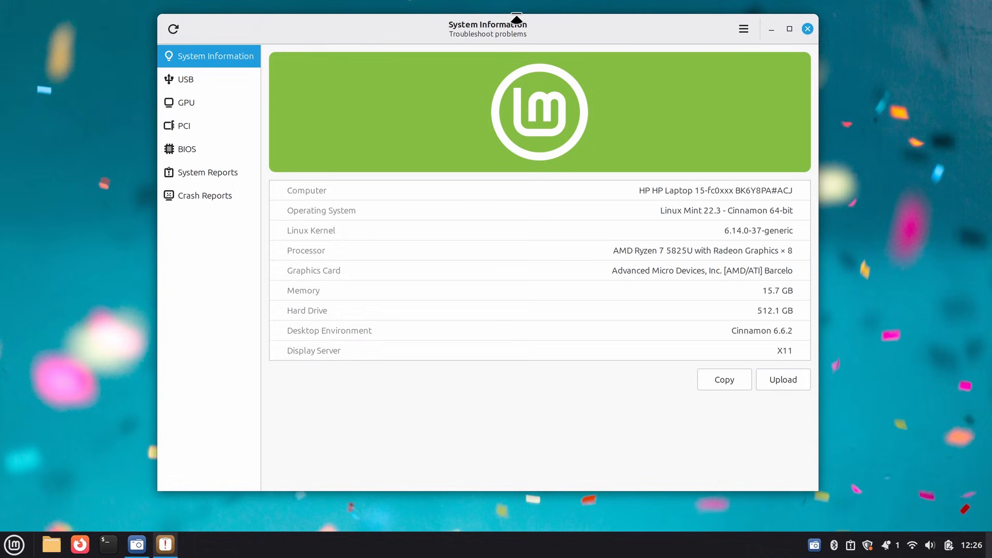
# View mintreport's About dialog and select the operating system text.
pyautogui.click(743, 29)
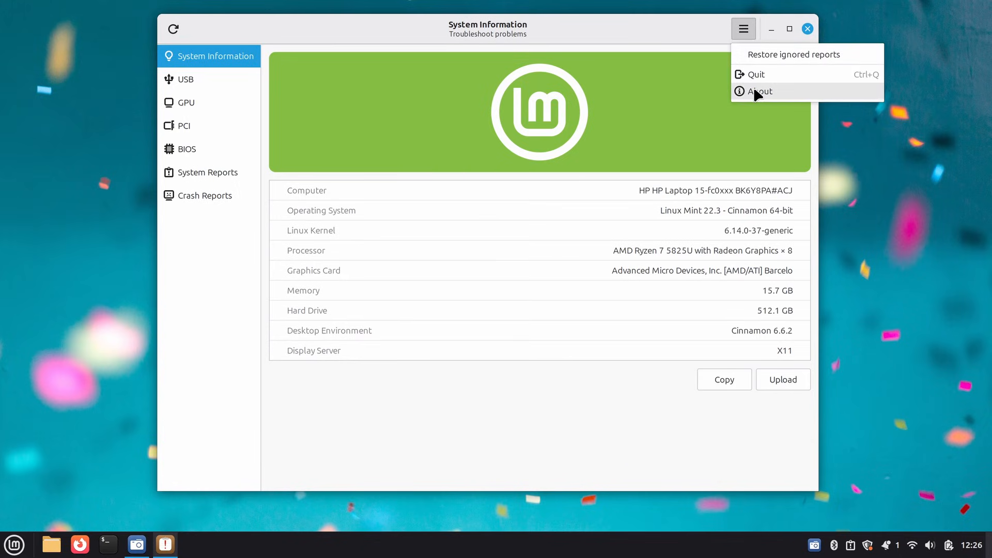
pyautogui.click(759, 91)
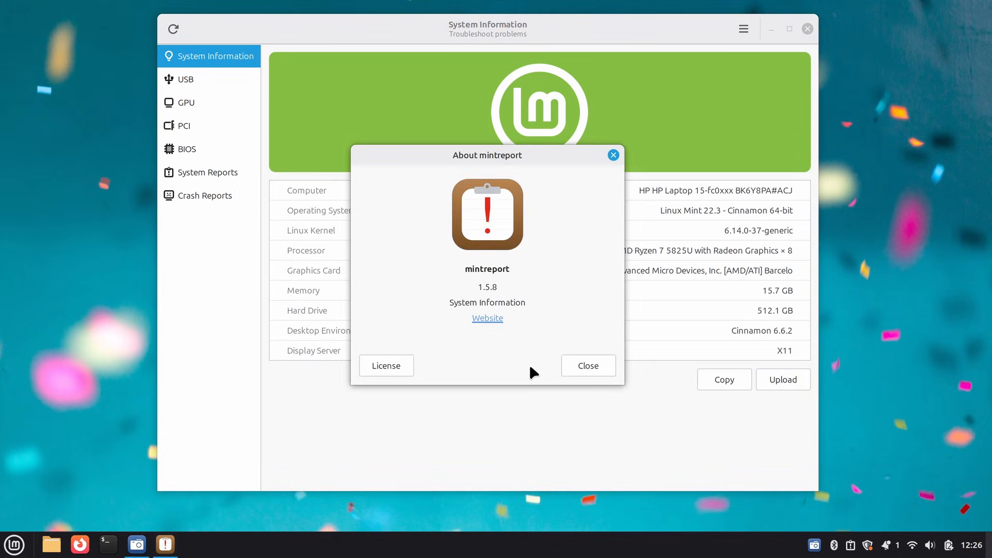
pyautogui.click(587, 364)
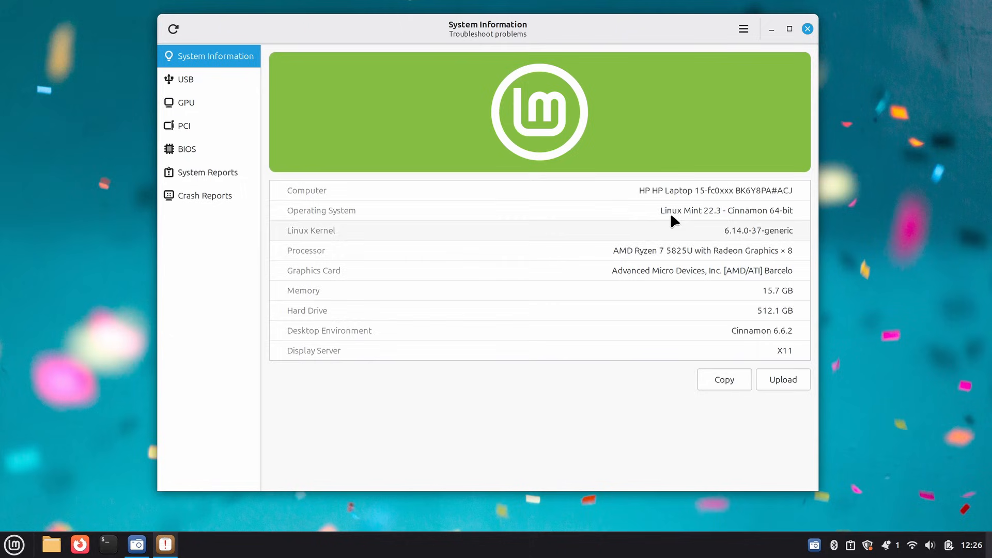
pyautogui.doubleClick(716, 190)
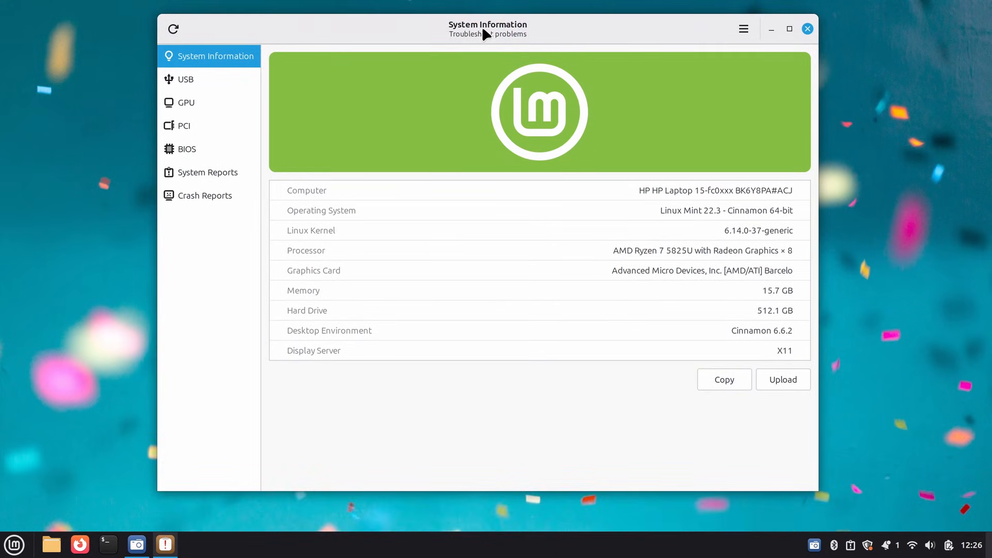
# Reopen and close About, then select the desktop environment version text.
pyautogui.click(743, 29)
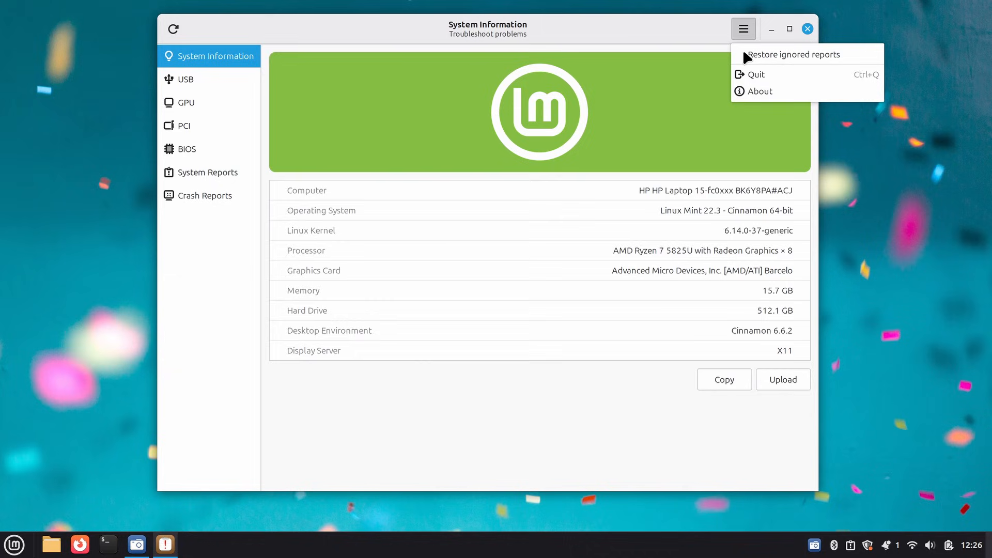
pyautogui.click(760, 91)
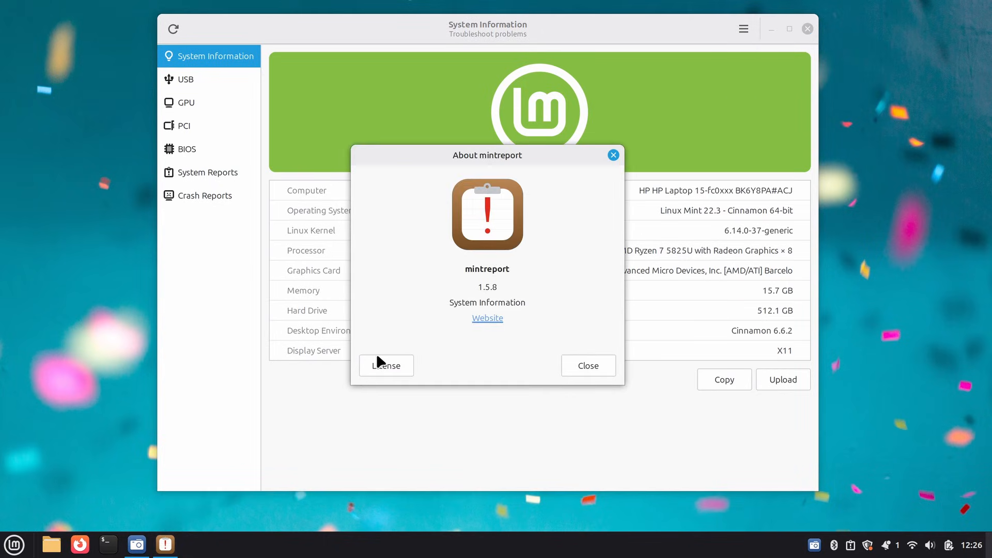
pyautogui.moveTo(612, 158)
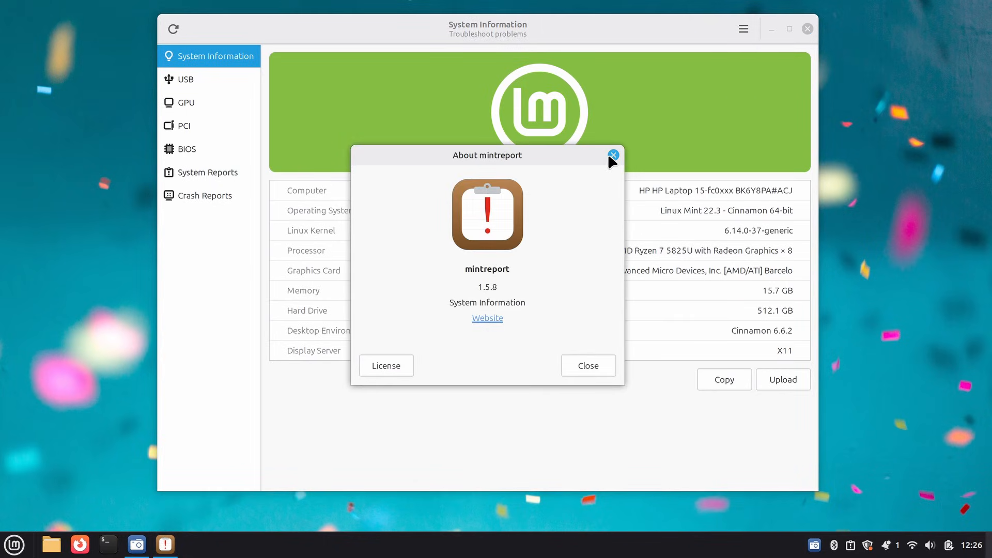
pyautogui.click(611, 155)
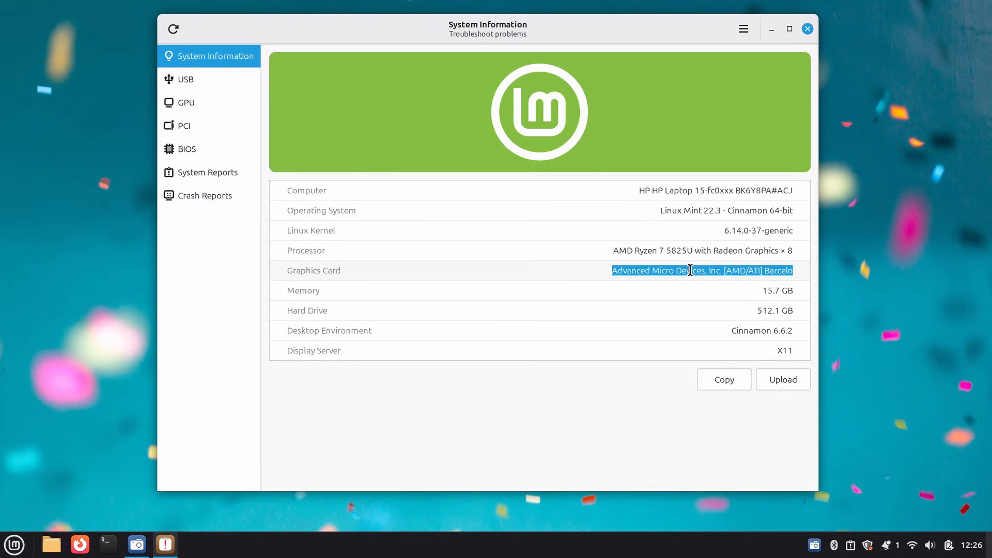
pyautogui.doubleClick(778, 290)
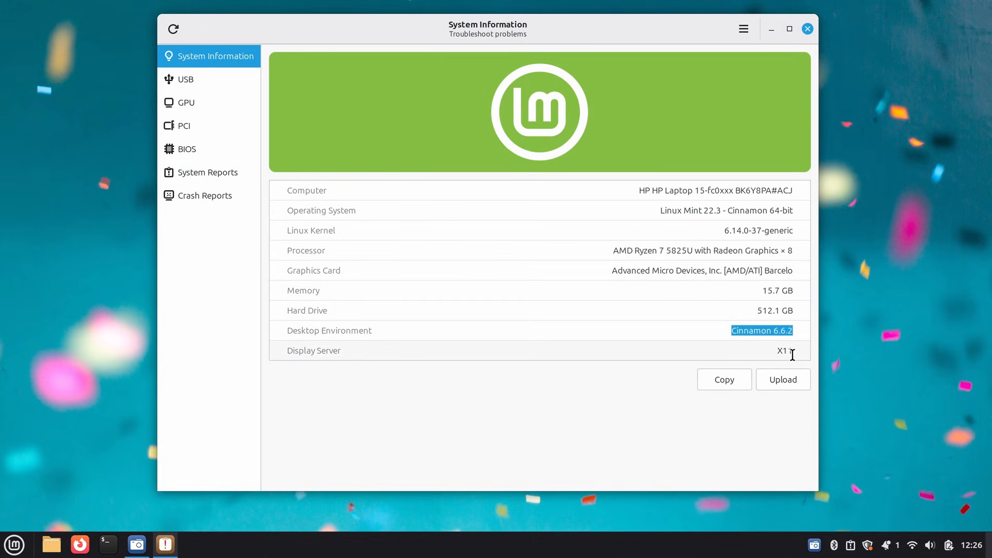
# Browse USB, GPU (selecting the Barcelo name) and PCI pages.
pyautogui.click(186, 79)
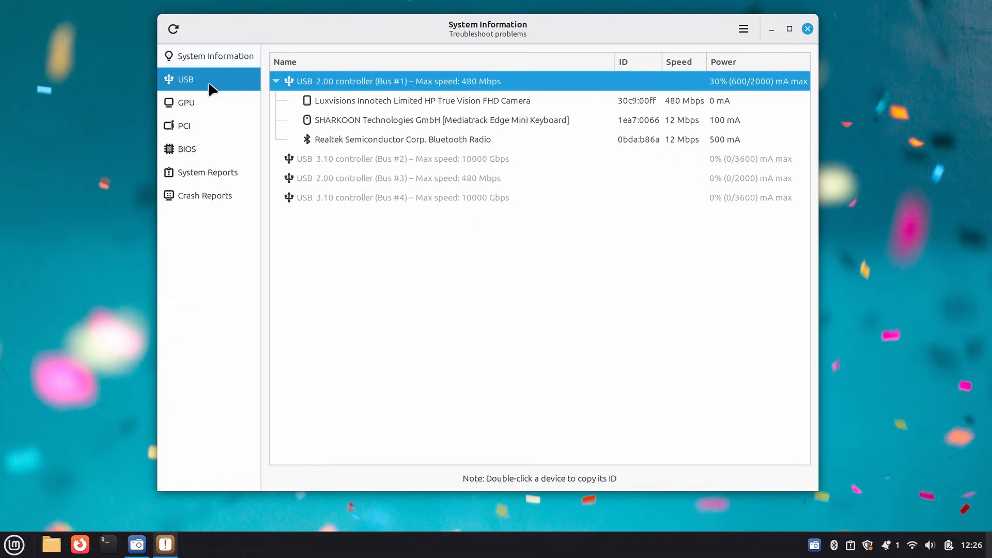
pyautogui.moveTo(340, 243)
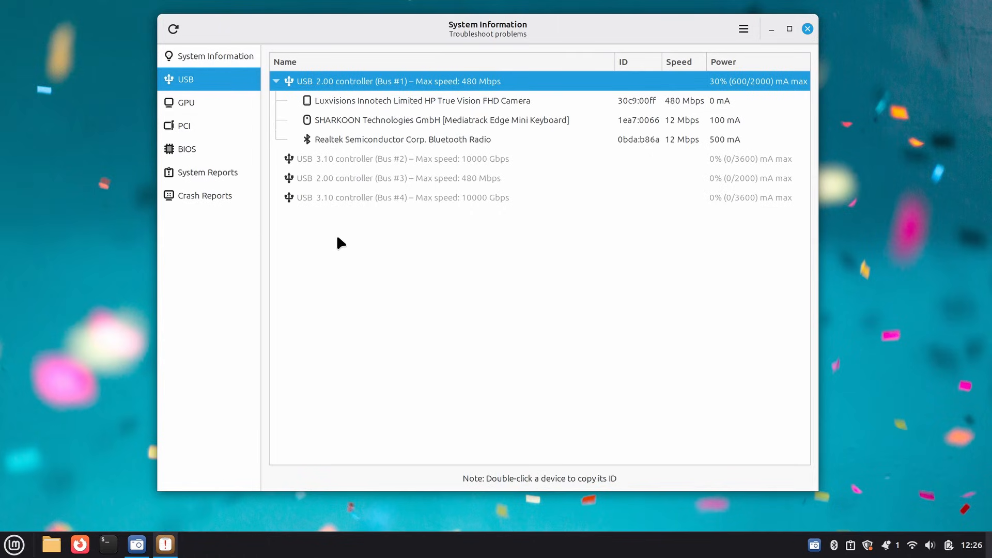
pyautogui.moveTo(334, 249)
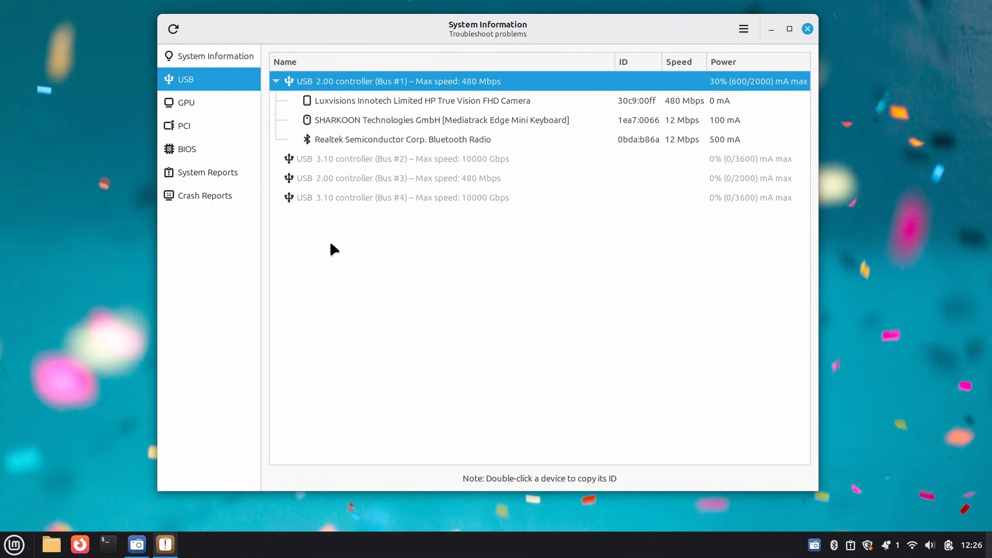
pyautogui.click(186, 102)
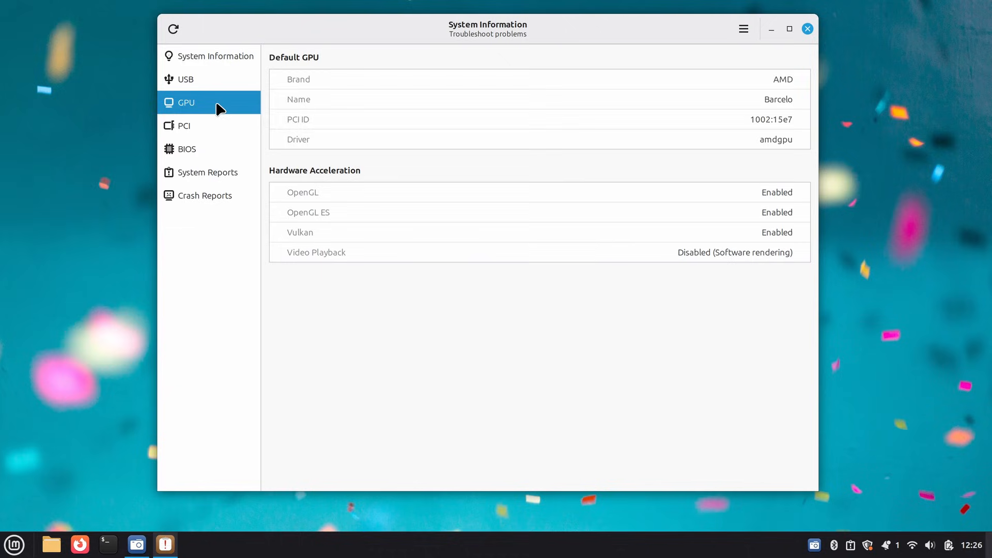
pyautogui.doubleClick(782, 80)
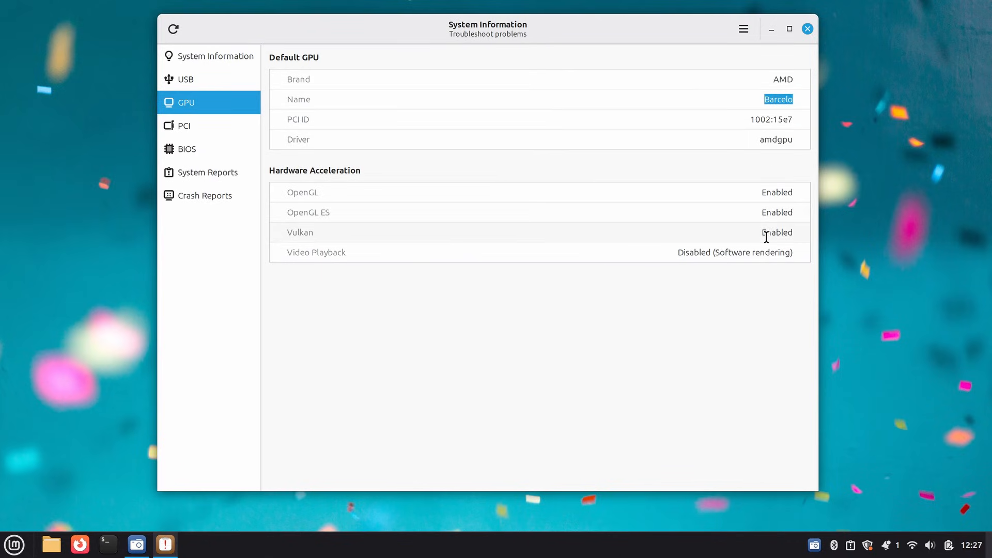
pyautogui.click(184, 125)
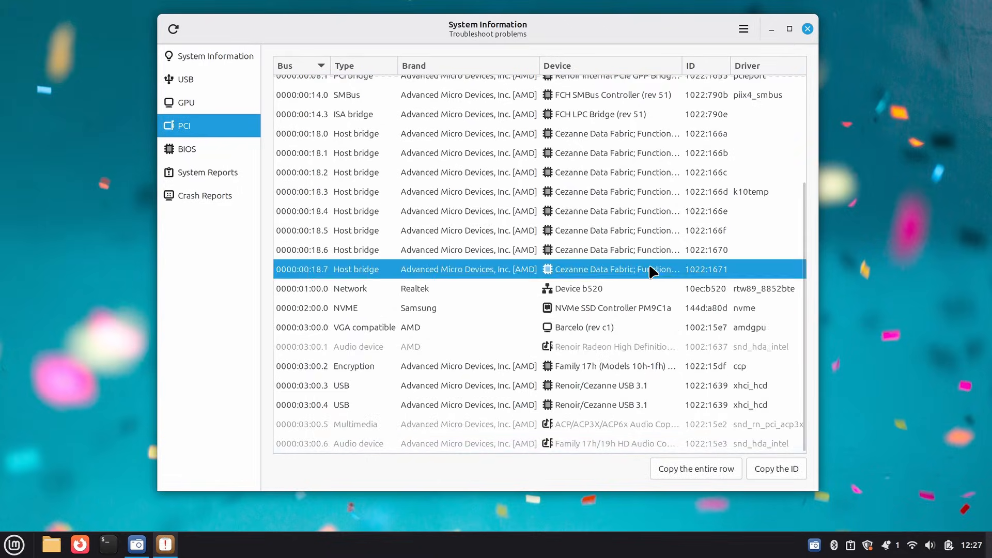
# View BIOS details with version F.17, then the System Reports page.
pyautogui.click(186, 148)
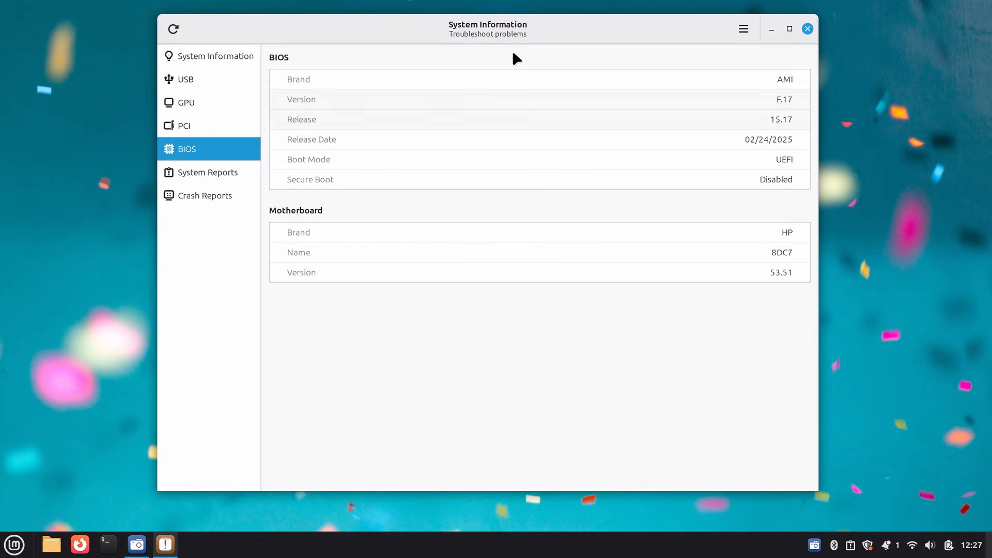
pyautogui.doubleClick(784, 100)
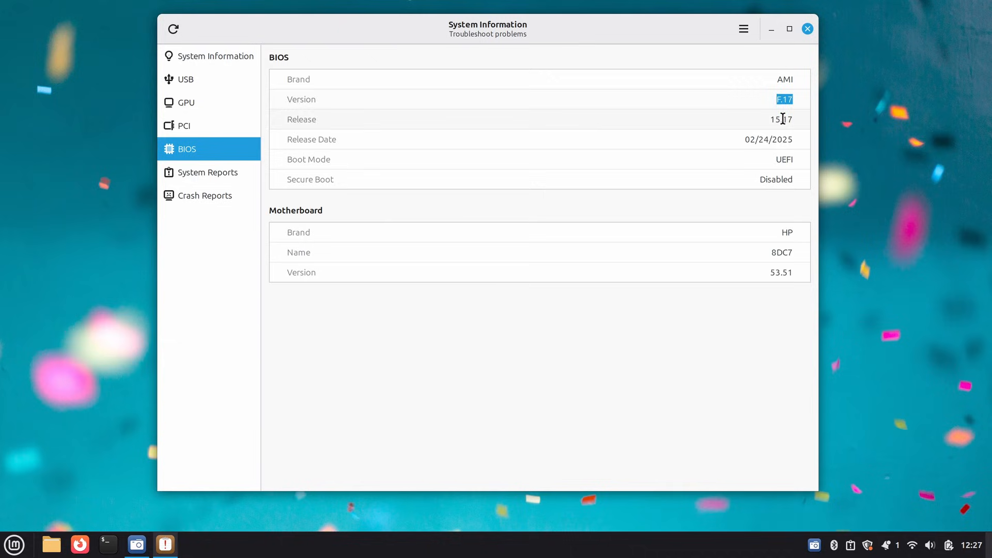
pyautogui.click(207, 172)
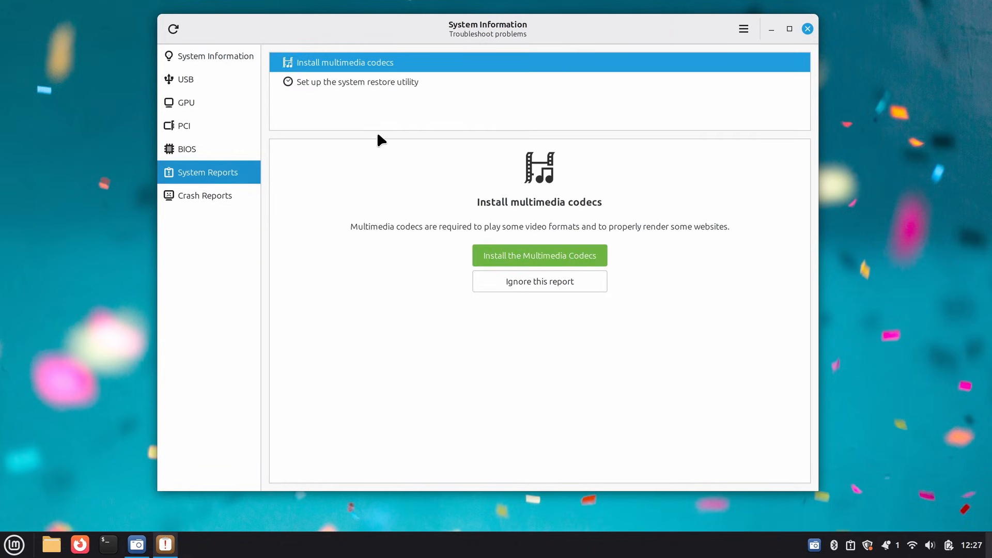
# Browse USB and GPU pages, collapse the Bus #1 controller and show the PCI list.
pyautogui.click(185, 79)
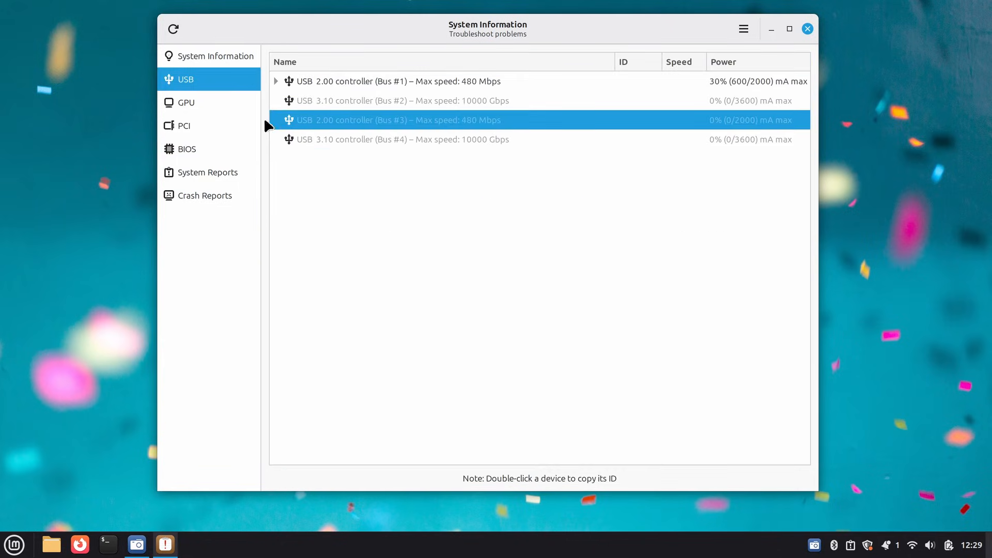
pyautogui.click(186, 102)
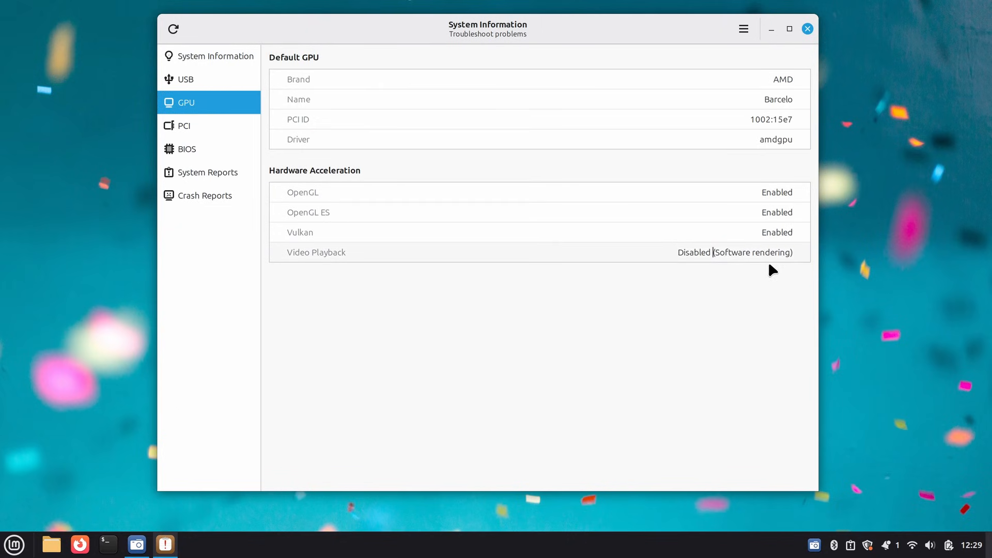
pyautogui.moveTo(745, 247)
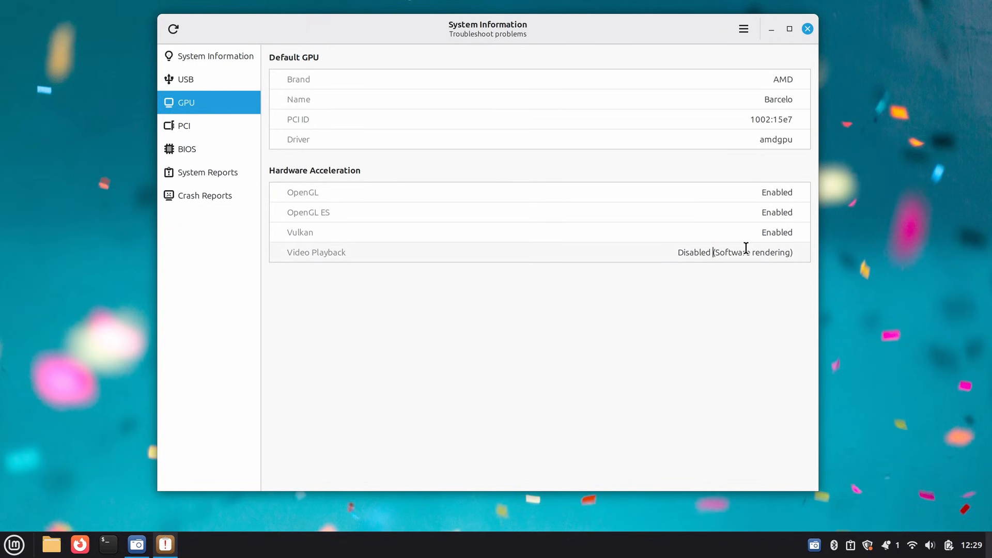
pyautogui.click(186, 79)
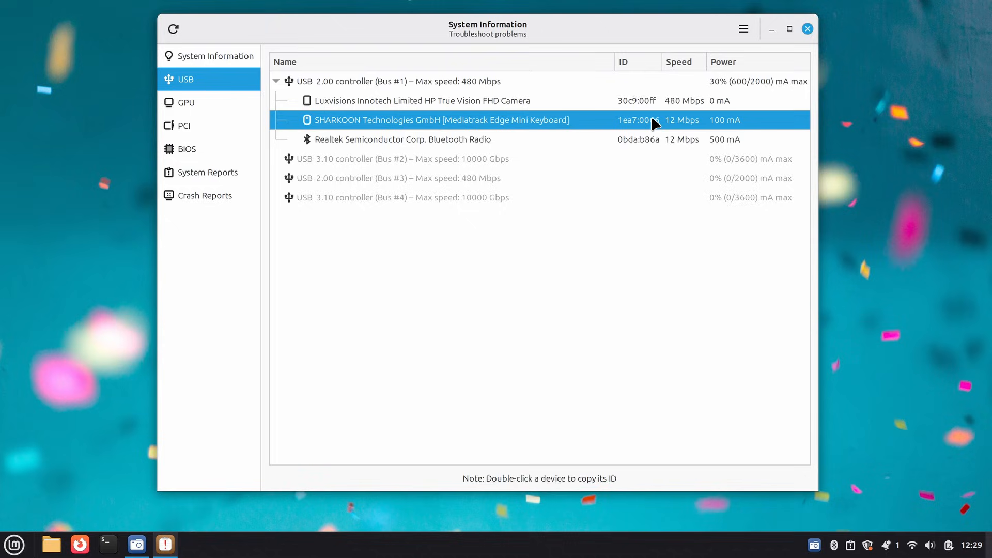
pyautogui.moveTo(277, 87)
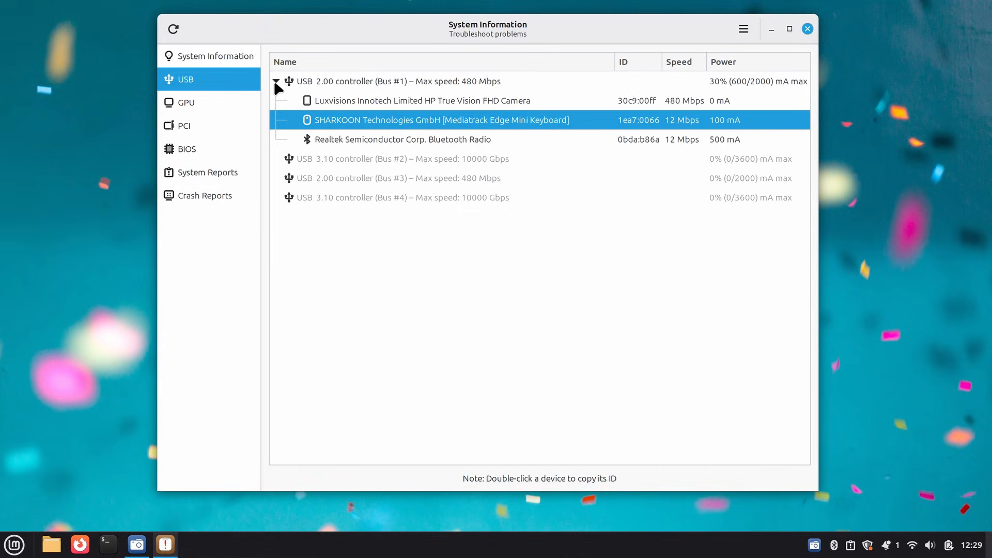
pyautogui.click(276, 81)
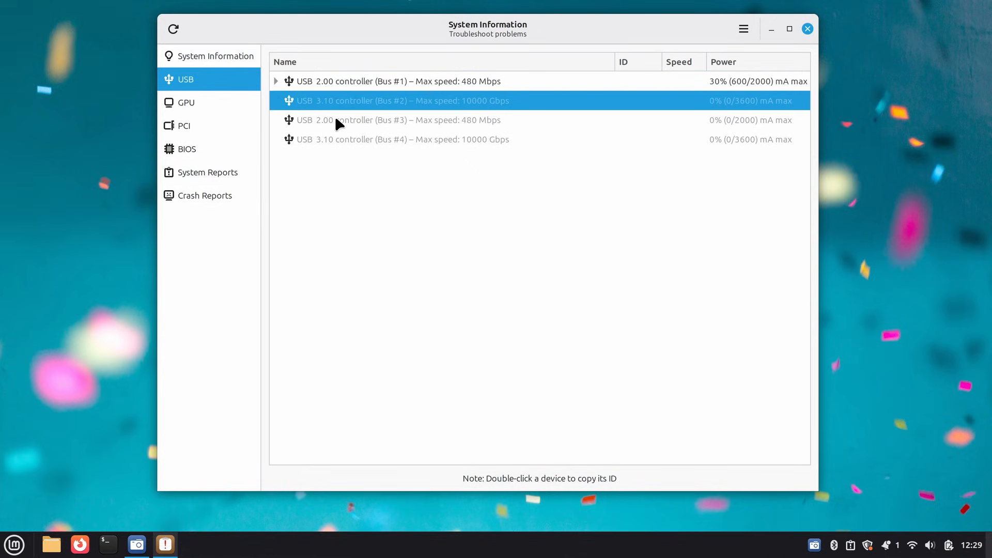
pyautogui.click(184, 125)
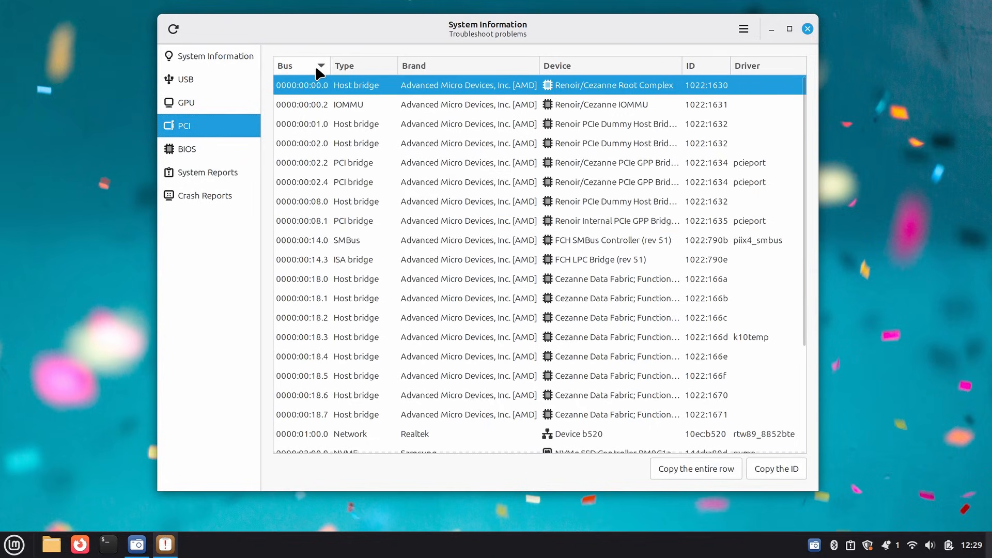
# Sort PCI devices by type and select the graphics, host bridge and encryption rows.
pyautogui.click(345, 65)
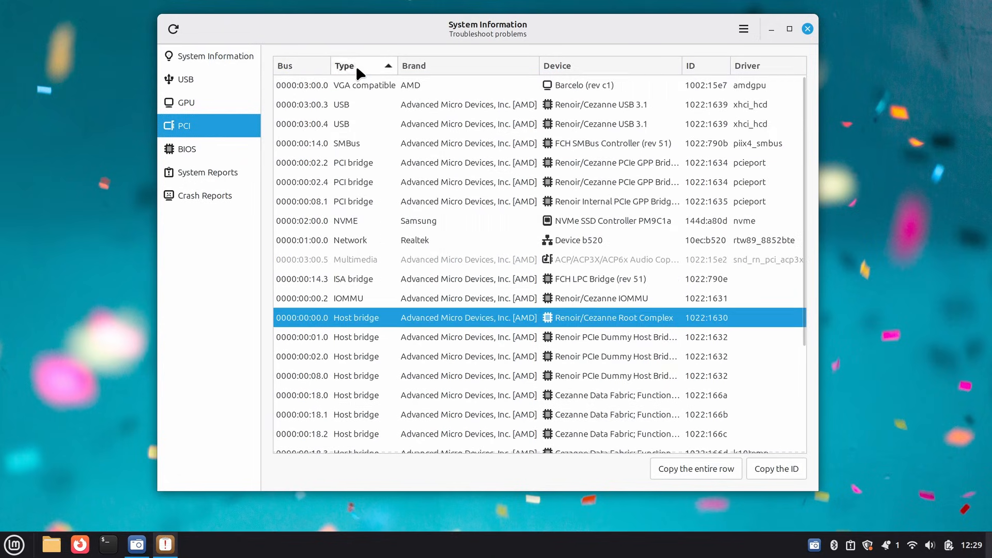
pyautogui.moveTo(585, 76)
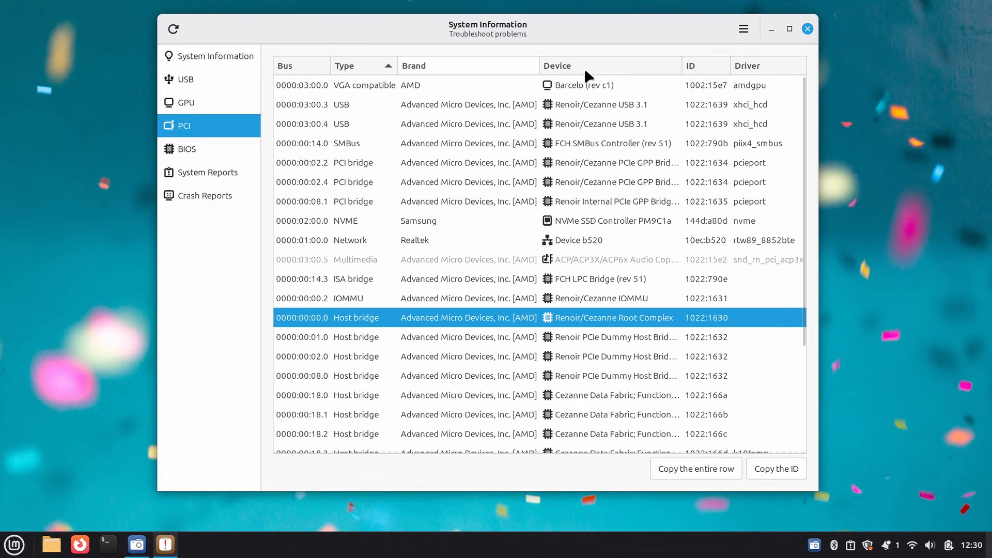
pyautogui.moveTo(777, 125)
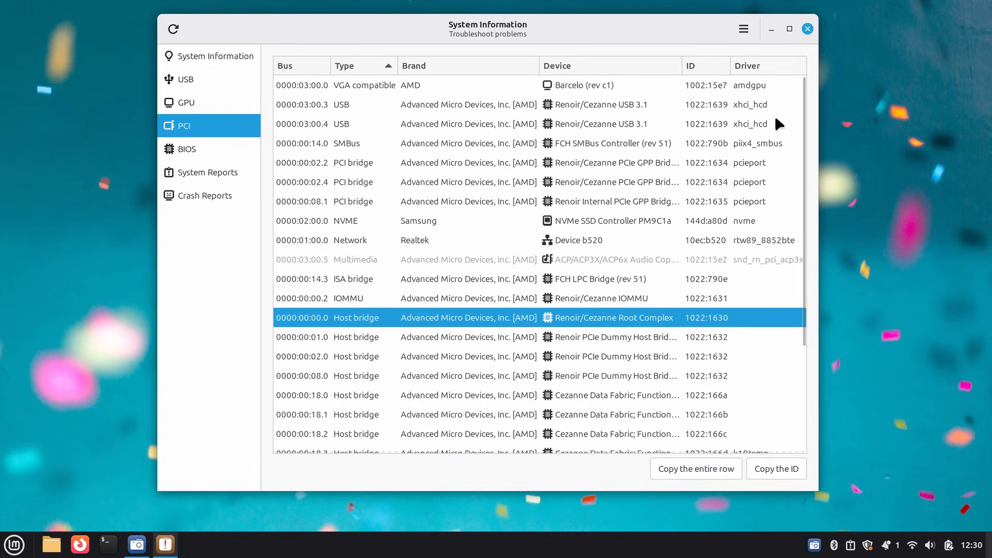
pyautogui.click(580, 85)
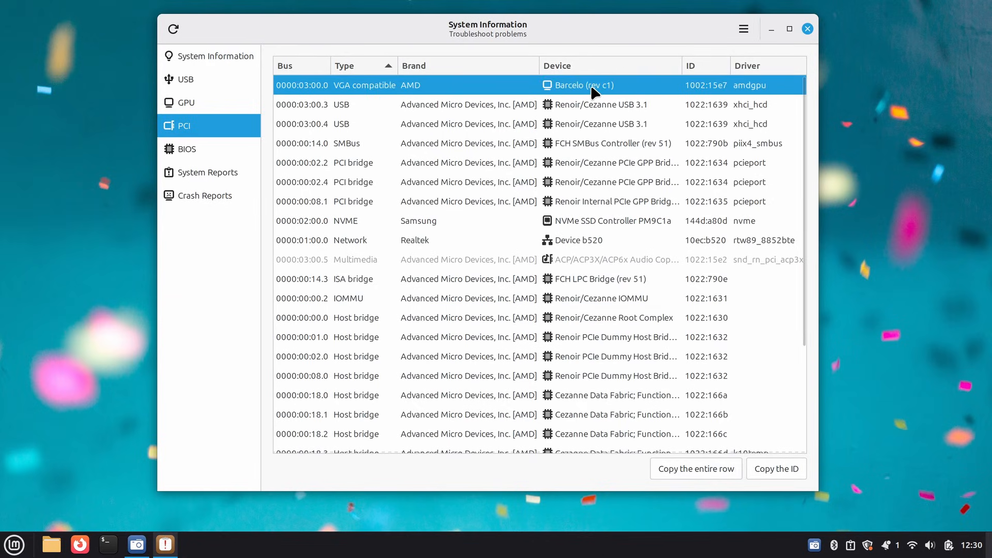
pyautogui.scroll(-3)
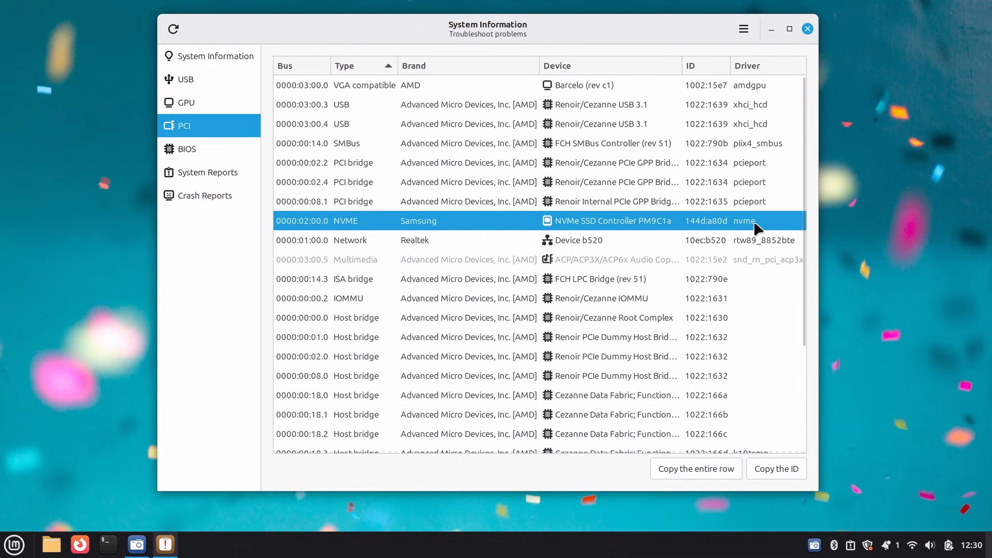
pyautogui.click(444, 201)
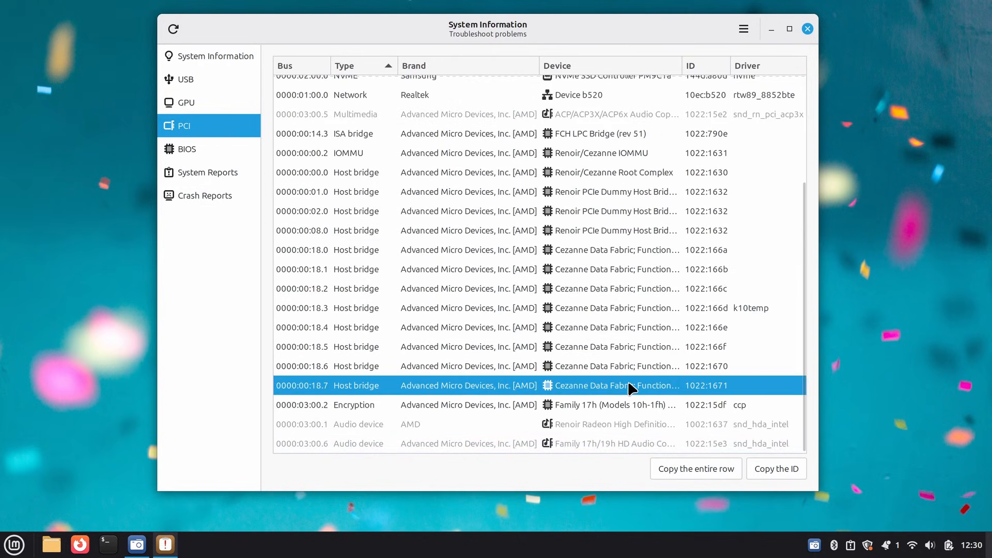
pyautogui.click(380, 405)
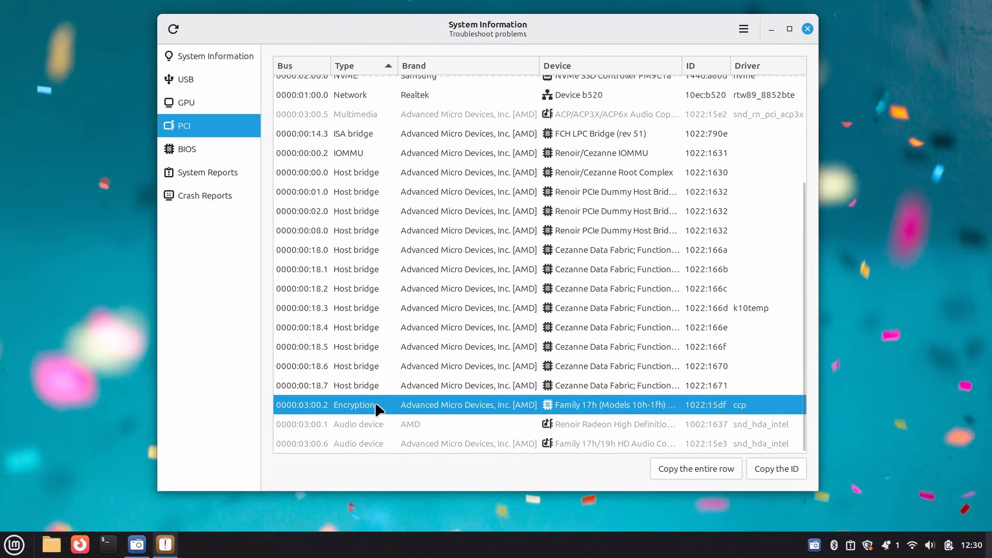
pyautogui.scroll(3)
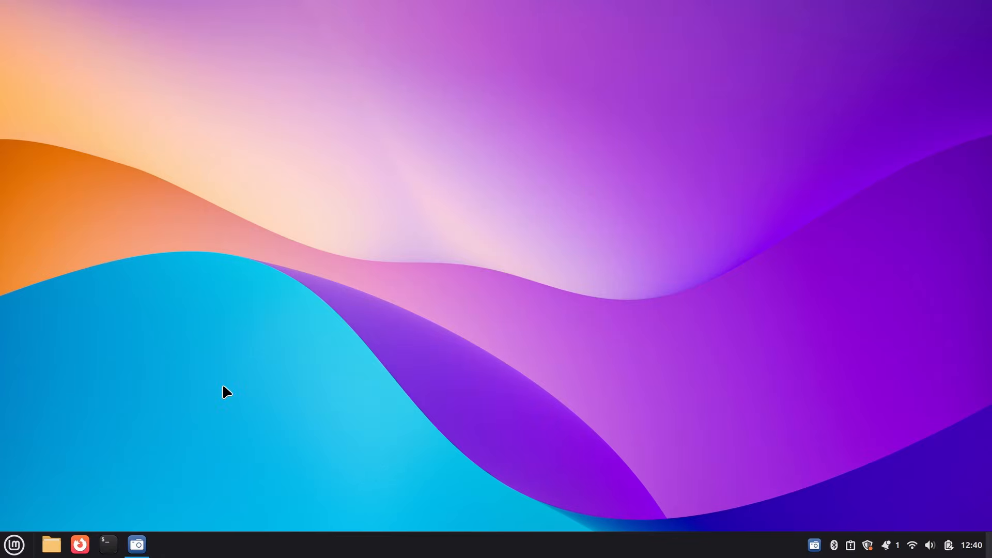
# Open the Invoices folder in Nemo and start a file search.
pyautogui.click(51, 545)
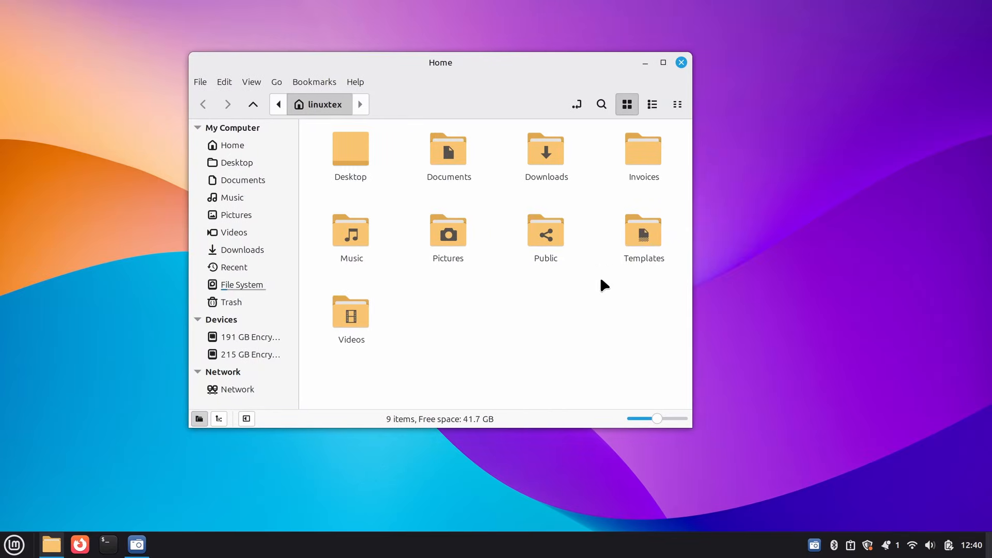
pyautogui.click(642, 150)
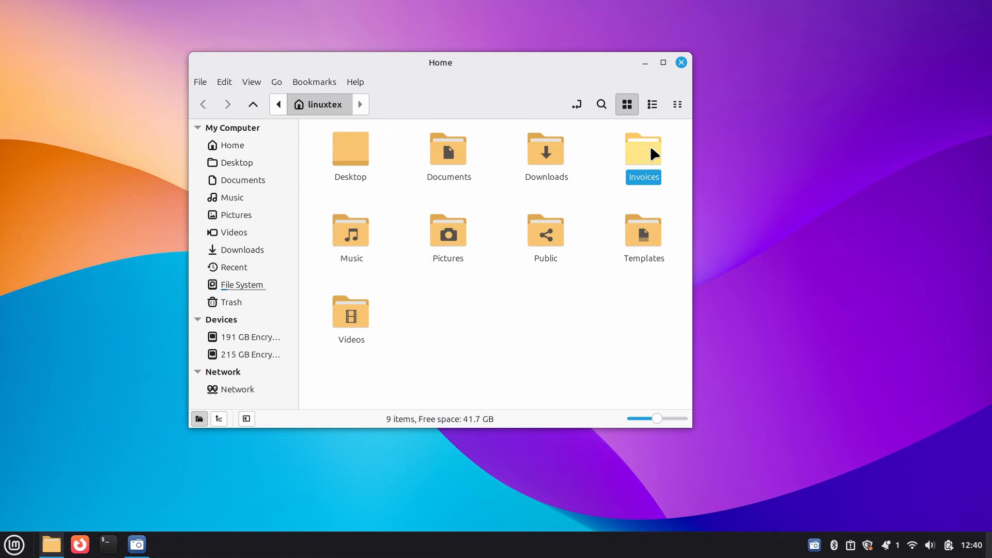
pyautogui.doubleClick(642, 148)
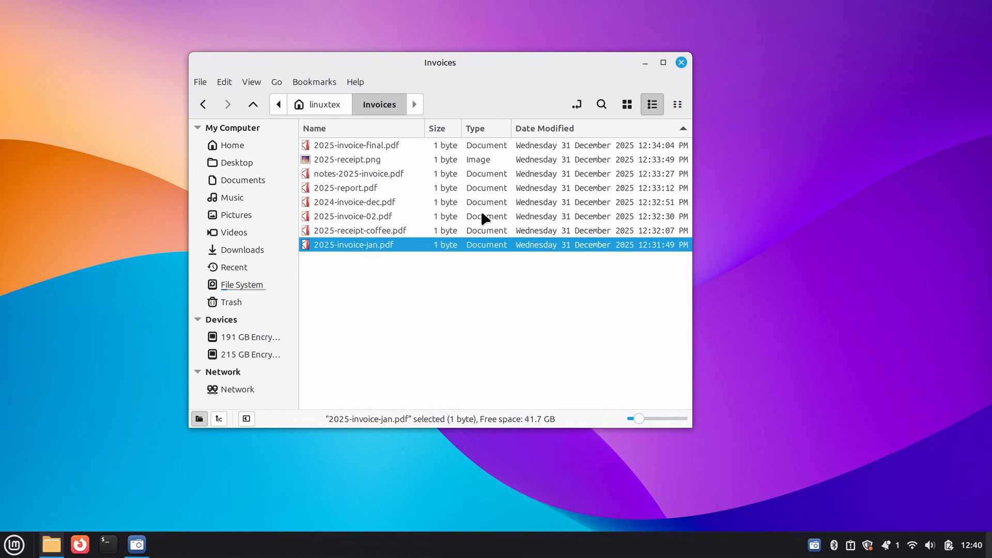
pyautogui.click(601, 103)
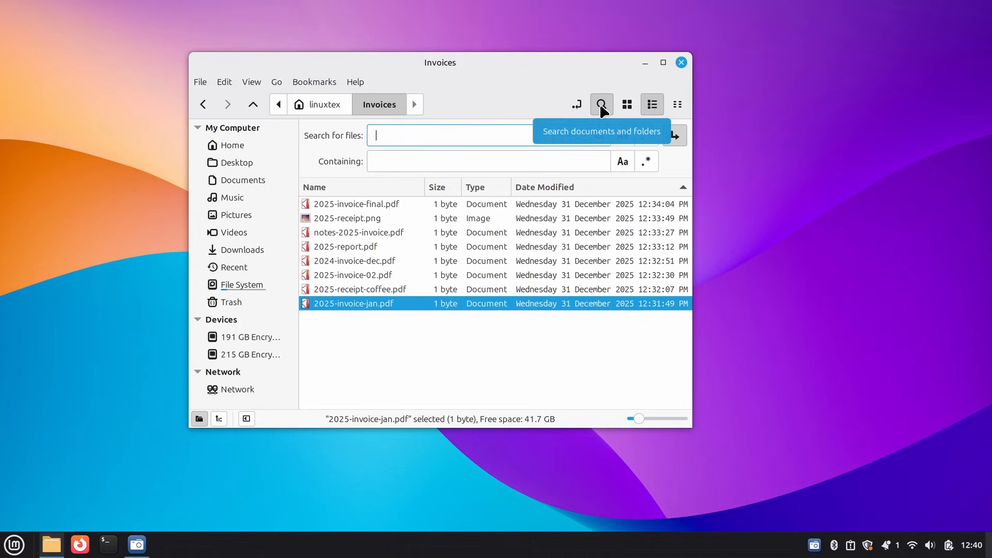
pyautogui.moveTo(500, 134)
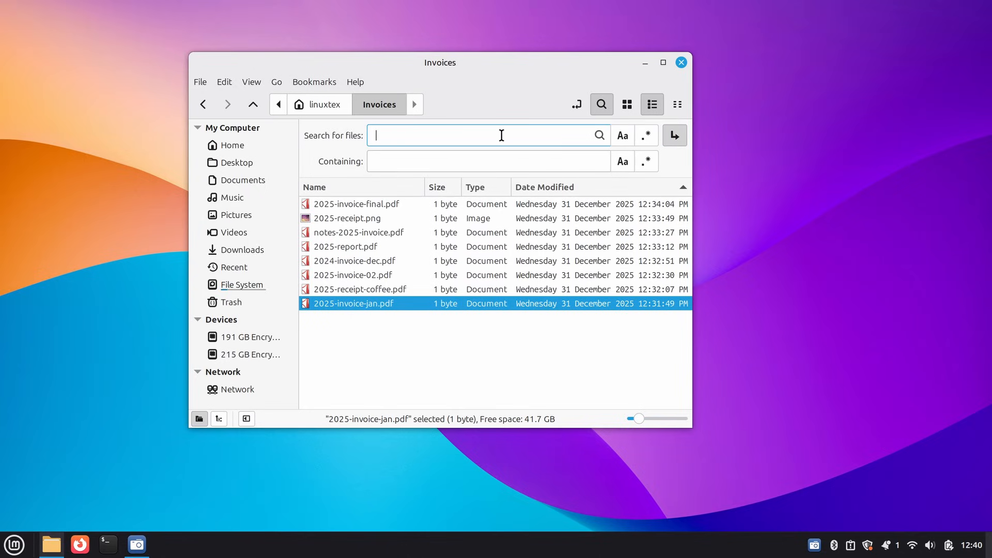
# Enter the regex ^2025-.*(invoice|receipt).*\.pdf$ as the search pattern.
pyautogui.write('2025')
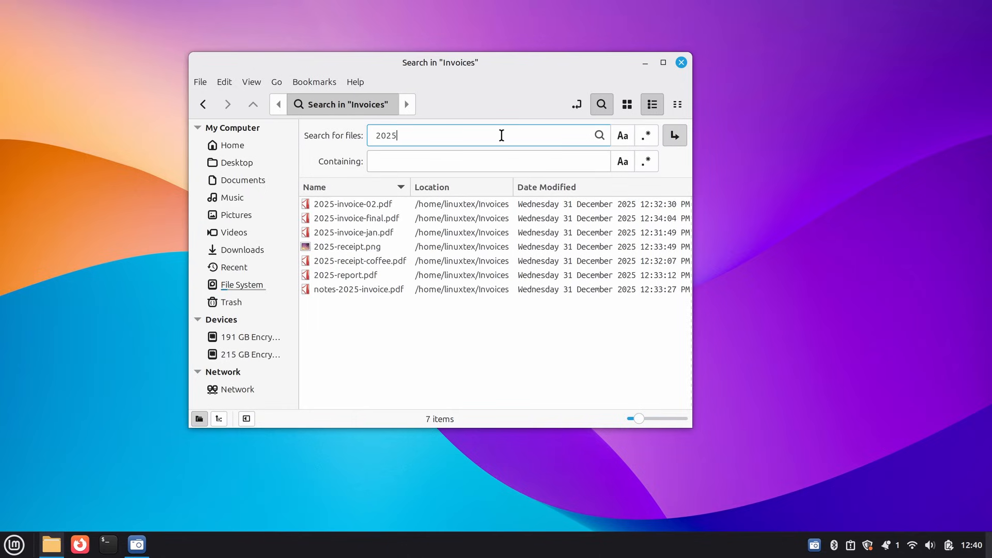
pyautogui.moveTo(466, 138)
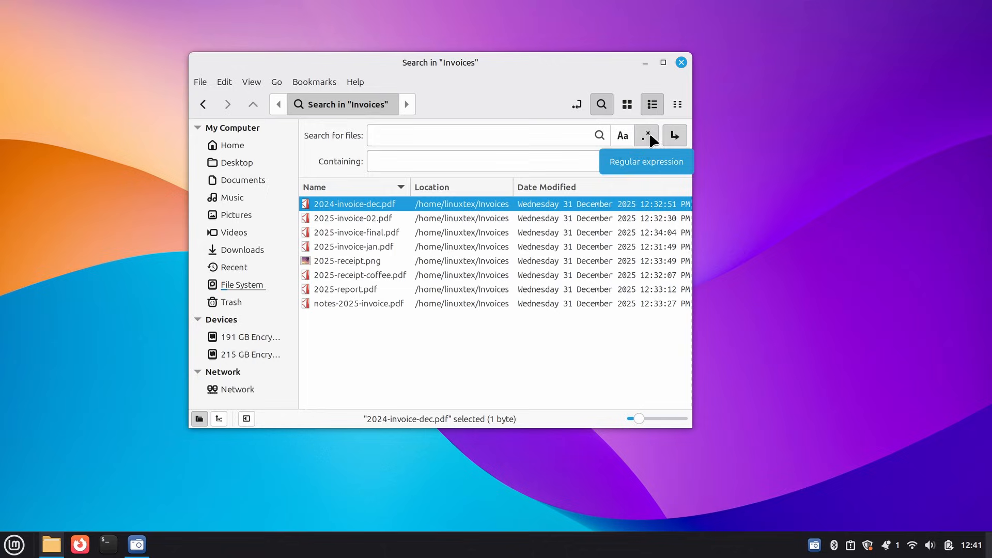
pyautogui.write('^2025-.*(invoice|receipt).*\\.pdf')
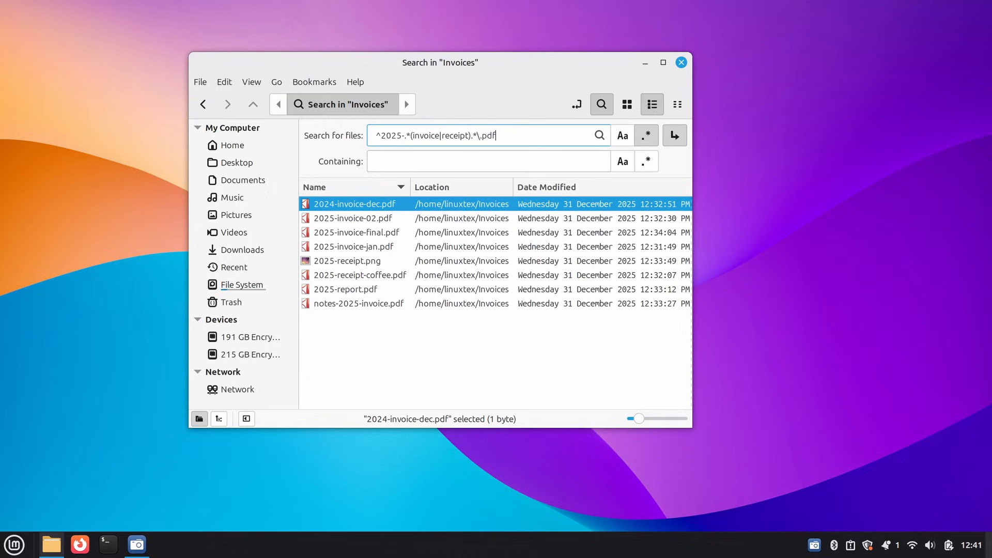
pyautogui.write('$')
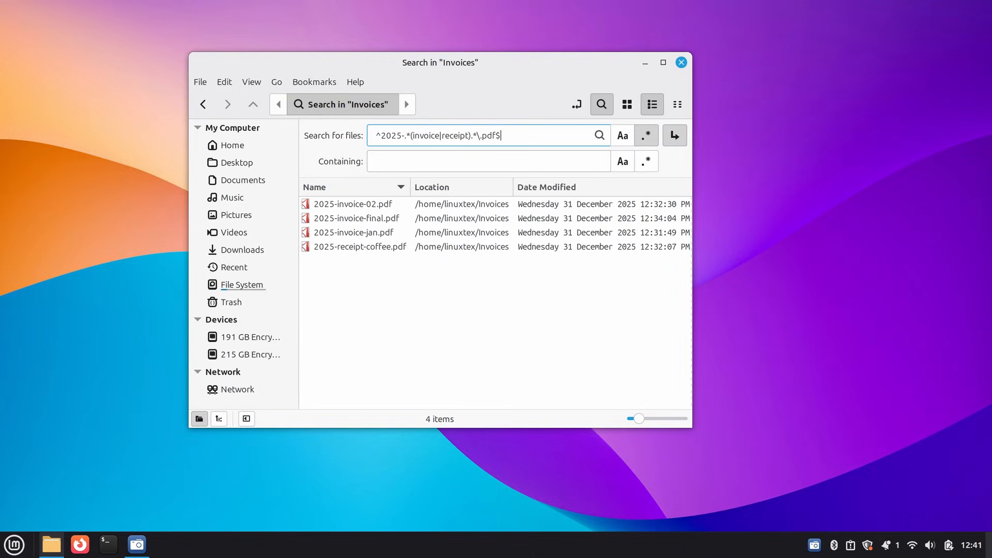
pyautogui.doubleClick(425, 136)
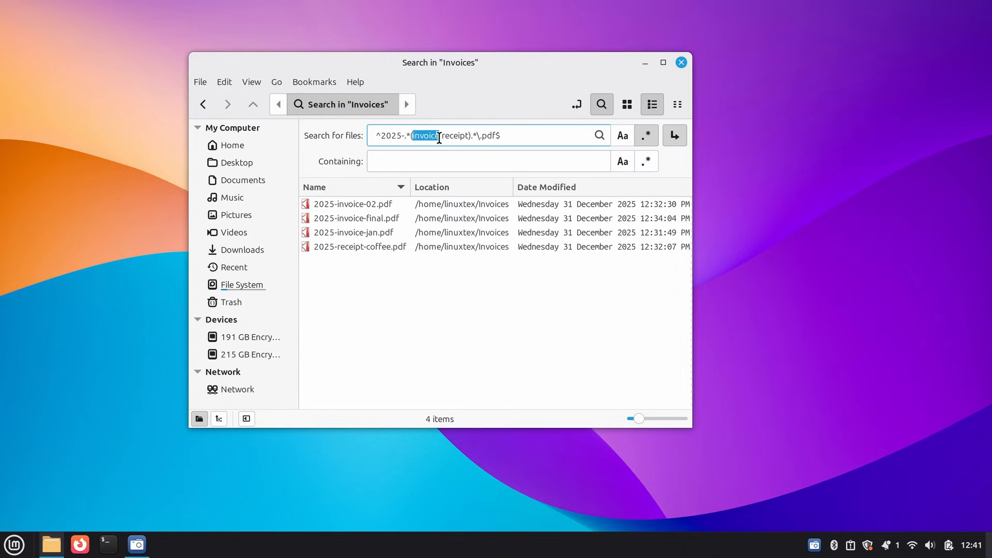
# Select the coffee receipt and final invoice among the four results.
pyautogui.click(353, 233)
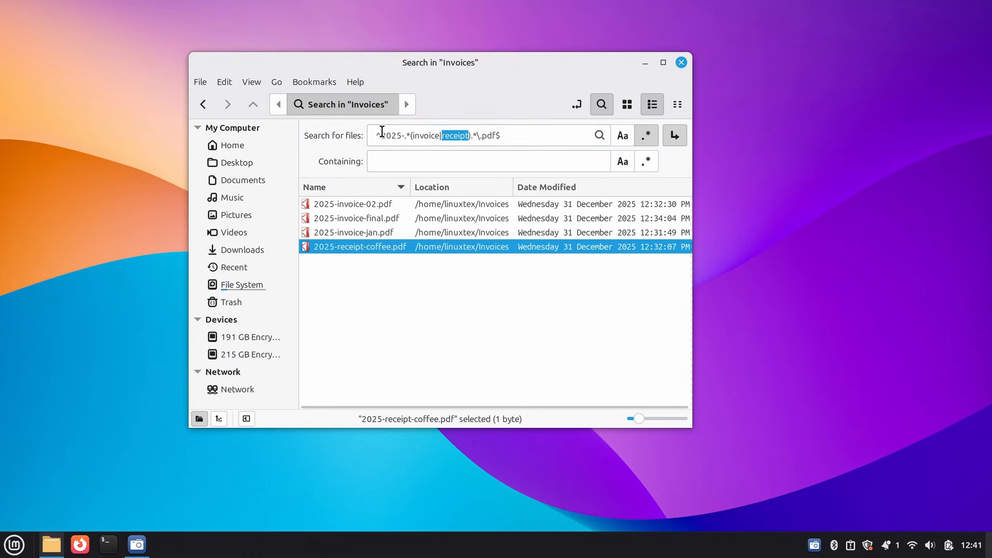
pyautogui.click(356, 218)
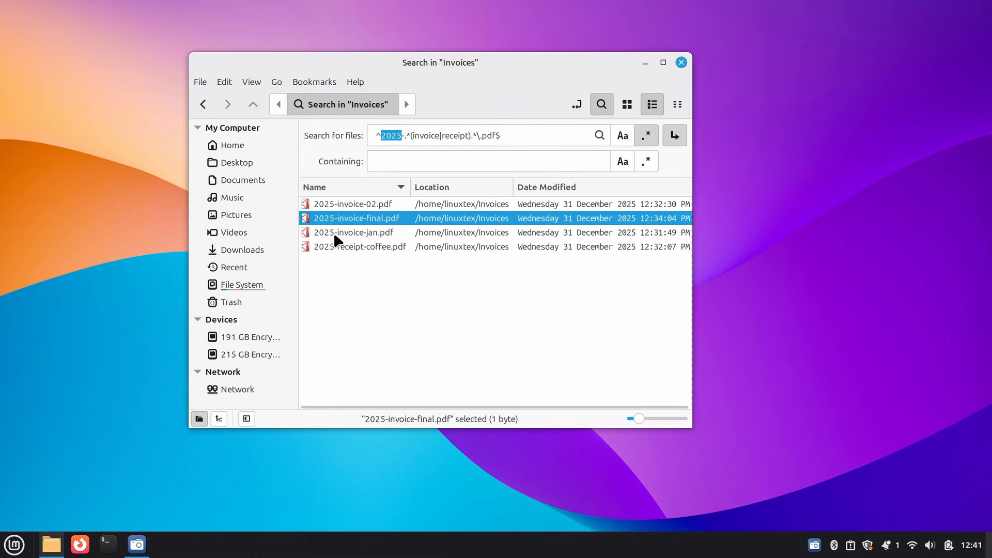
pyautogui.click(360, 247)
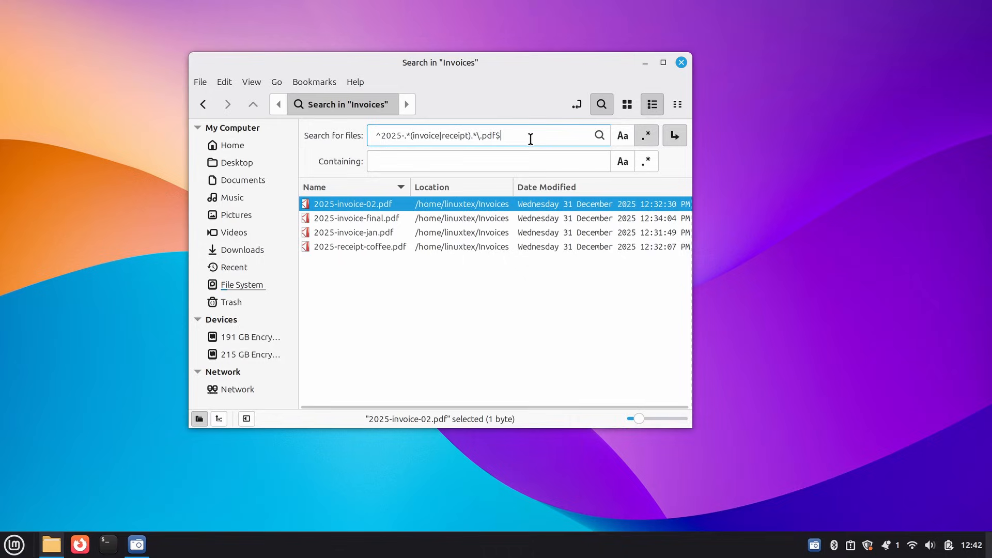
# Replace the pattern with ^2024-.*\.pdf$.
pyautogui.press('ctrl+a')
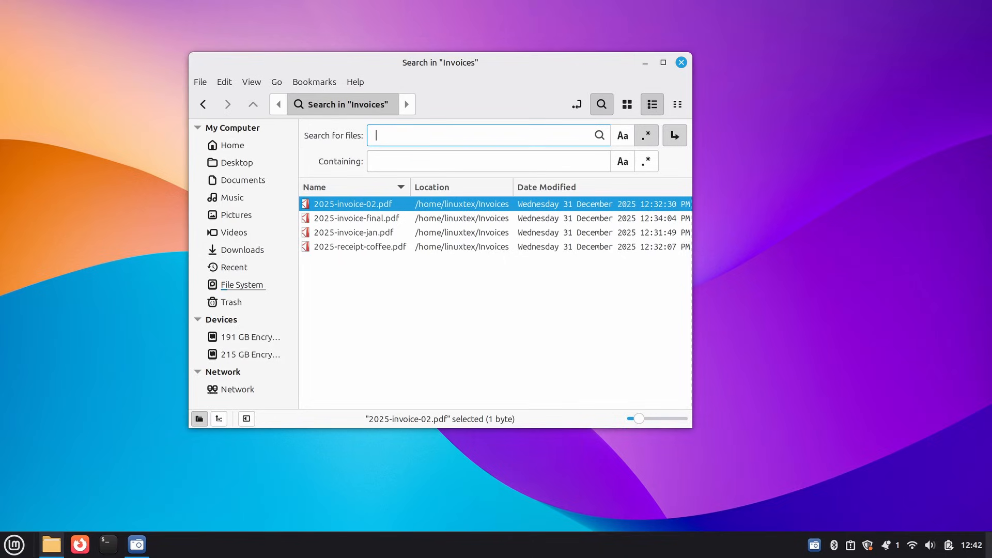
pyautogui.write('^2024-.*')
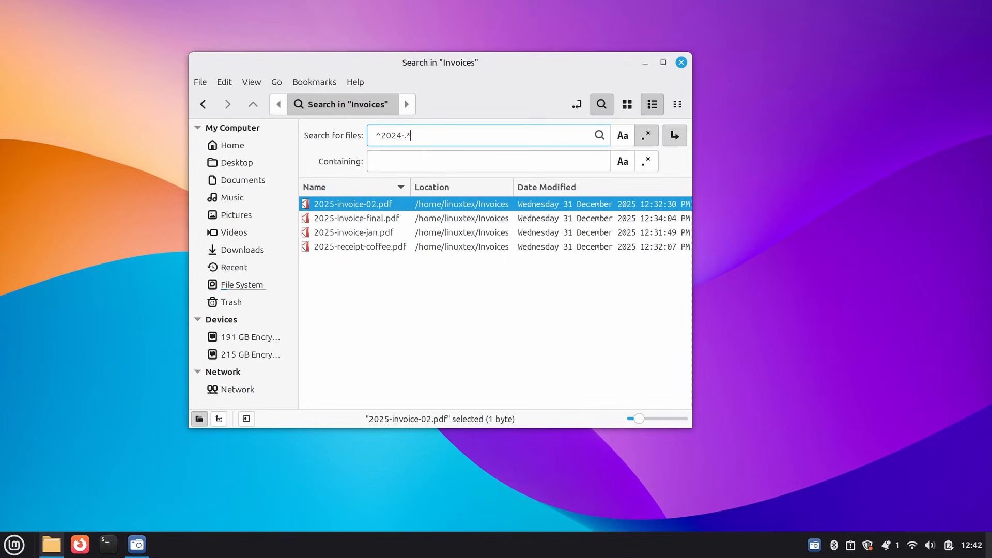
pyautogui.write('\\.pdf')
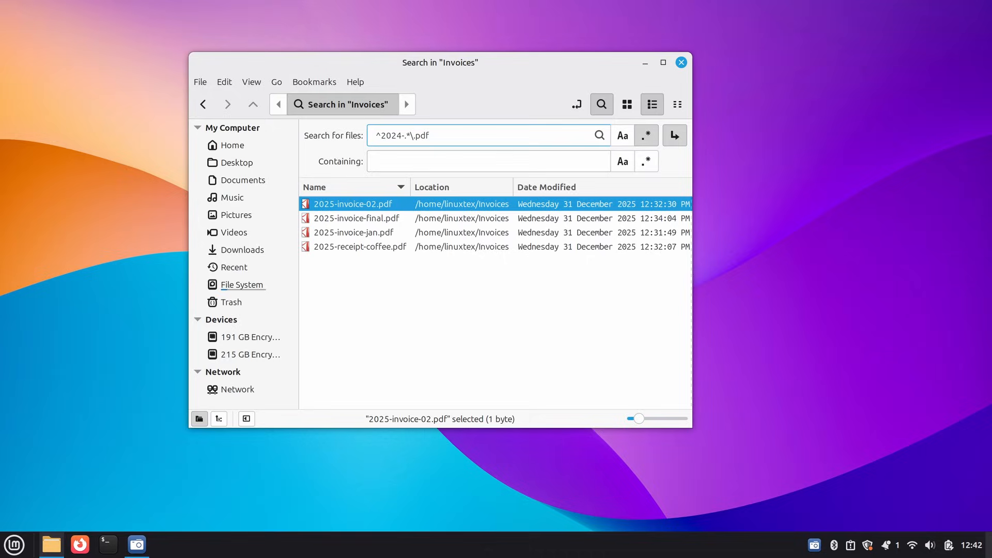
pyautogui.write('$')
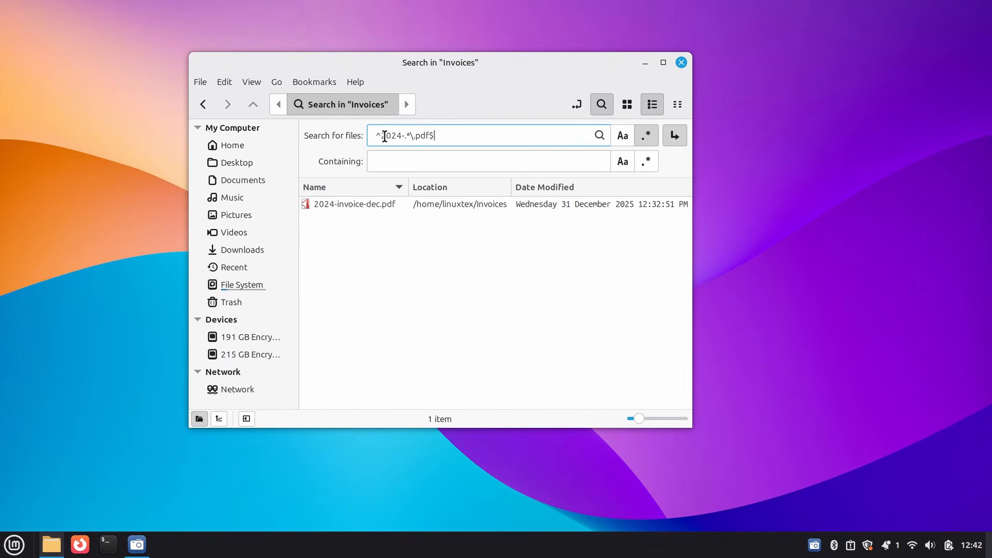
# Change the year to 2025 and select results among the five 2025 PDFs.
pyautogui.click(354, 204)
pyautogui.write('5')
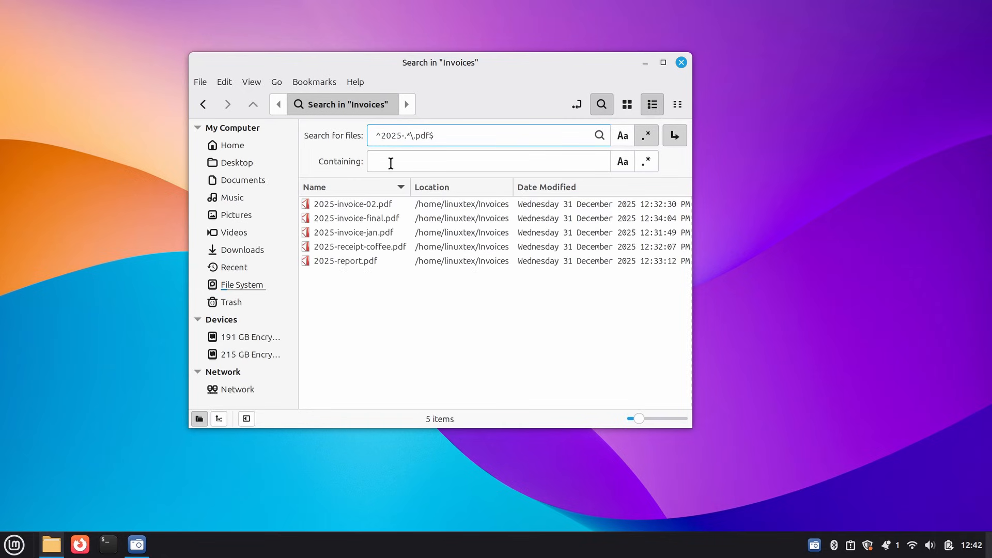
pyautogui.click(360, 246)
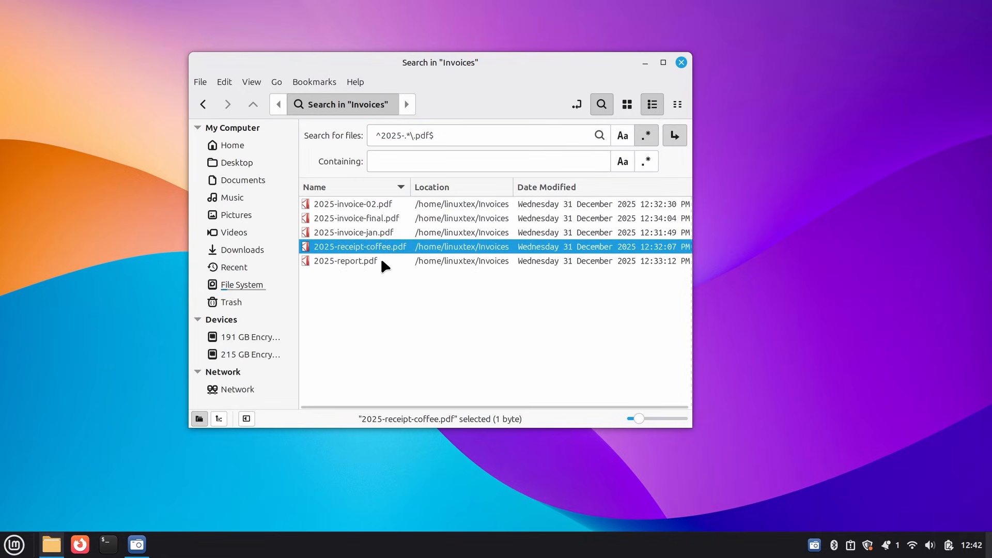
pyautogui.click(345, 260)
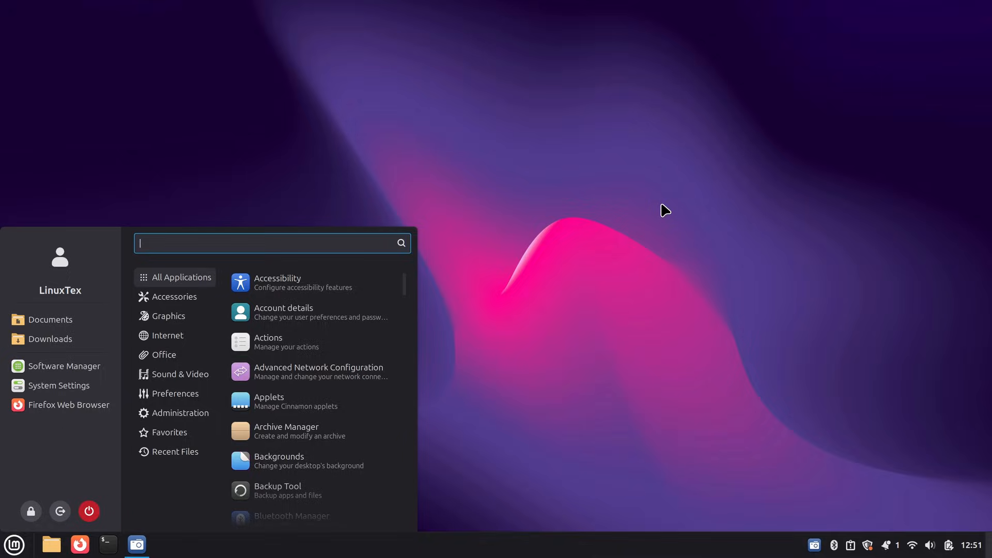
# Launch System Administration from a 'system adm' menu search and authenticate as administrator.
pyautogui.write('system admi')
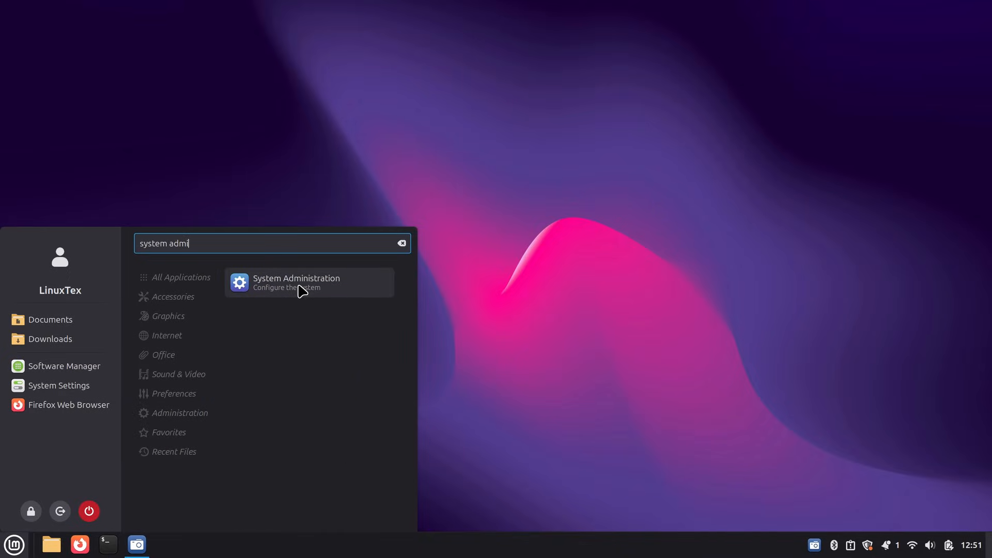
pyautogui.click(296, 282)
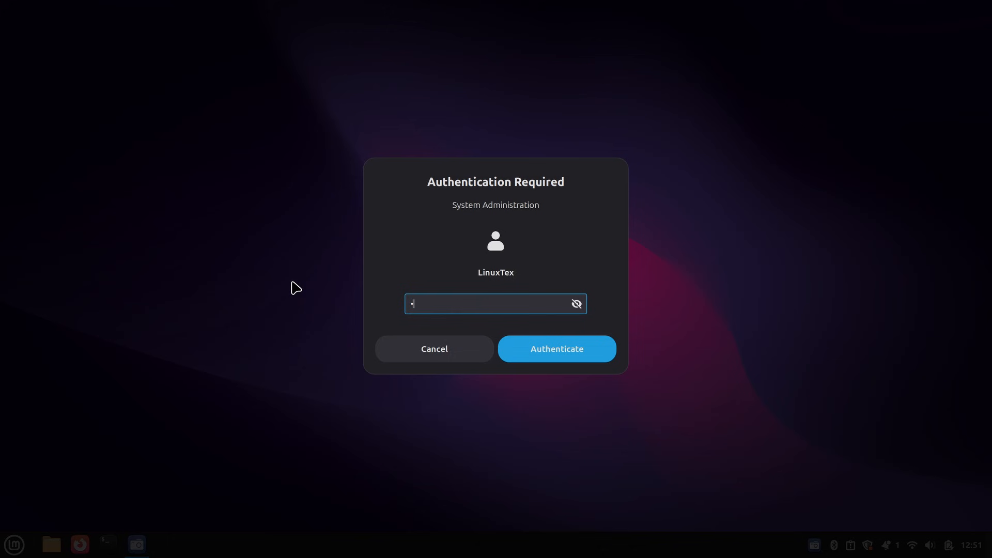
pyautogui.click(556, 348)
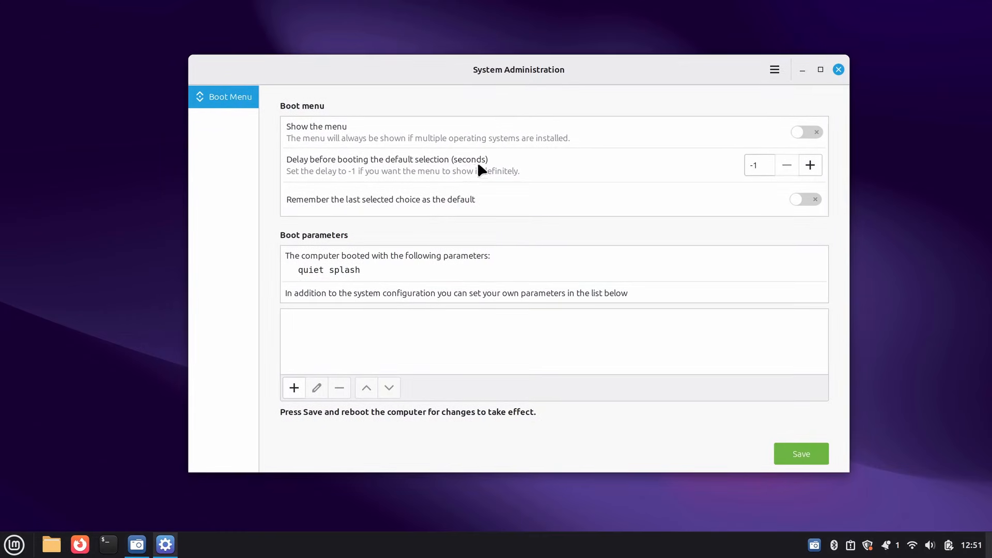
pyautogui.moveTo(370, 148)
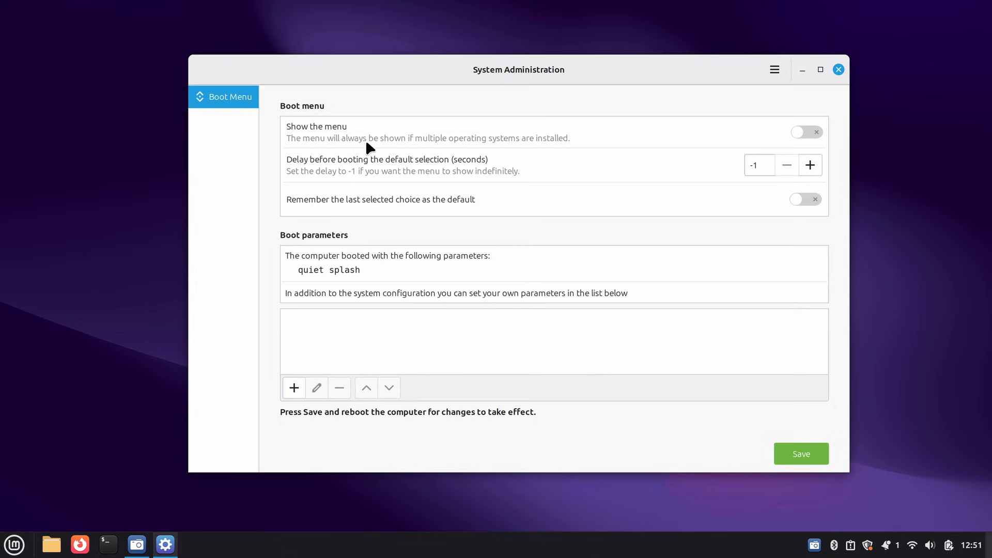
# Show the boot menu, adjust the boot delay up and down to 10 seconds, and remember the last selected choice.
pyautogui.click(805, 131)
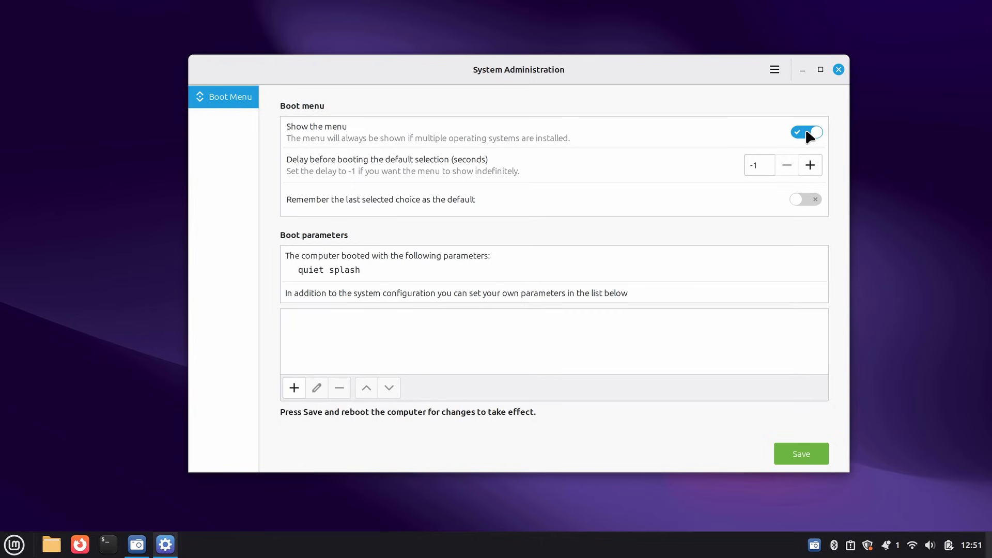
pyautogui.moveTo(399, 153)
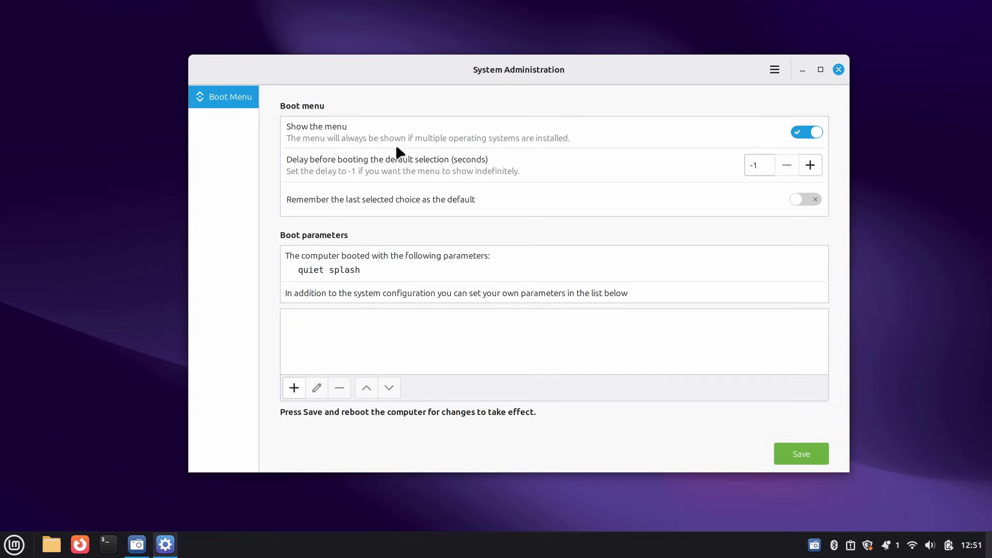
pyautogui.moveTo(351, 177)
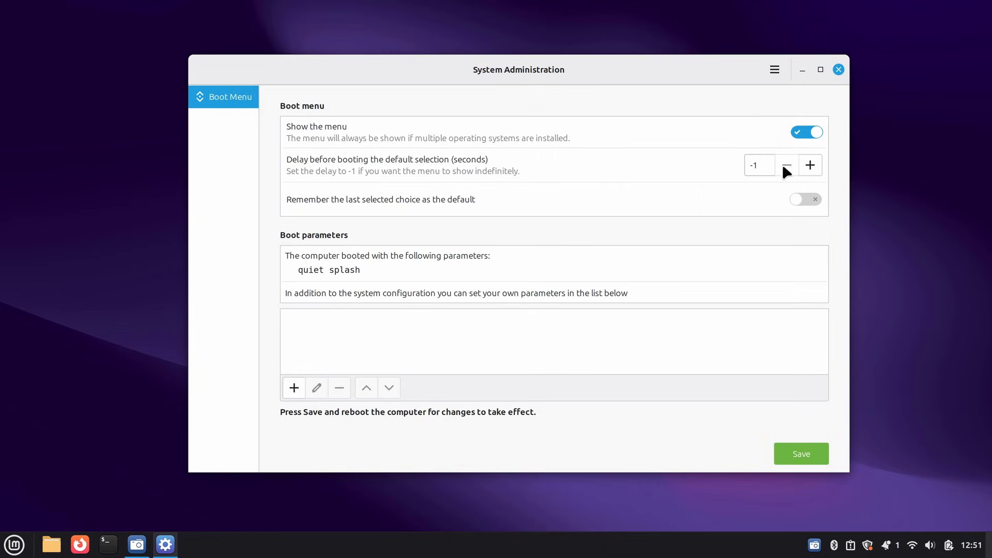
pyautogui.click(758, 164)
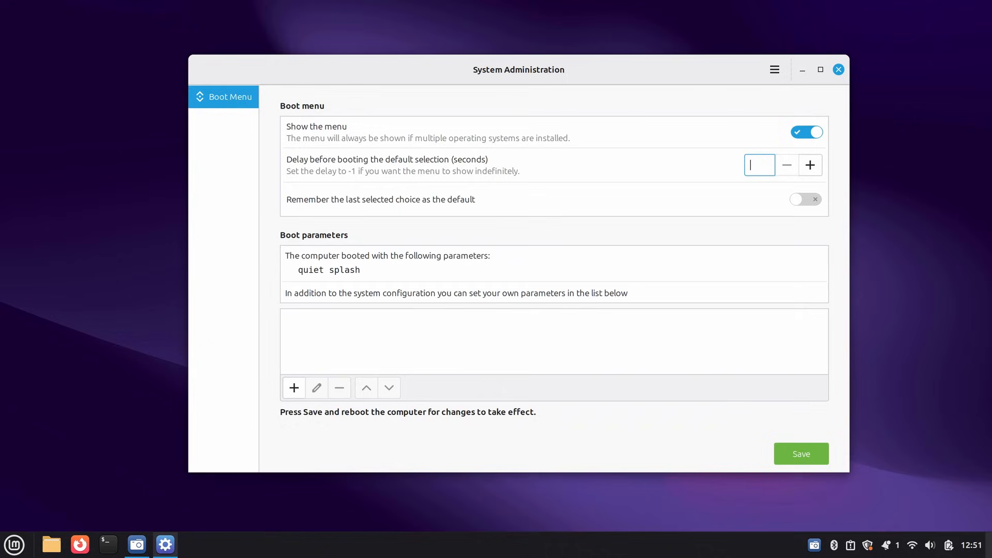
pyautogui.click(811, 164)
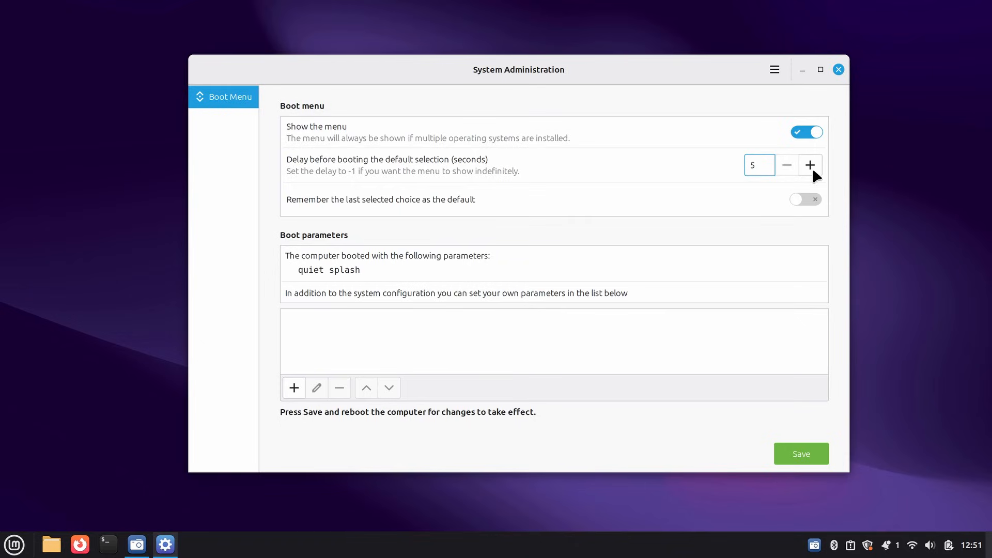
pyautogui.click(811, 165)
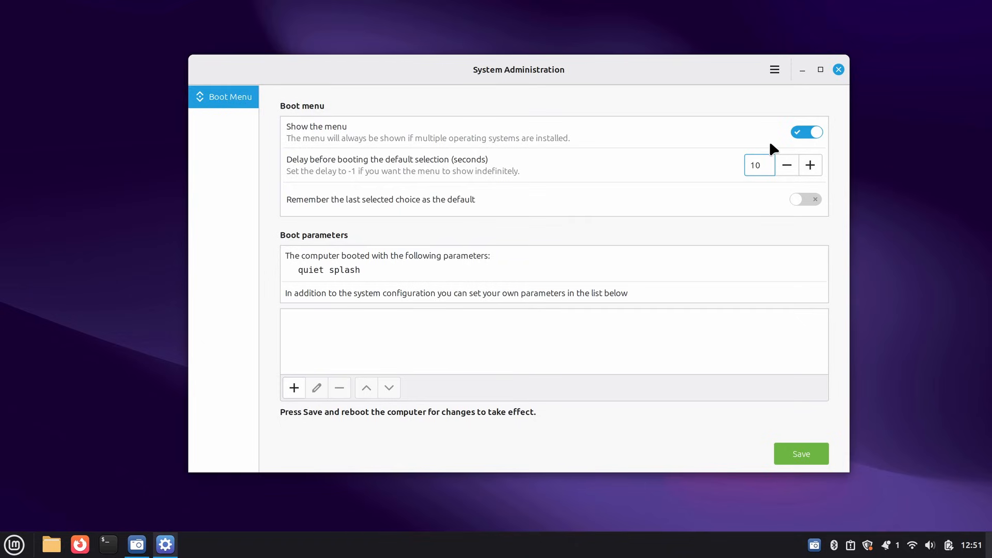
pyautogui.click(787, 165)
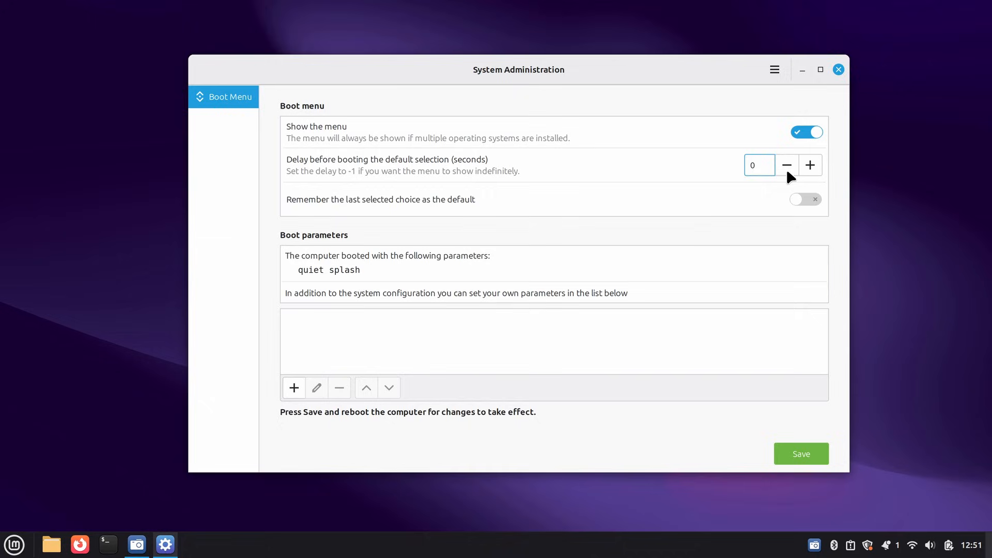
pyautogui.click(786, 165)
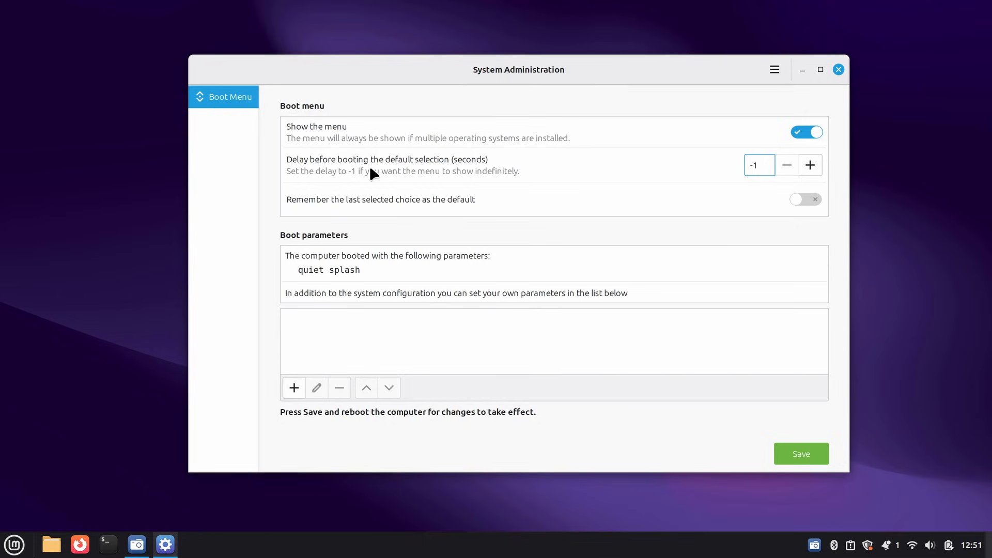
pyautogui.click(811, 166)
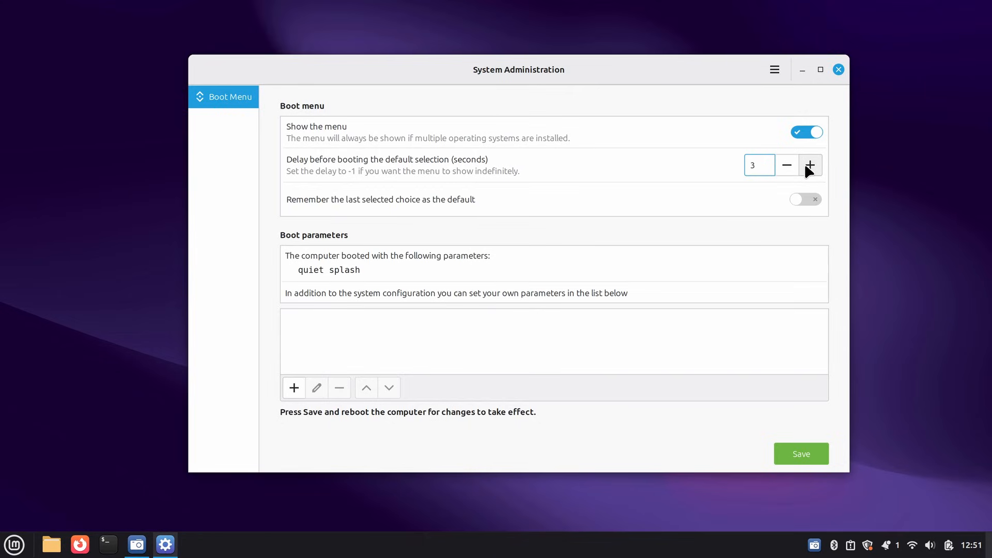
pyautogui.click(810, 165)
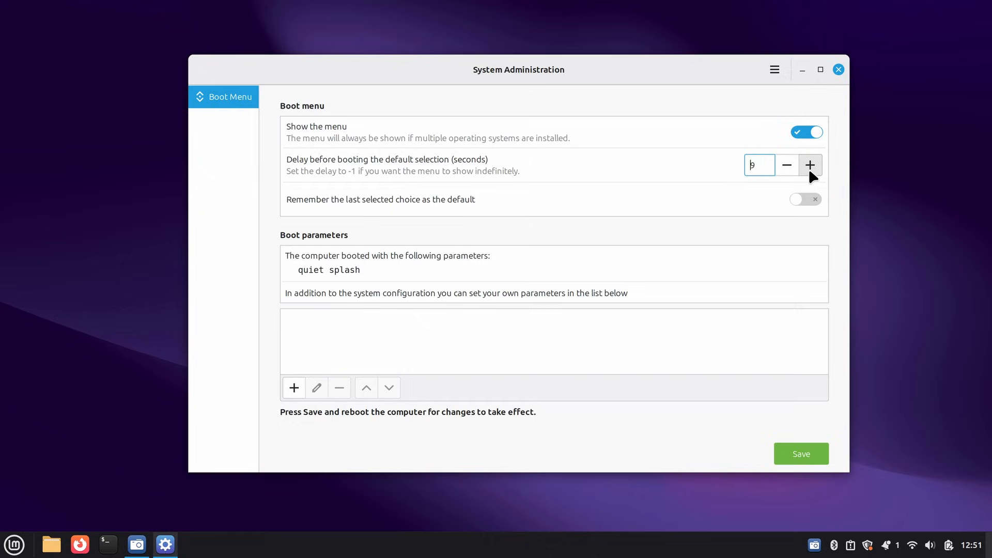
pyautogui.click(806, 199)
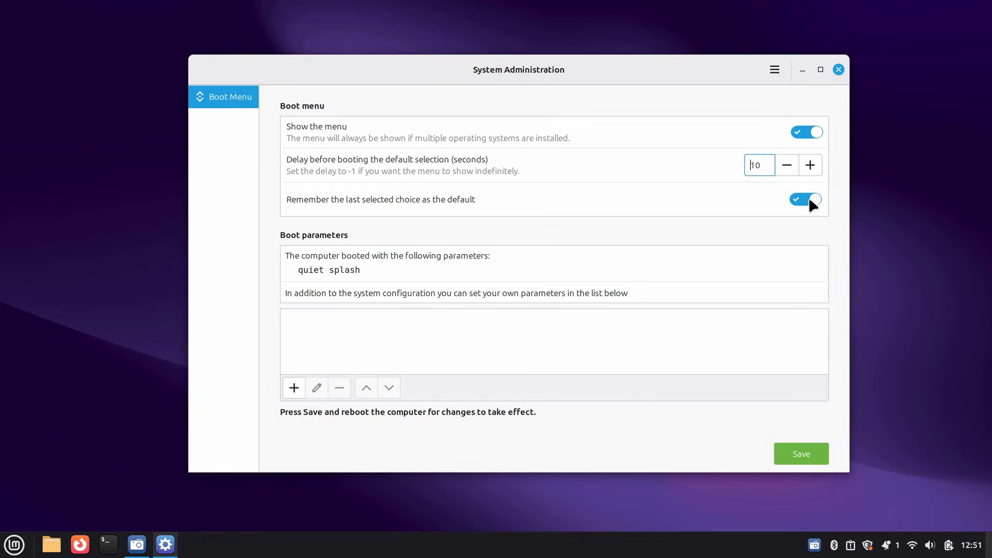
pyautogui.moveTo(363, 212)
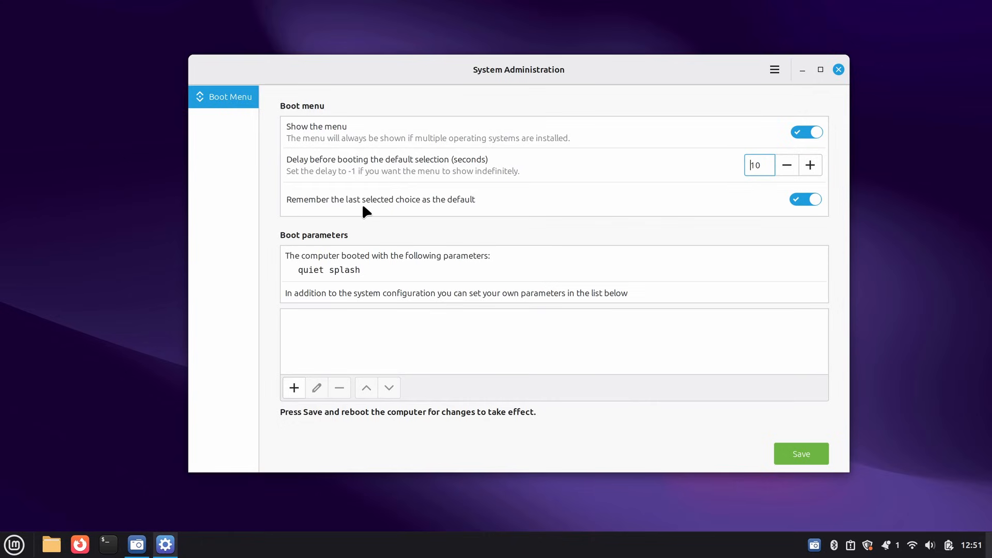
pyautogui.moveTo(450, 206)
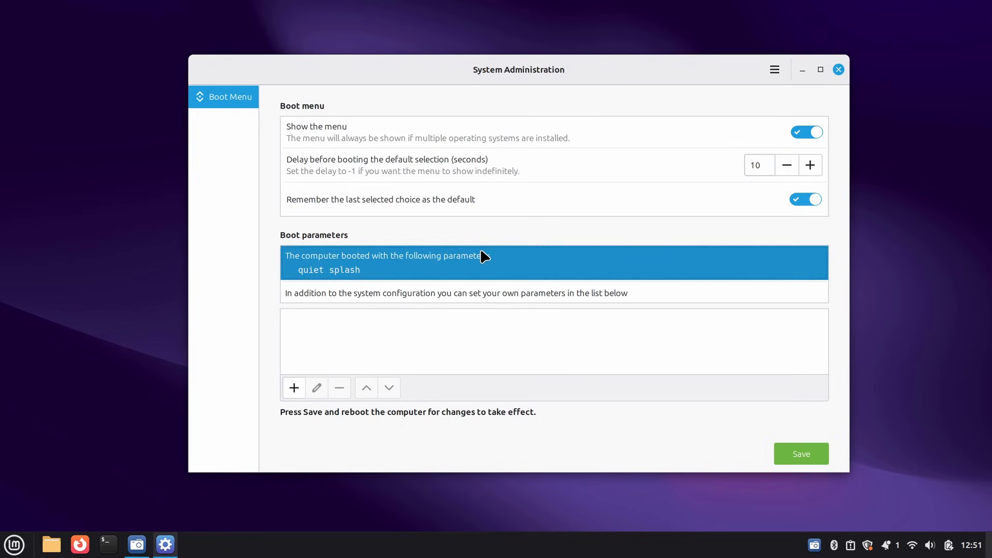
# Add a new boot parameter demo-parameter=1 to the boot parameters list.
pyautogui.click(554, 292)
pyautogui.write('demo-')
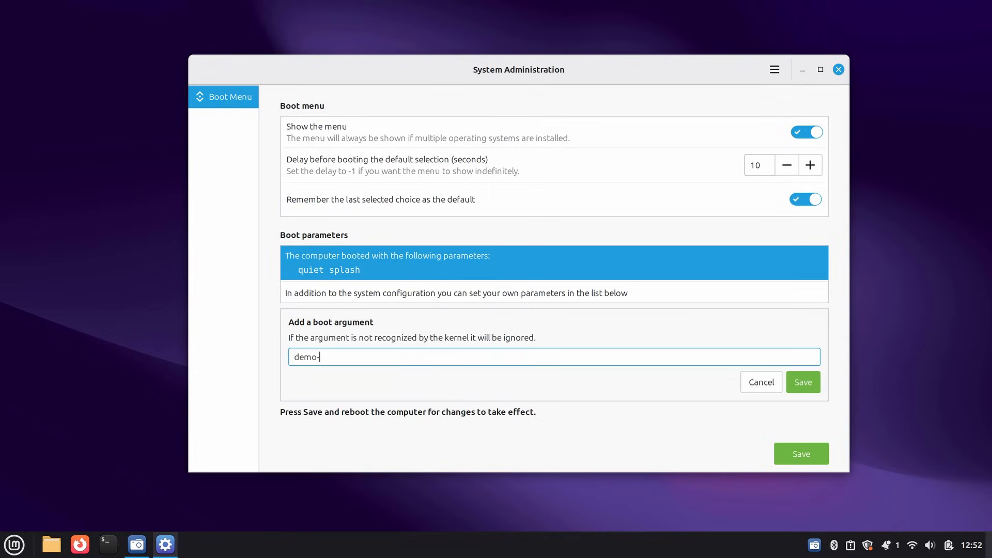
pyautogui.write('parameter=1')
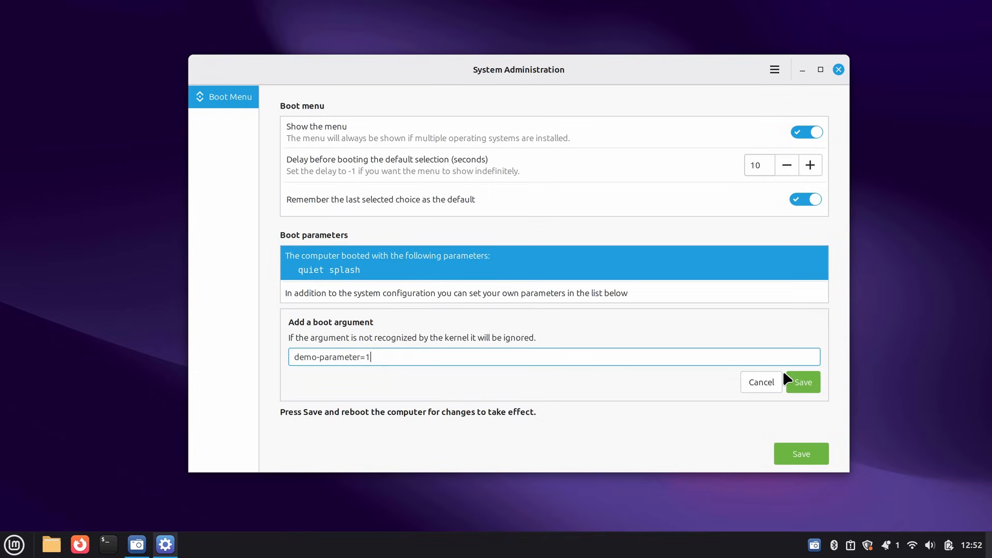
pyautogui.click(801, 382)
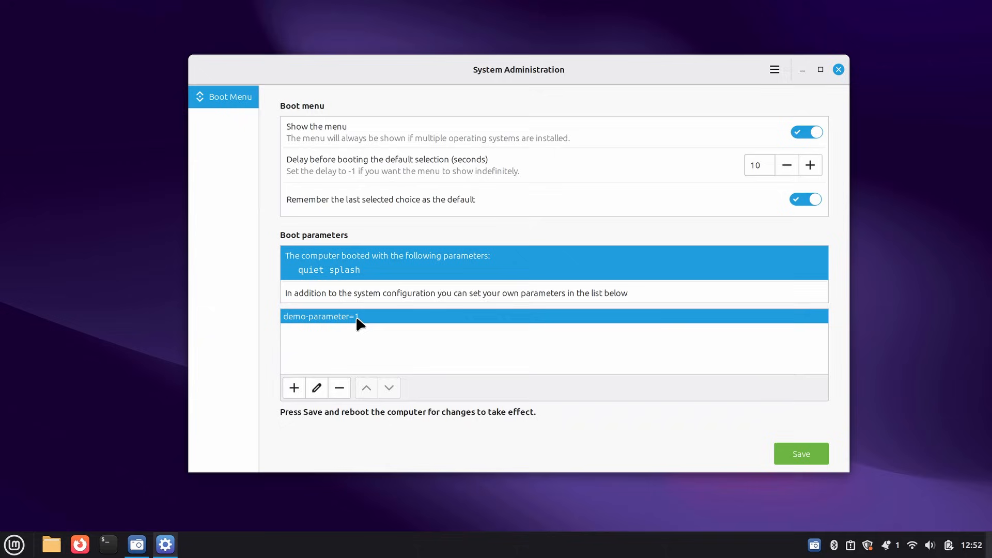
pyautogui.moveTo(369, 306)
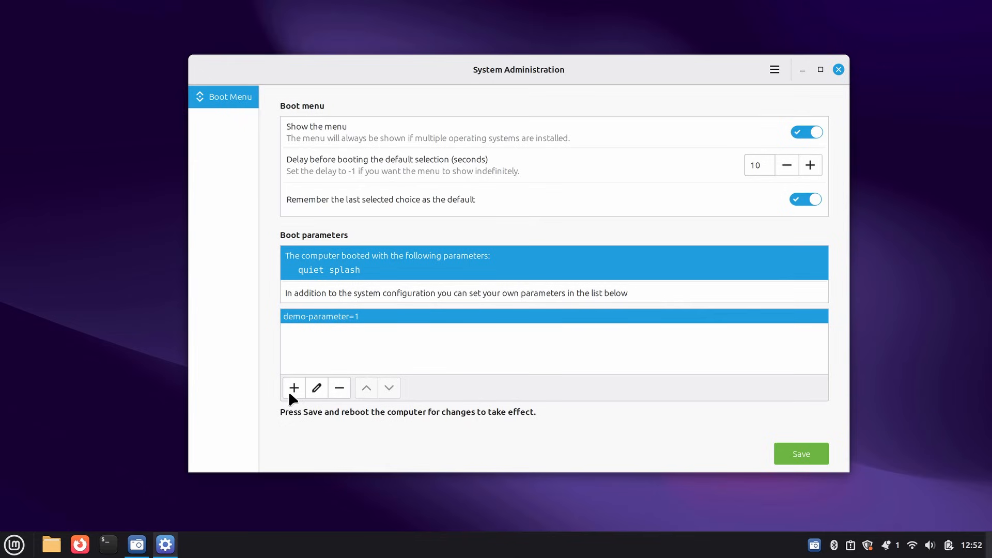
# Review demo-parameter=1 unchanged, then remove it from the list and confirm the removal.
pyautogui.click(316, 387)
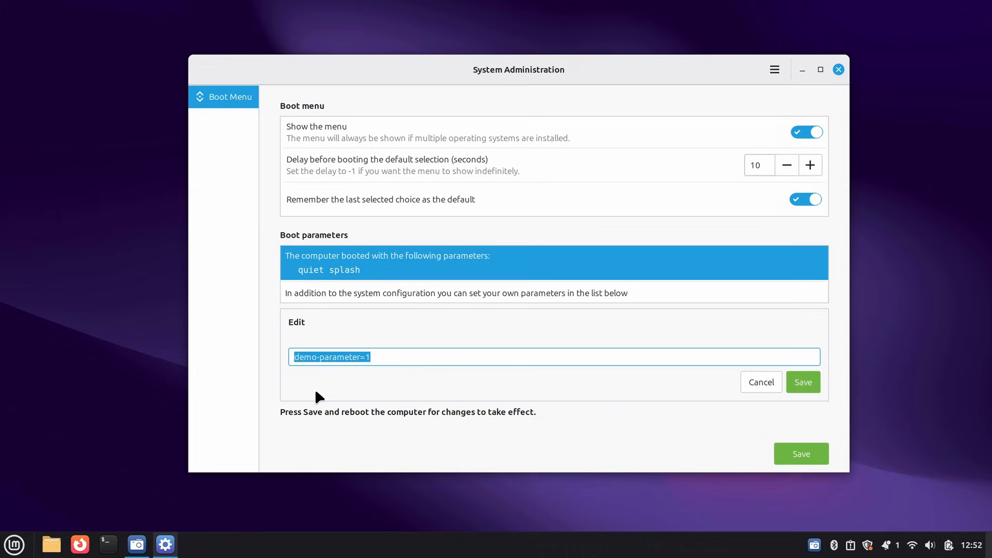
pyautogui.click(802, 382)
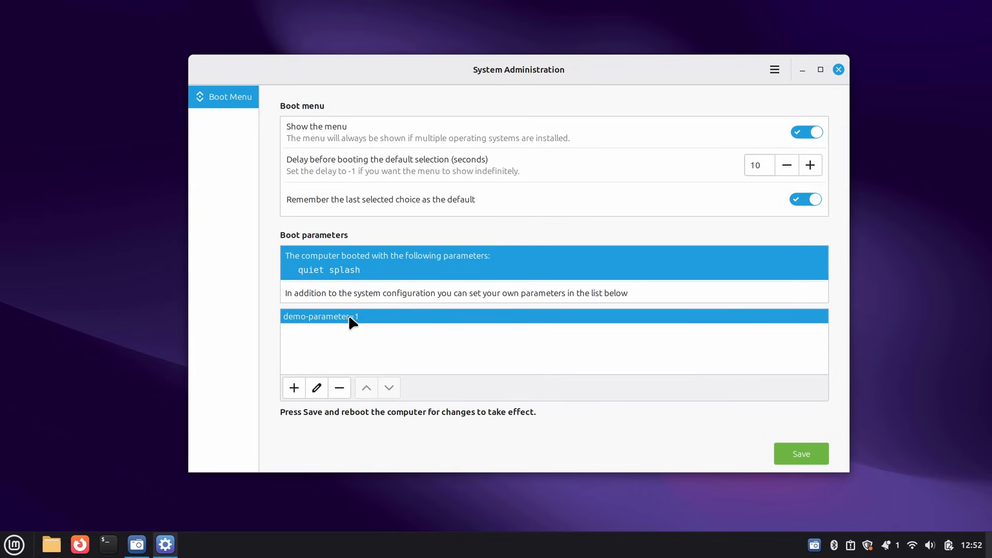
pyautogui.click(339, 388)
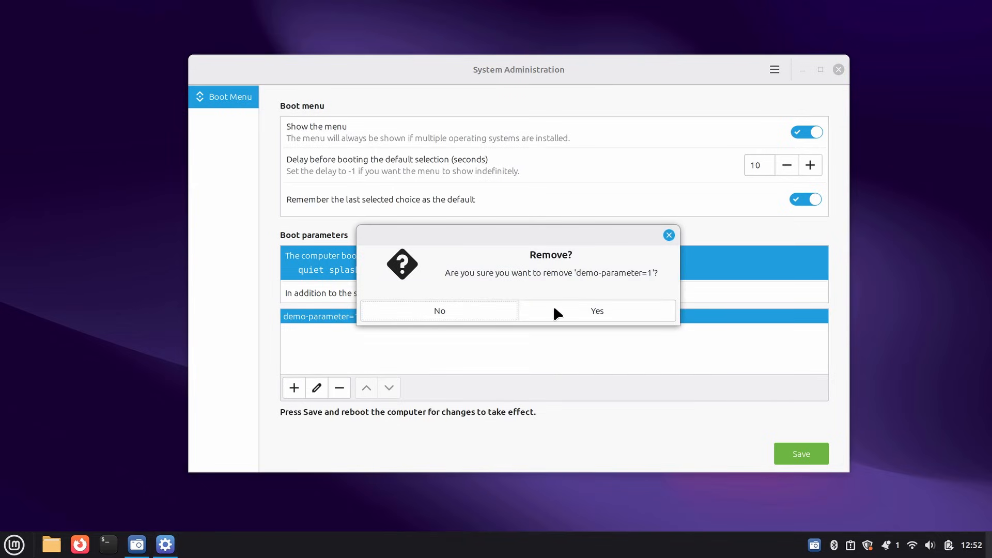
pyautogui.click(597, 311)
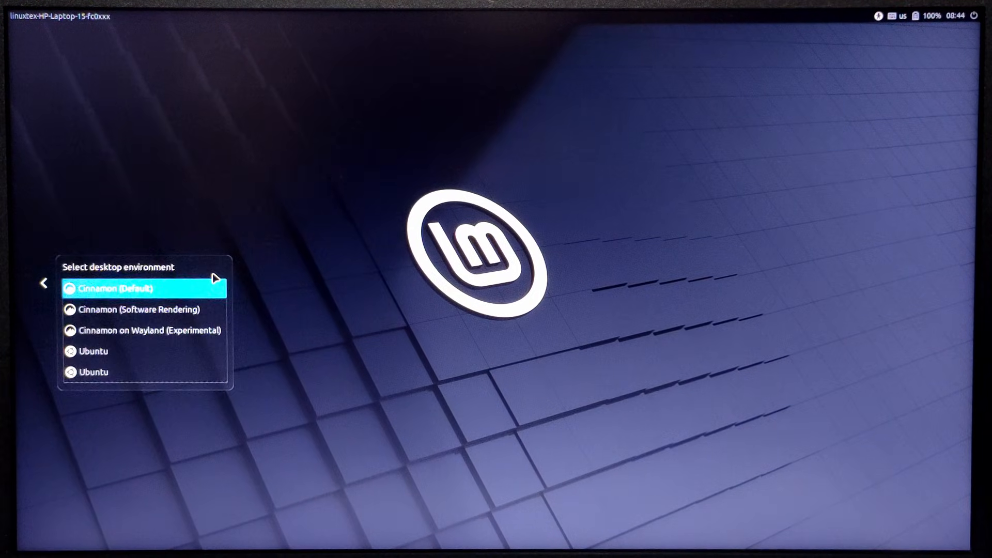
pyautogui.moveTo(154, 333)
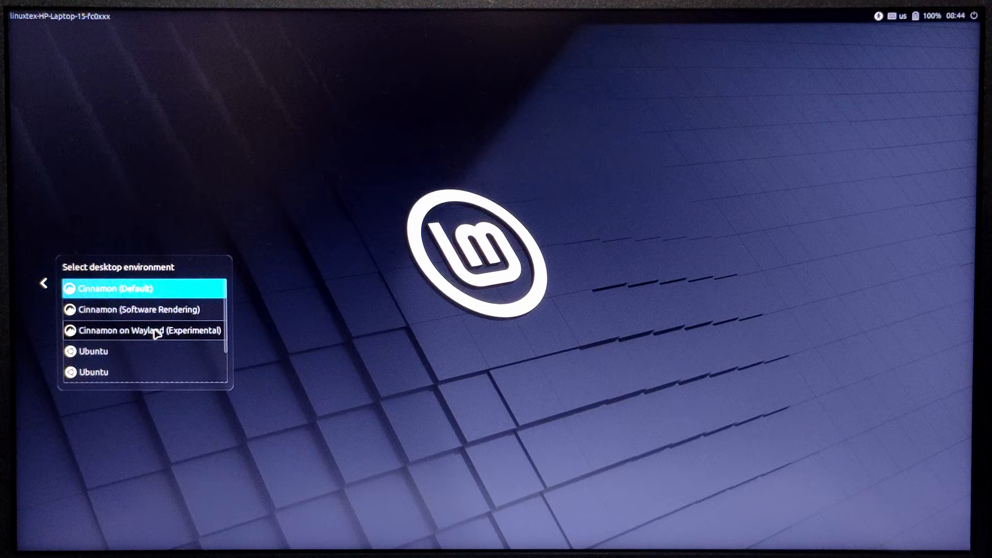
# Choose Cinnamon on Wayland (Experimental) as the login session.
pyautogui.click(145, 288)
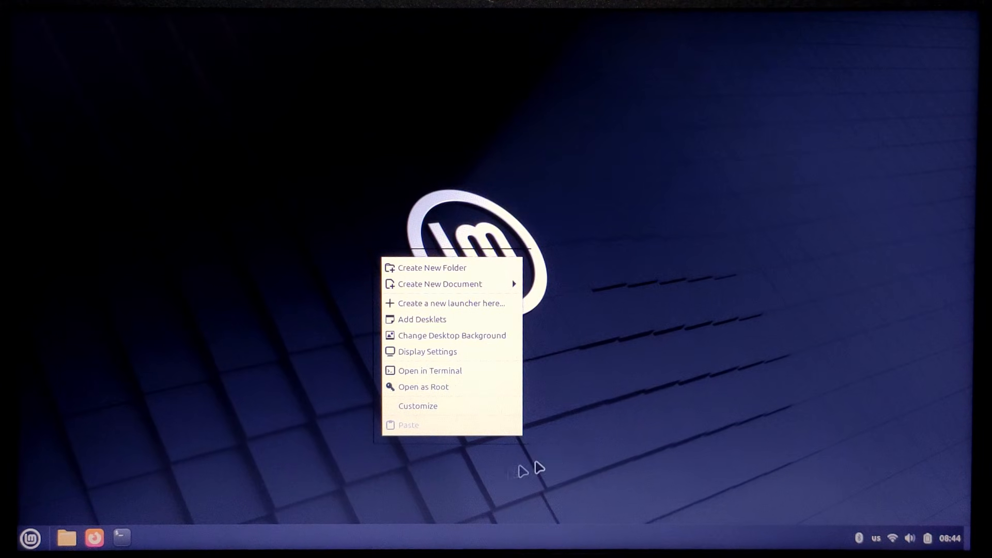
# Launch System Information from an 'about' search to confirm Wayland, then close it.
pyautogui.click(29, 539)
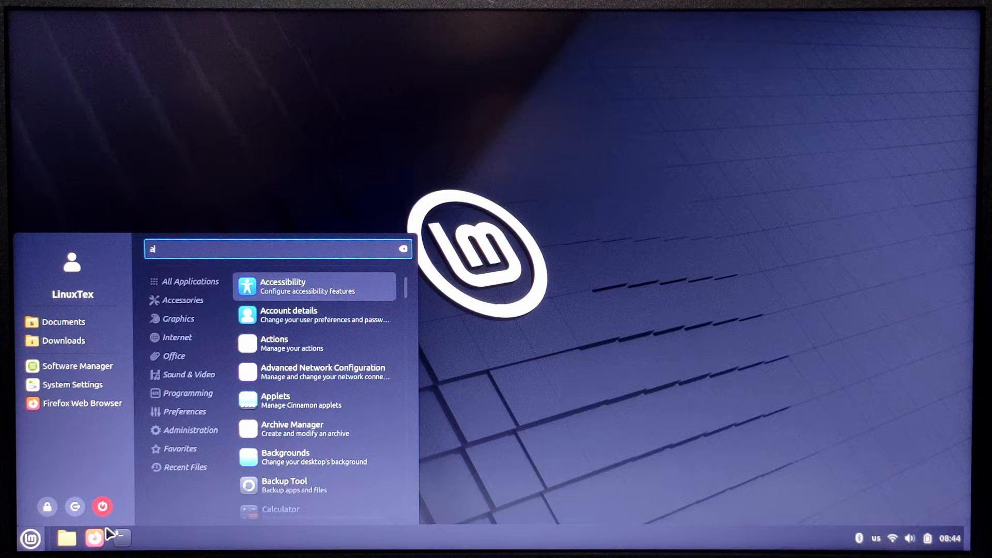
pyautogui.write('bout')
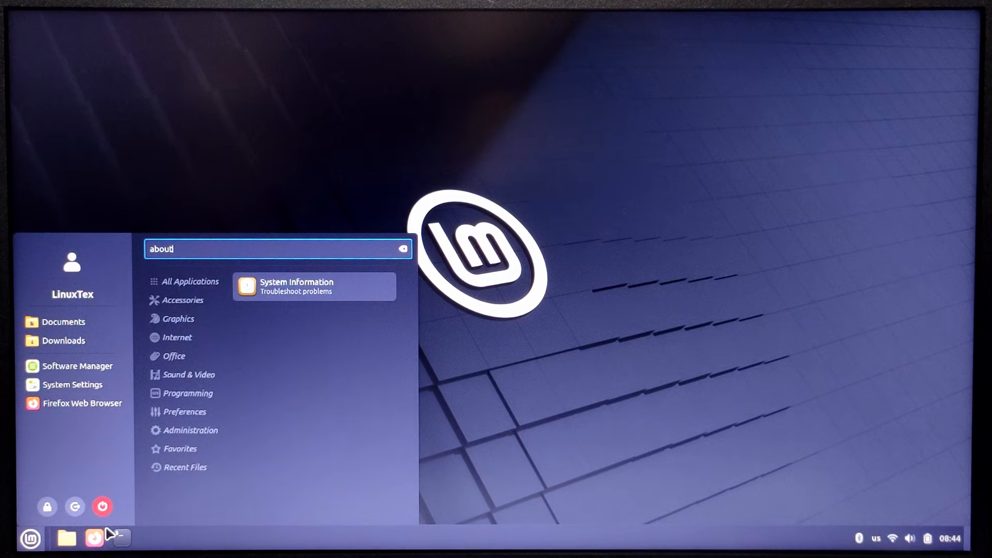
pyautogui.click(294, 287)
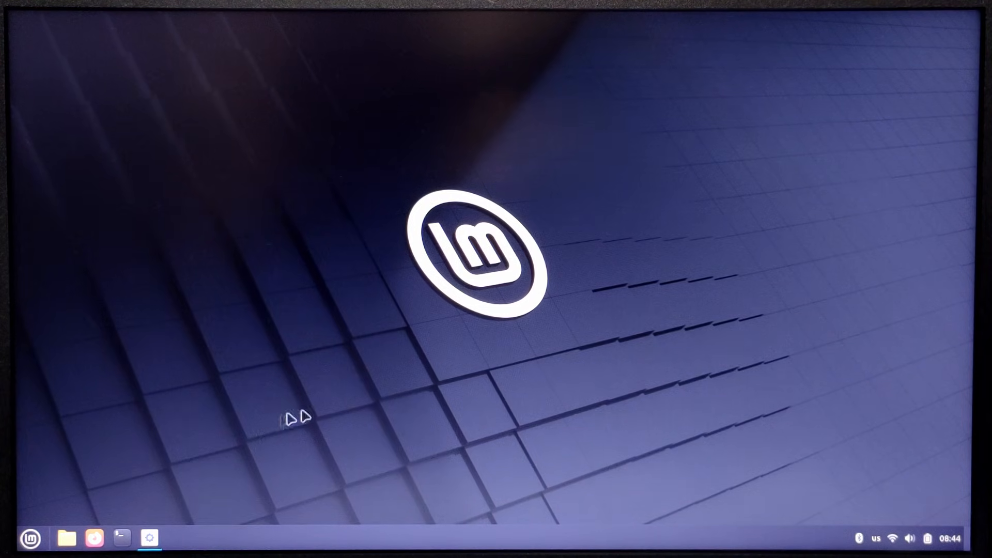
pyautogui.click(148, 539)
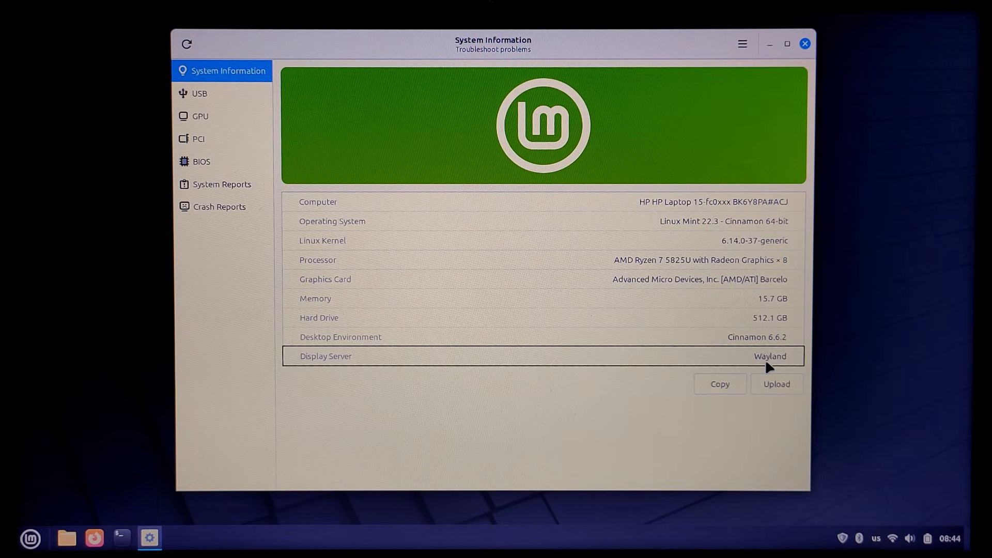
pyautogui.moveTo(767, 355)
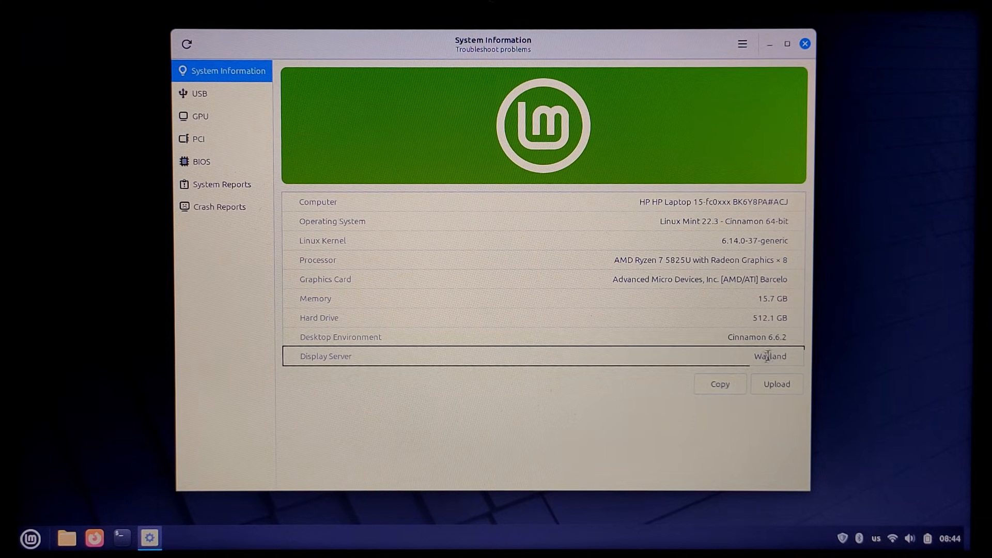
pyautogui.click(804, 43)
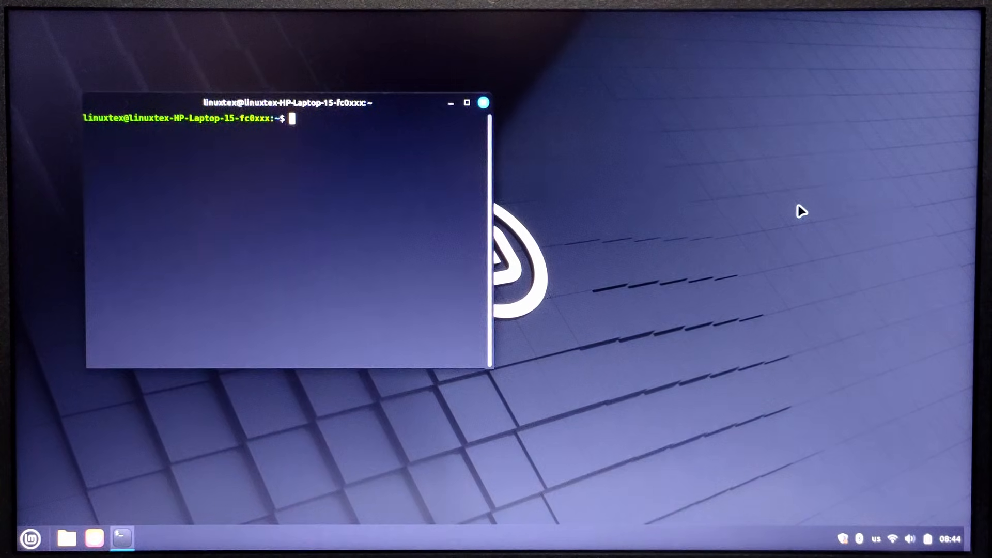
# Run echo $XDG_SESSION_TYPE in the terminal and select the 'wayland' result.
pyautogui.write('echo')
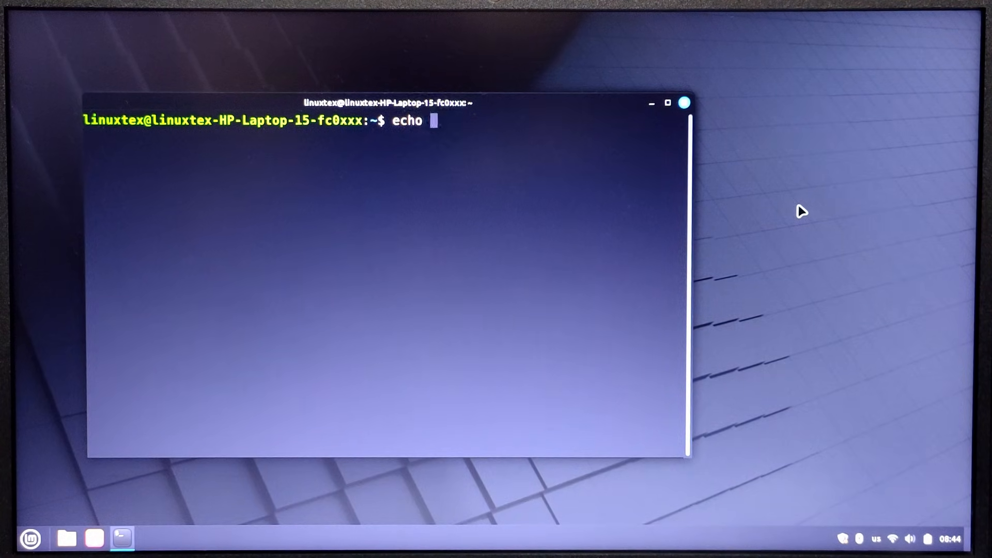
pyautogui.write('$XDG')
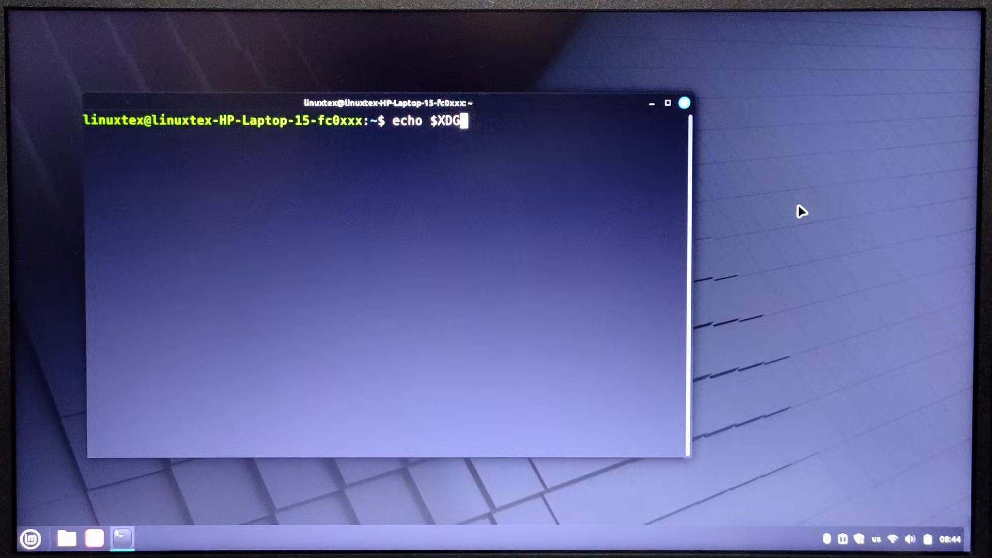
pyautogui.press('Return')
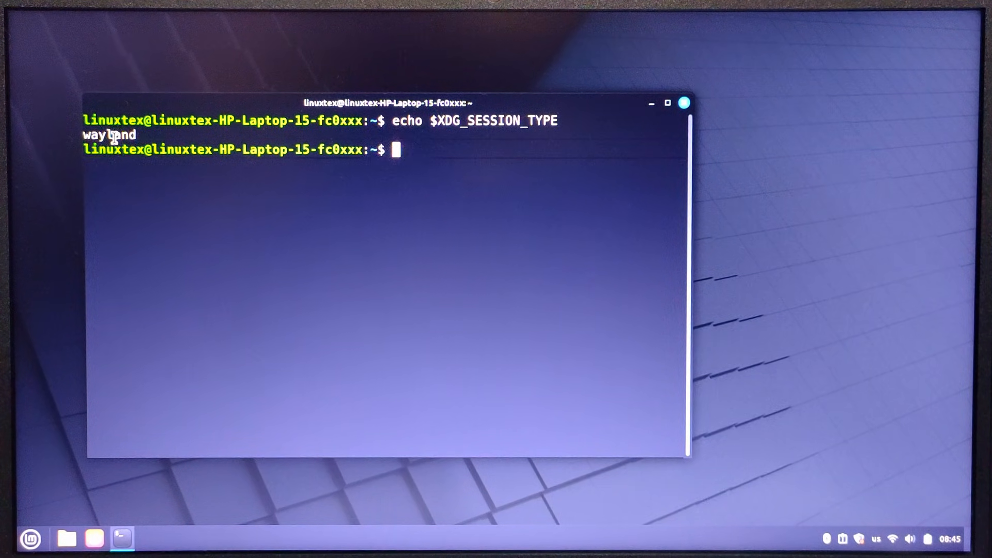
pyautogui.doubleClick(108, 134)
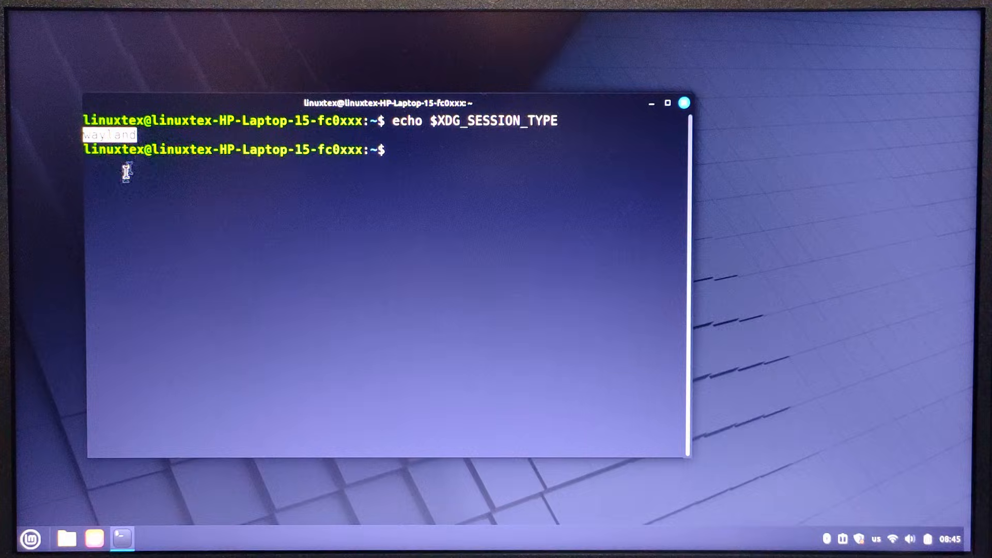
pyautogui.rightClick(427, 221)
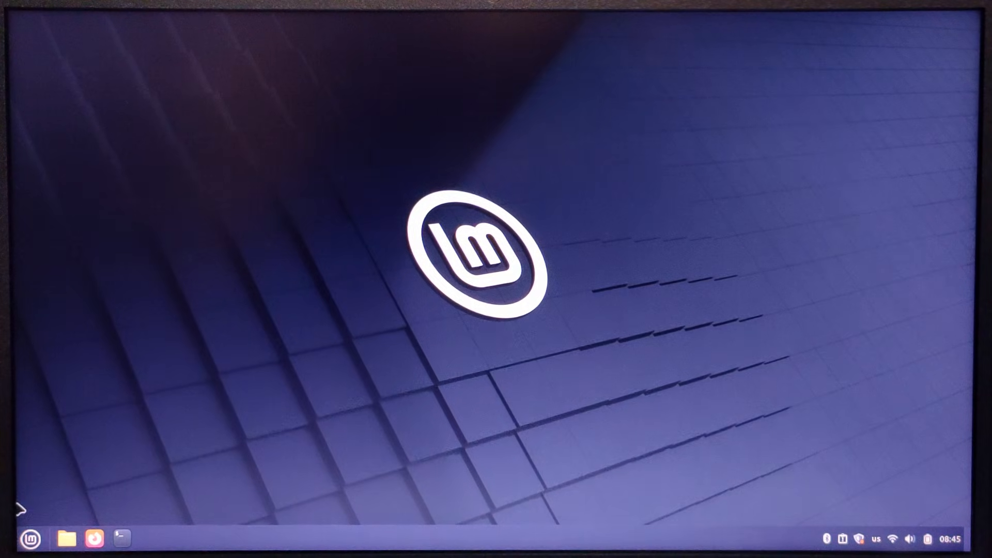
# Launch the Display settings from a 'DISPLAY' menu search to view resolution and scale.
pyautogui.click(29, 538)
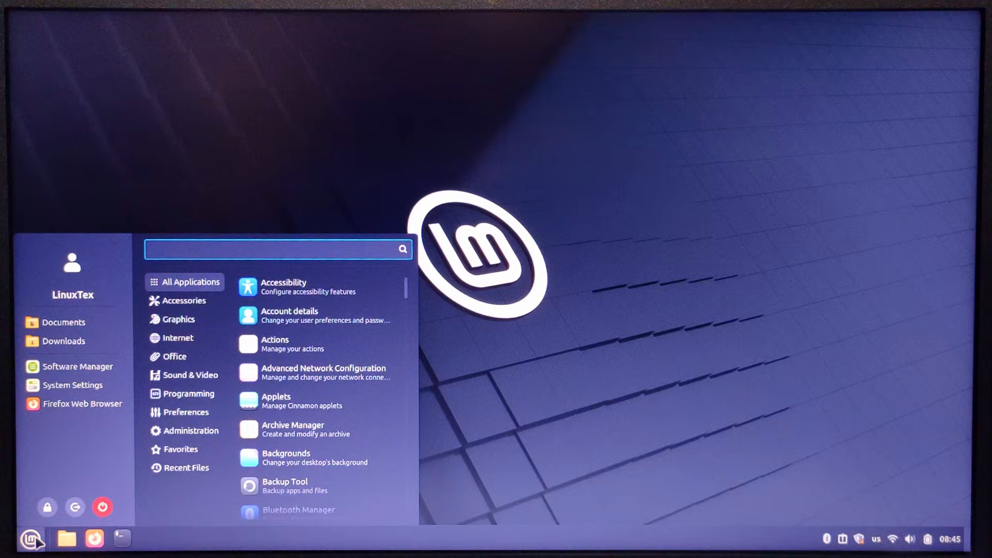
pyautogui.write('DISPLAY')
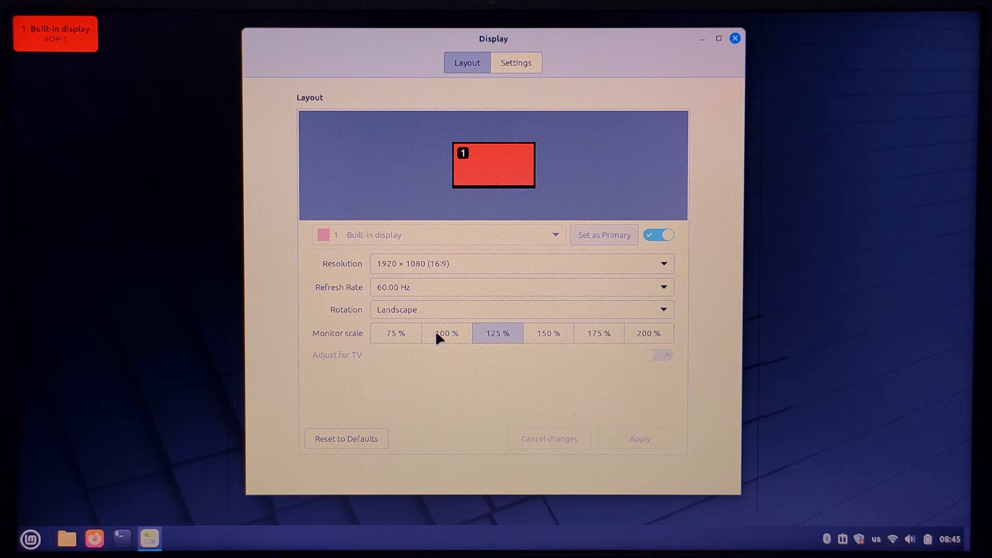
pyautogui.moveTo(465, 252)
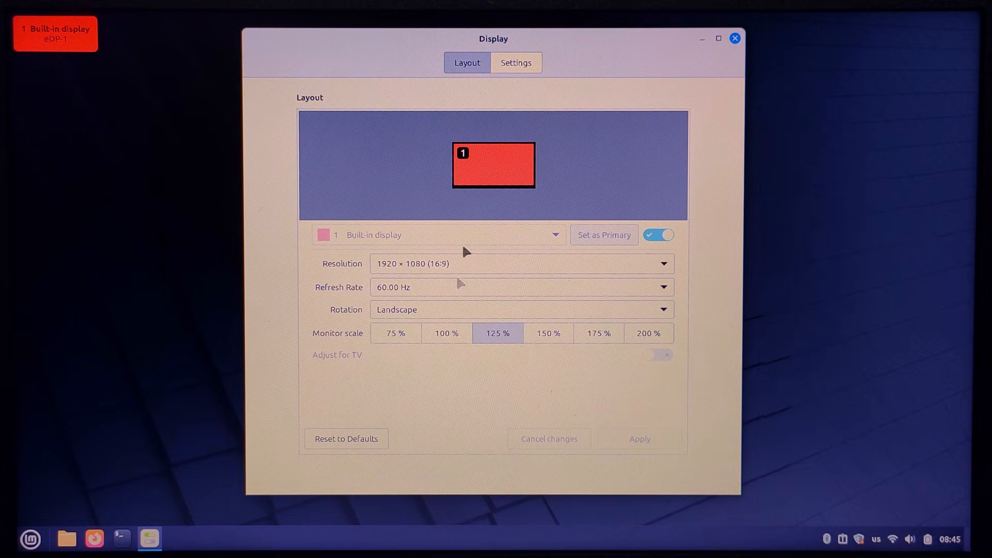
pyautogui.click(516, 62)
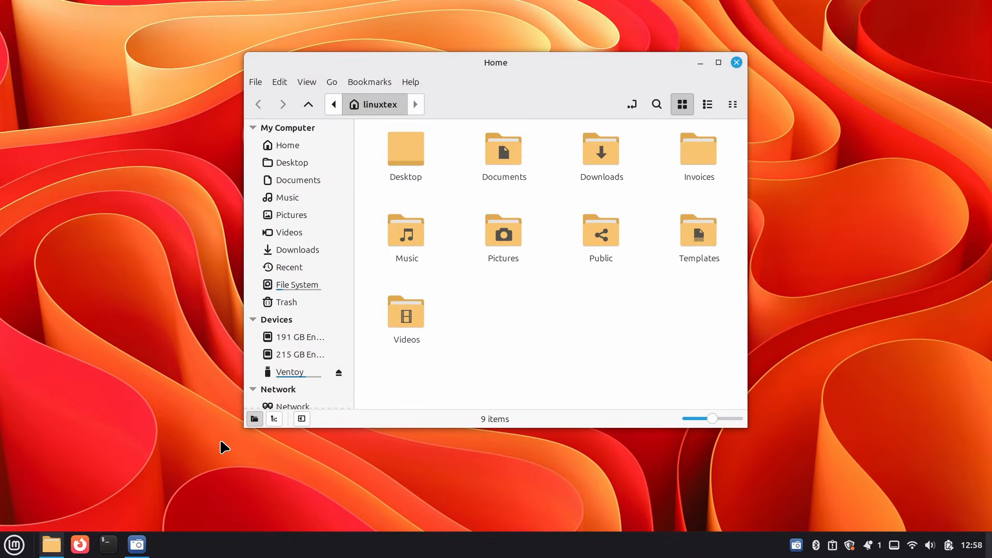
# Copy linuxmint-22.3-cinnamon-64bit-beta.iso from the Ventoy drive for pasting into Documents.
pyautogui.click(289, 371)
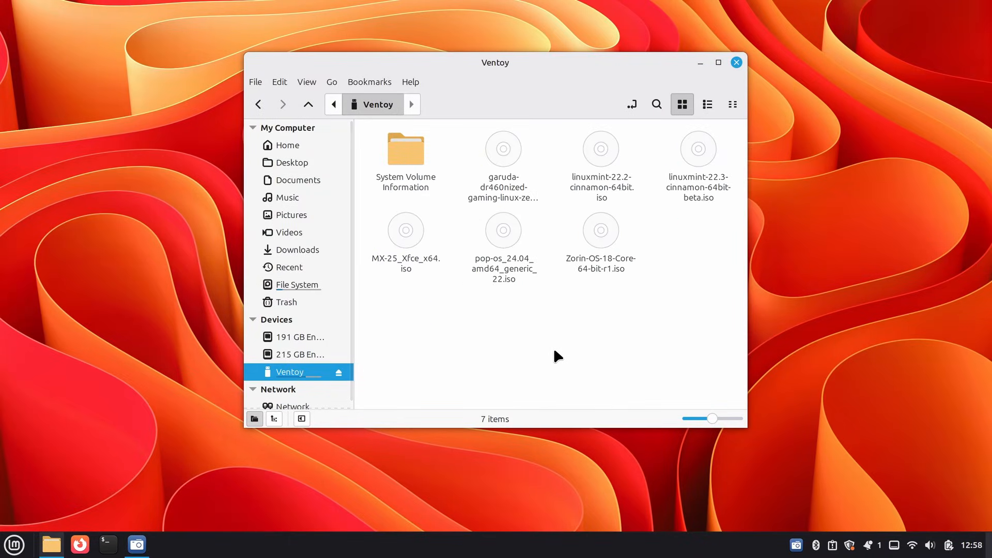
pyautogui.click(698, 184)
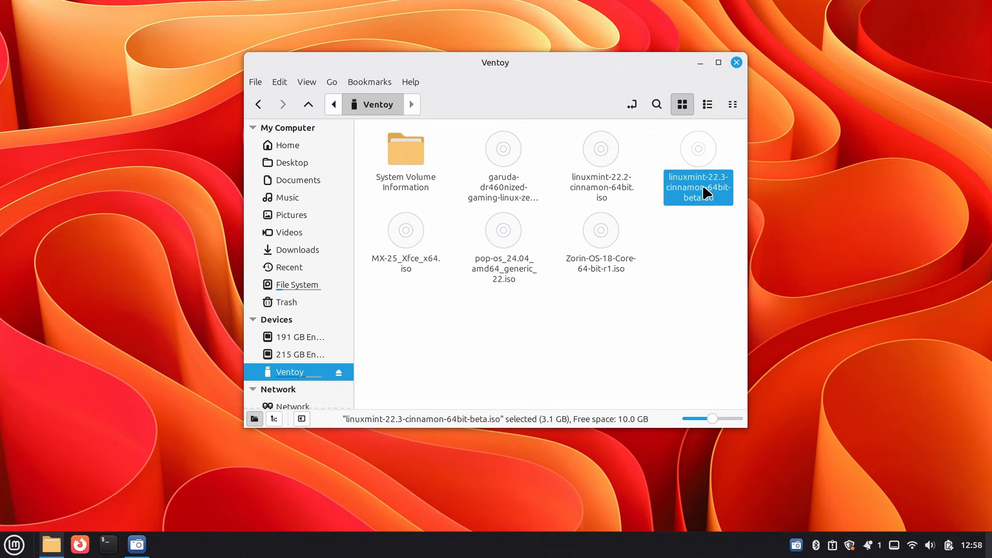
pyautogui.rightClick(698, 187)
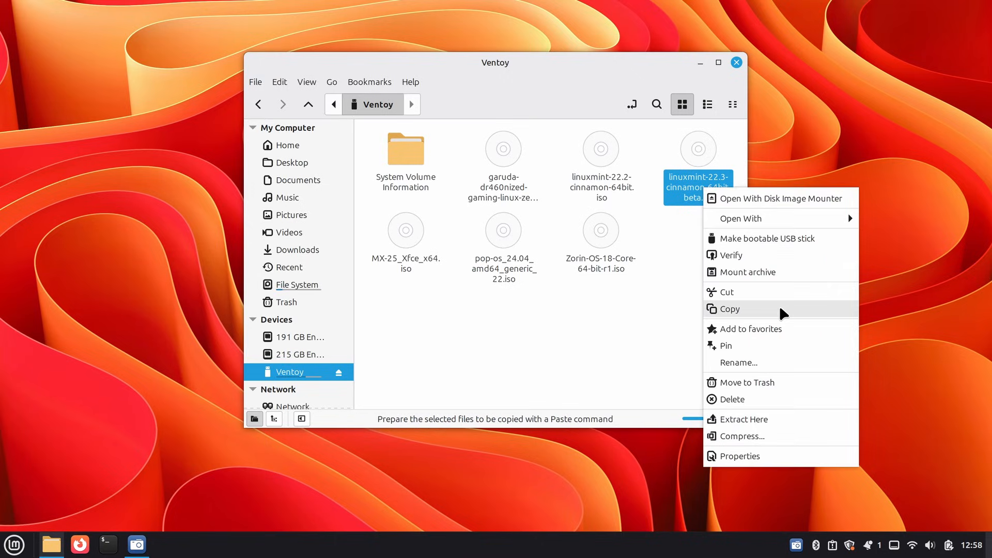
pyautogui.click(298, 180)
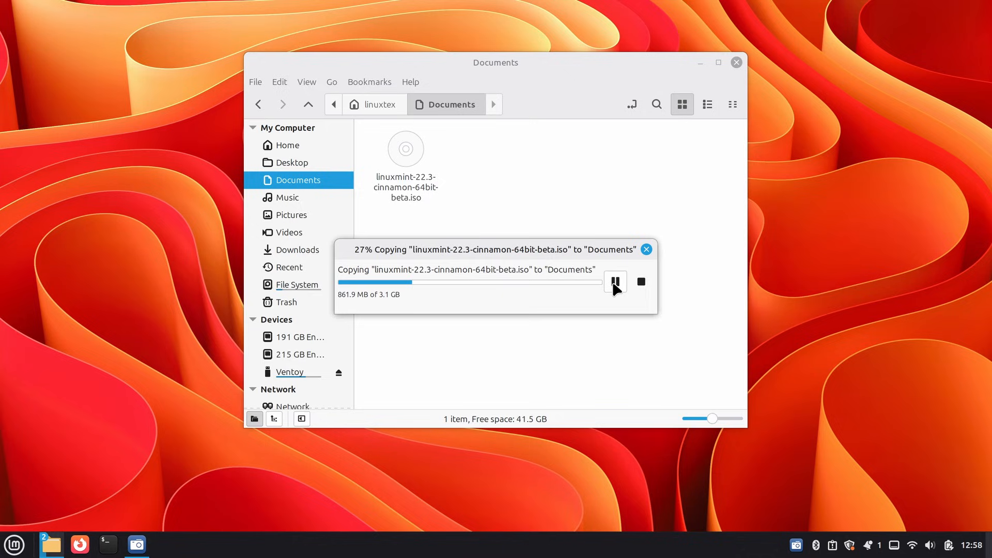
# Pause the ISO copy, list Documents with ls -lt in a terminal, then resume the copy.
pyautogui.click(614, 281)
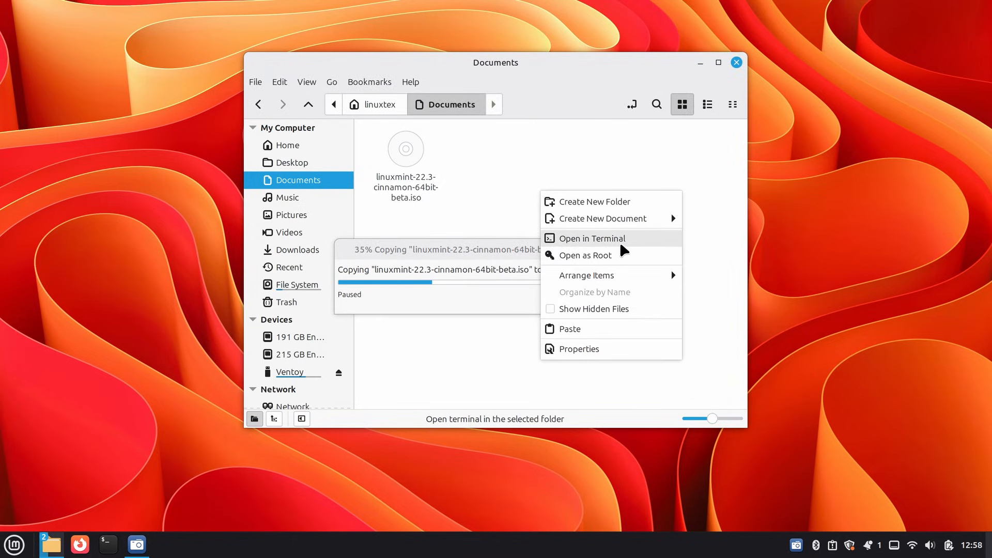
pyautogui.click(592, 238)
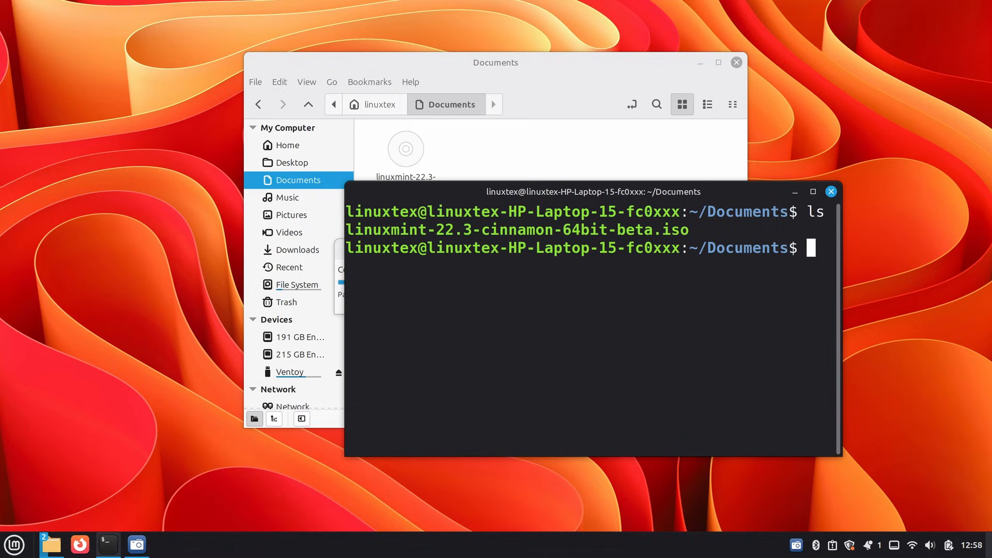
pyautogui.write('ls -lt')
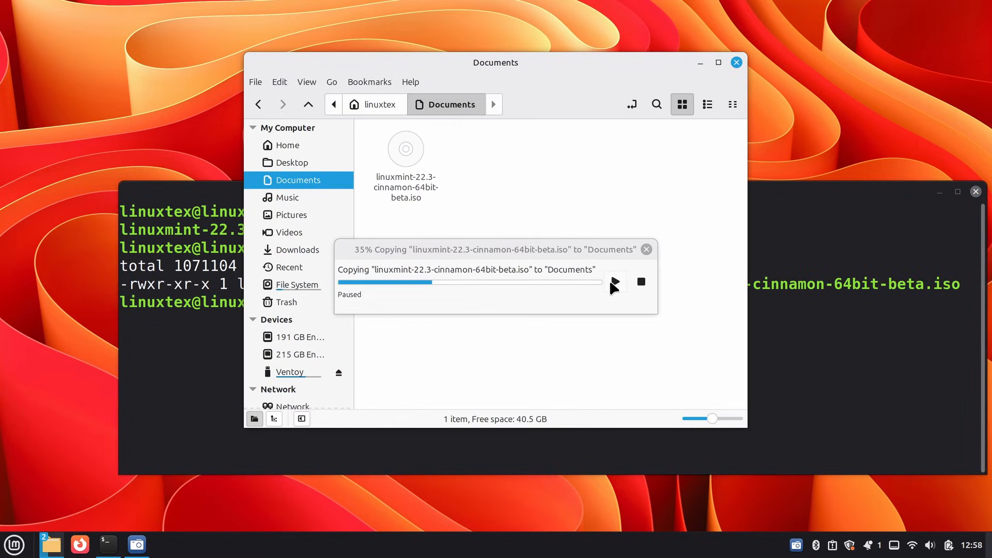
pyautogui.click(614, 282)
pyautogui.write('te')
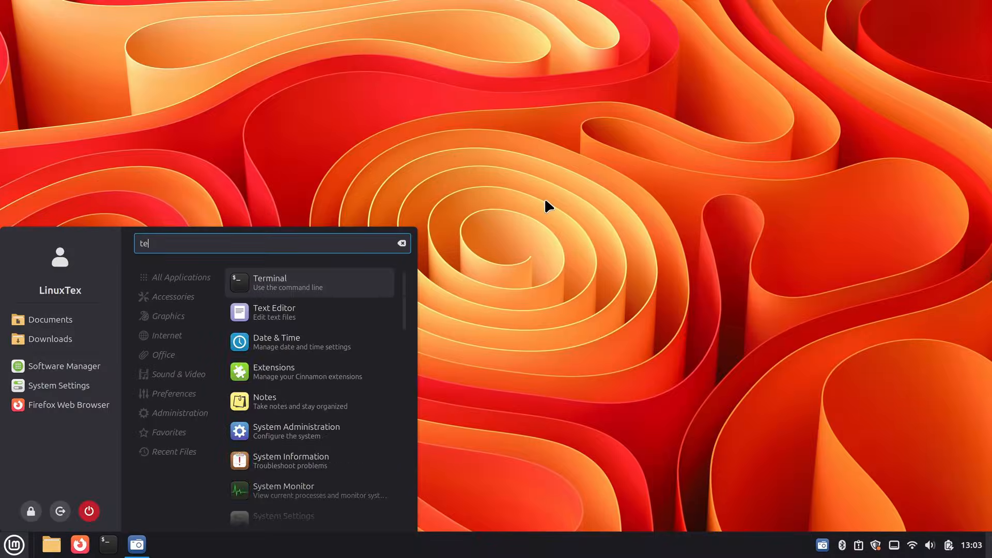
# Start a Text Editor document reading 'Hello ... how are you' while trying the on-screen keyboard.
pyautogui.click(274, 312)
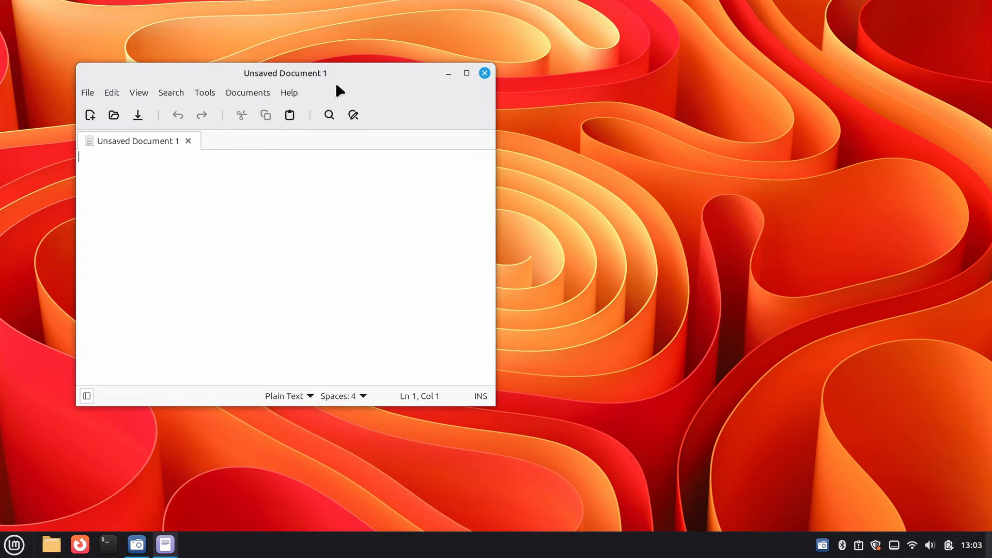
pyautogui.write('Hello')
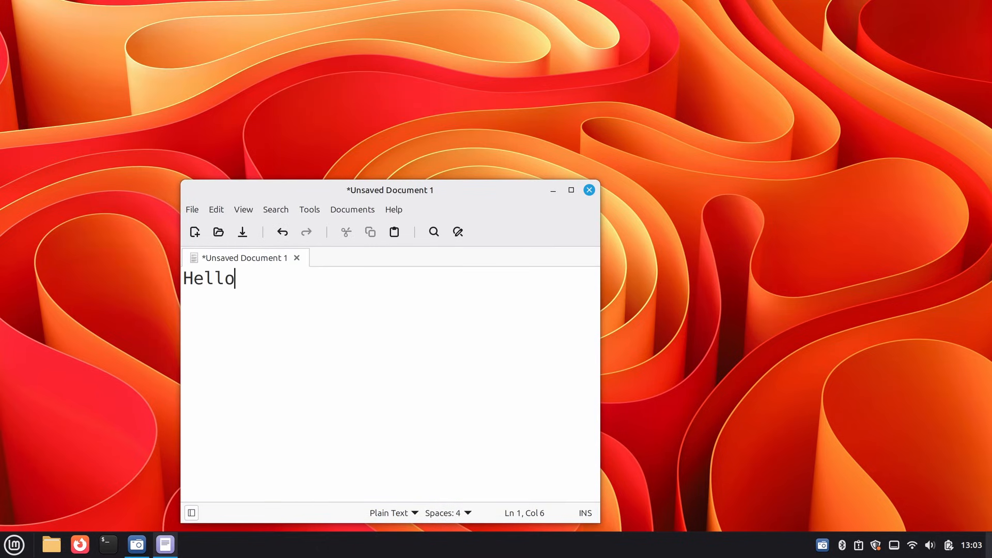
pyautogui.click(13, 545)
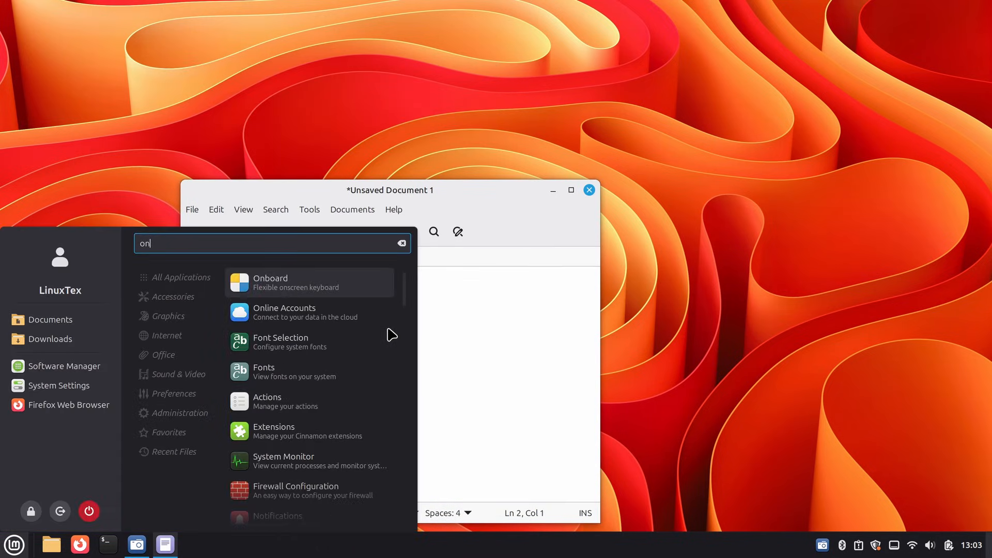
pyautogui.write('scr')
pyautogui.click(390, 299)
pyautogui.write('how are')
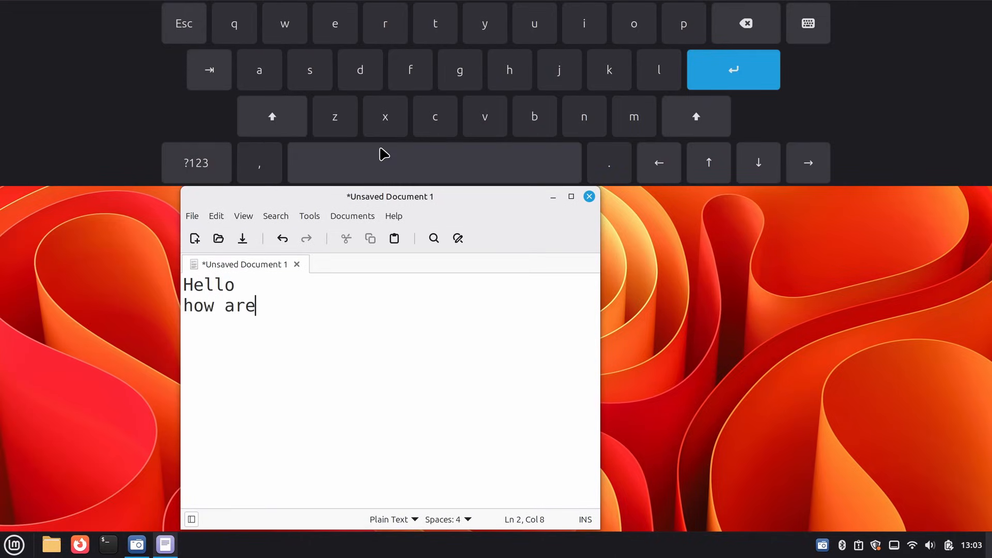
pyautogui.write('you')
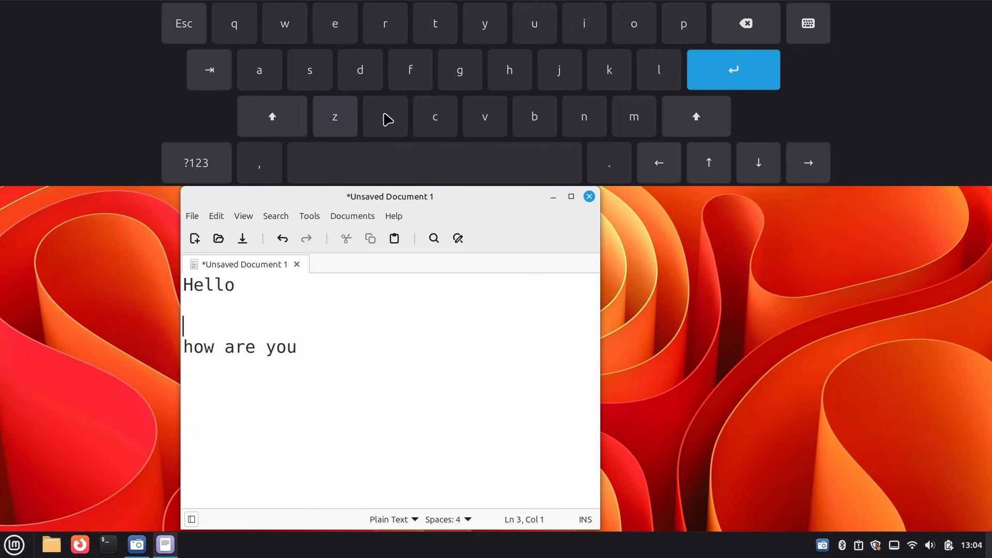
# Re-enable the virtual keyboard, tap 'hi' into the document, then dismiss the keyboard.
pyautogui.click(14, 545)
pyautogui.write('vir')
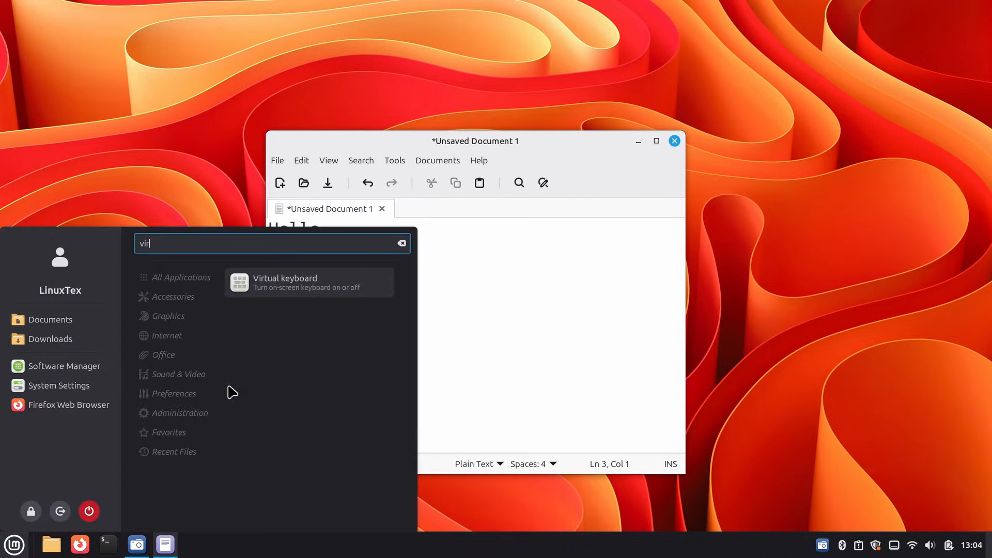
pyautogui.click(309, 282)
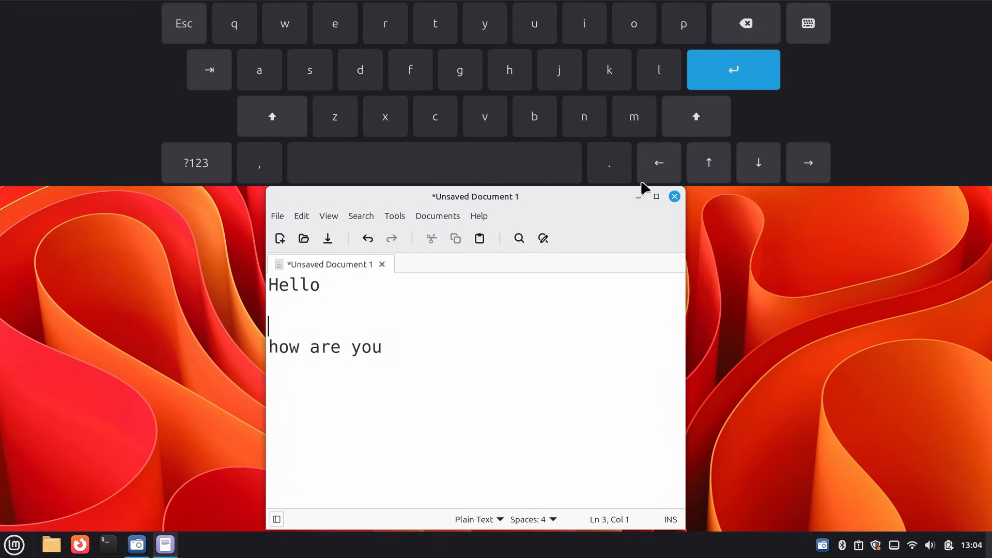
pyautogui.moveTo(360, 70)
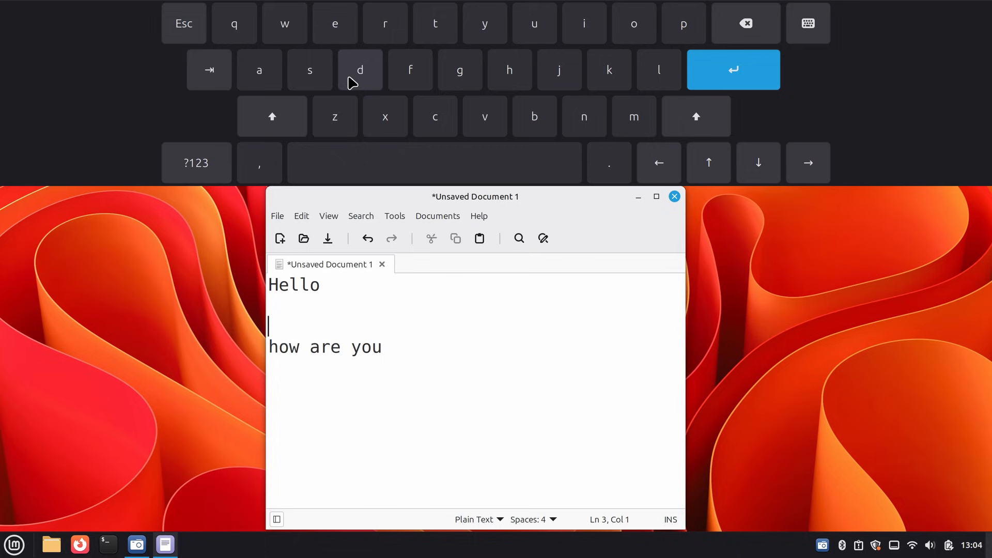
pyautogui.write('hi')
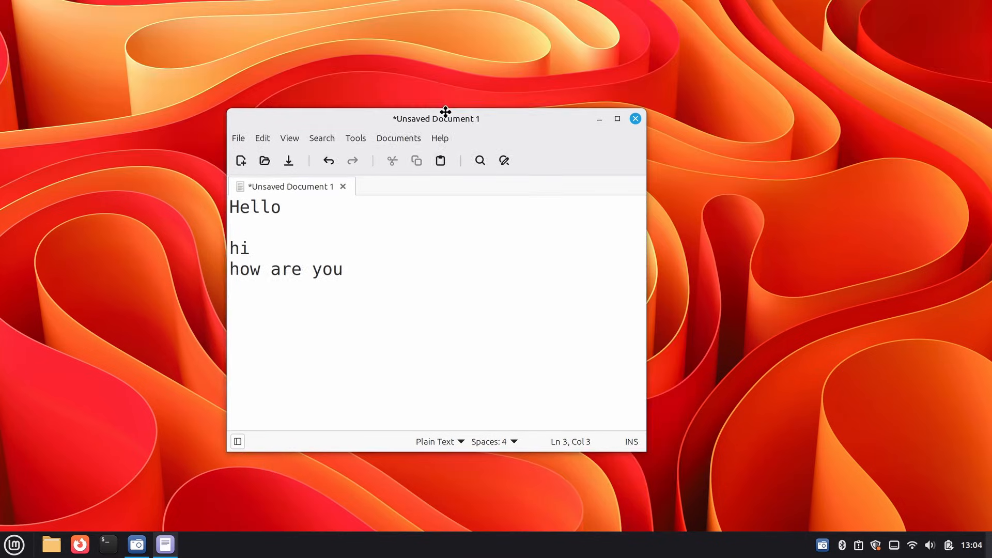
pyautogui.click(634, 118)
pyautogui.write('set')
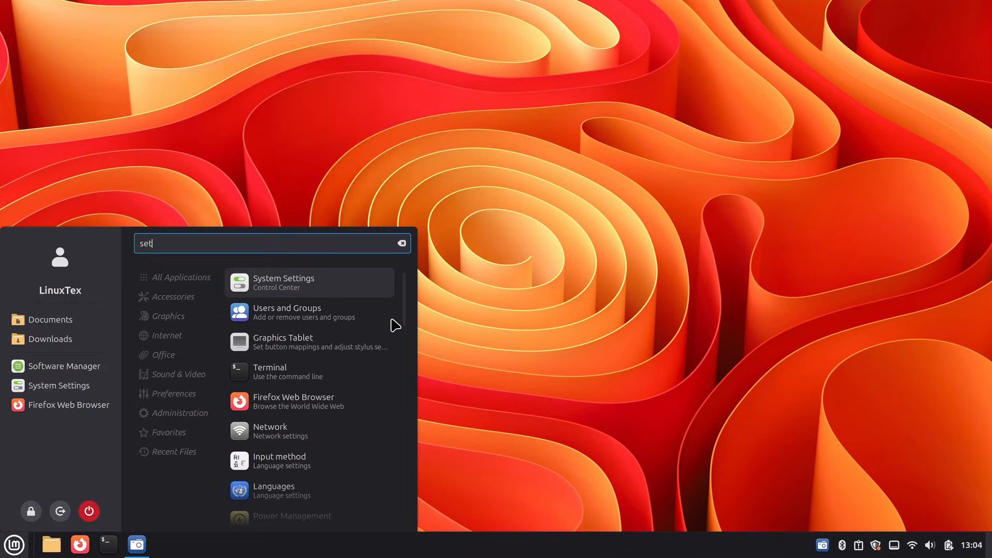
# In Accessibility > Keyboard, place the on-screen keyboard at the bottom at a quarter of the screen.
pyautogui.click(284, 283)
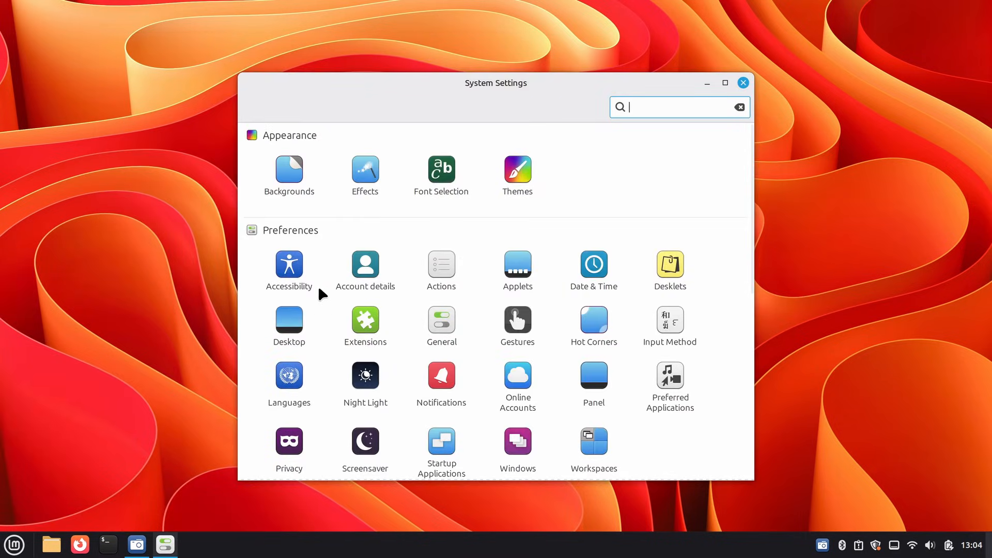
pyautogui.click(289, 265)
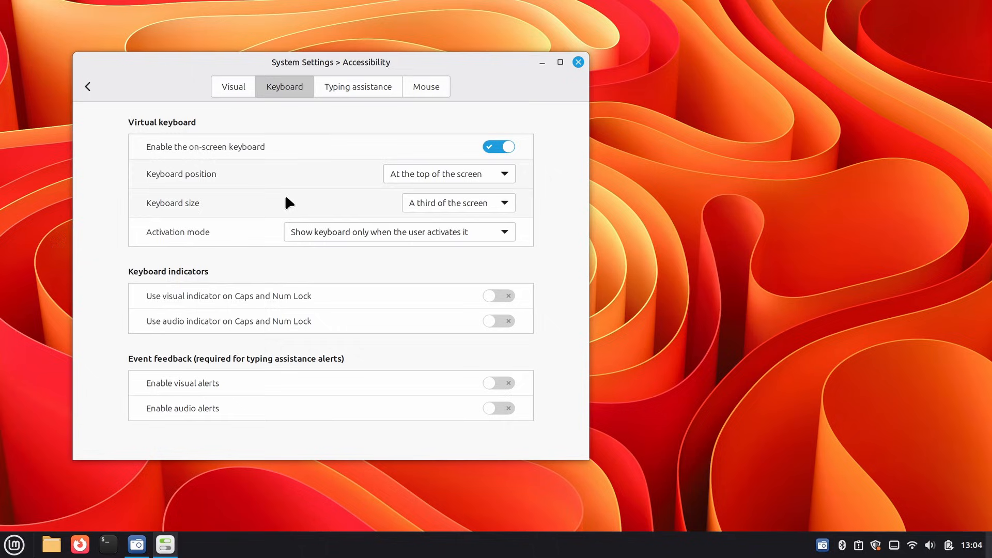
pyautogui.click(448, 174)
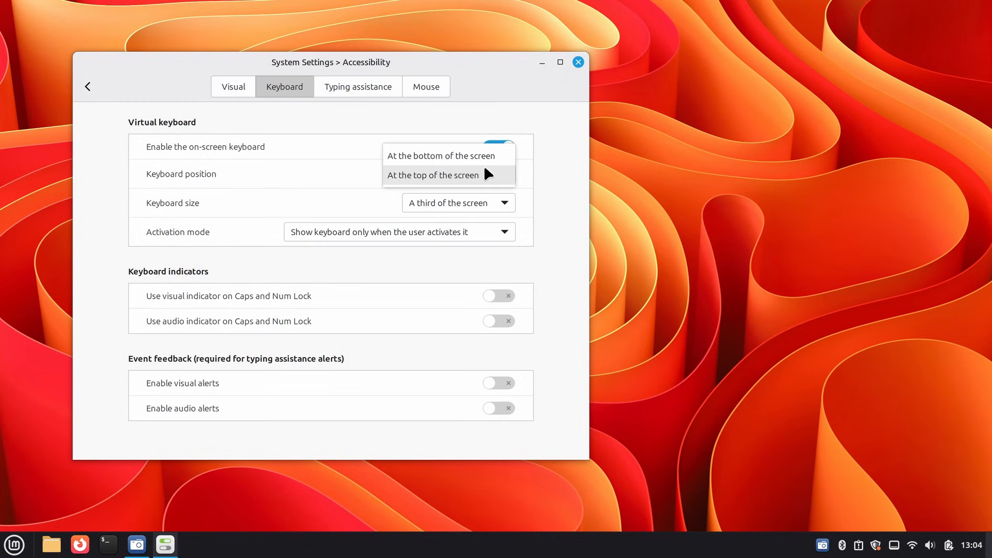
pyautogui.click(14, 545)
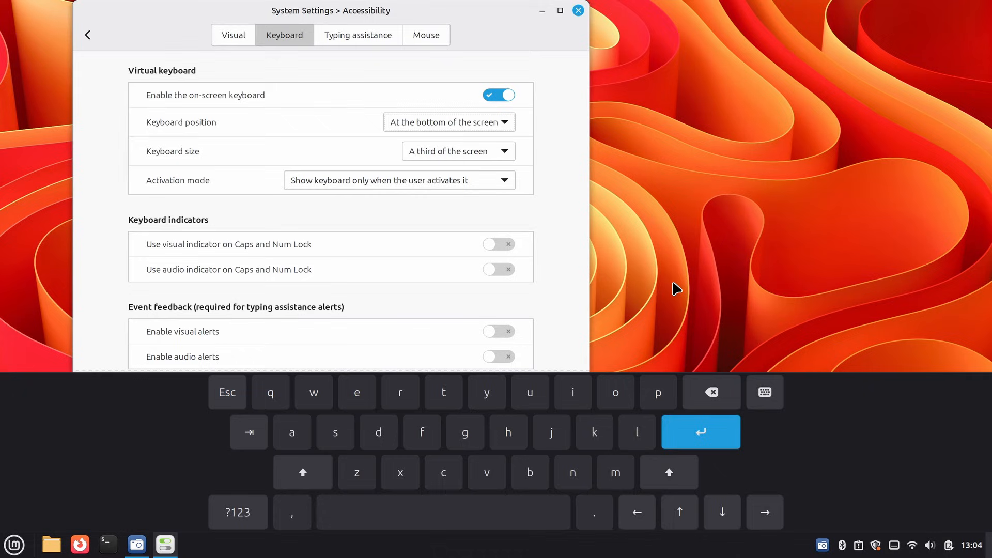
pyautogui.moveTo(422, 432)
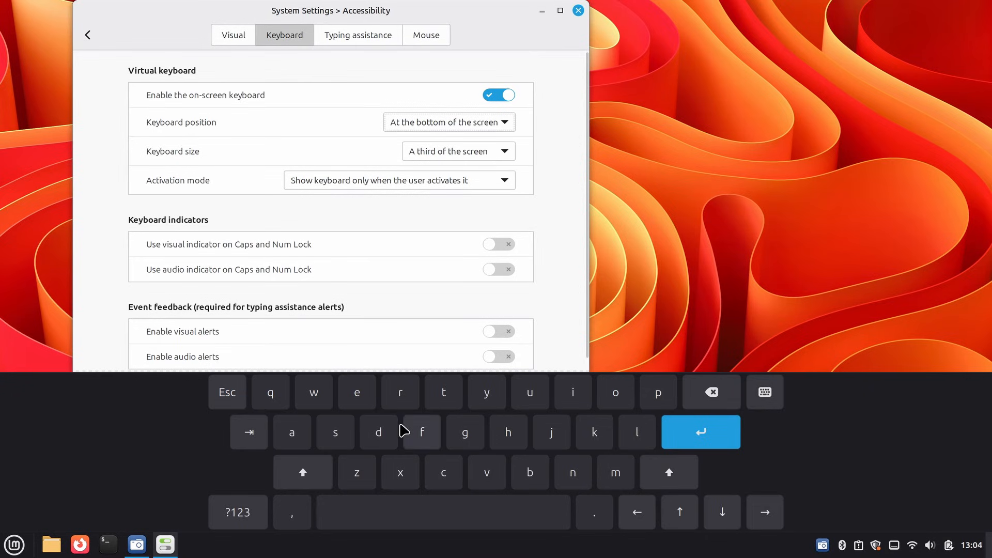
pyautogui.click(457, 151)
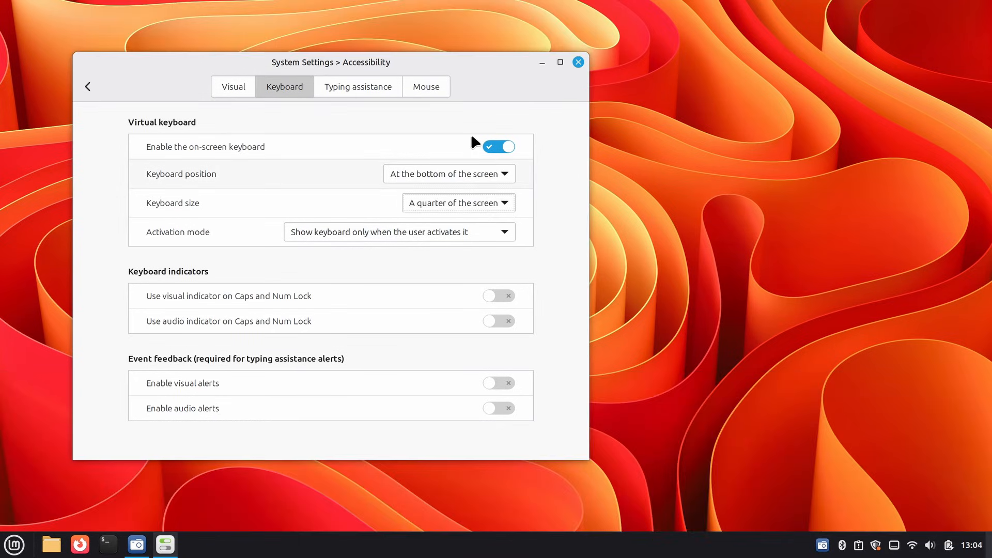
pyautogui.click(13, 545)
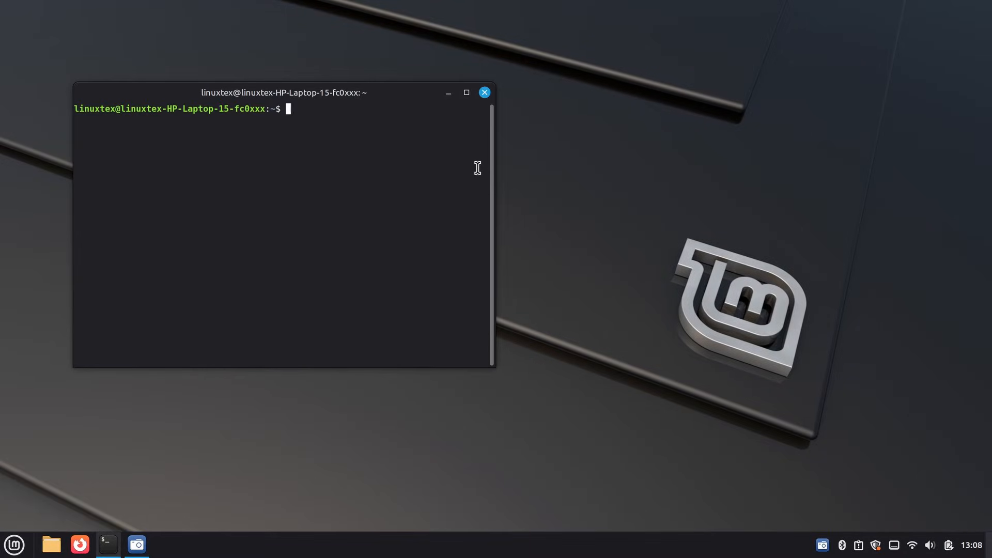
# Run uname -r and uname -a, showing kernel 6.14.0-37-generic, and select 'Linux' in the output.
pyautogui.write('una')
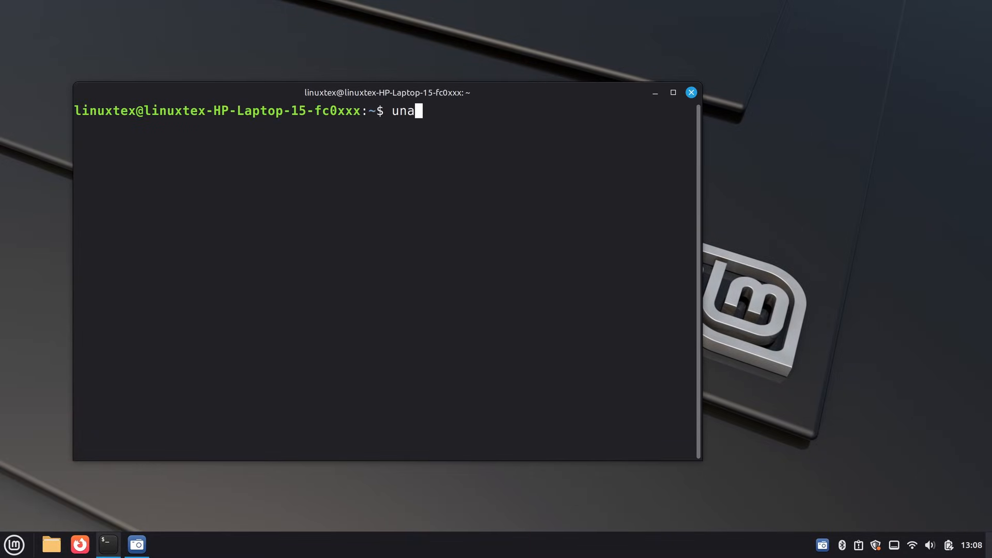
pyautogui.press('Return')
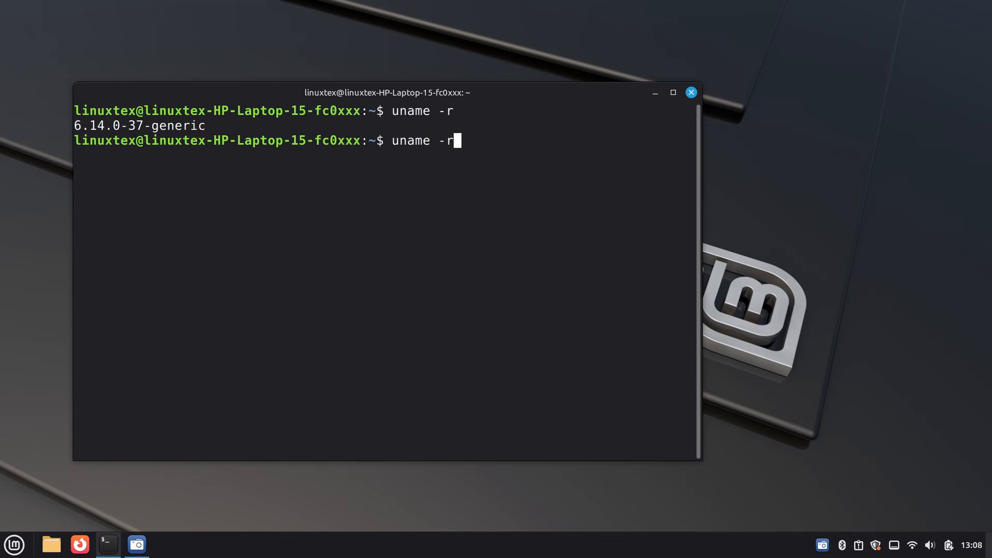
pyautogui.press('Return')
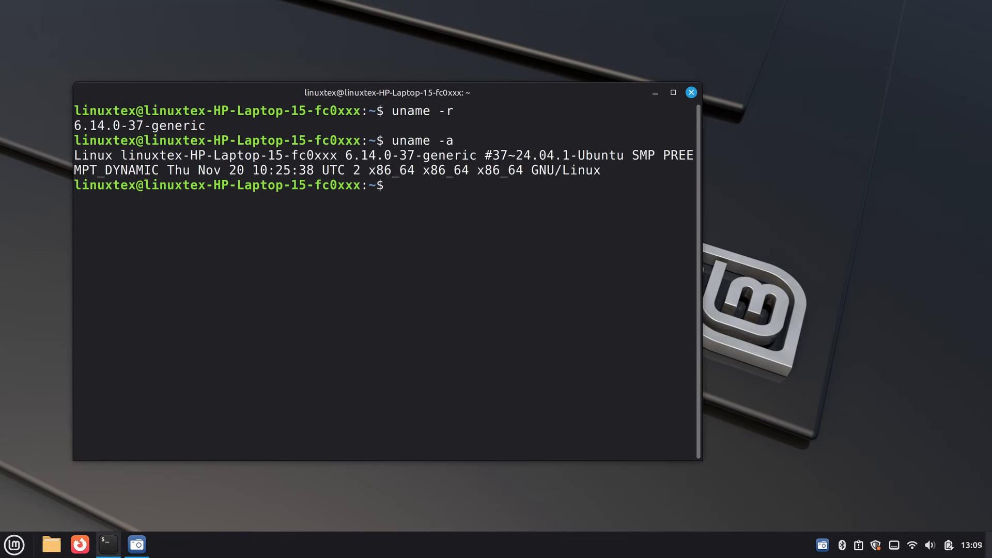
pyautogui.doubleClick(92, 154)
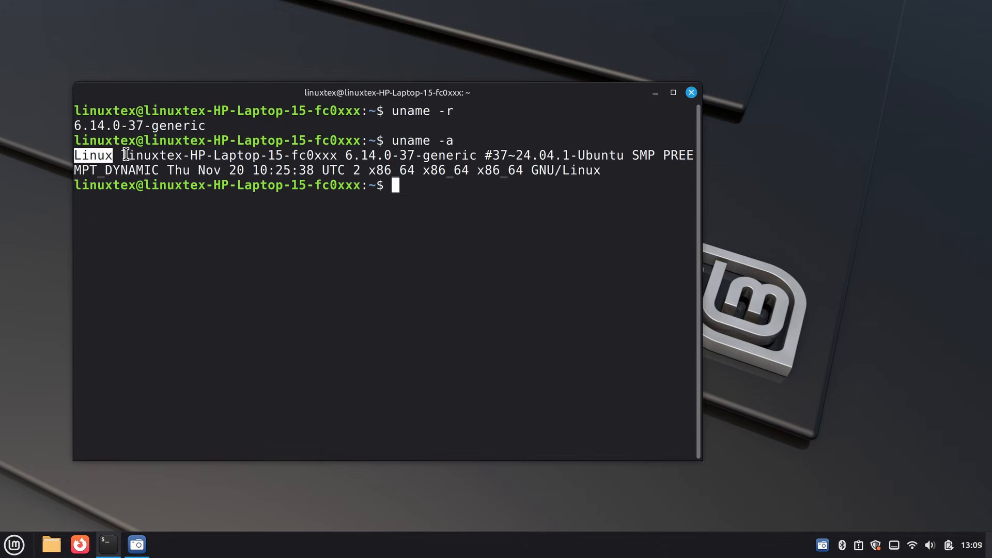
pyautogui.moveTo(541, 170)
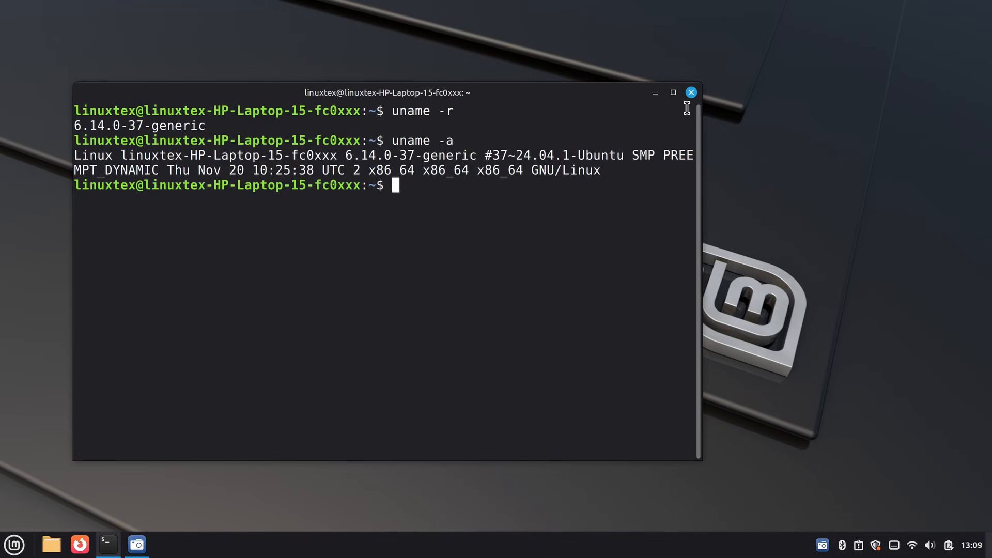
pyautogui.click(14, 545)
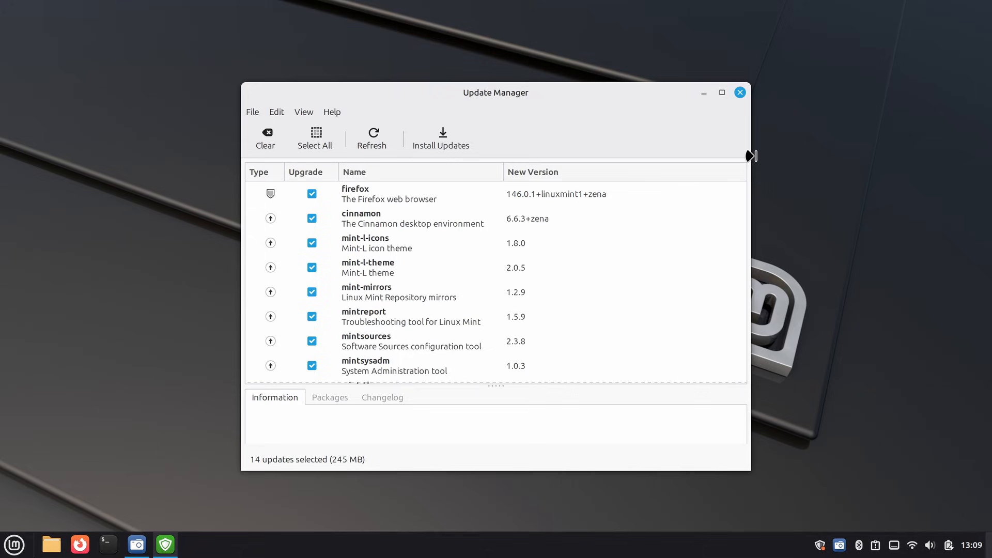
# Show Update Manager's Linux kernels list, accepting the warning, with the 6.8 series selected.
pyautogui.click(303, 112)
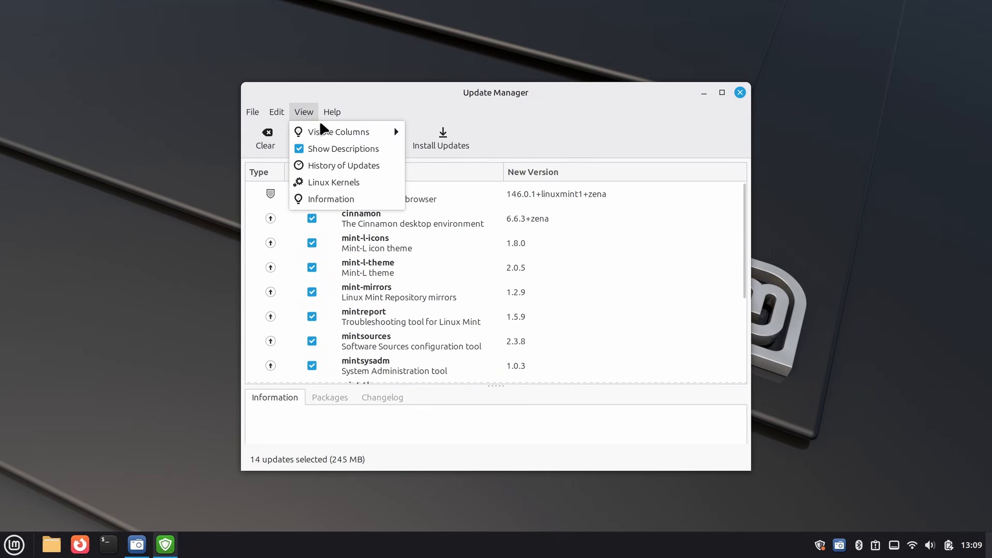
pyautogui.moveTo(351, 187)
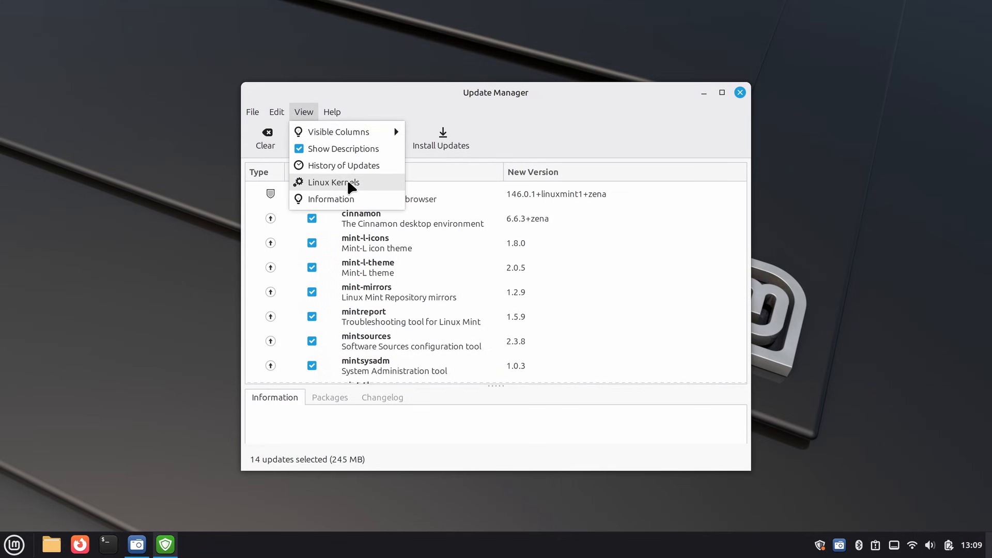
pyautogui.click(331, 182)
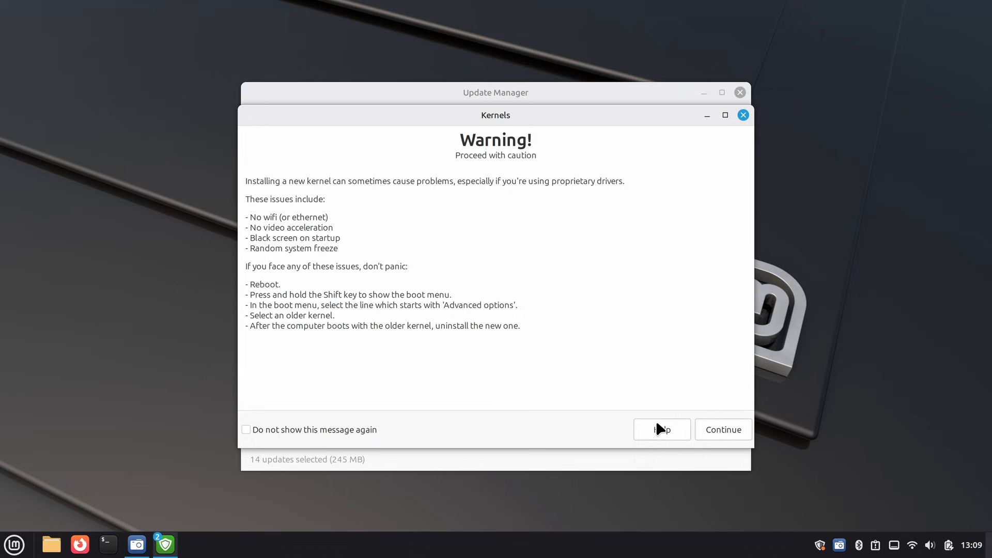
pyautogui.moveTo(735, 450)
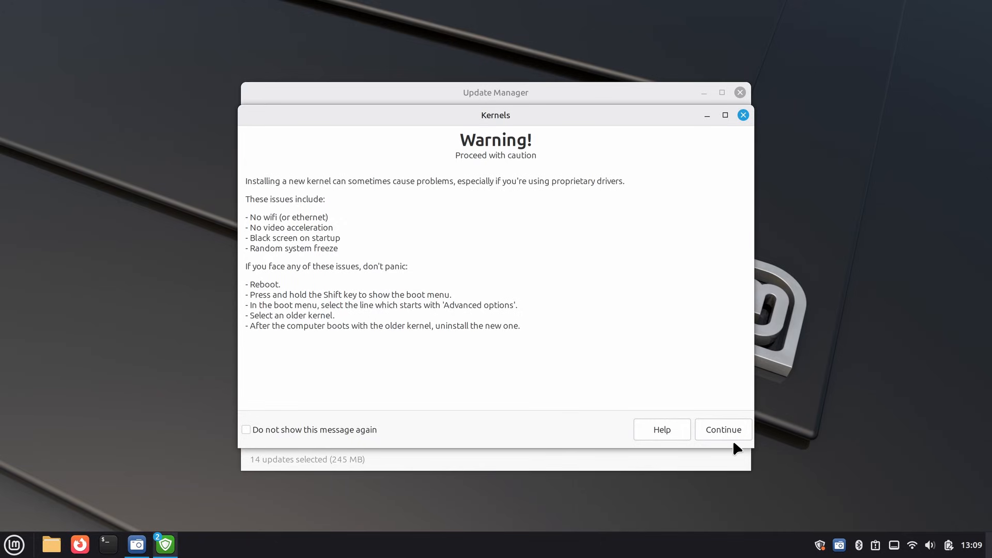
pyautogui.click(722, 430)
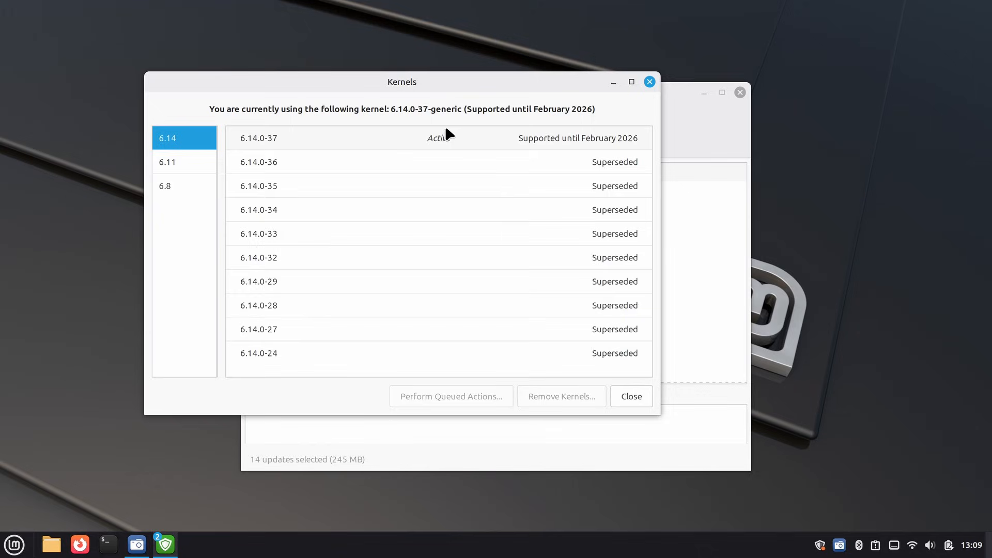
pyautogui.click(184, 185)
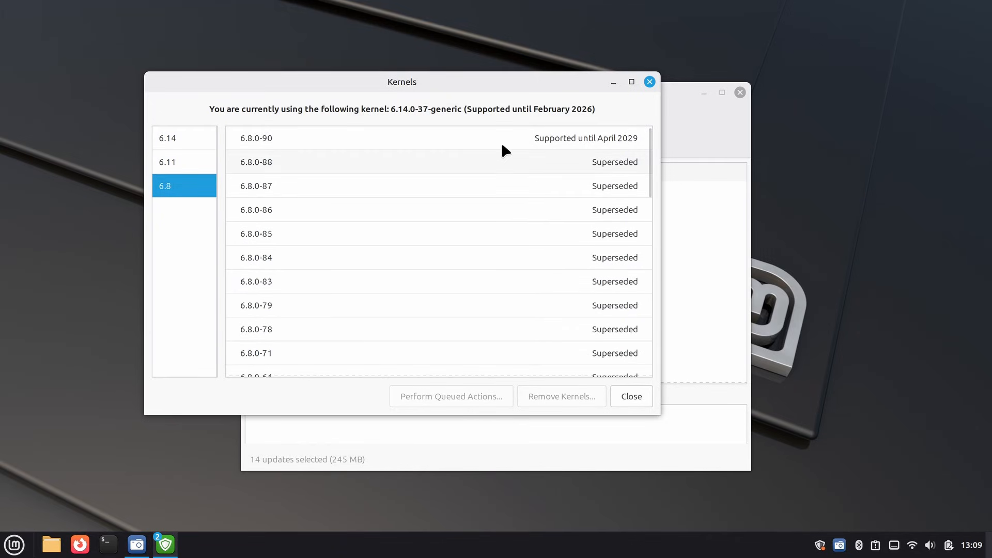
pyautogui.moveTo(531, 139)
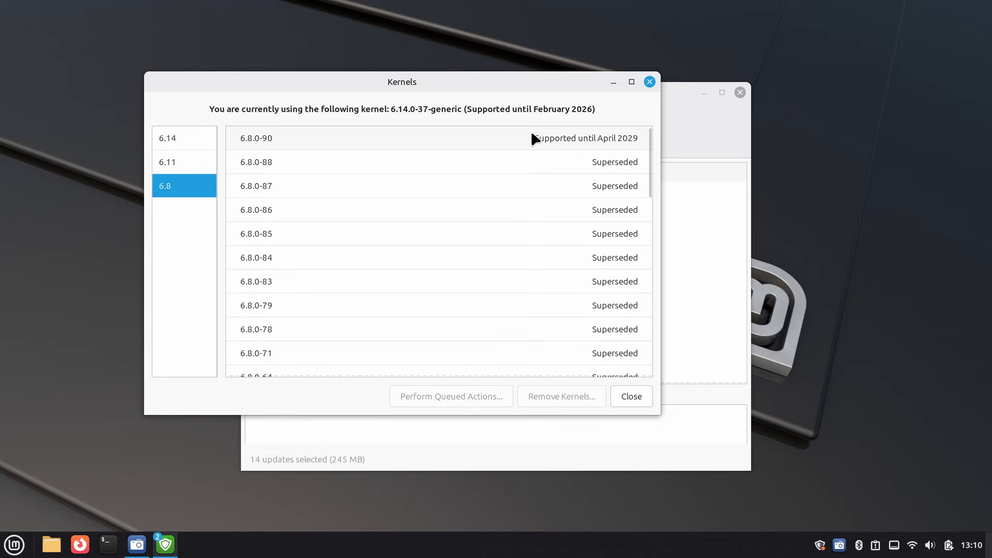
# Review the 6.8.0-90 kernel's details, supported until April 2029.
pyautogui.scroll(-3)
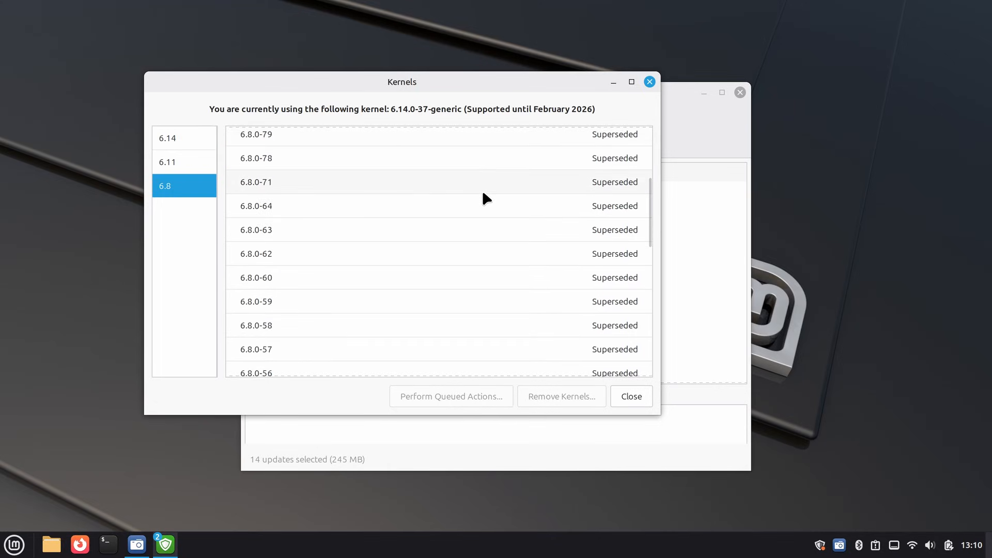
pyautogui.scroll(3)
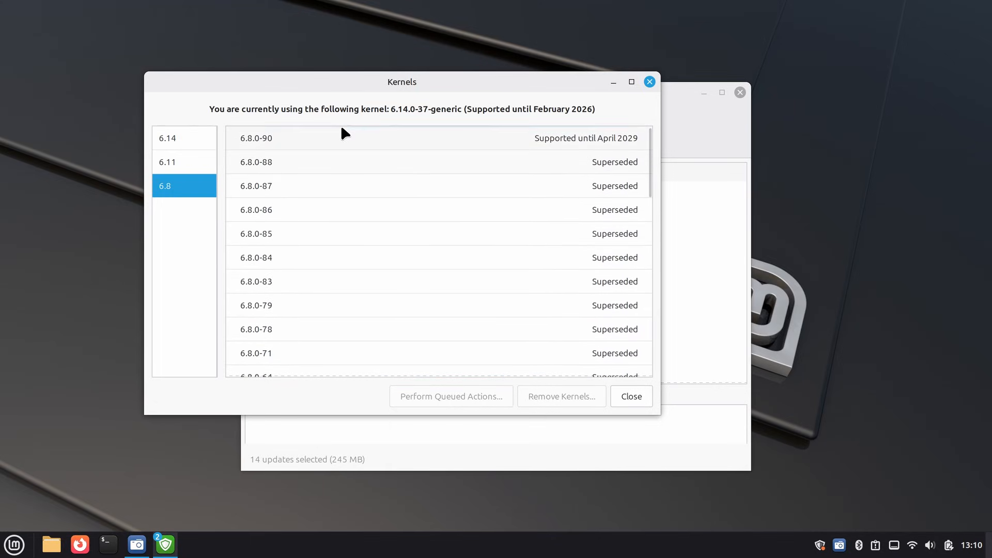
pyautogui.click(256, 138)
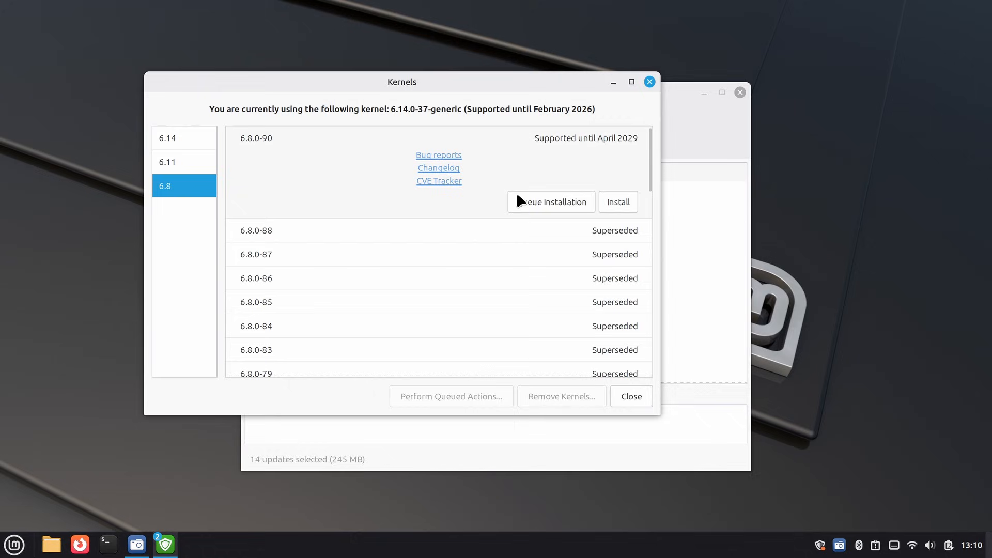
pyautogui.moveTo(542, 224)
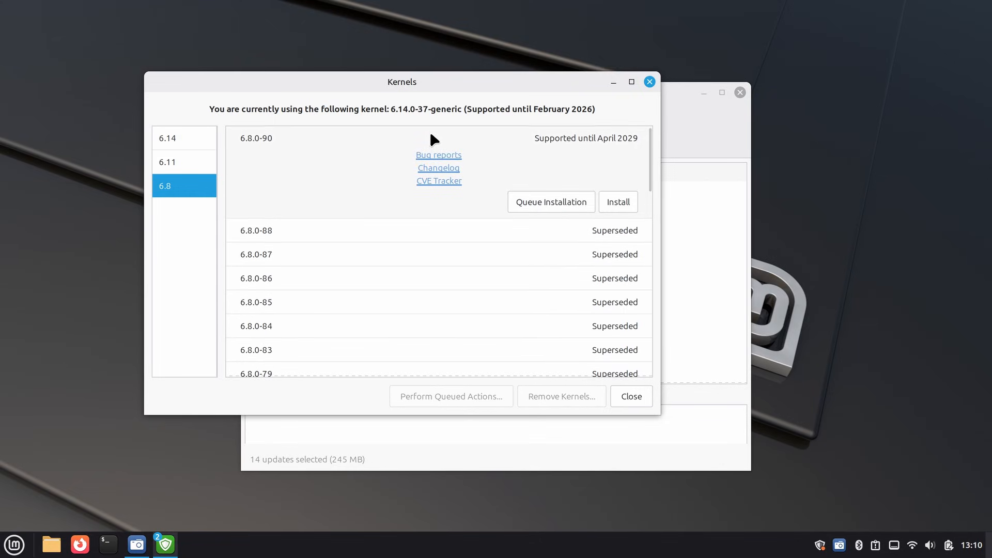
pyautogui.scroll(-3)
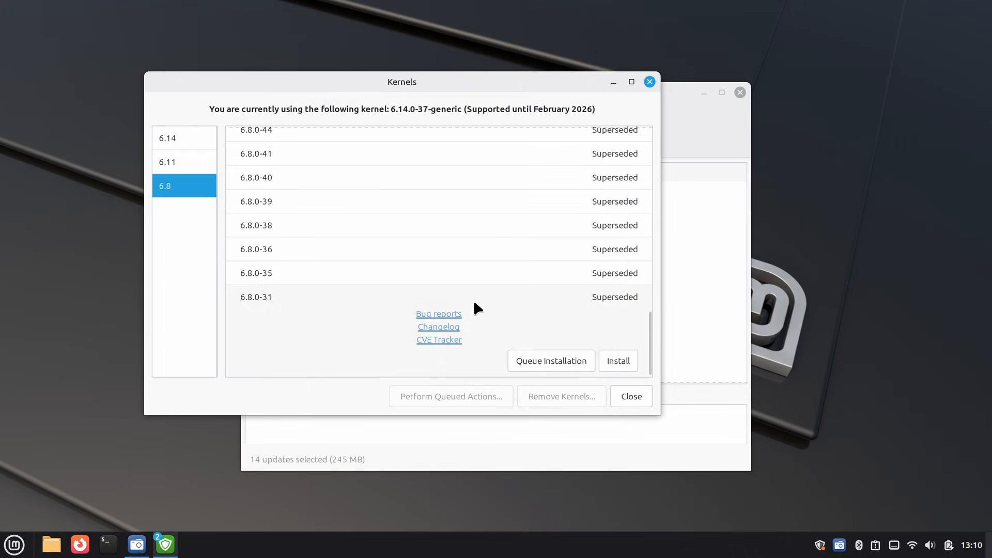
pyautogui.click(168, 163)
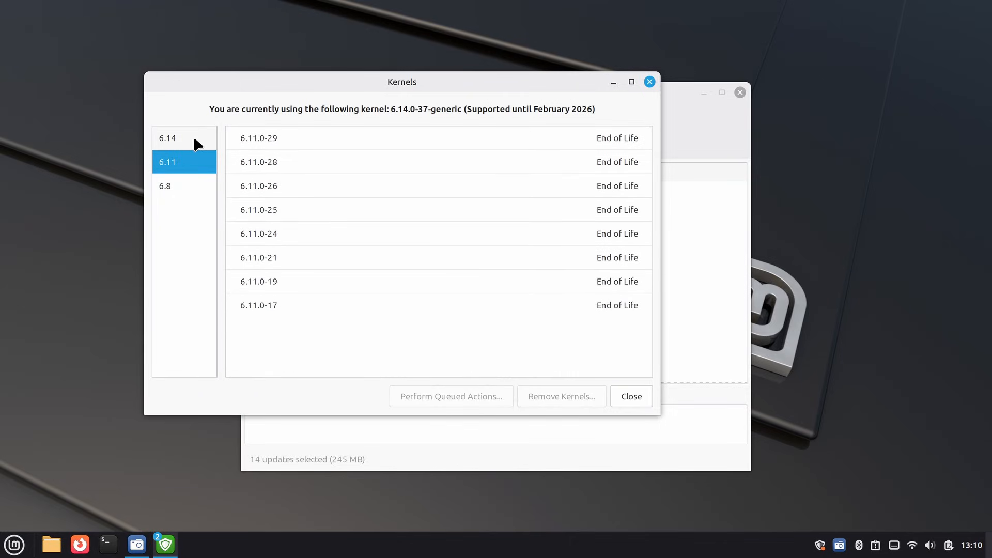
# Compare the 6.14 and 6.8 series lists, then close the Kernels window.
pyautogui.click(184, 137)
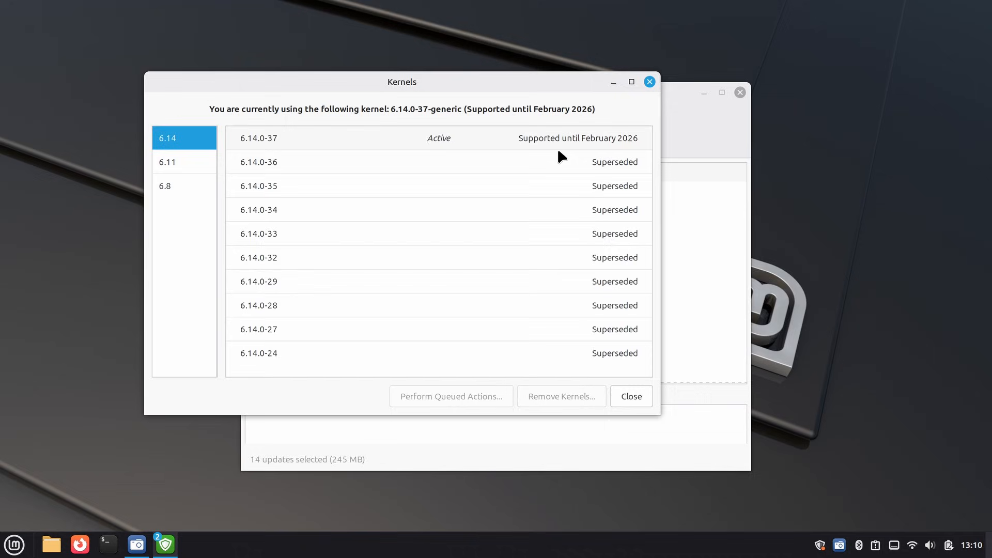
pyautogui.click(184, 185)
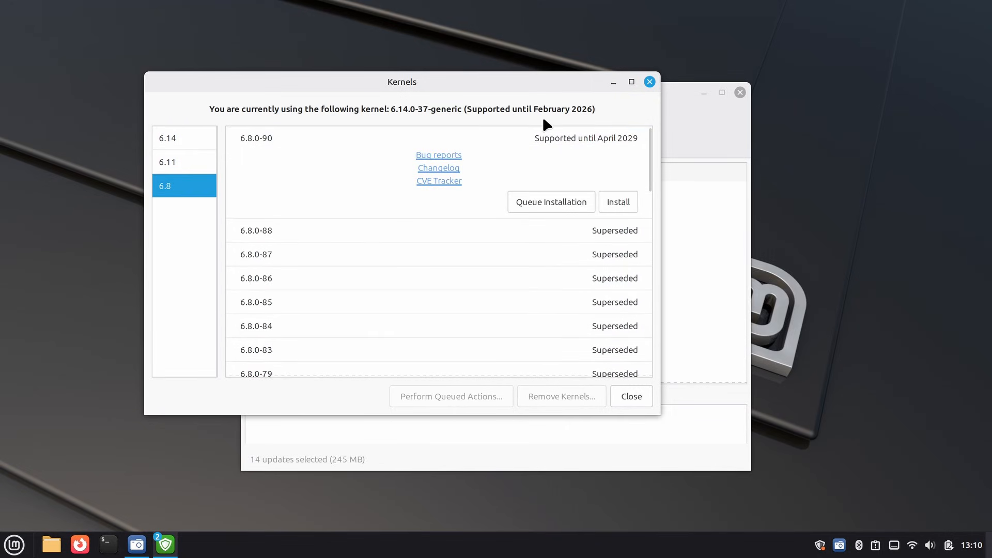
pyautogui.moveTo(518, 112)
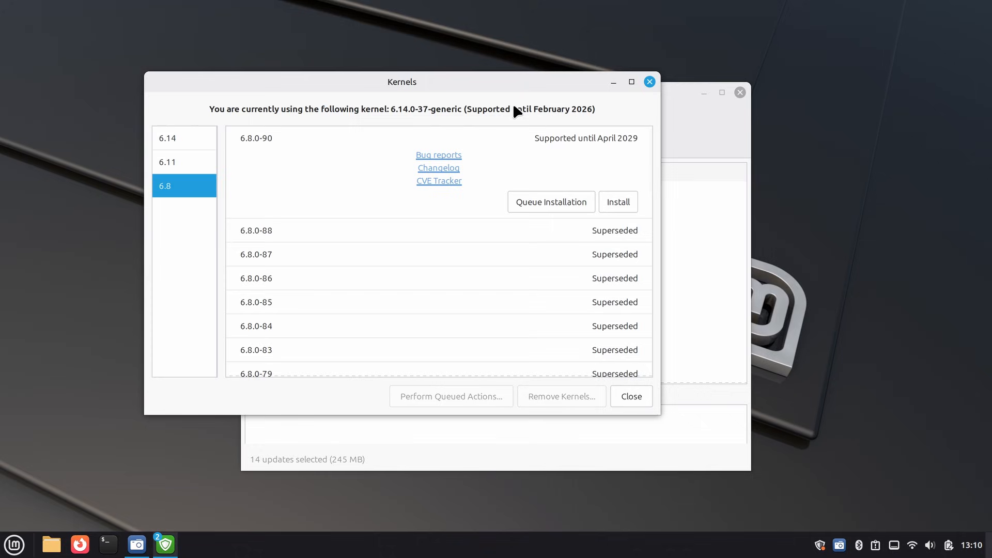
pyautogui.moveTo(566, 120)
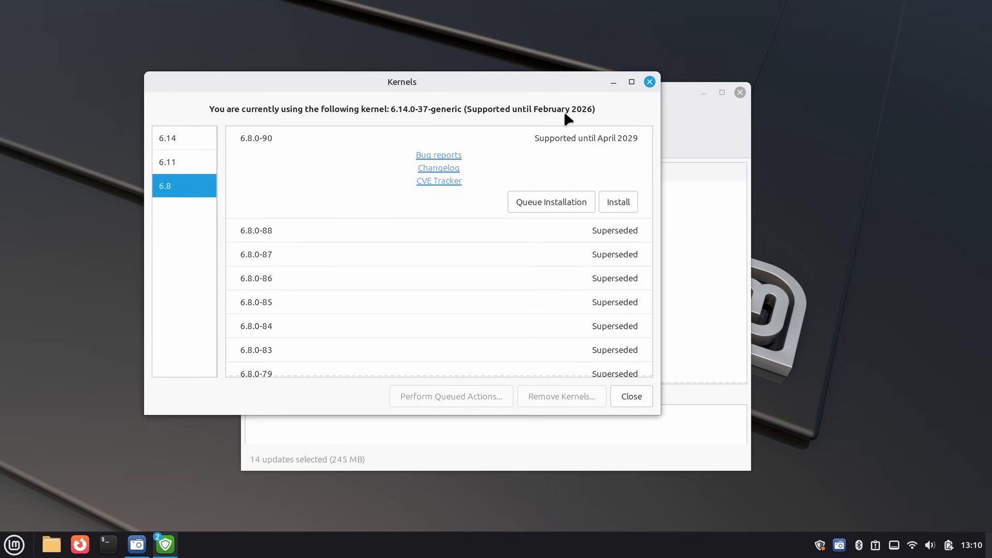
pyautogui.moveTo(639, 109)
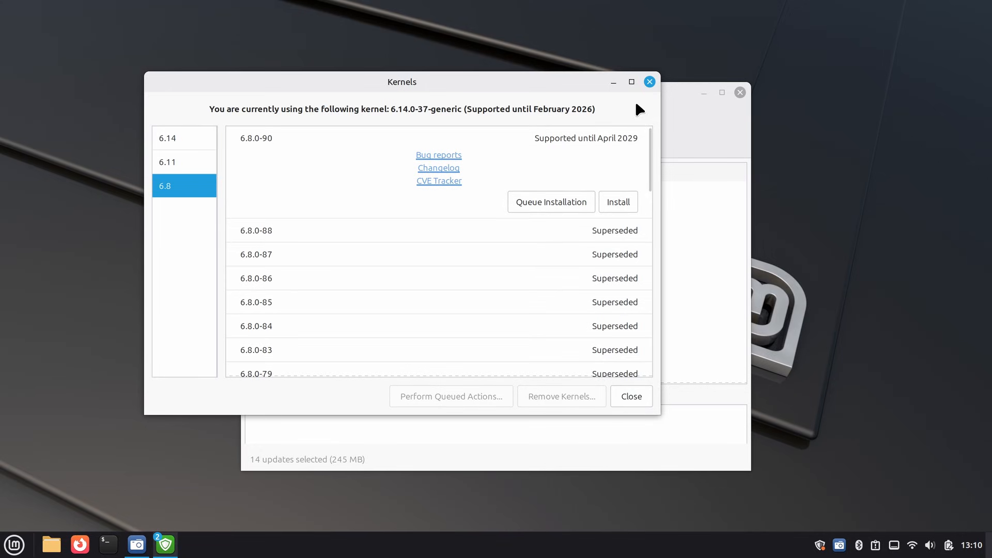
pyautogui.click(630, 396)
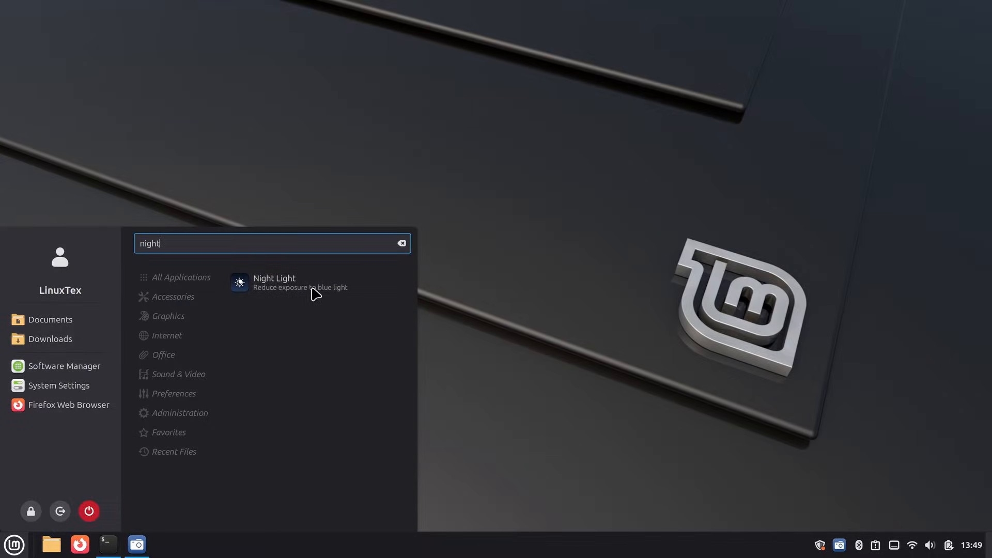
# Enable night light and try a custom start-to-end schedule.
pyautogui.click(274, 282)
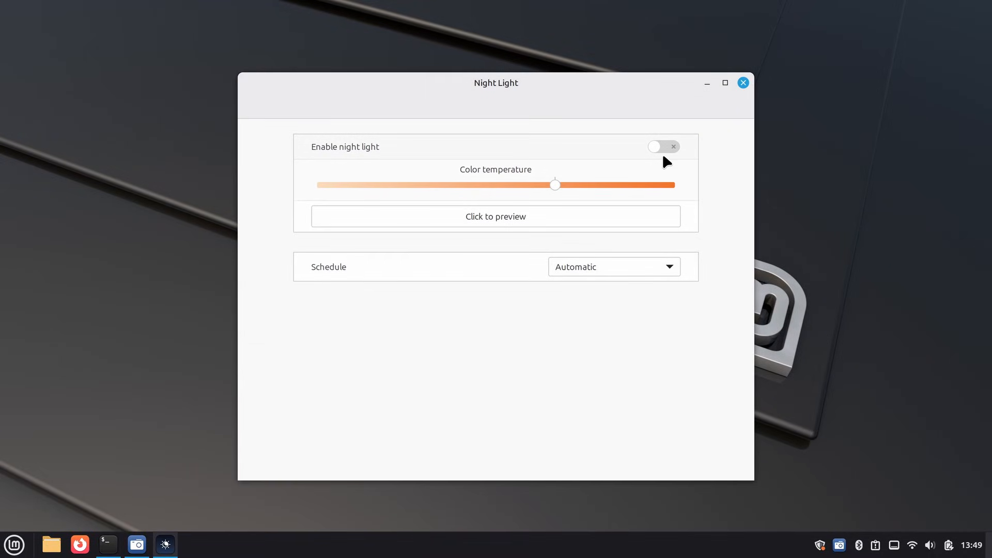
pyautogui.click(664, 146)
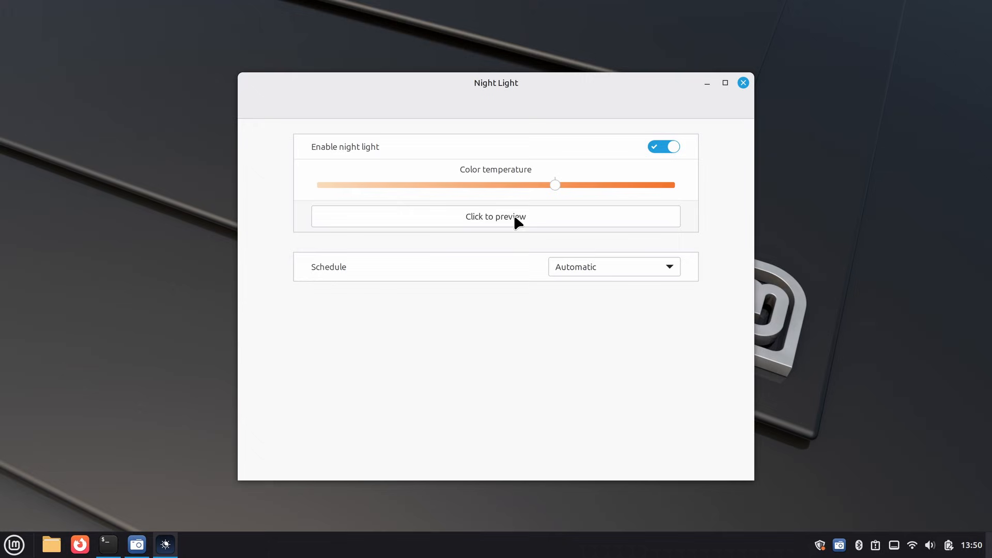
pyautogui.moveTo(5, 540)
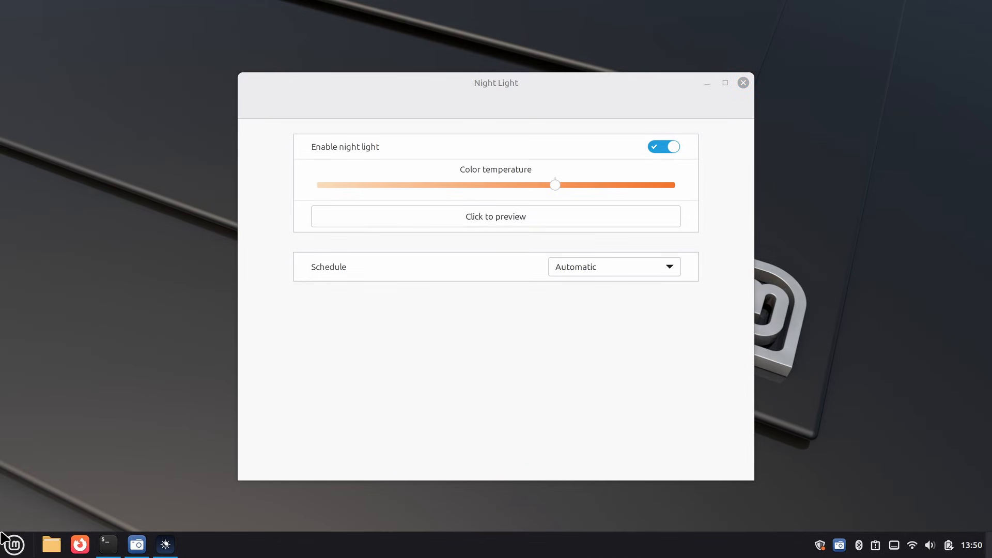
pyautogui.click(612, 266)
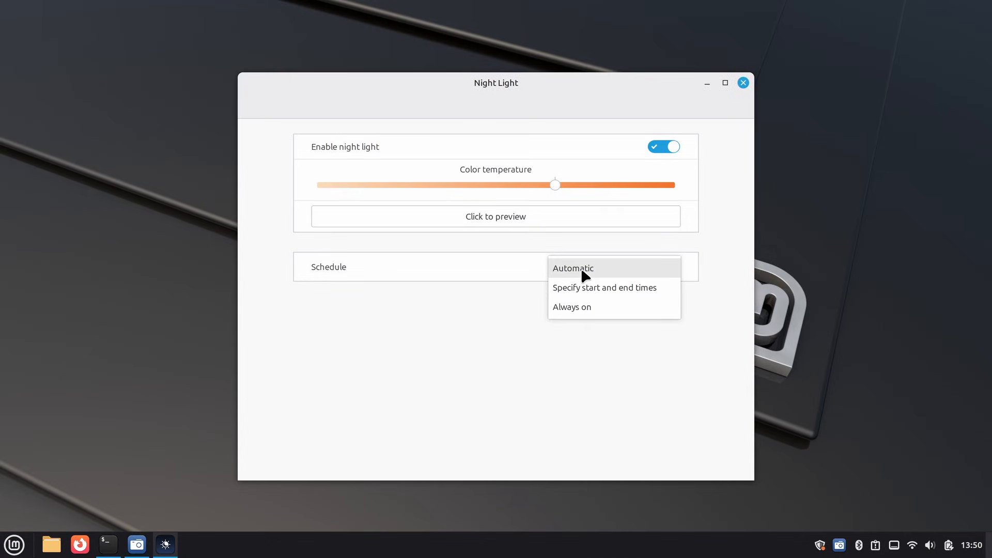
pyautogui.click(605, 288)
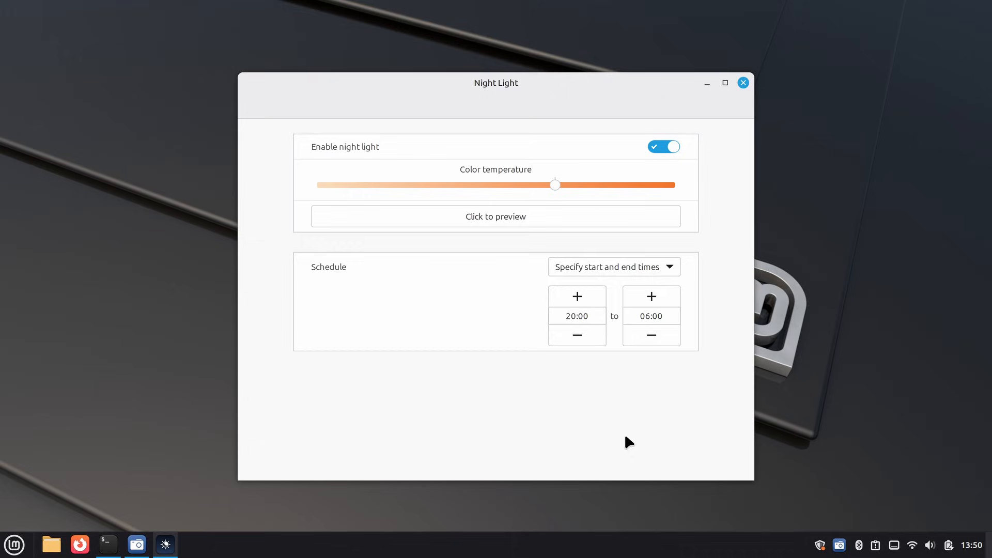
pyautogui.moveTo(599, 304)
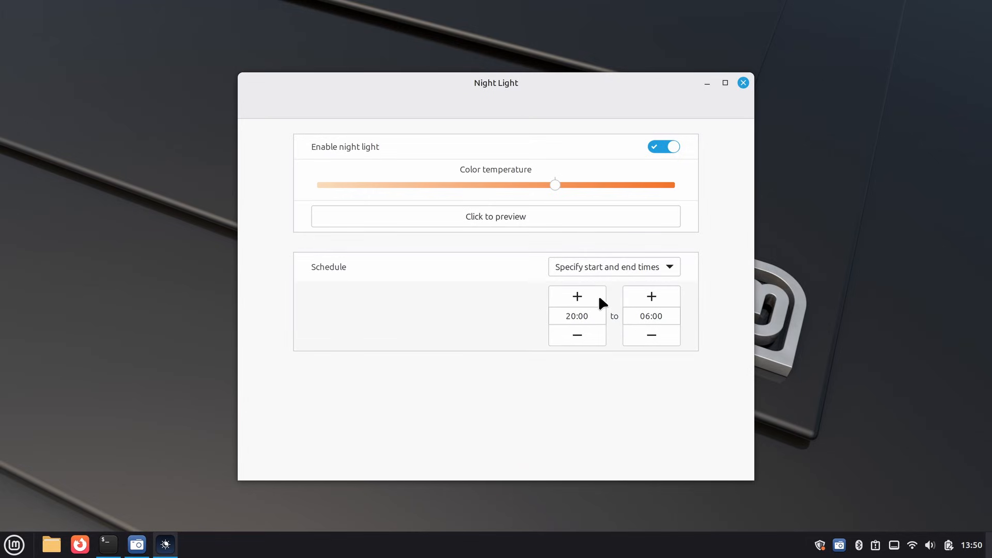
pyautogui.click(612, 266)
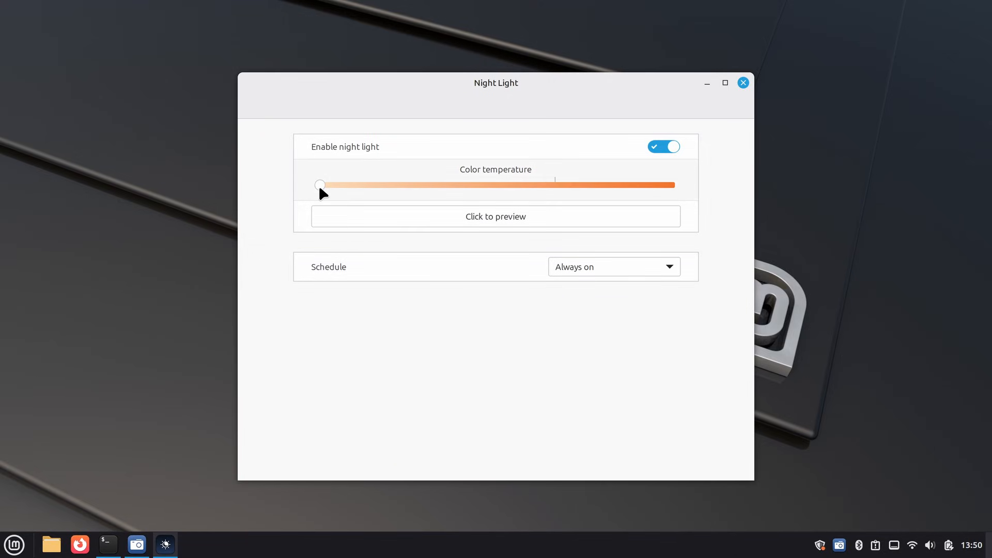
# Set colour temperature near the middle and schedule night light as Always on.
pyautogui.moveTo(319, 185); pyautogui.dragTo(367, 185)
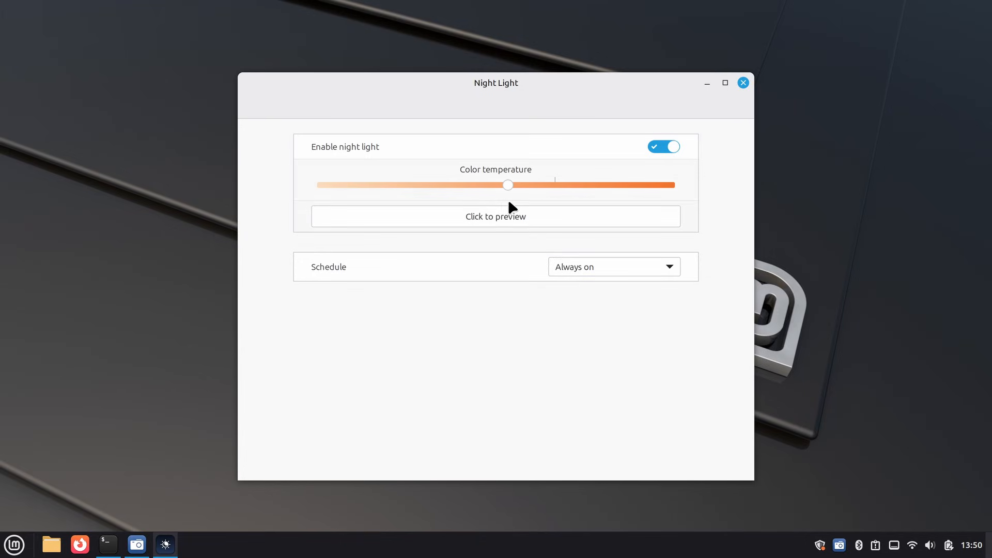
pyautogui.click(612, 265)
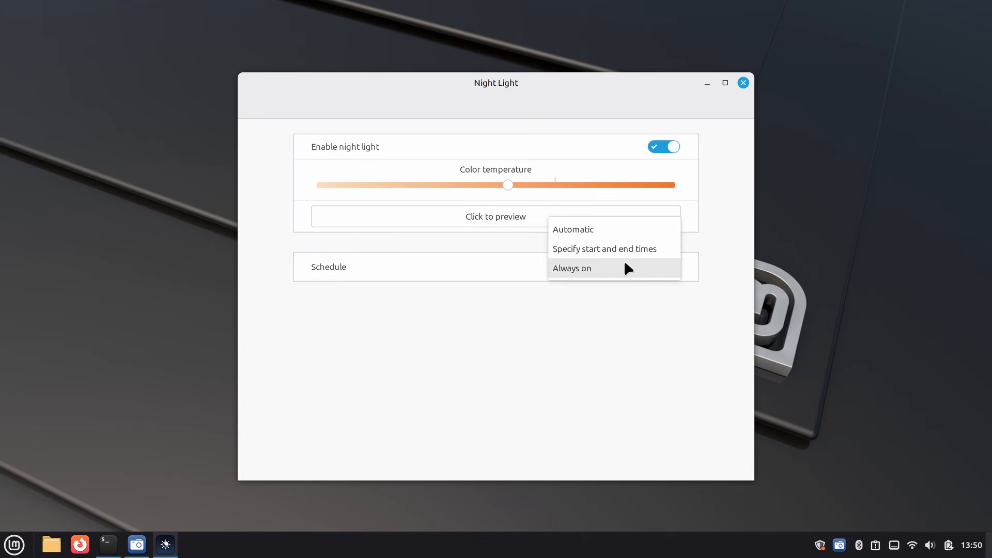
pyautogui.click(604, 248)
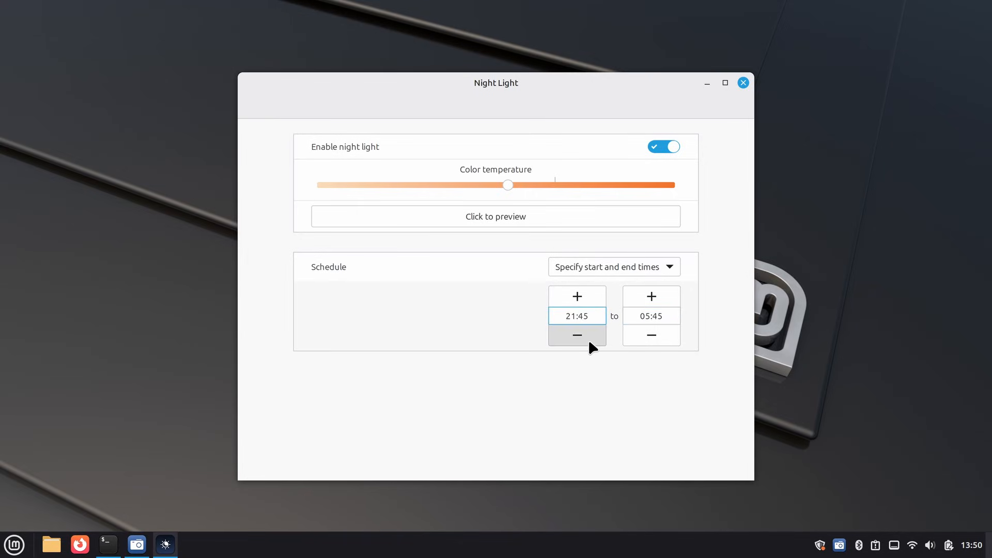
pyautogui.click(612, 267)
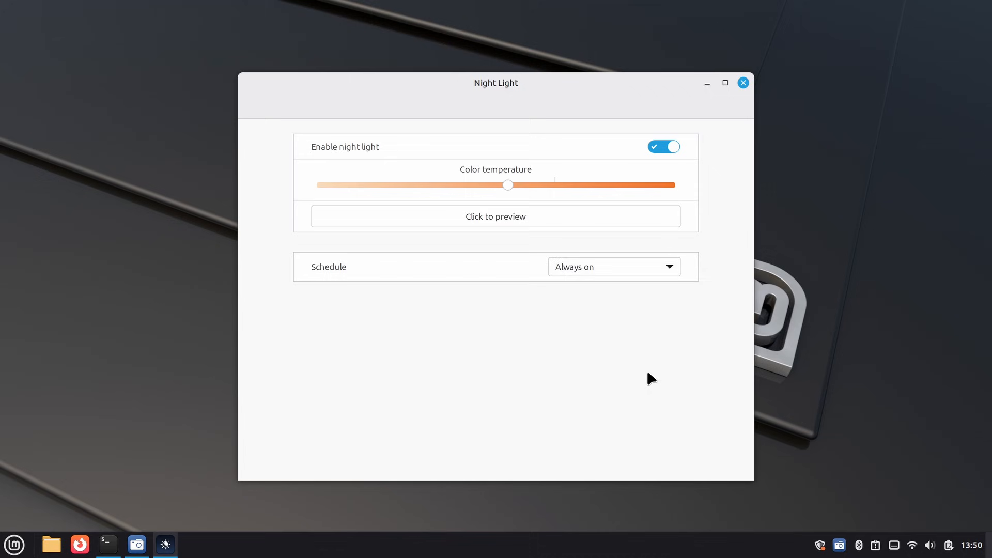
pyautogui.moveTo(844, 543)
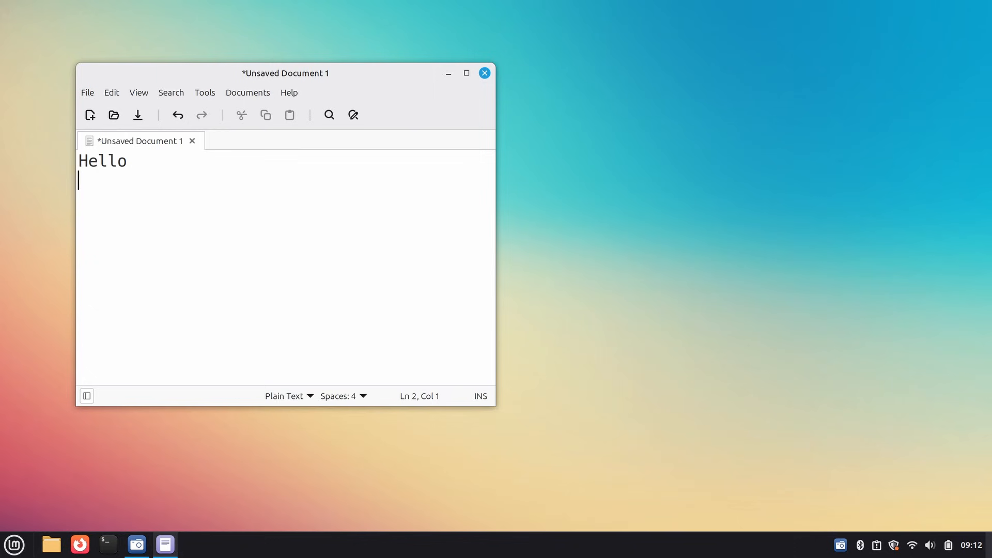
# Add the Hanyu Pinyin Letters layout in Keyboard > Layouts, searching 'yin'.
pyautogui.click(13, 545)
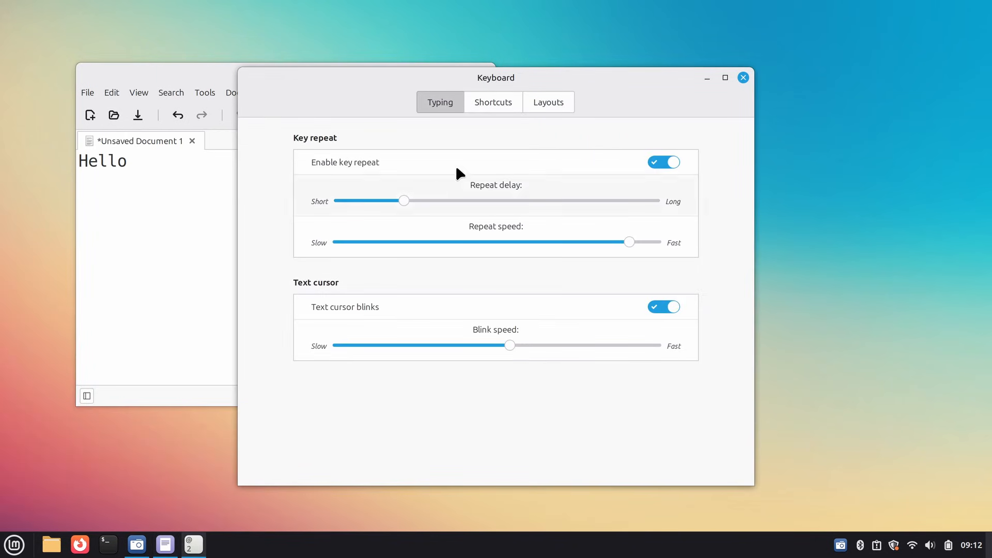
pyautogui.click(548, 103)
pyautogui.write('pinl')
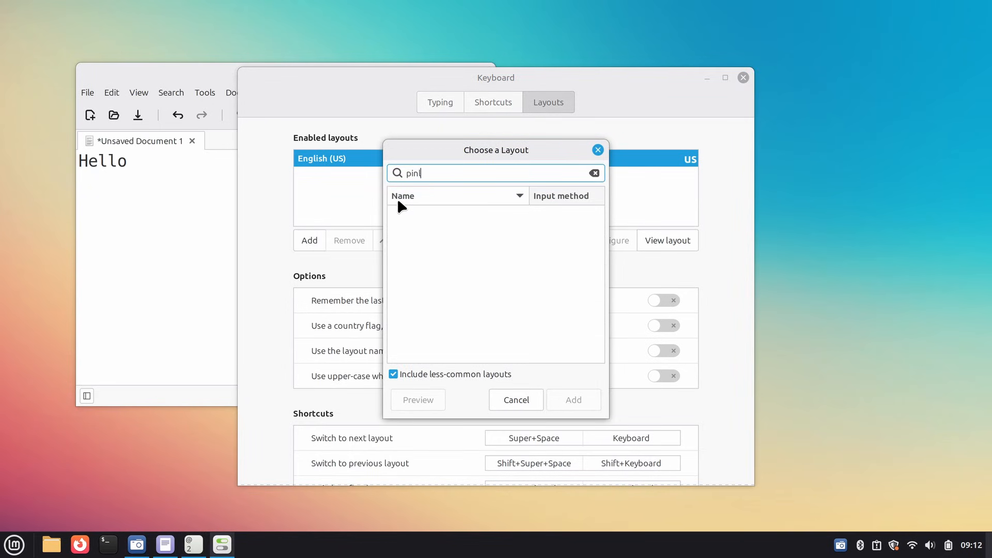
pyautogui.write('yin')
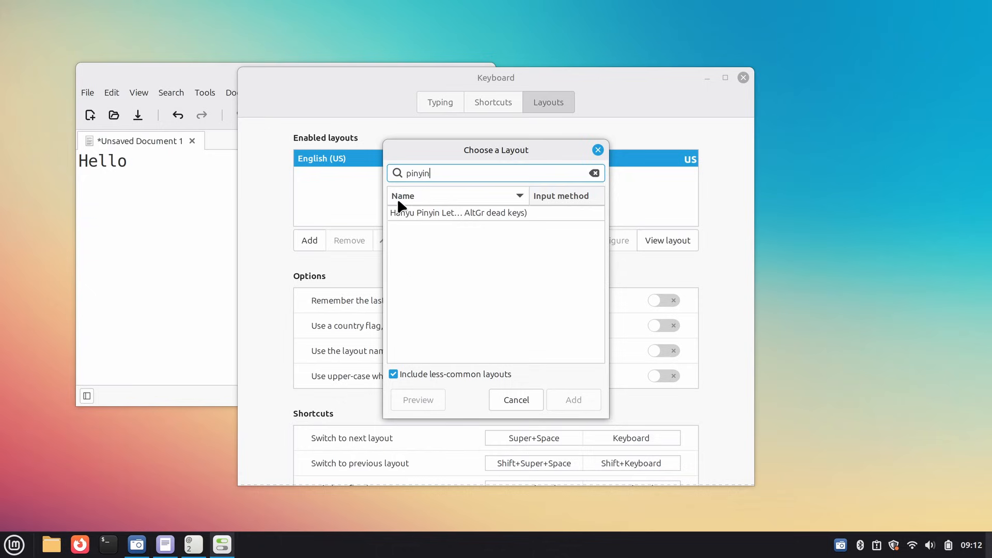
pyautogui.click(458, 213)
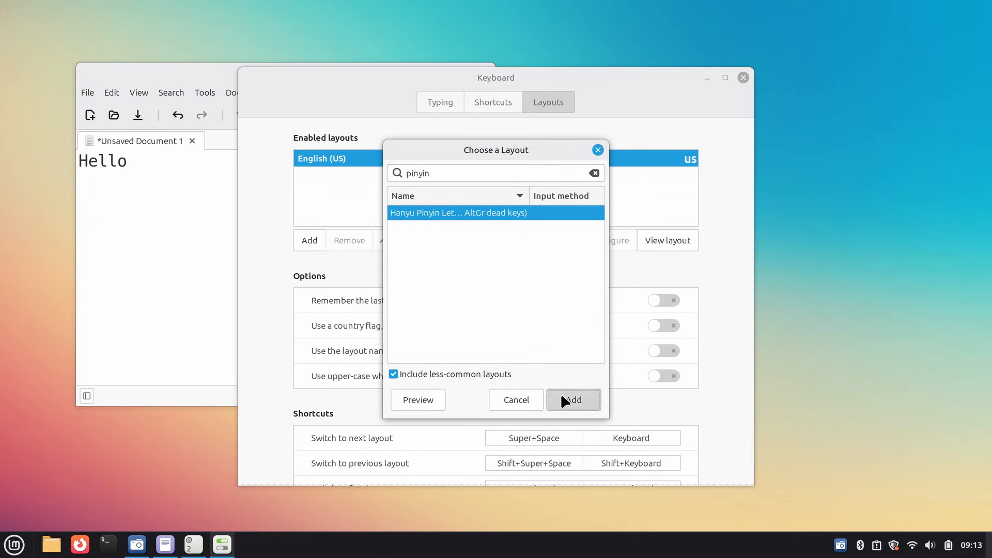
pyautogui.click(573, 399)
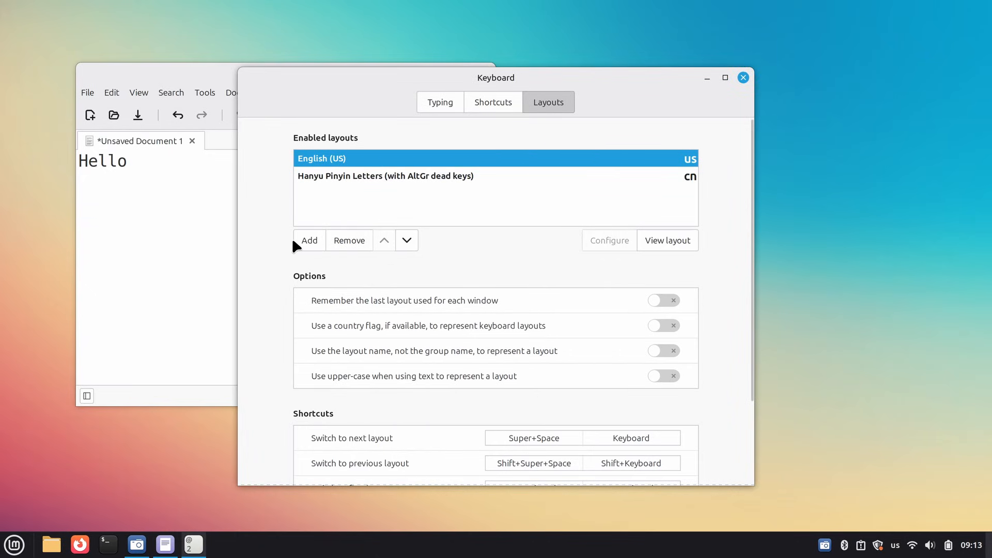
# Add the Hindi (KaGaPa, phonetic) layout, searching 'hin'.
pyautogui.click(309, 240)
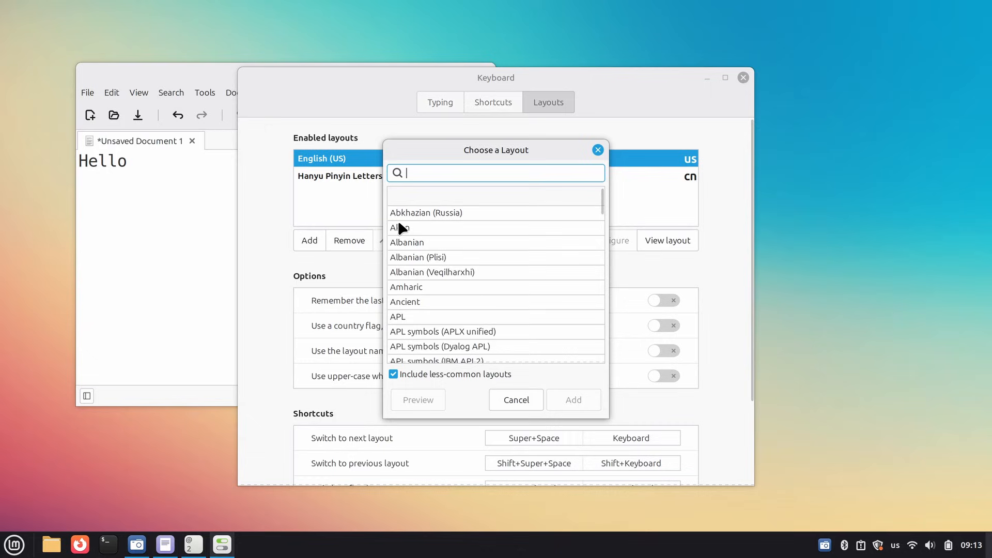
pyautogui.write('hin')
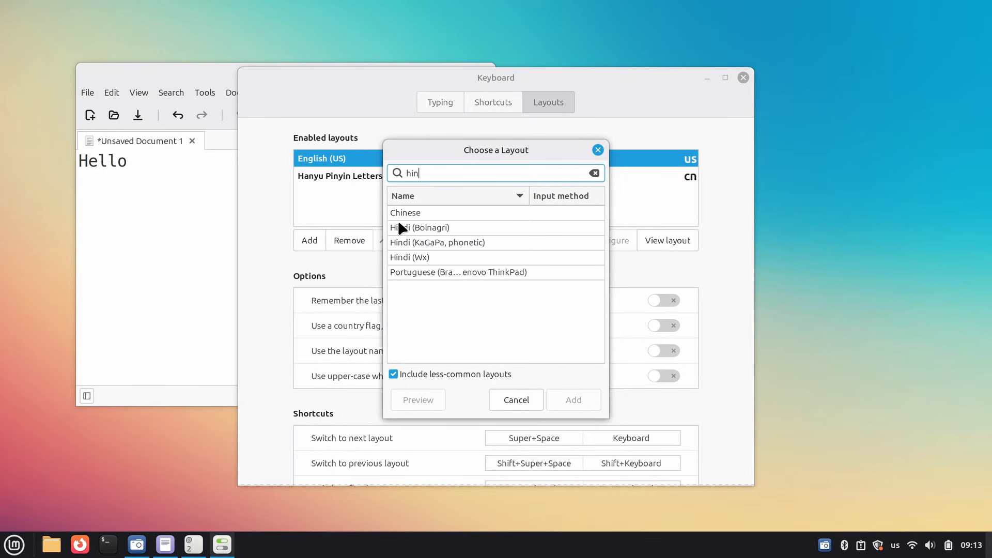
pyautogui.click(436, 242)
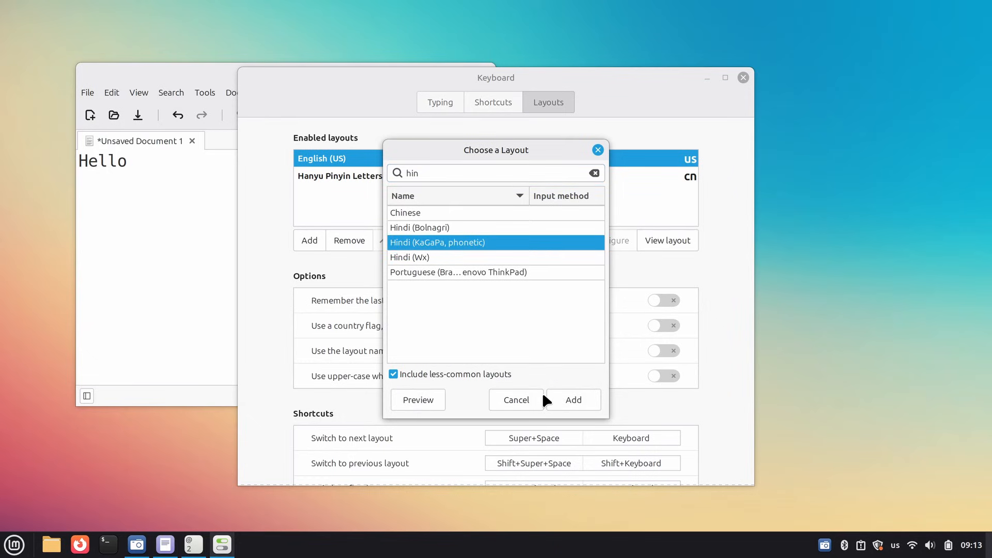
pyautogui.click(572, 399)
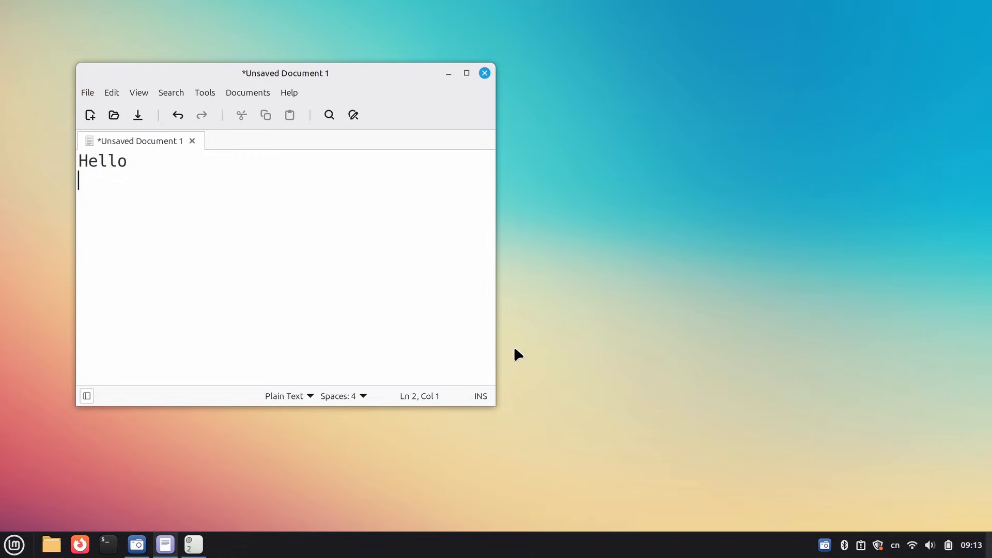
# Try Hindi characters, erase them, switch back to English (US) and finish 'How are you?'.
pyautogui.write('dfgf')
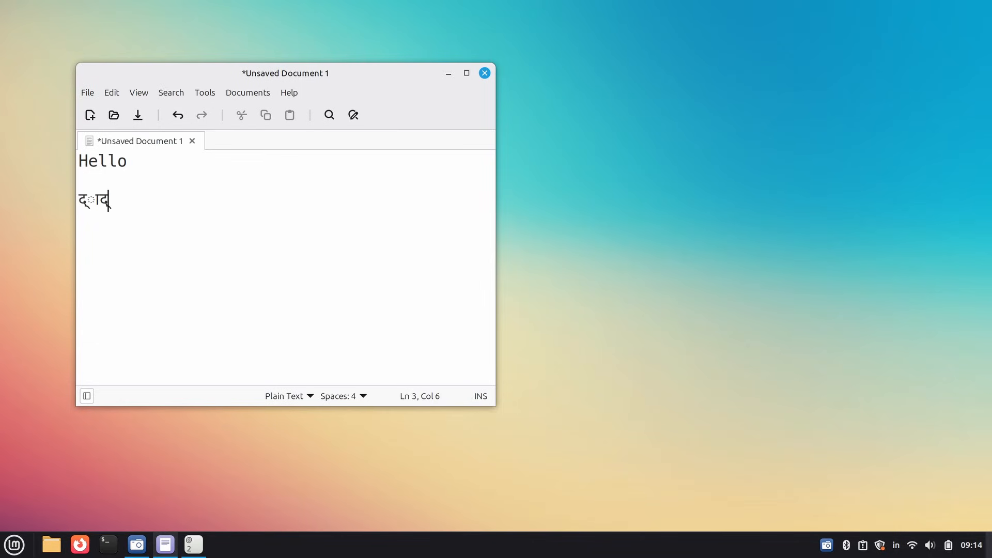
pyautogui.press('BackSpace')
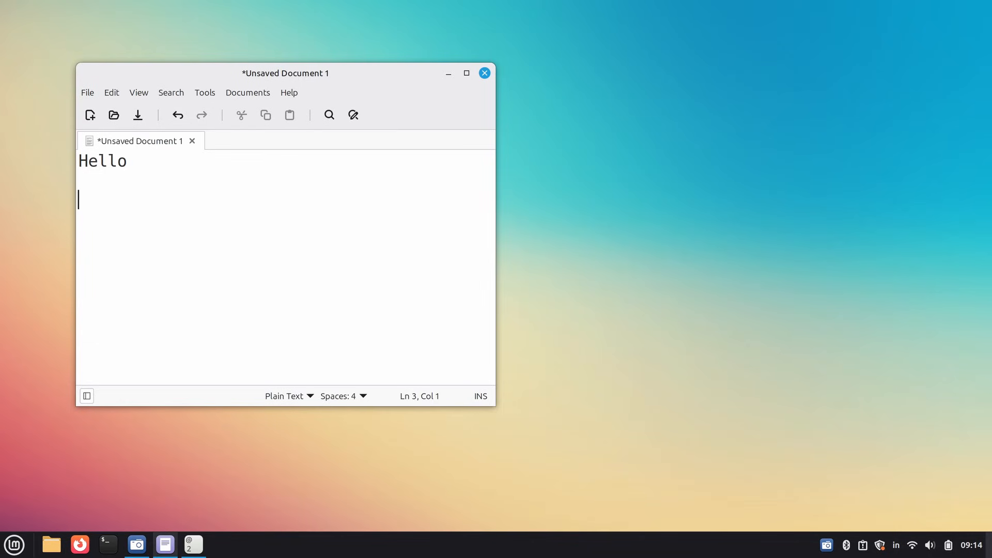
pyautogui.click(895, 545)
pyautogui.write('How')
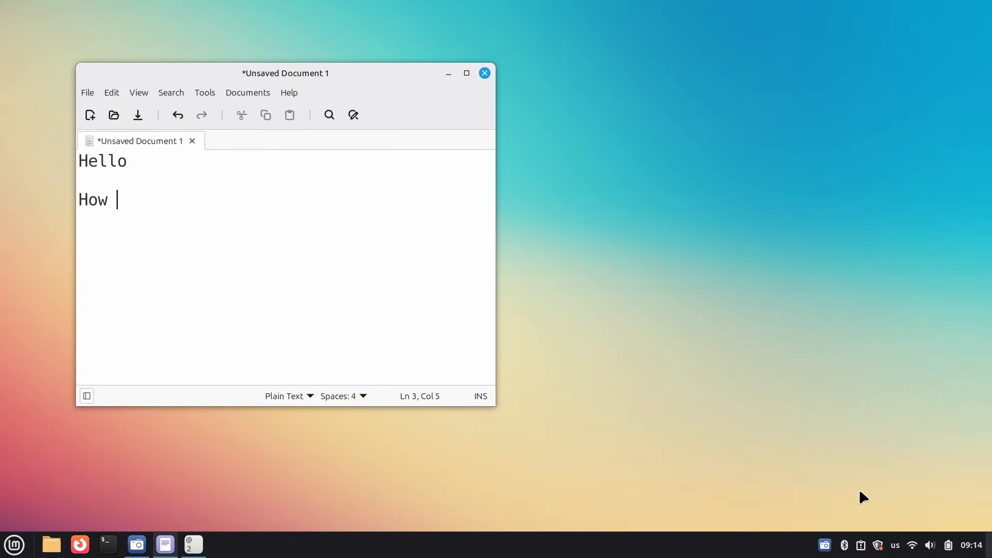
pyautogui.write('are you?')
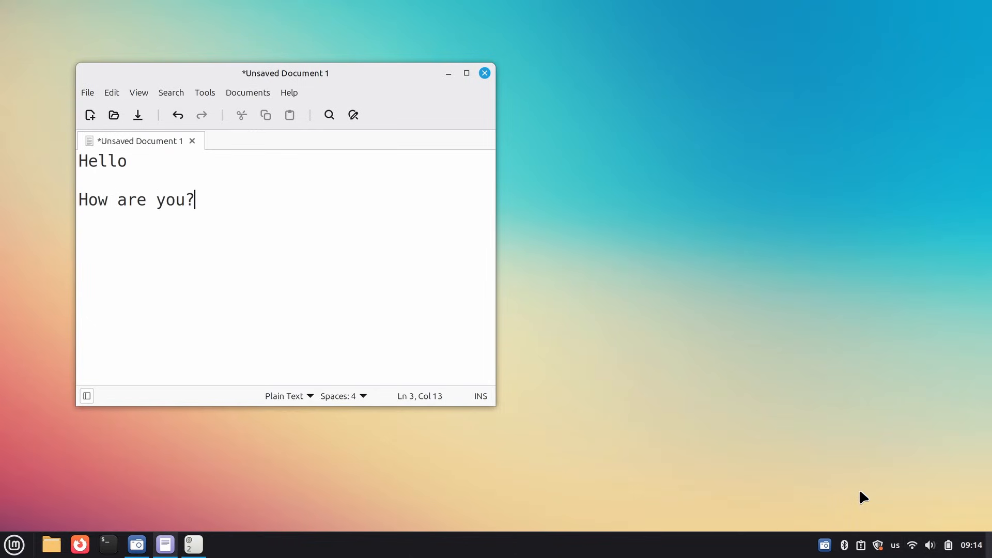
pyautogui.moveTo(254, 515)
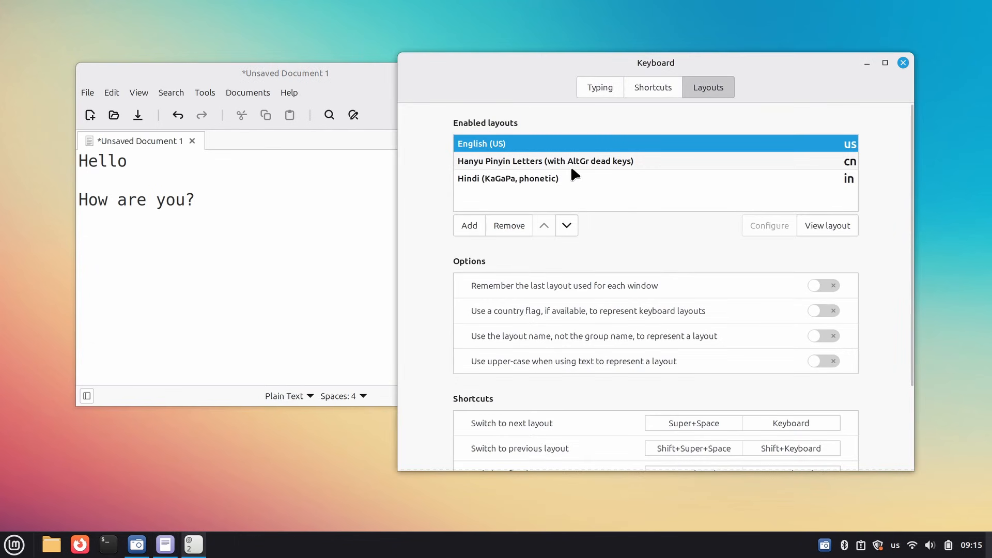
# Browse General, Windows and Workspaces shortcut categories, then list the Launchers shortcuts.
pyautogui.click(652, 87)
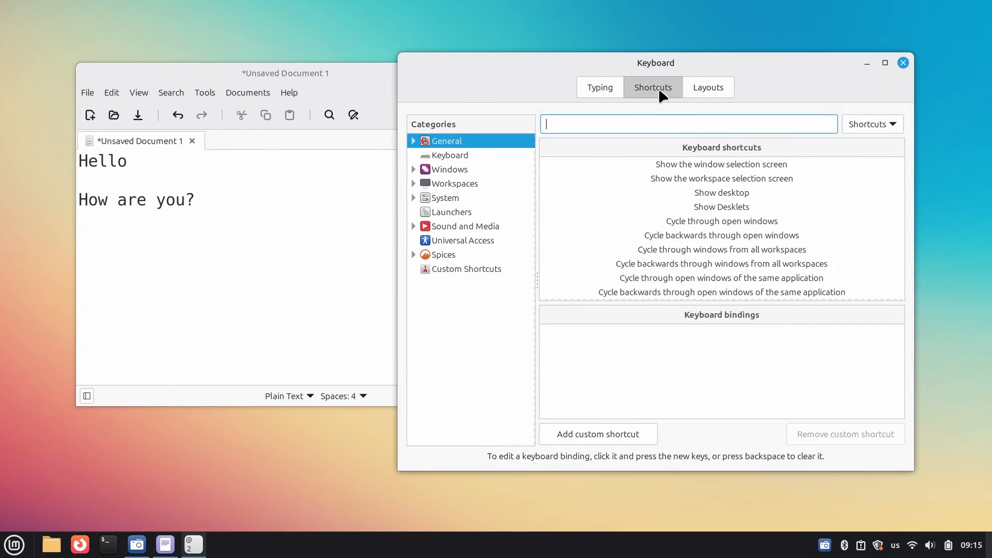
pyautogui.click(414, 142)
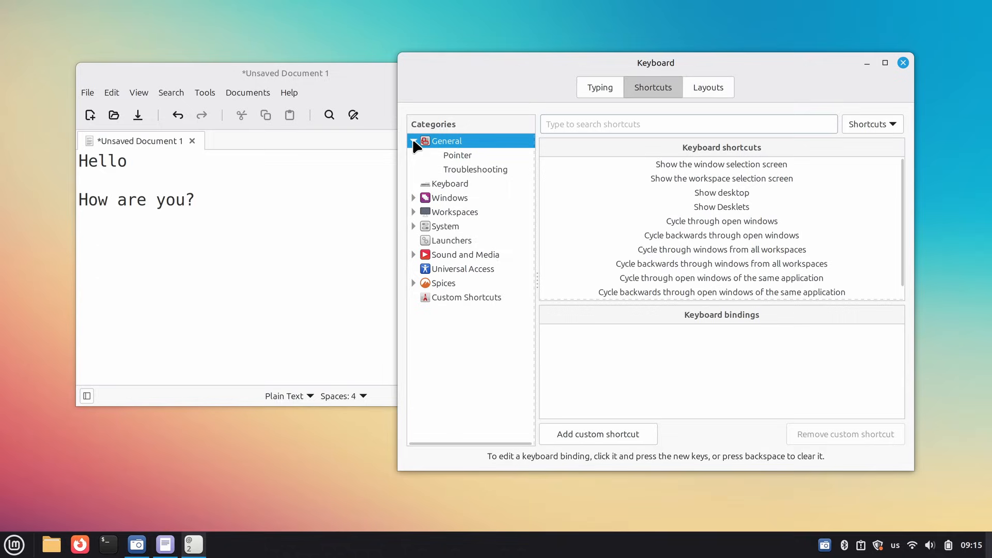
pyautogui.click(474, 169)
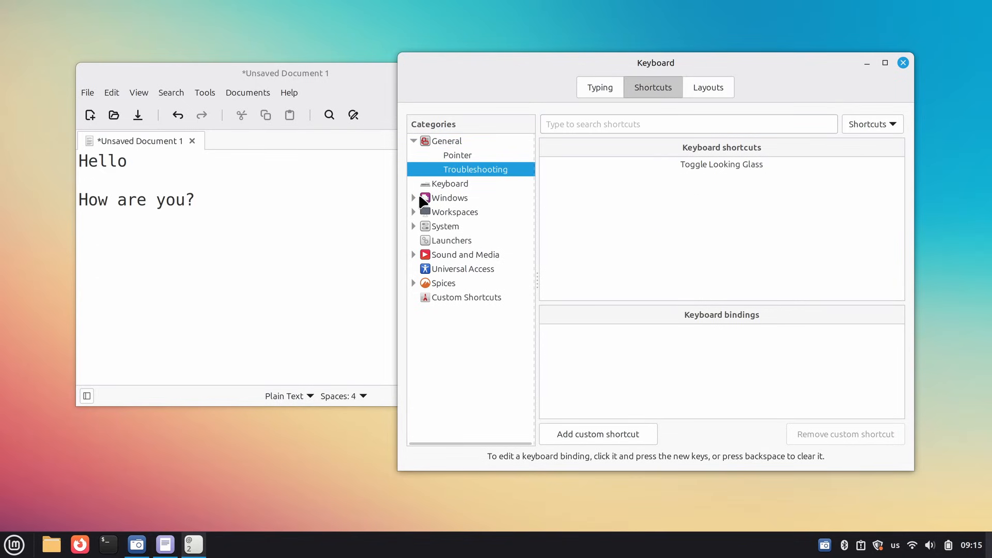
pyautogui.click(483, 226)
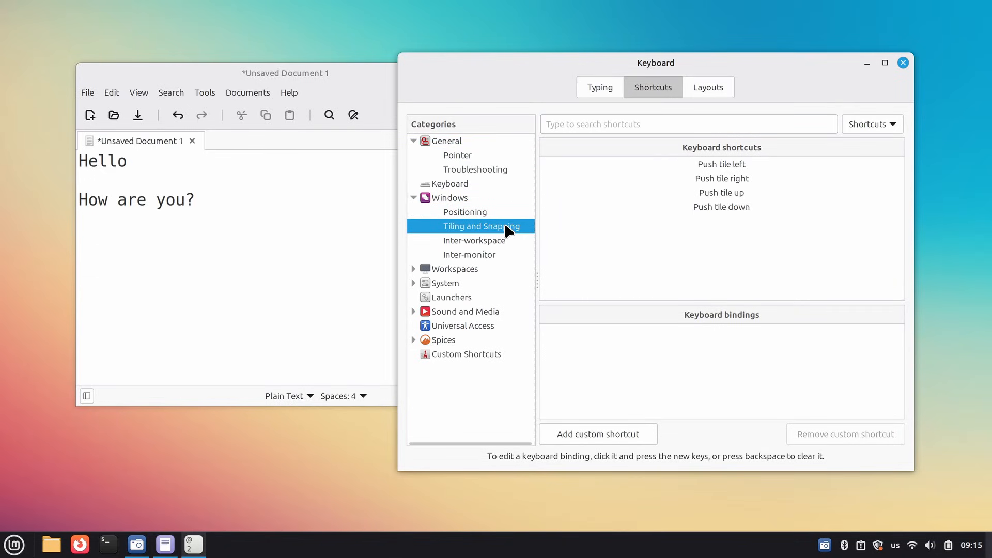
pyautogui.click(474, 254)
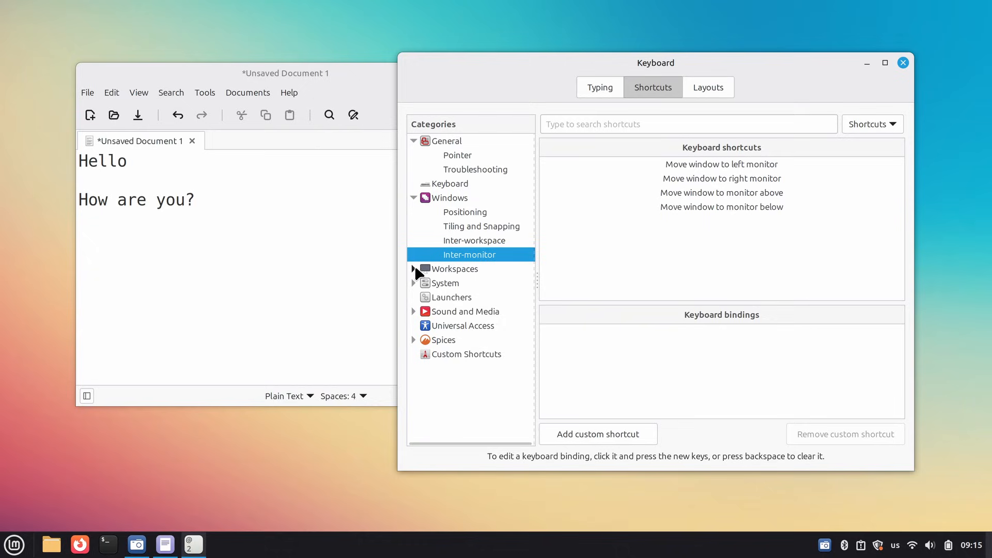
pyautogui.click(447, 141)
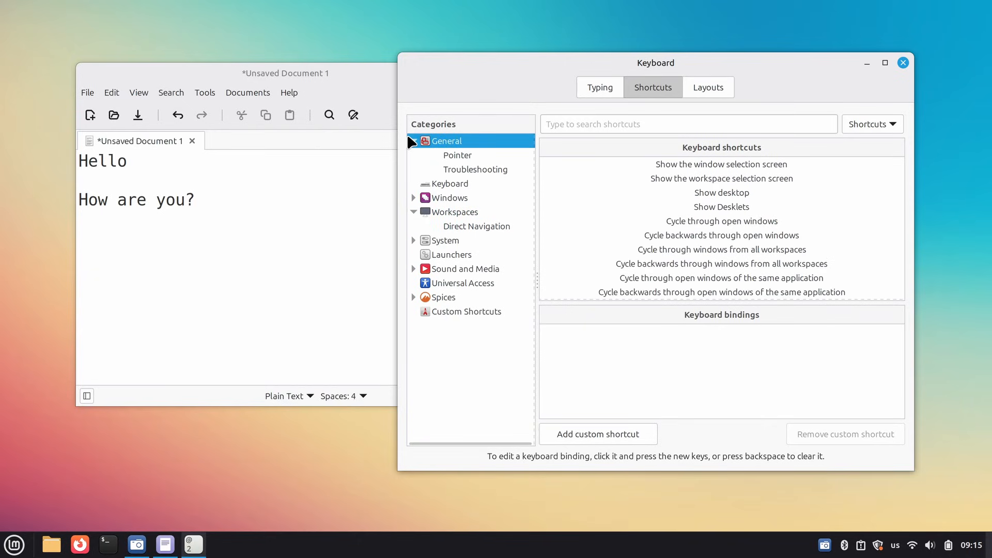
pyautogui.click(451, 254)
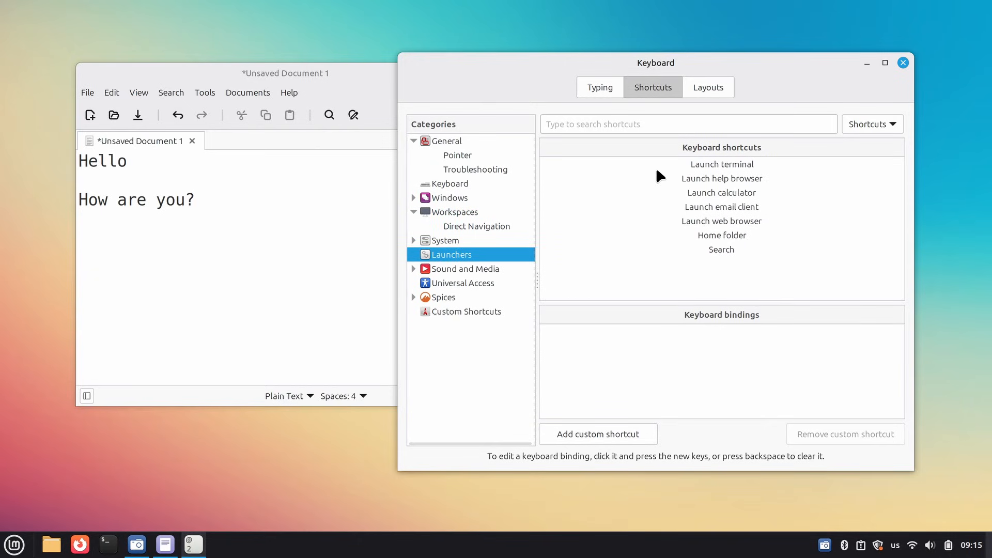
pyautogui.click(720, 164)
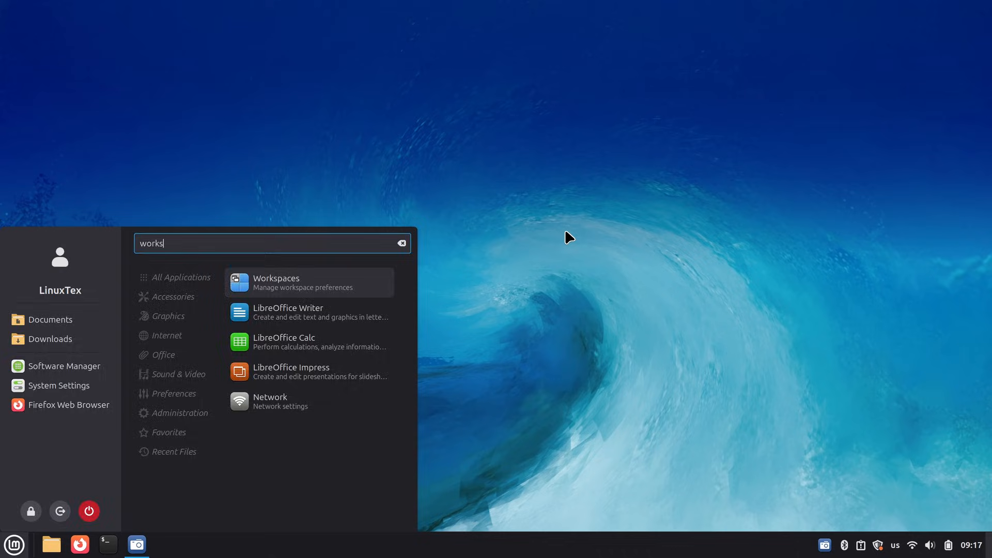
# Add the Workspace switcher applet to the panel from the Applets manager.
pyautogui.click(308, 282)
pyautogui.write('applet')
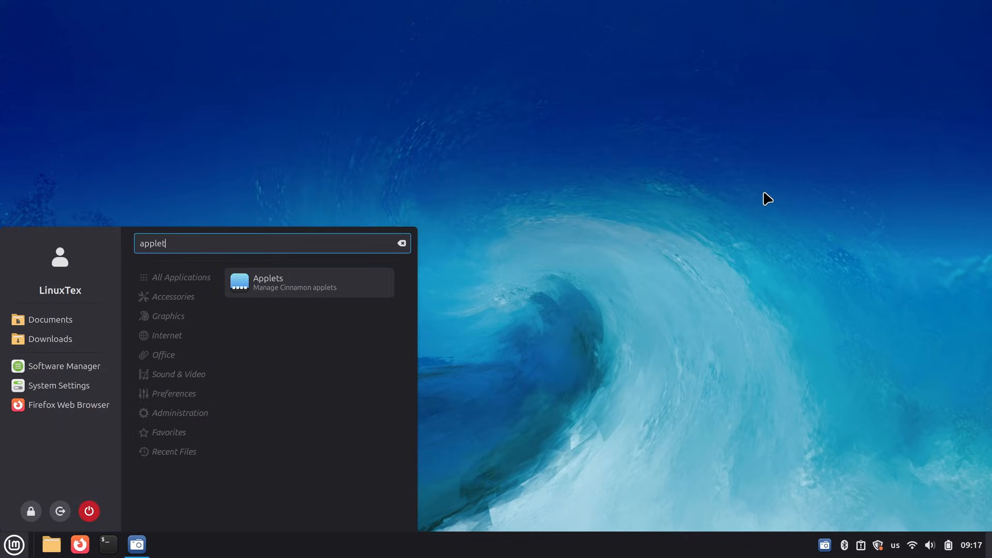
pyautogui.click(308, 283)
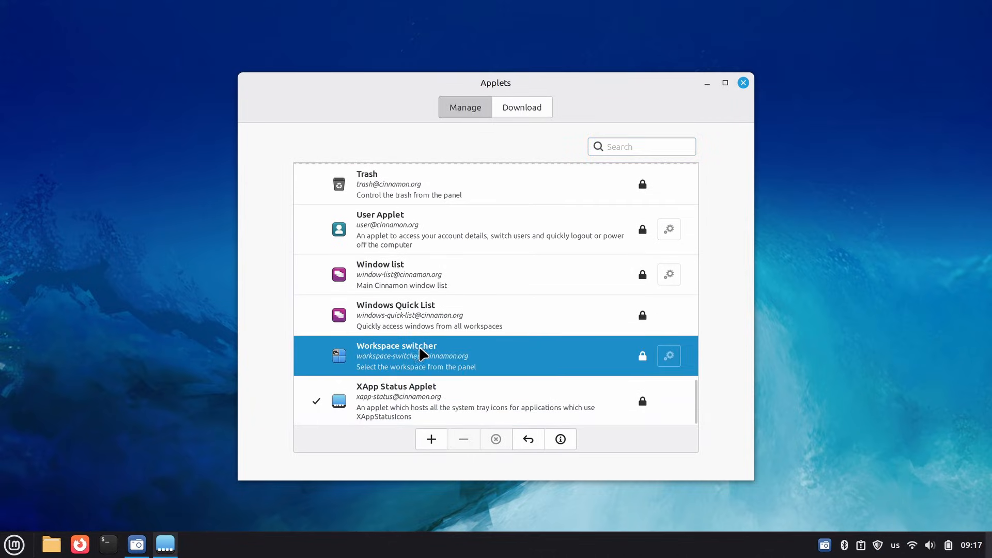
pyautogui.click(431, 439)
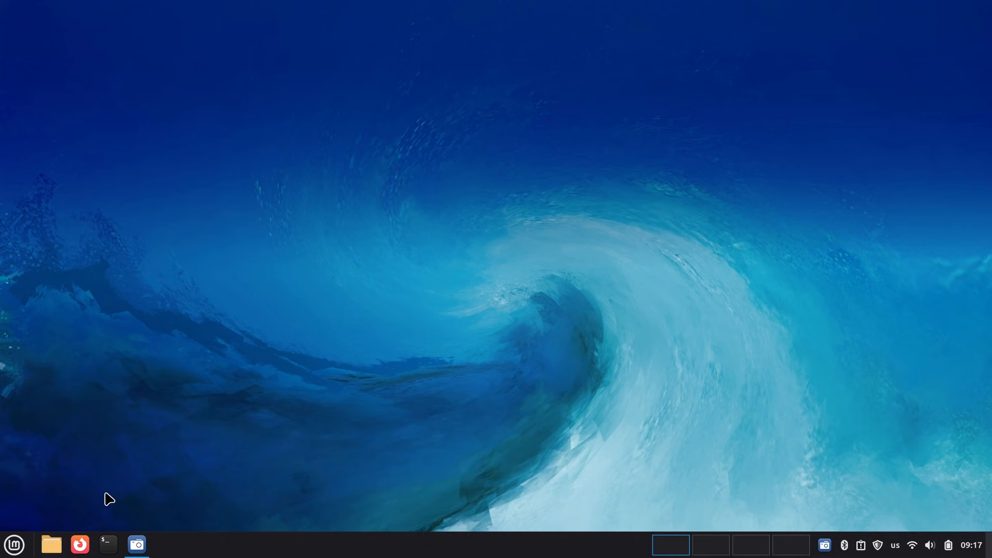
# Place the file manager on workspace 1 and Firefox on workspace 2, then search the menu.
pyautogui.click(52, 545)
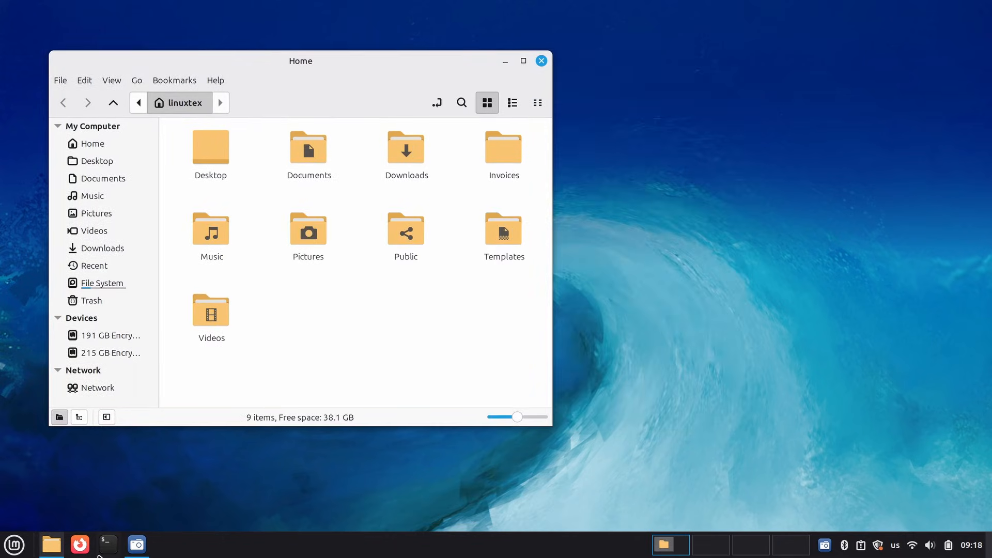
pyautogui.click(107, 545)
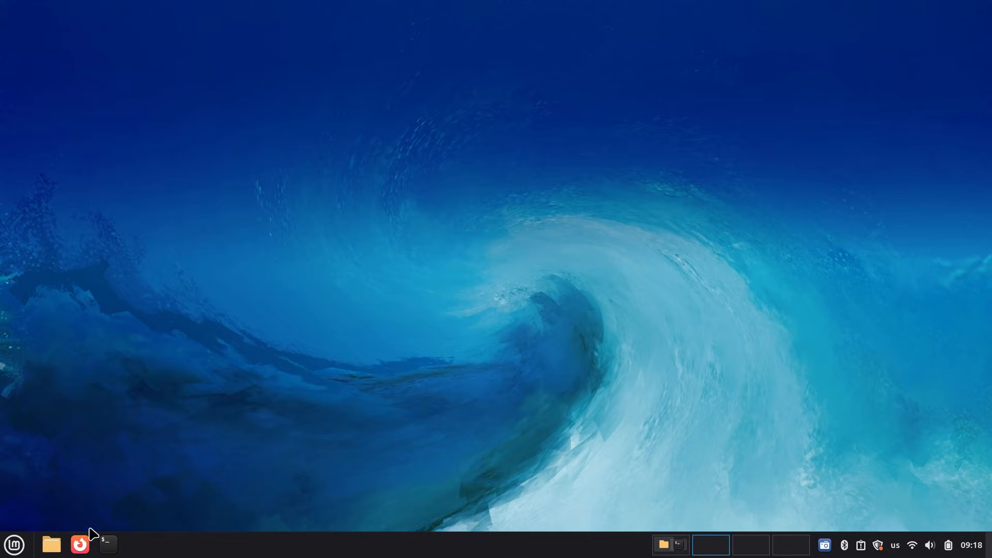
pyautogui.click(79, 545)
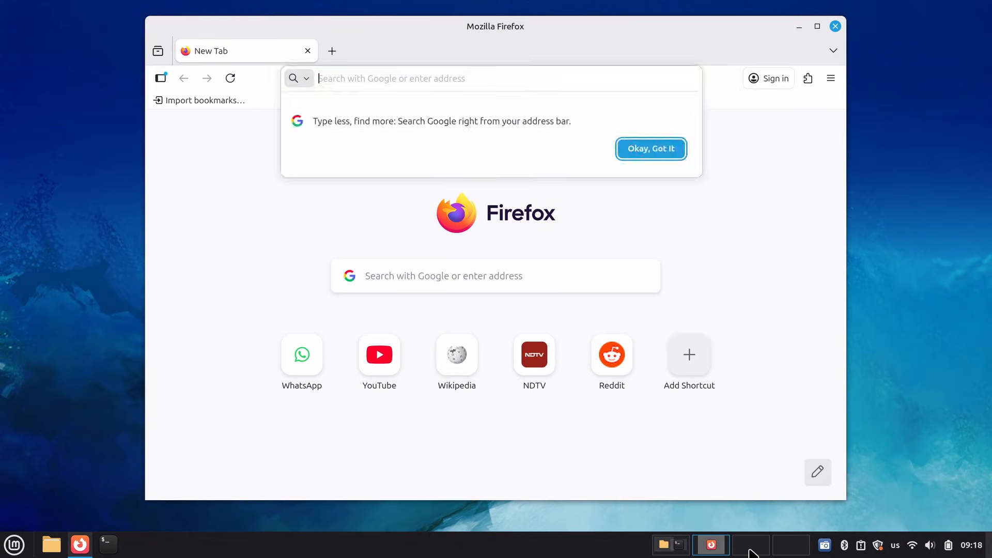
pyautogui.click(13, 545)
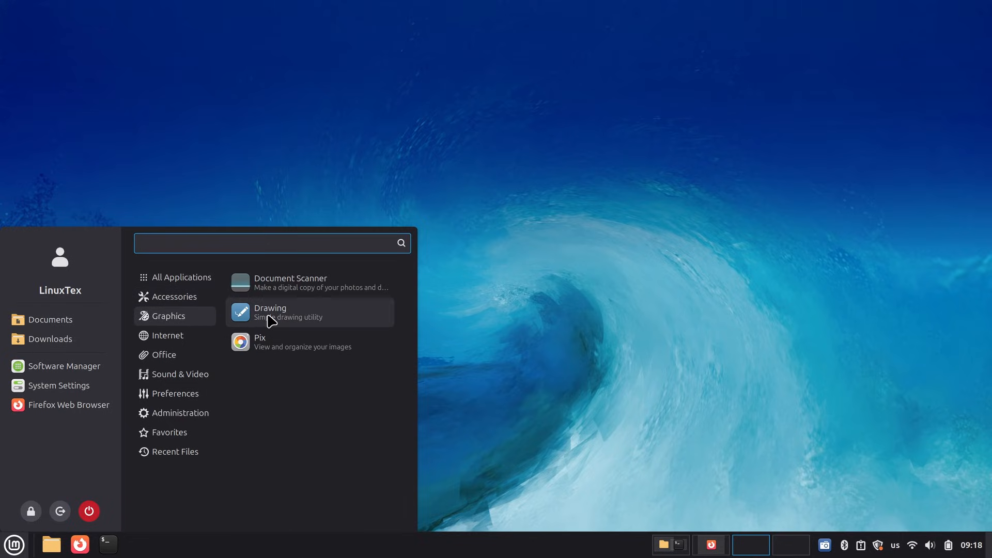
pyautogui.click(285, 328)
pyautogui.write('time')
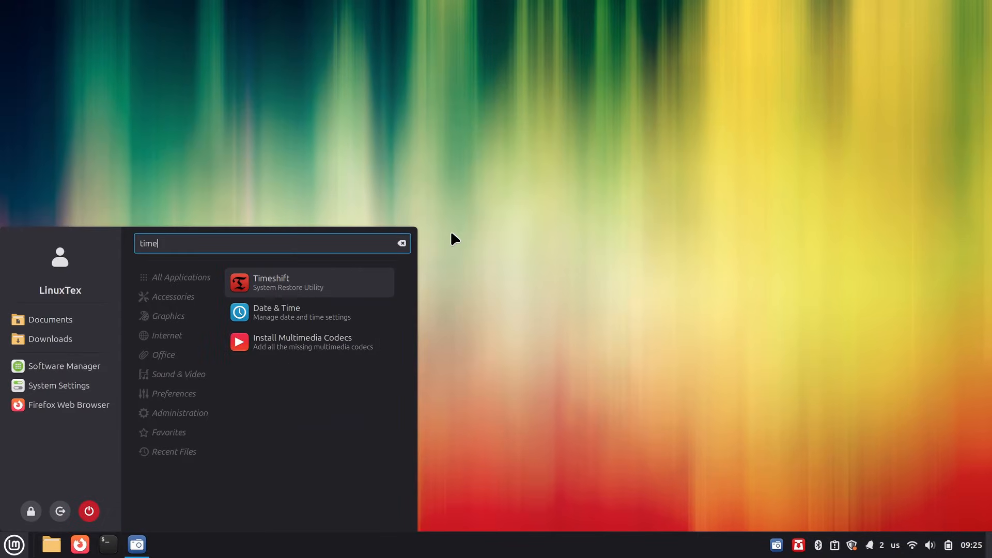
# Launch Timeshift, start creating a system snapshot and pause it.
pyautogui.click(309, 281)
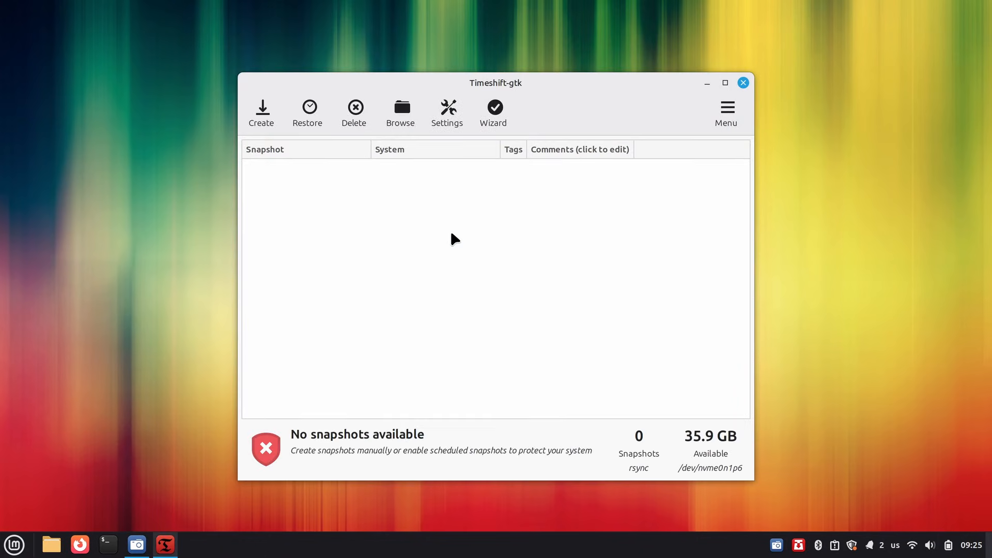
pyautogui.click(260, 113)
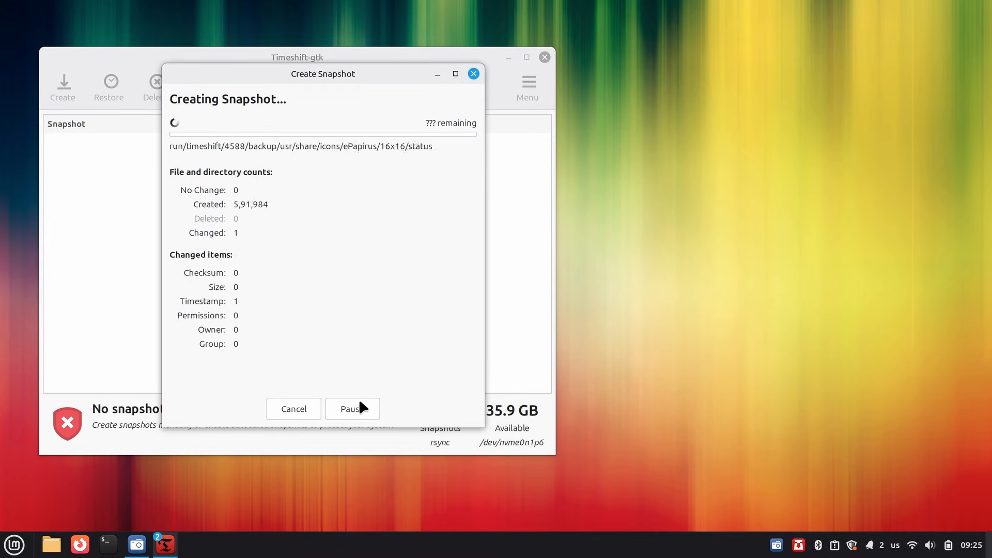
pyautogui.click(352, 409)
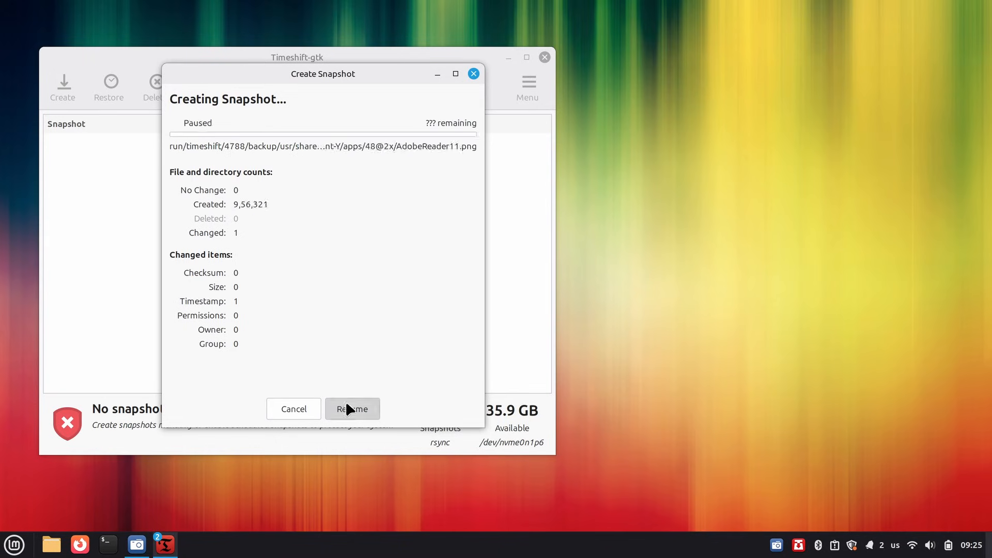
pyautogui.click(351, 410)
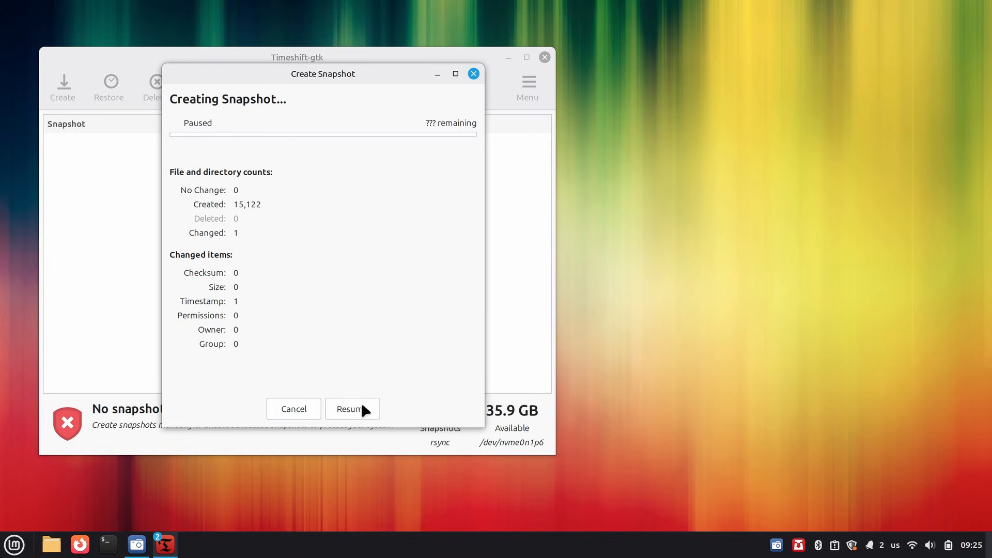
# Resume the snapshot with System Monitor open alongside showing resource usage.
pyautogui.click(351, 410)
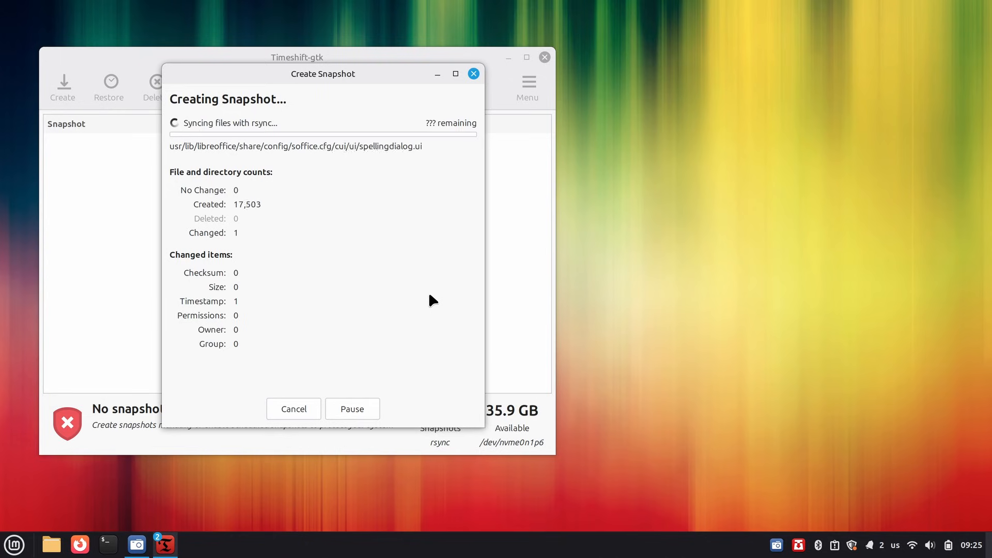
pyautogui.click(352, 409)
pyautogui.write('mo')
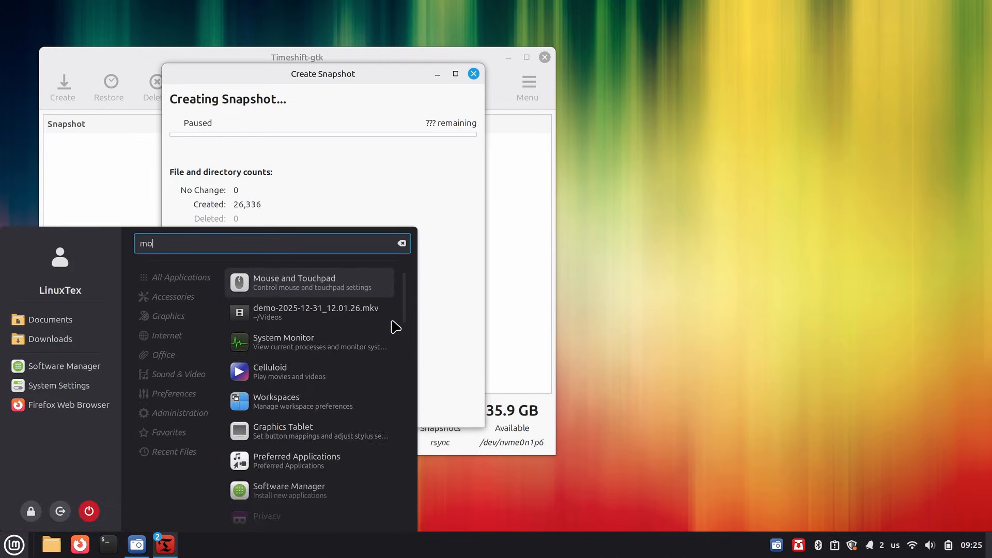
pyautogui.click(284, 342)
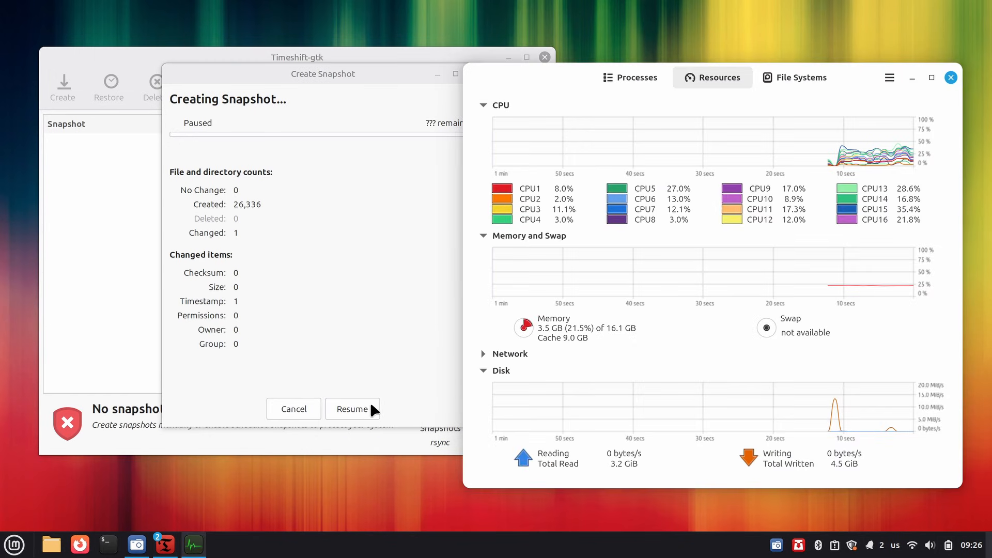
pyautogui.click(353, 410)
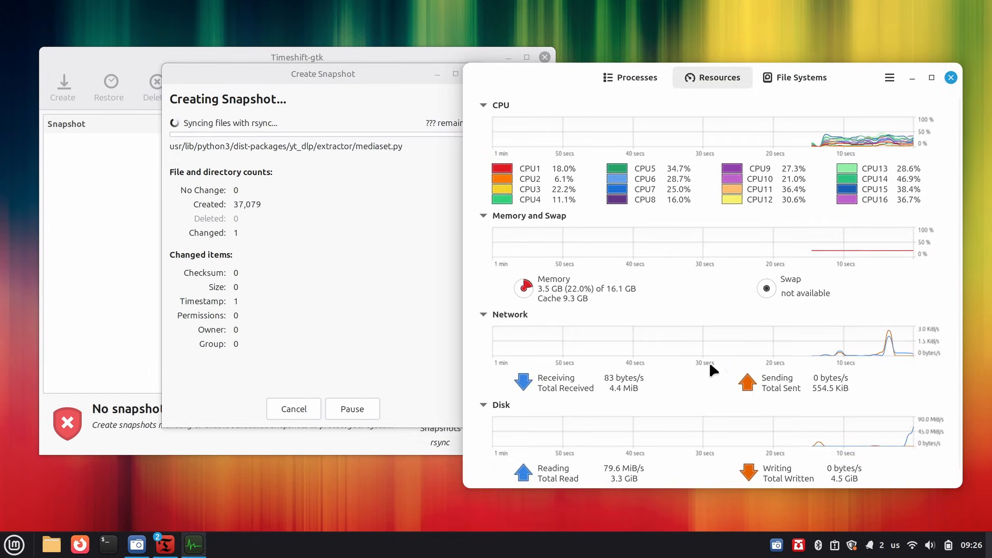
pyautogui.moveTo(943, 478)
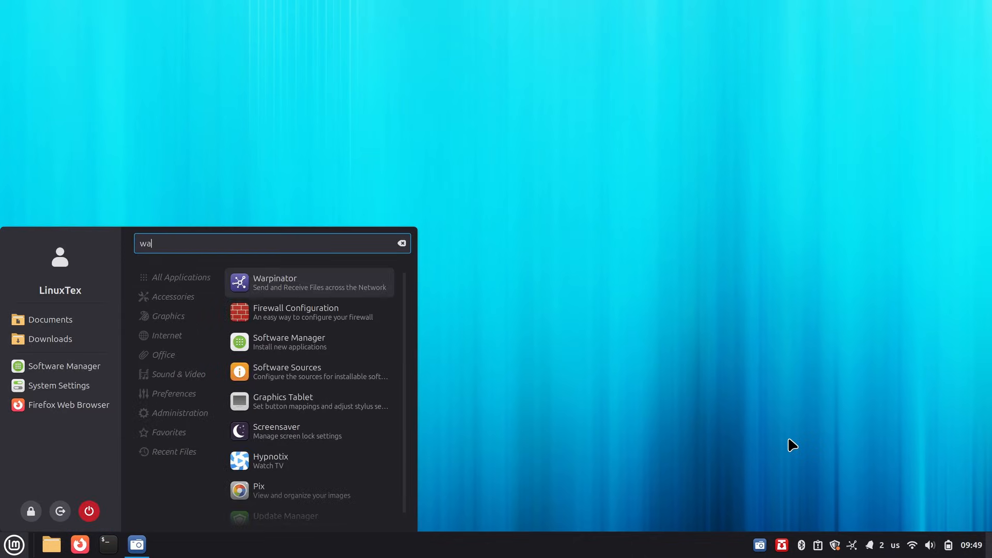
# Send the reply 'I'm fine what about you?' to the Android device in Warpinator.
pyautogui.click(308, 282)
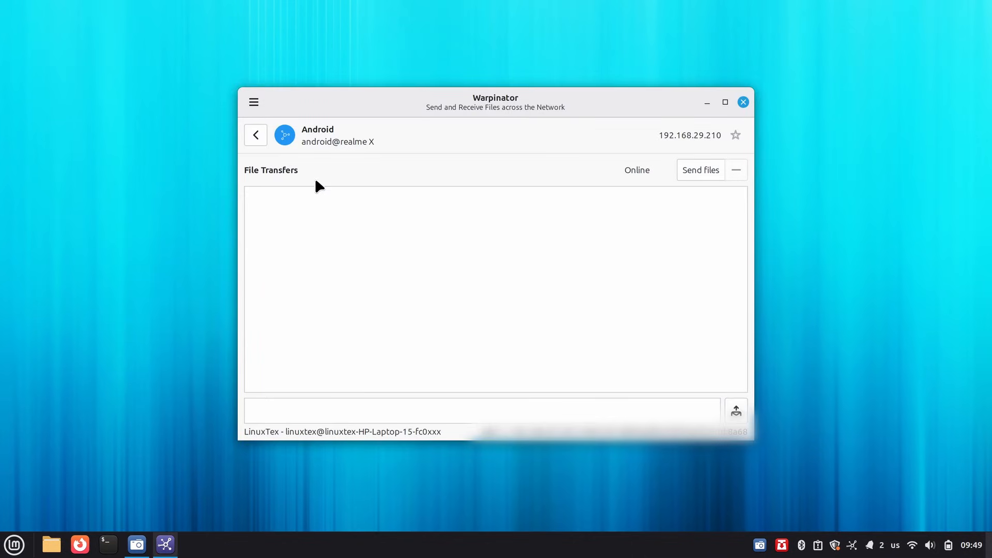
pyautogui.click(256, 134)
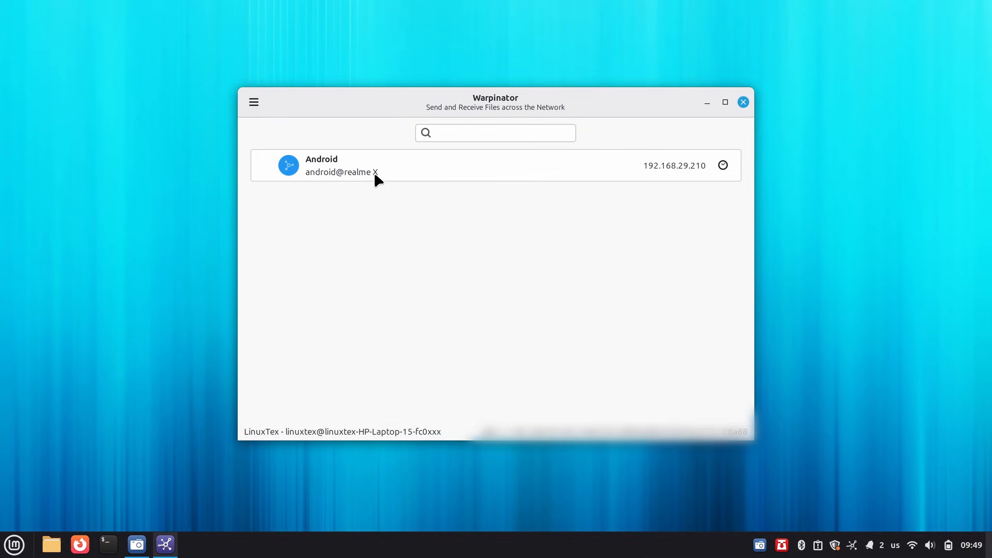
pyautogui.click(444, 165)
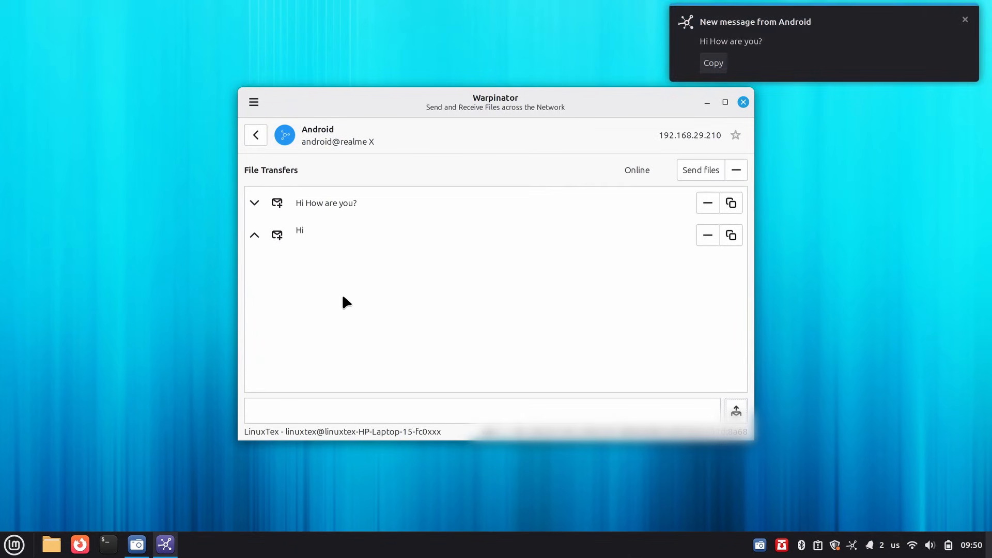
pyautogui.moveTo(808, 40)
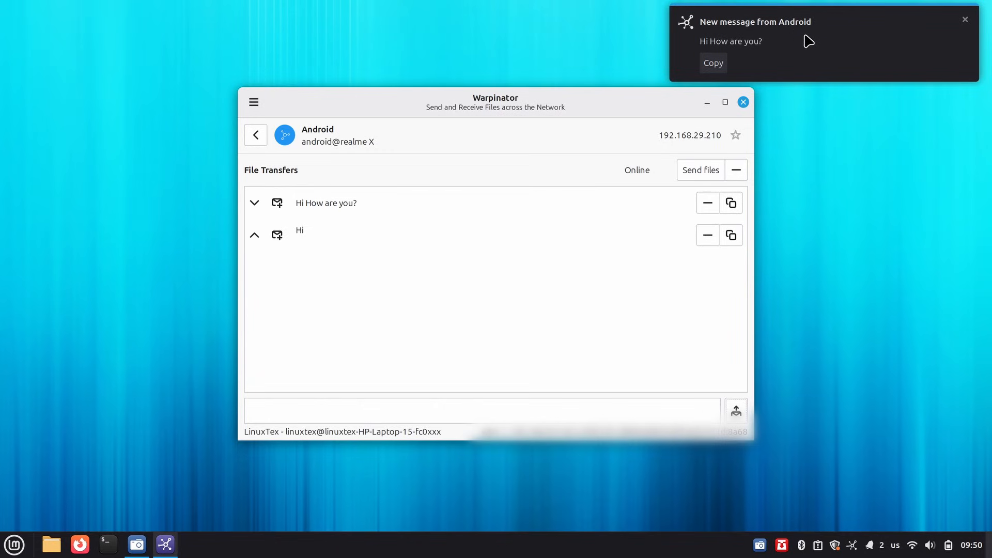
pyautogui.write("I'm fine wha")
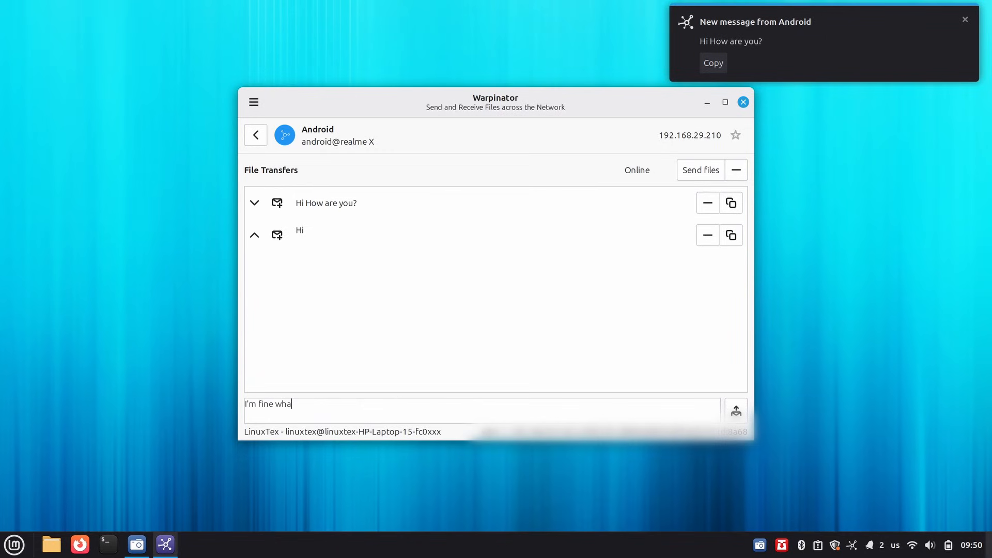
pyautogui.write('t about you?')
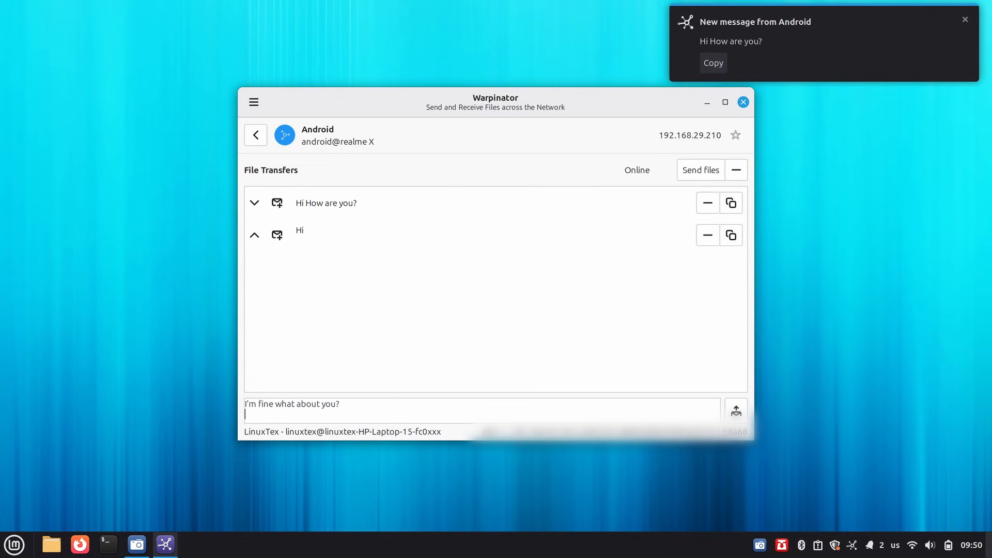
pyautogui.click(735, 409)
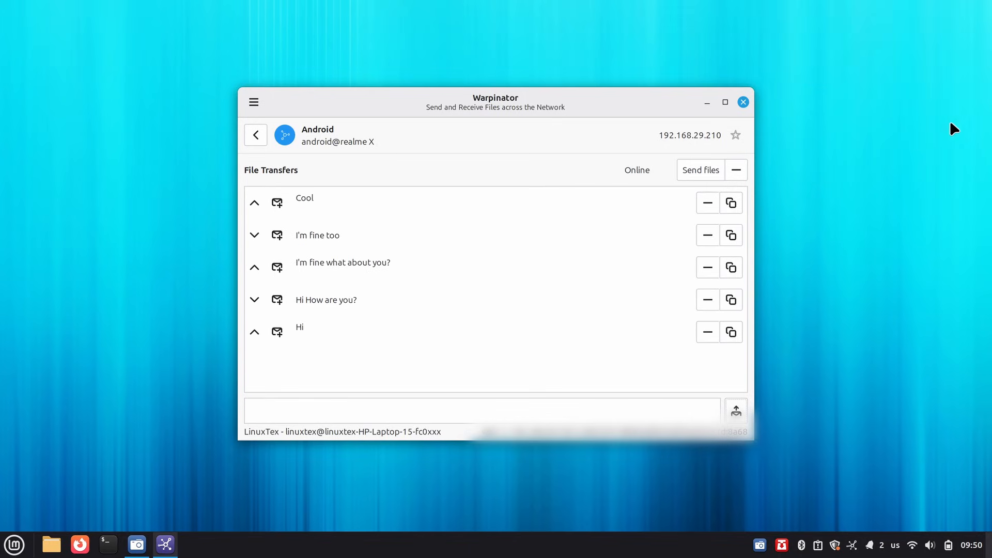
pyautogui.click(256, 135)
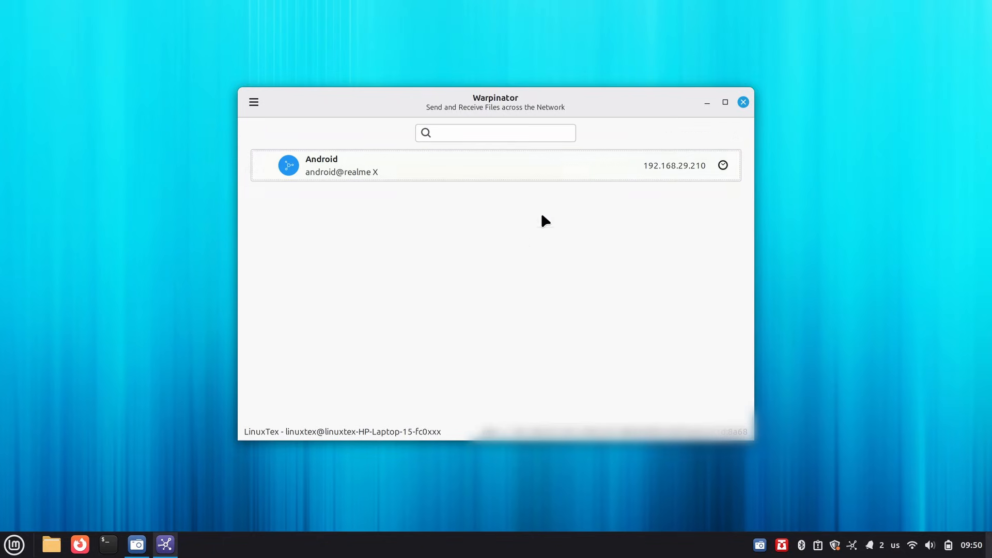
pyautogui.click(254, 102)
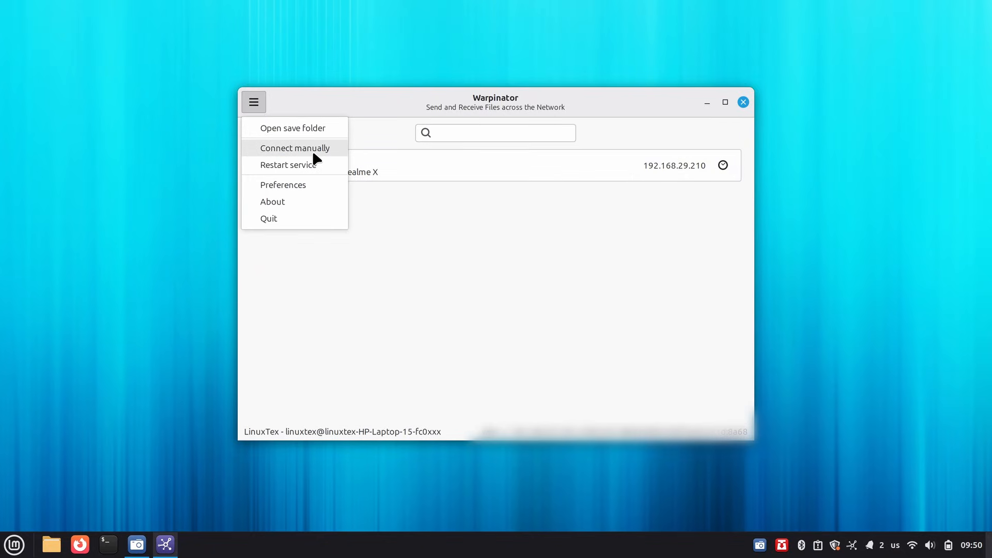
pyautogui.moveTo(321, 184)
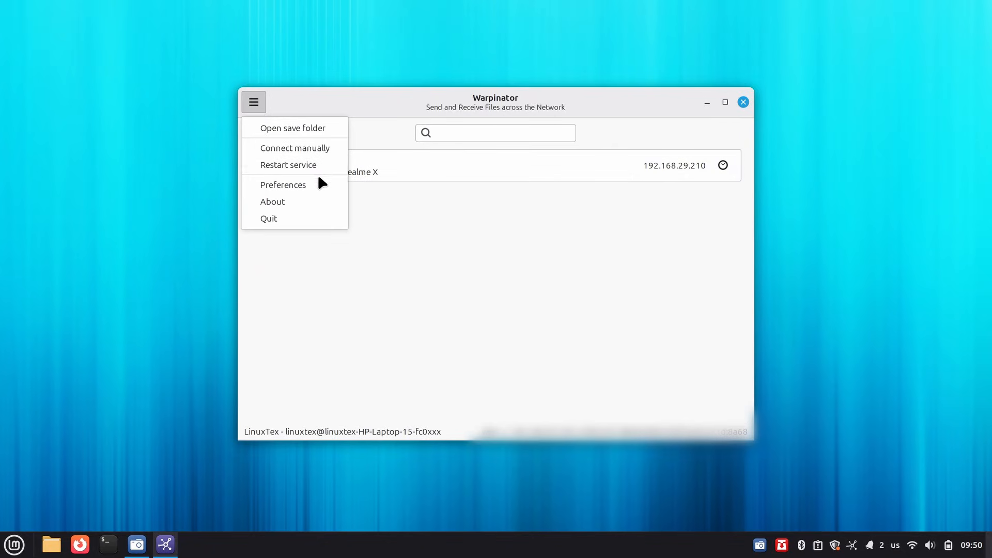
pyautogui.click(283, 184)
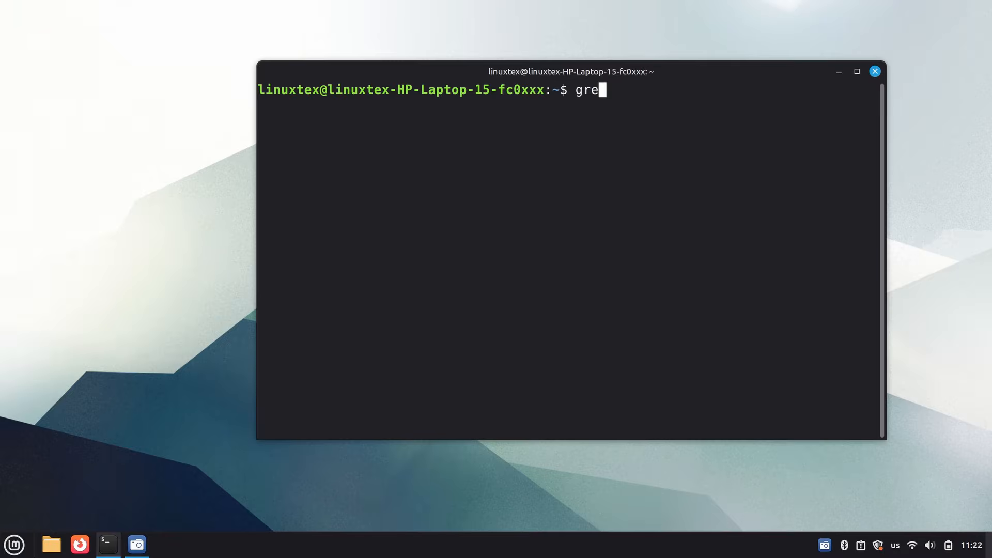
# Run grep -n "DefaultTimeoutStopSec" /etc/systemd/system.conf, showing the commented 90s default on line 49.
pyautogui.write('p -n "DefaultTimeoutStopSec')
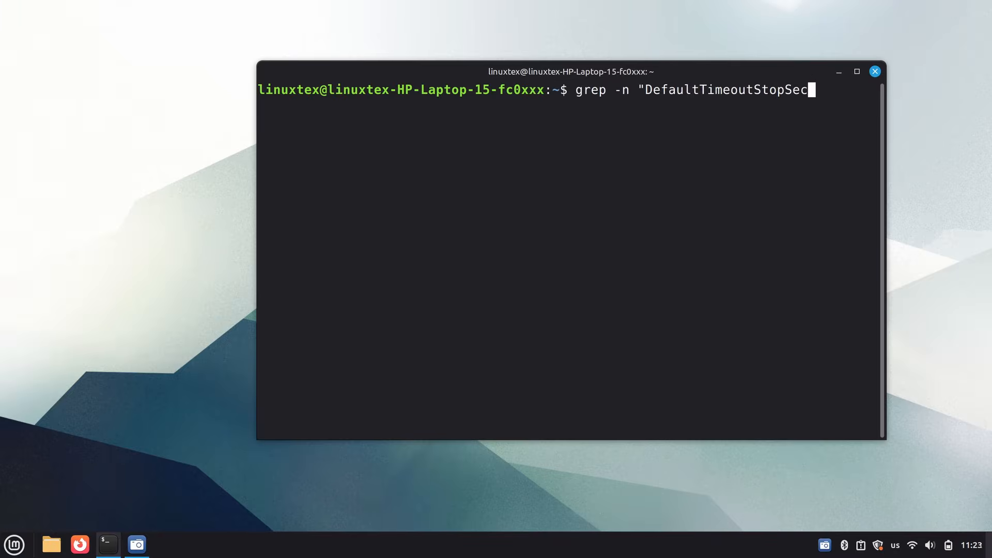
pyautogui.write('" /etc/system/syste')
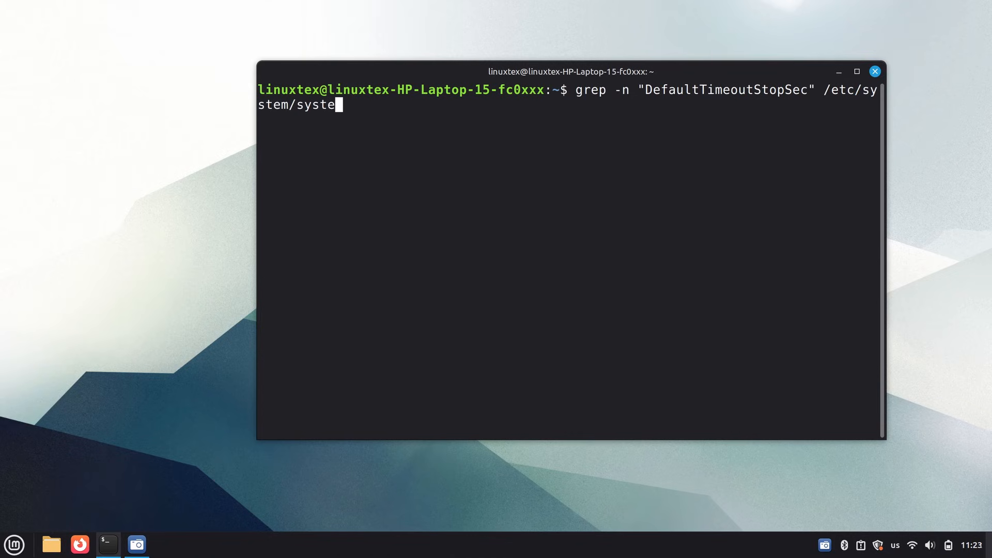
pyautogui.write('d/system.conf')
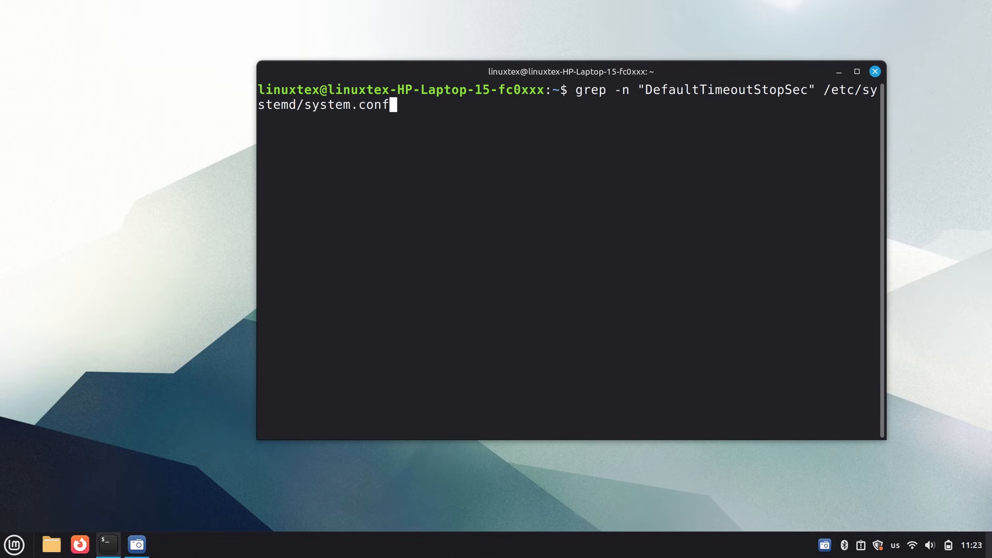
pyautogui.press('Return')
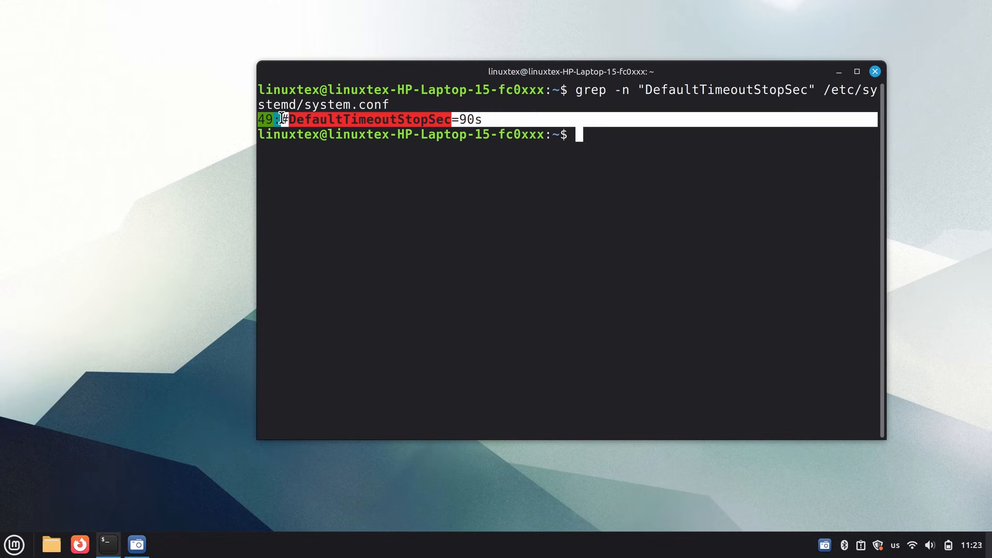
pyautogui.moveTo(642, 195)
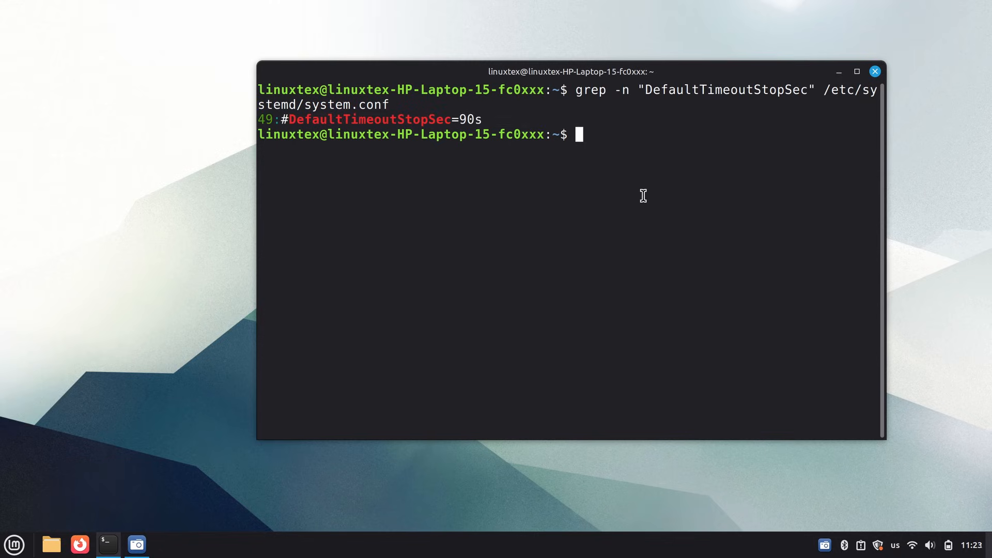
pyautogui.press('Return')
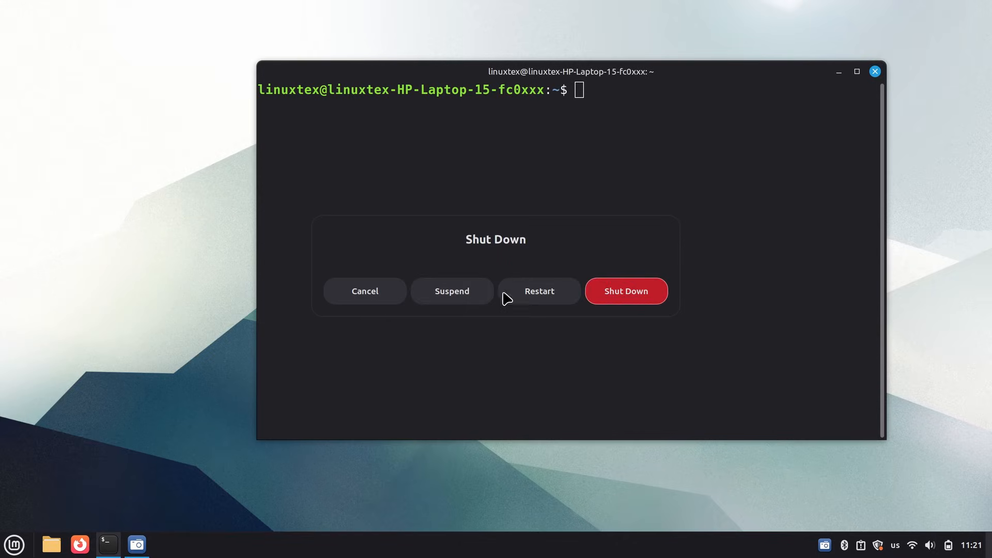
pyautogui.click(365, 291)
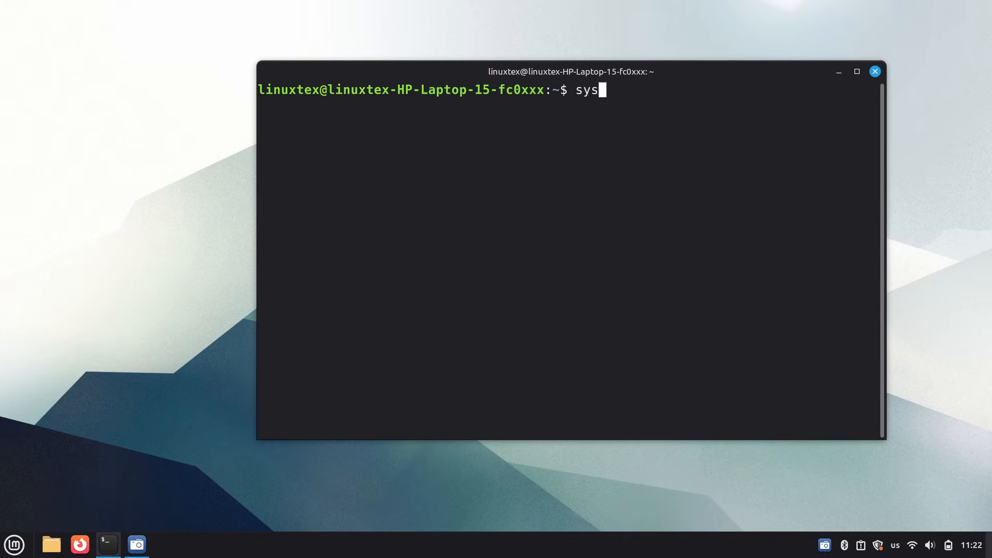
# Query systemctl show --property=DefaultTimeoutStopUSec, then with --value, reporting 10s.
pyautogui.write('temctl show')
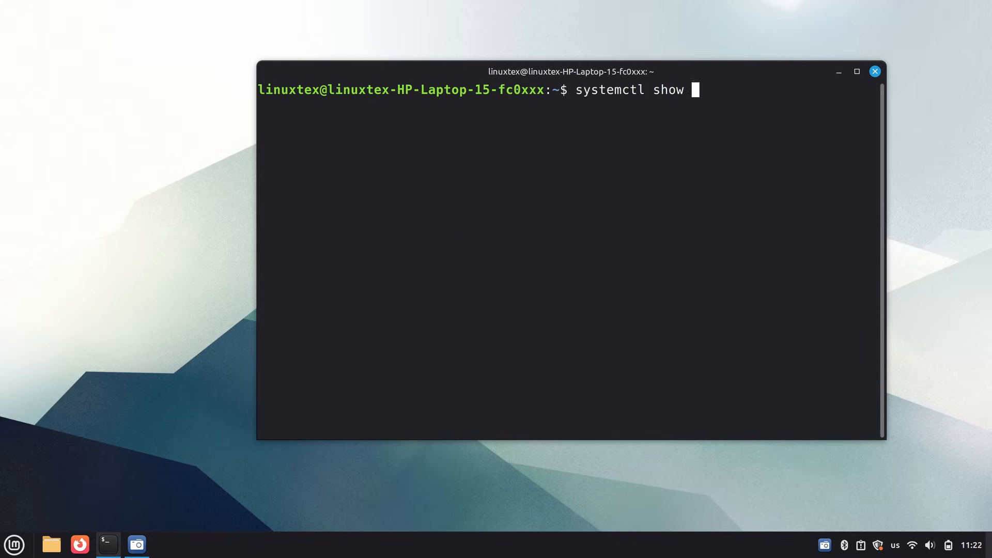
pyautogui.write('--prop')
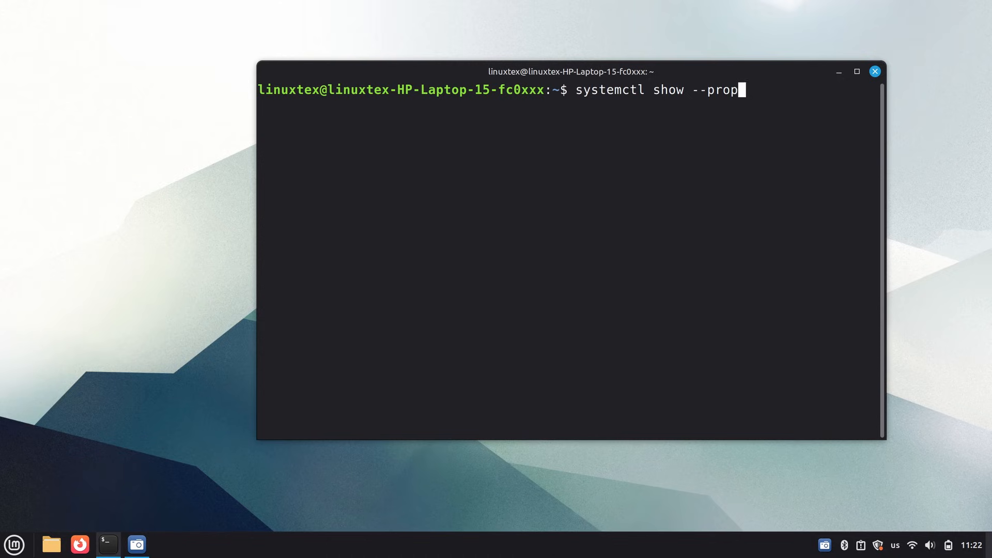
pyautogui.write('erty=Def')
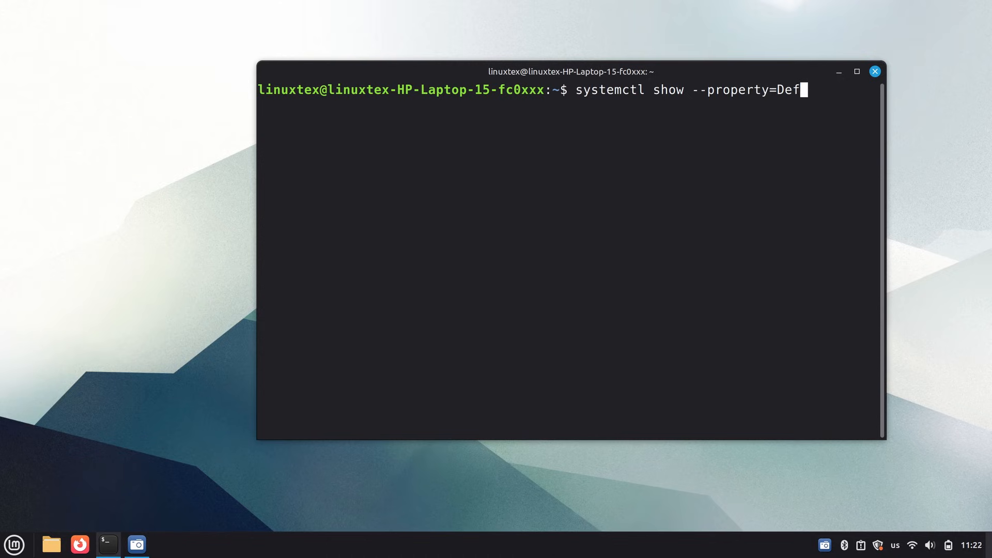
pyautogui.write('aultTimeout')
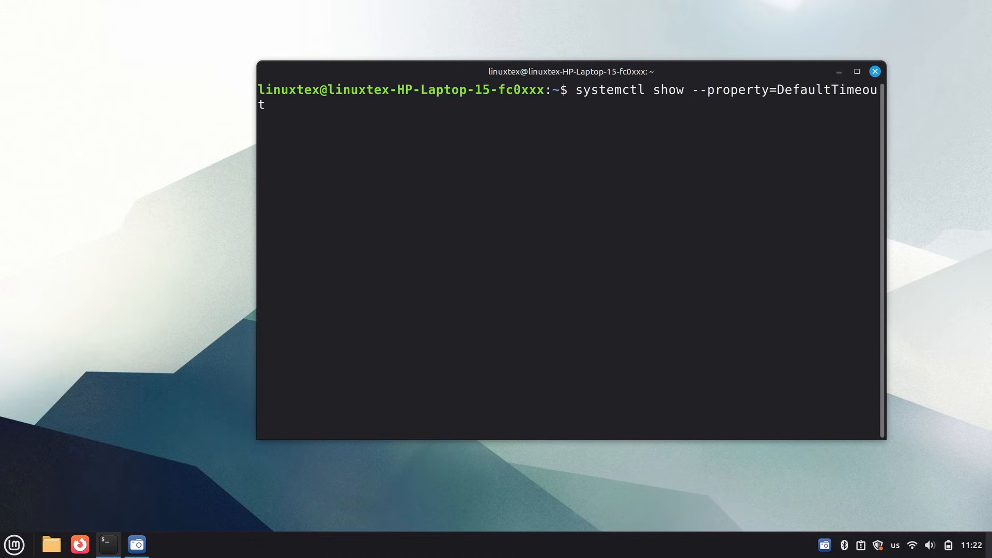
pyautogui.write('Stop')
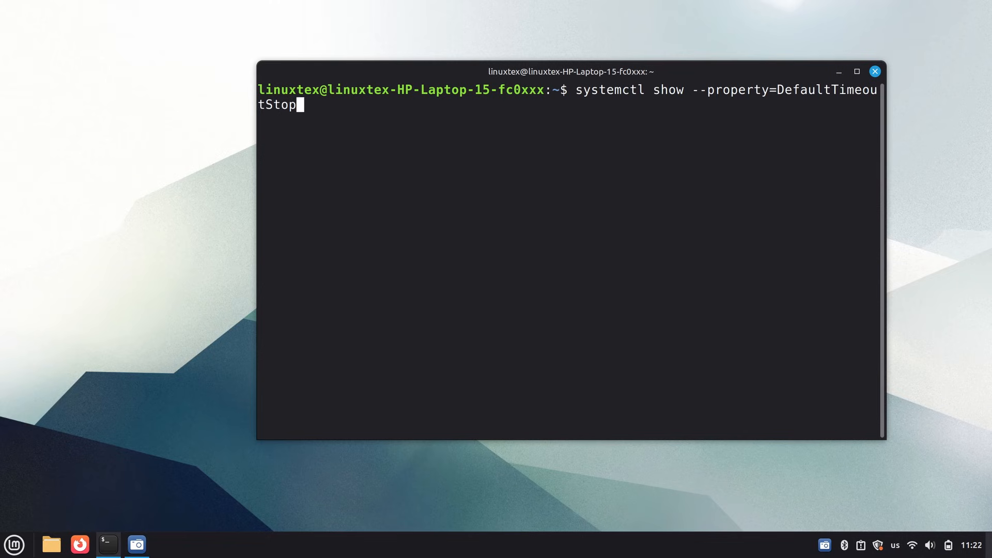
pyautogui.press('Return')
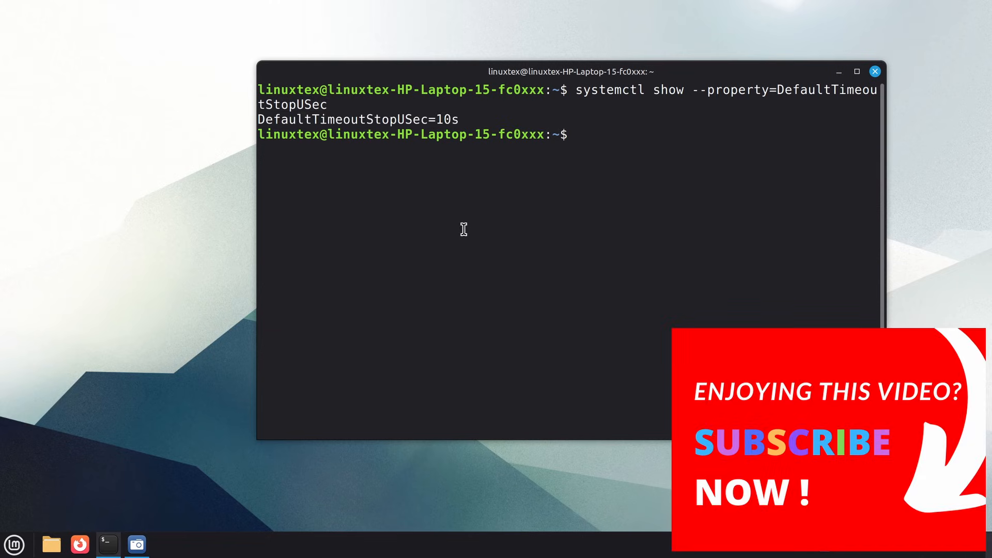
pyautogui.write('systemctl show --property=DefaultTimeoutStopUSec --va')
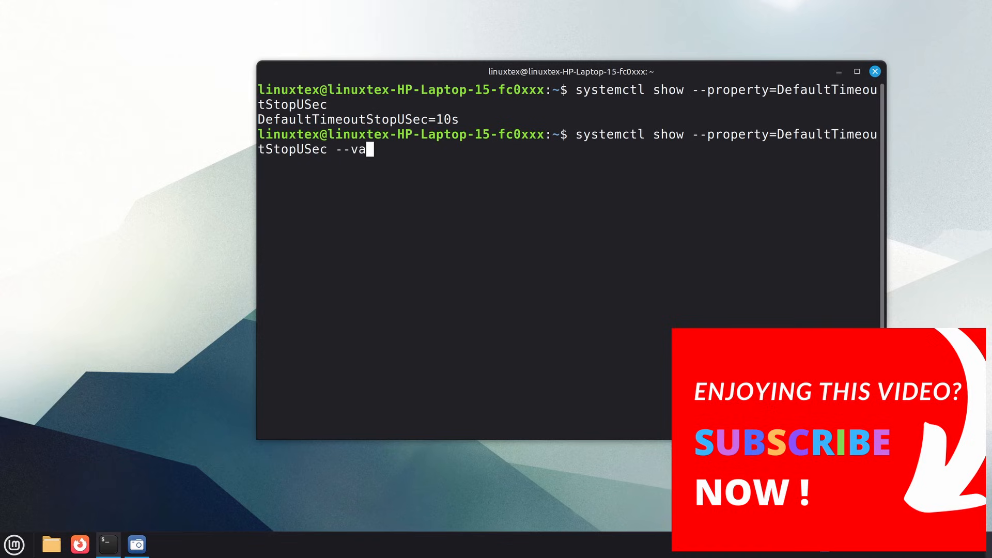
pyautogui.press('Return')
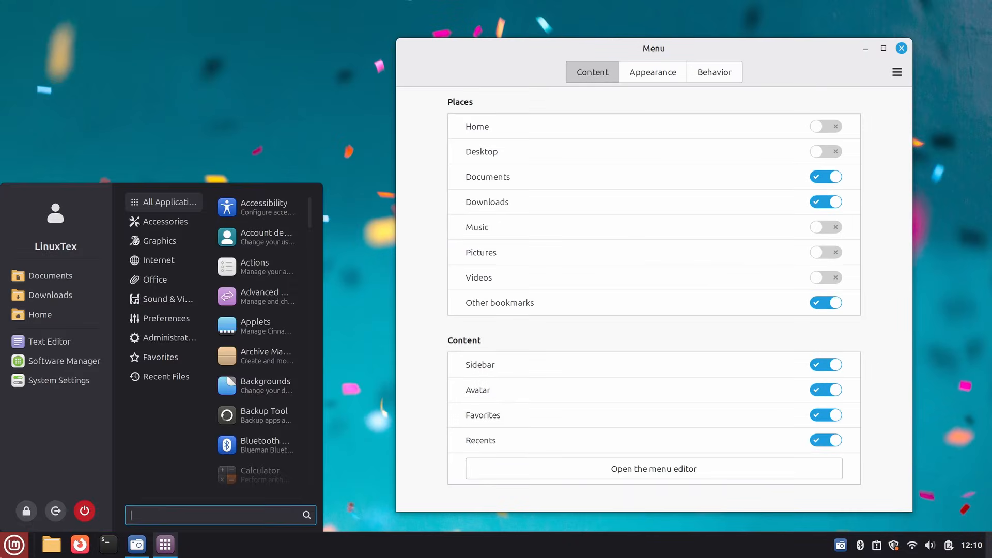
# Set the application menu's search bar position to At the top and preview it.
pyautogui.click(165, 376)
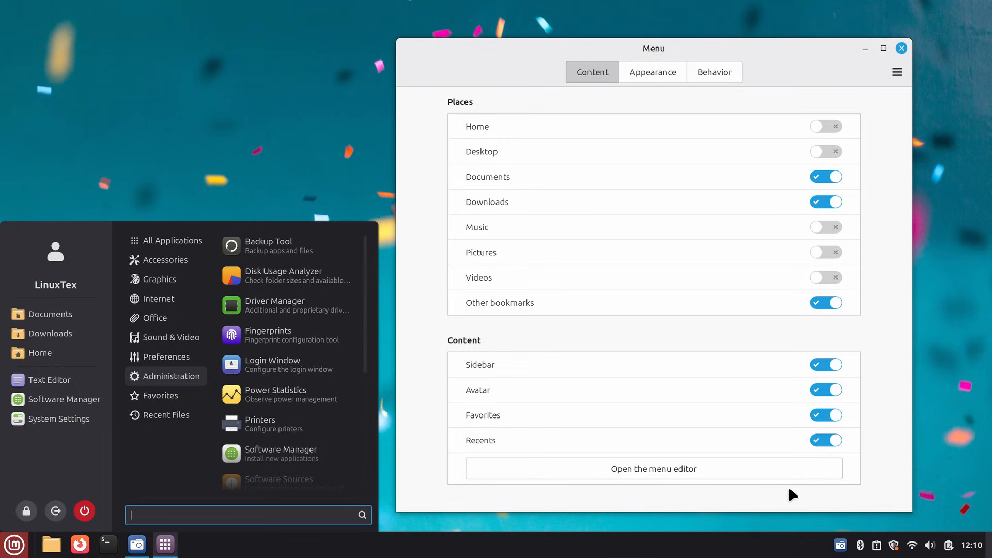
pyautogui.click(653, 72)
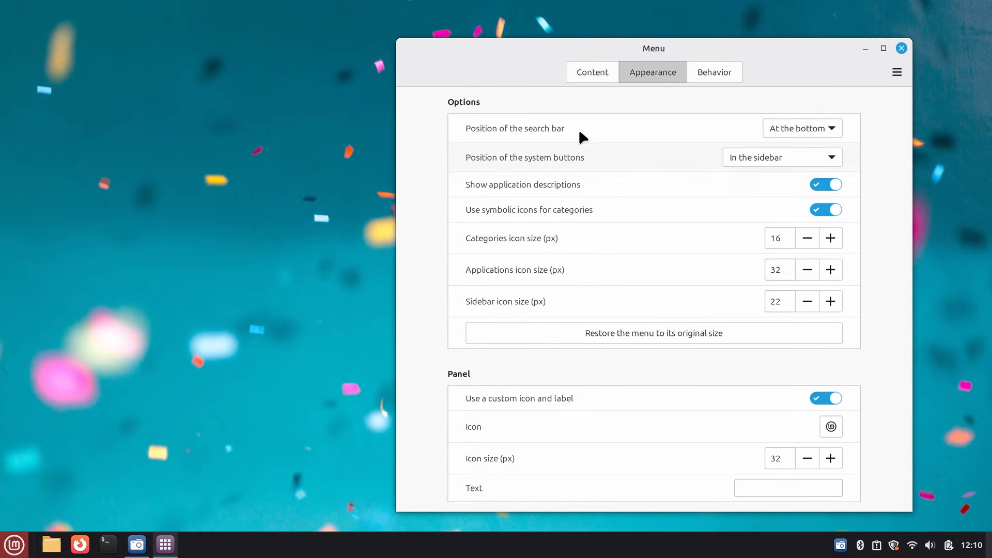
pyautogui.click(14, 545)
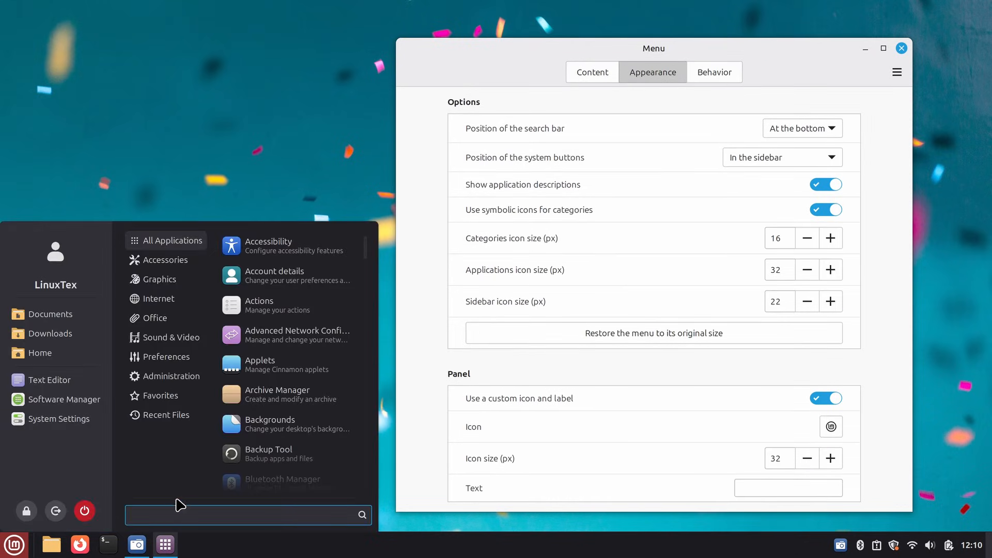
pyautogui.click(802, 128)
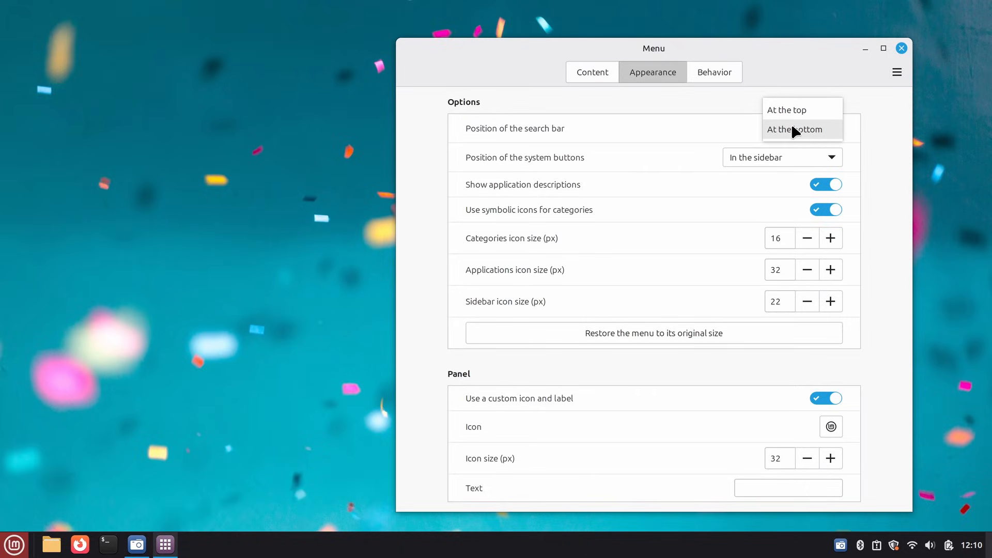
pyautogui.click(793, 108)
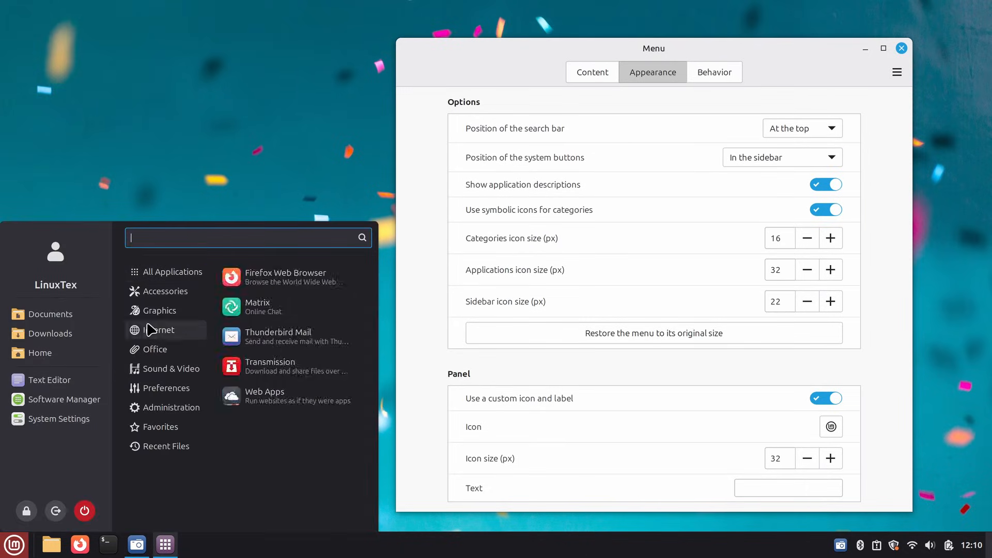
pyautogui.click(173, 272)
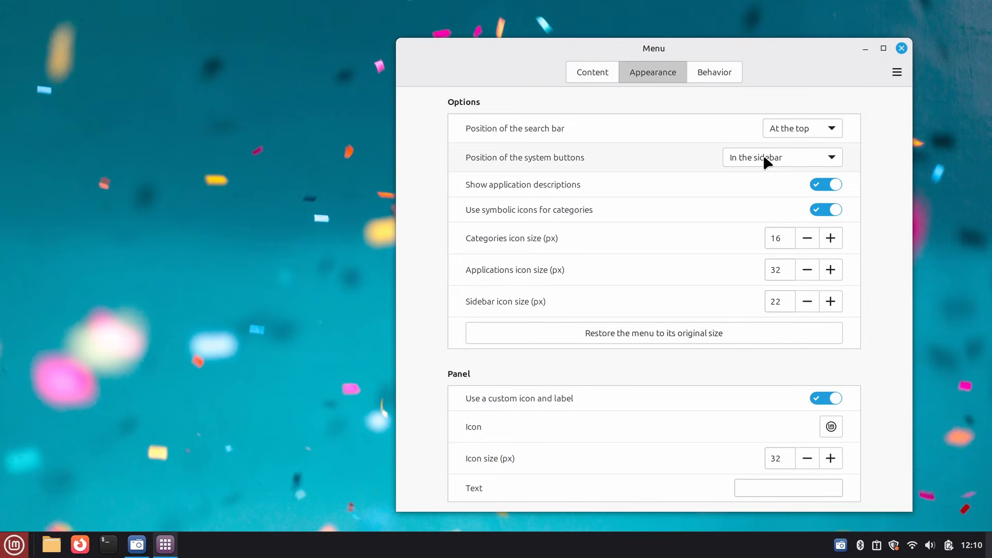
# Try the system buttons alongside the search bar, then restore them to the sidebar.
pyautogui.click(782, 157)
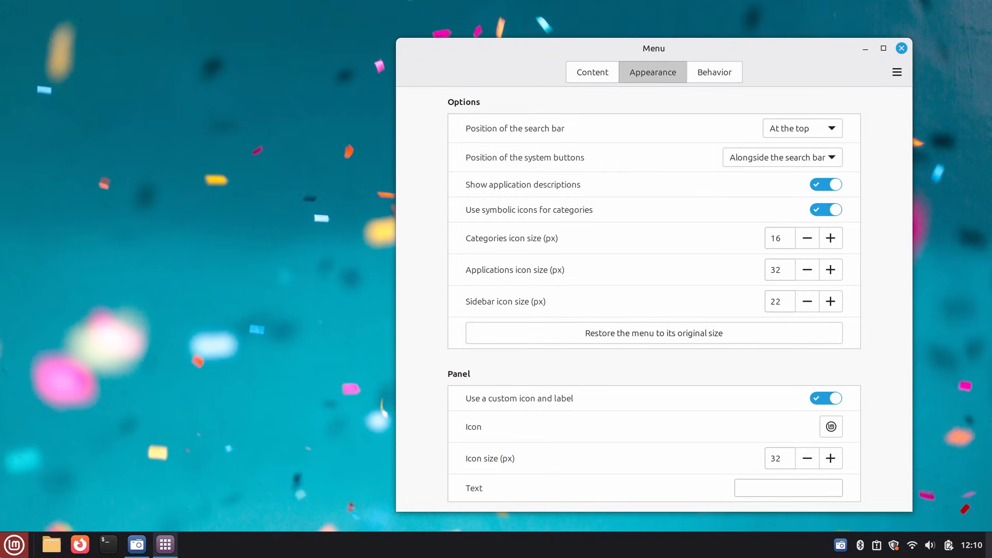
pyautogui.click(14, 545)
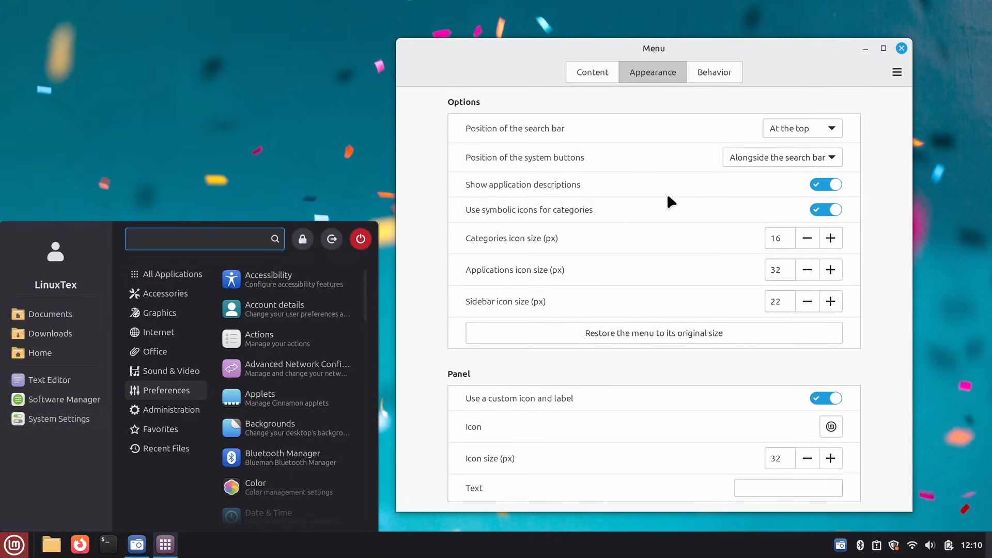
pyautogui.click(782, 157)
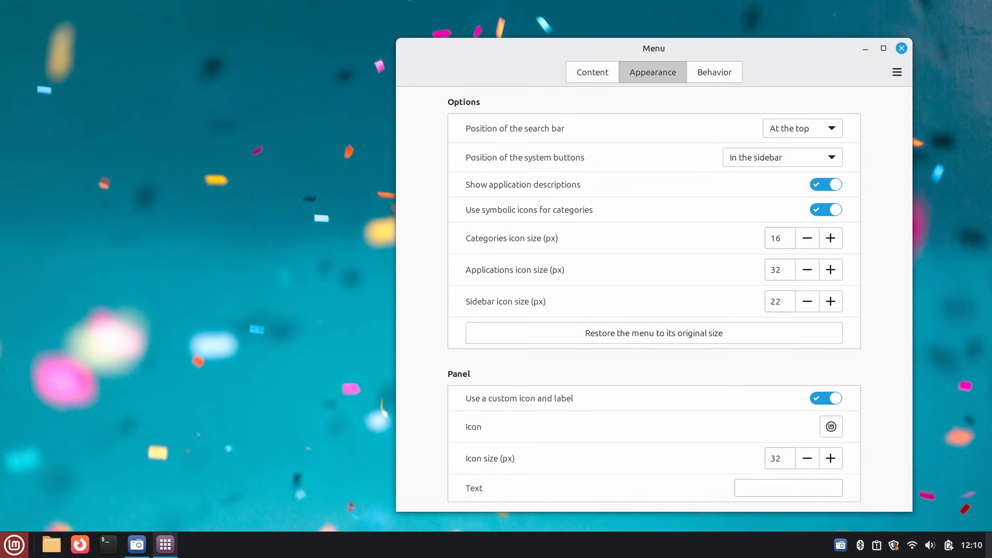
pyautogui.click(592, 71)
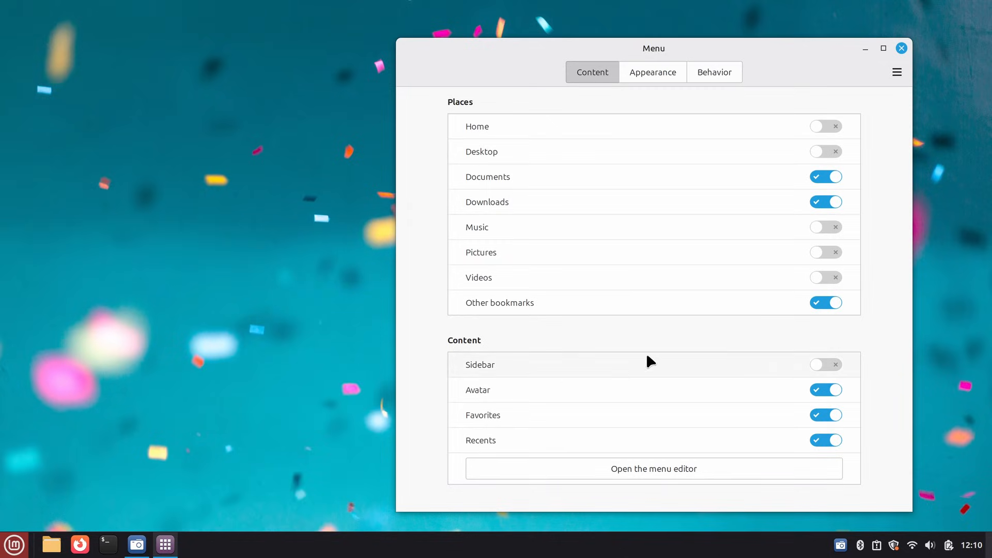
# Switch the menu sidebar on and preview the menu with the Appearance options shown.
pyautogui.click(825, 365)
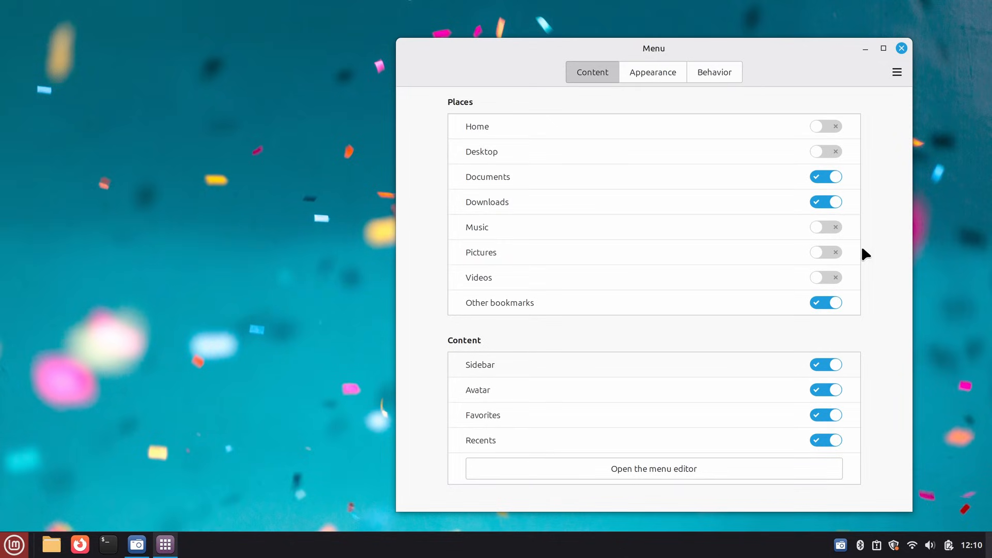
pyautogui.click(653, 71)
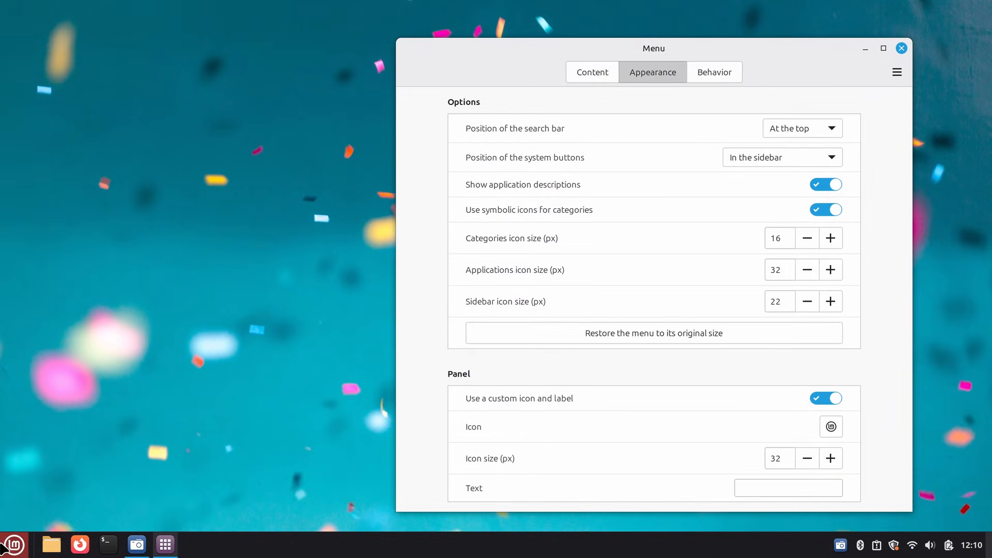
pyautogui.click(12, 545)
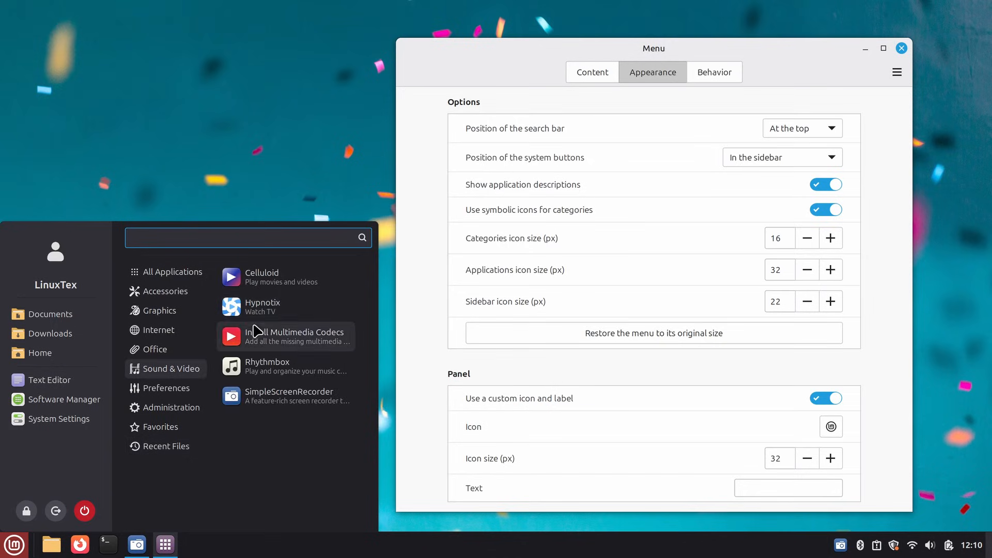
# Hide application descriptions, check the menu without them, then re-enable descriptions.
pyautogui.click(825, 184)
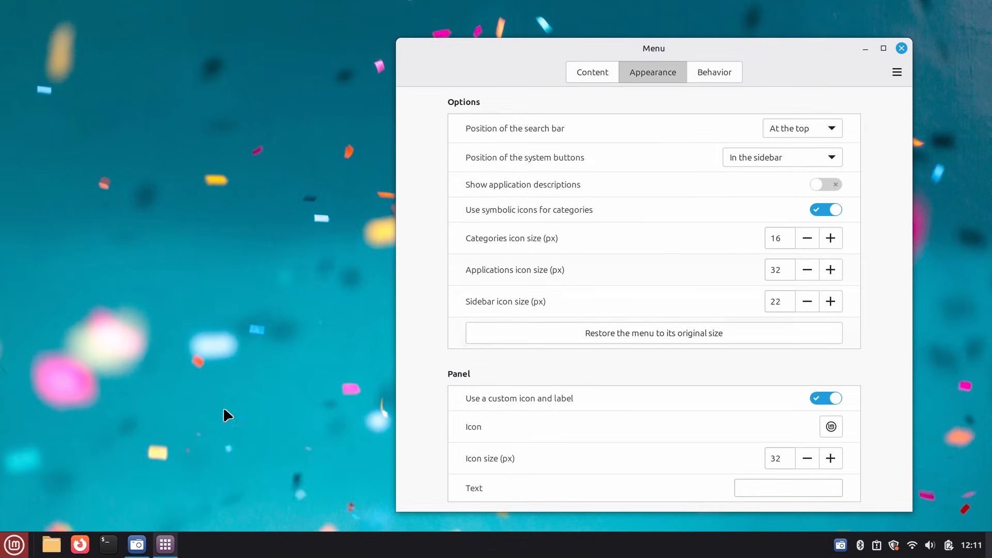
pyautogui.click(13, 545)
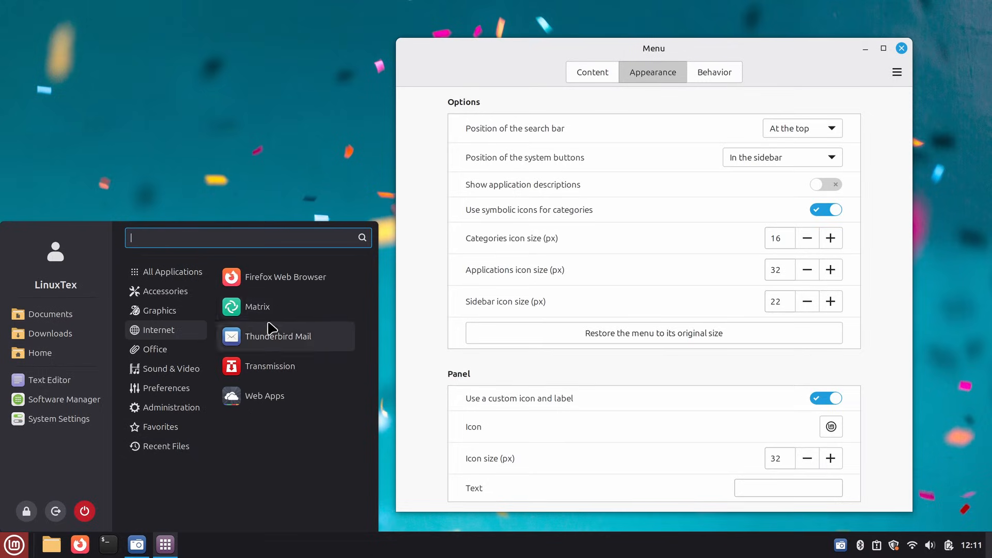
pyautogui.click(825, 184)
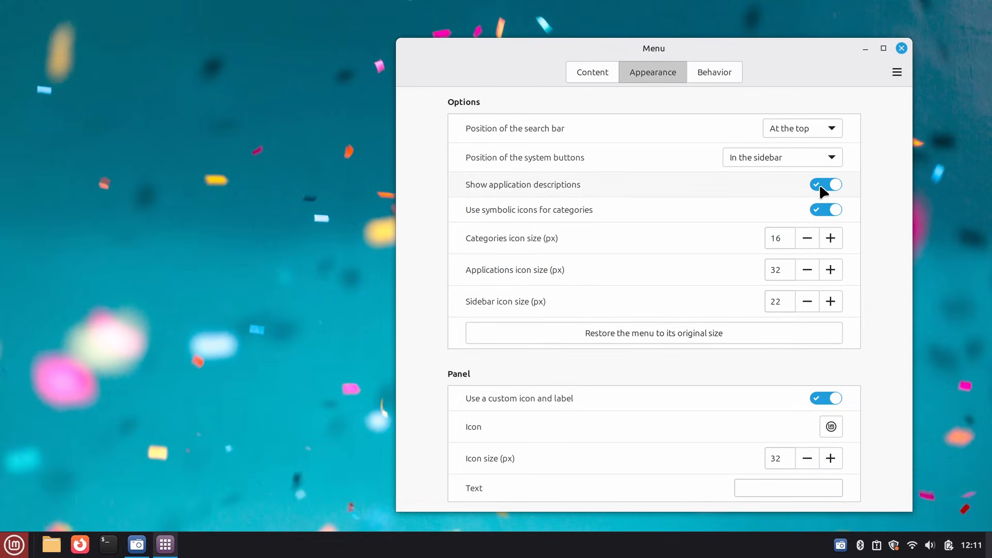
pyautogui.moveTo(715, 379)
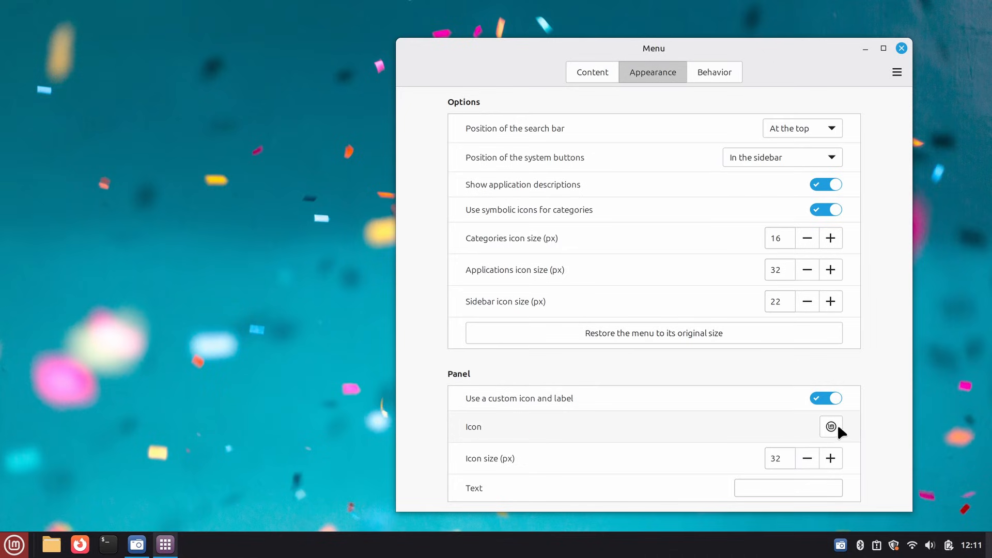
pyautogui.moveTo(769, 501)
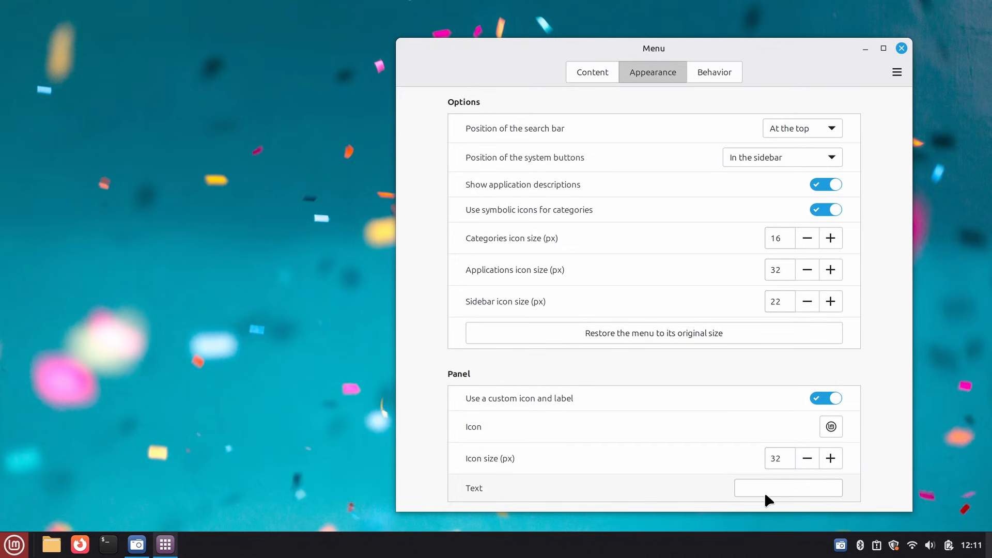
# Show the Behavior options and test the menu by browsing Administration and All applications.
pyautogui.click(715, 72)
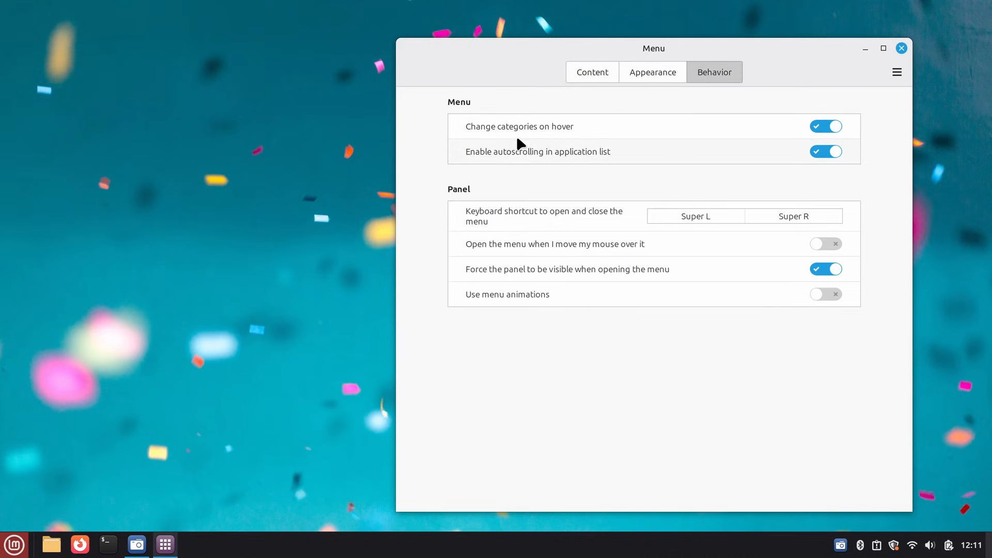
pyautogui.click(13, 545)
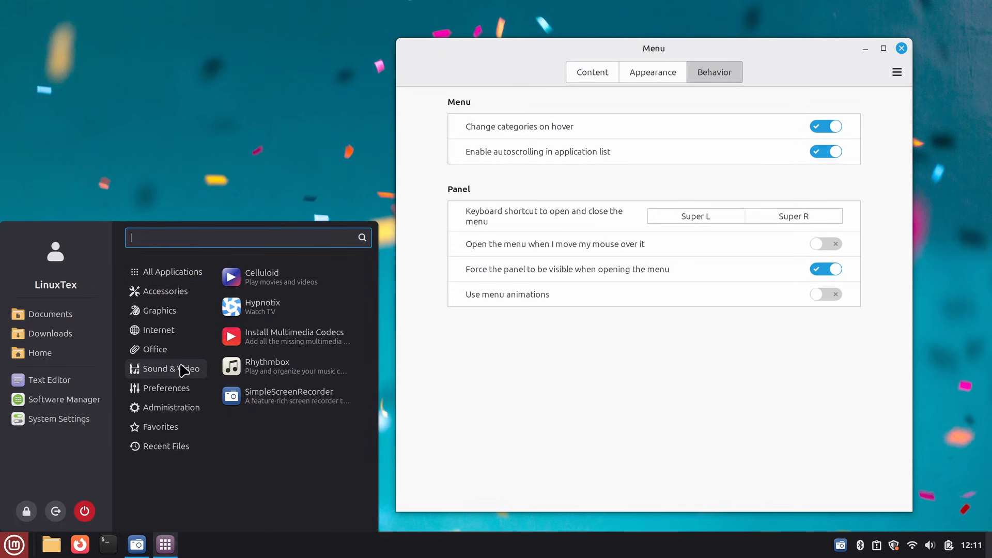
pyautogui.click(173, 407)
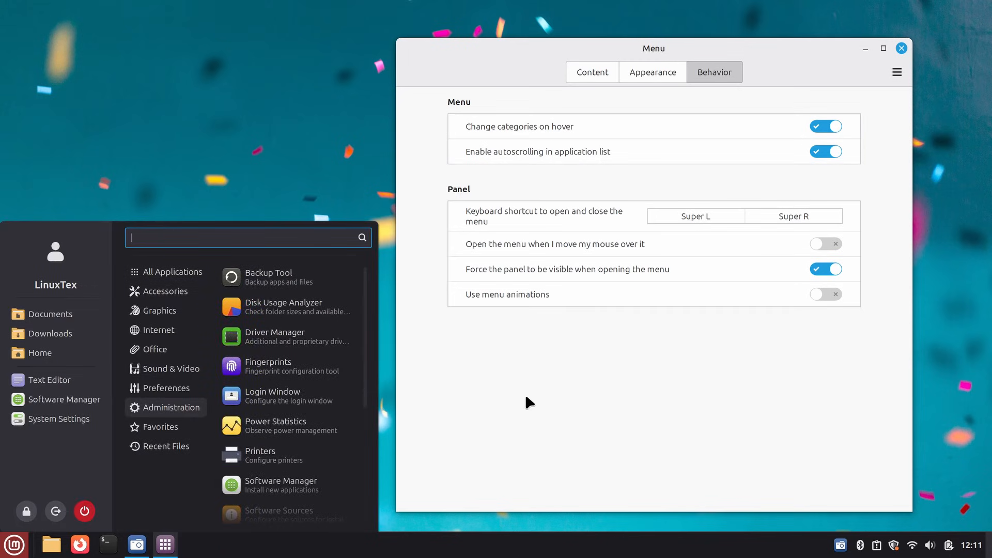
pyautogui.moveTo(307, 366)
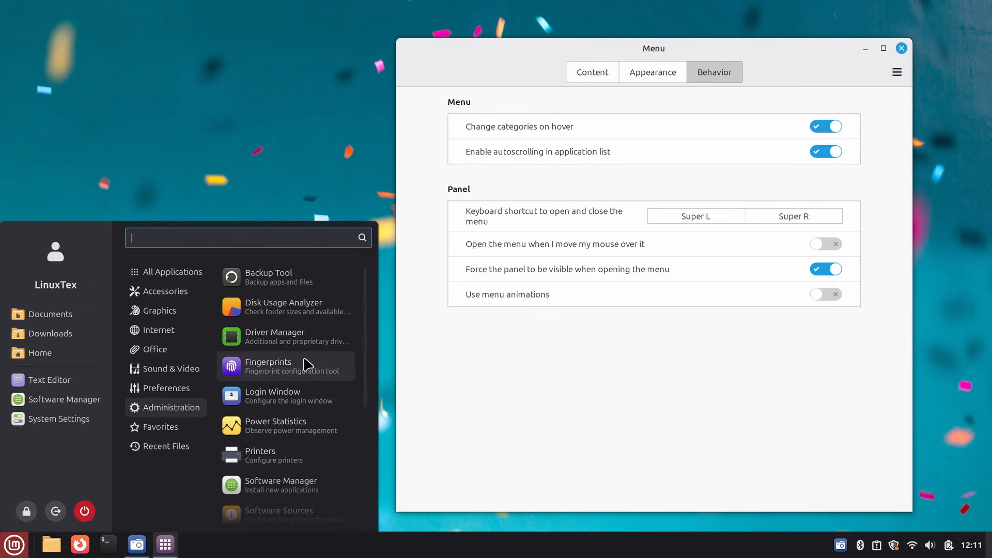
pyautogui.click(172, 272)
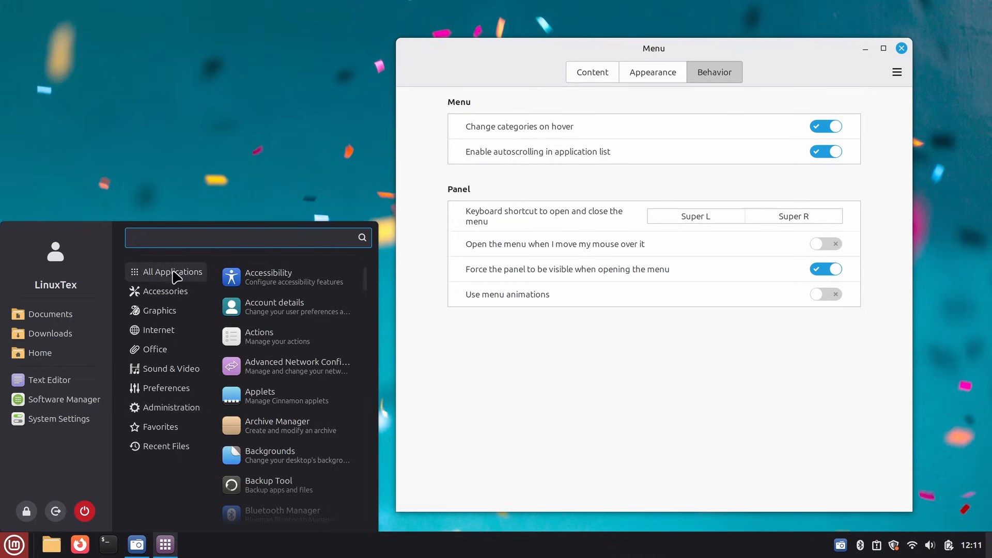
pyautogui.scroll(-3)
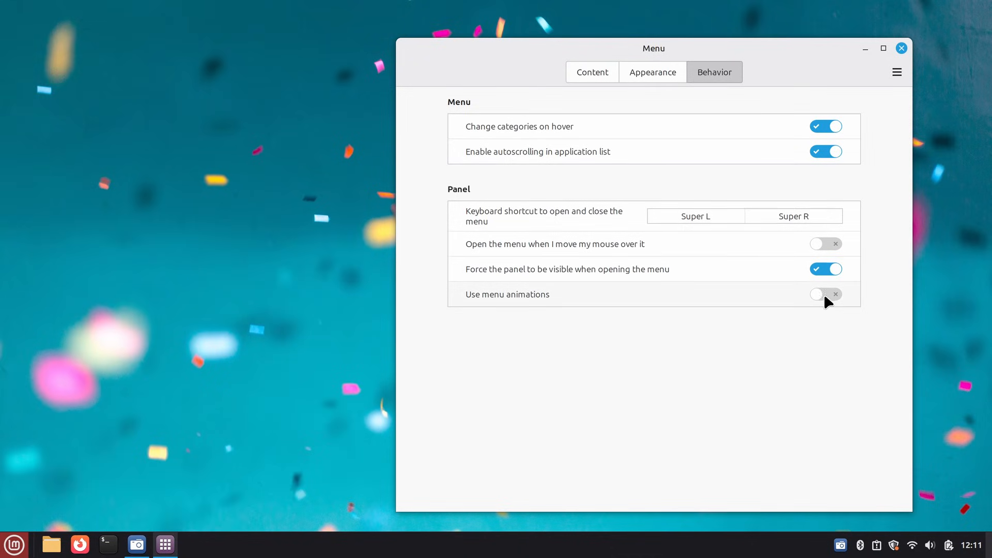
# Try menu animations on then off, and set the menu to open on mouse hover.
pyautogui.click(826, 294)
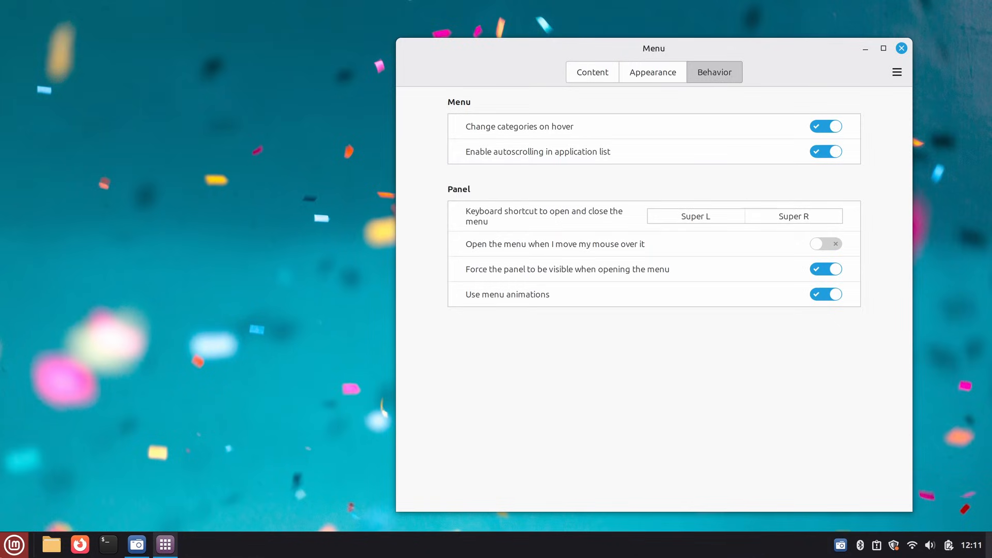
pyautogui.click(13, 545)
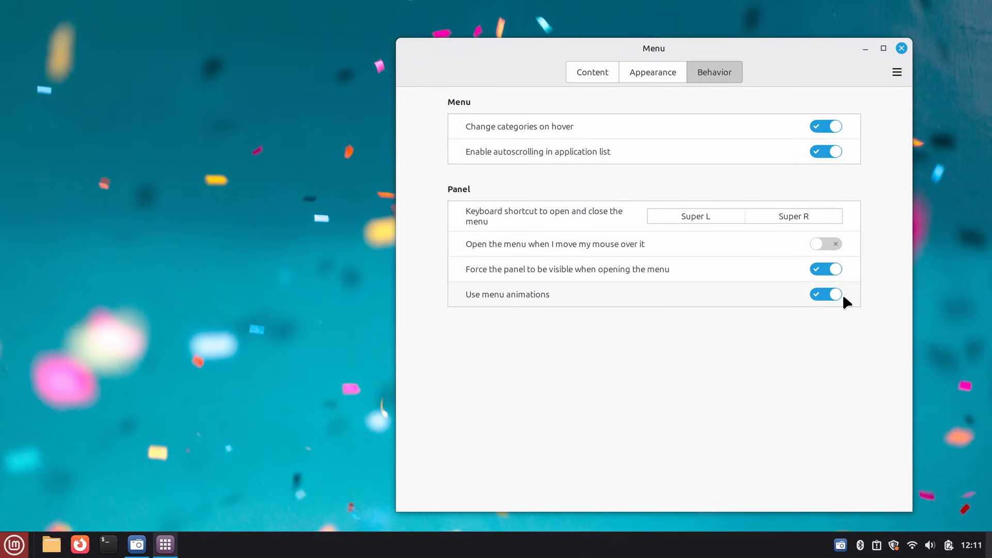
pyautogui.click(825, 295)
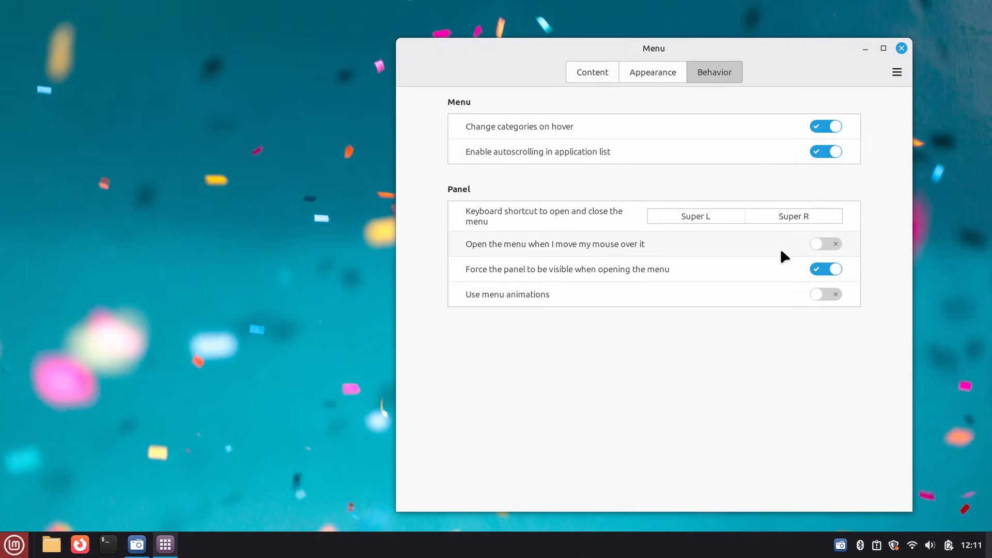
pyautogui.click(825, 244)
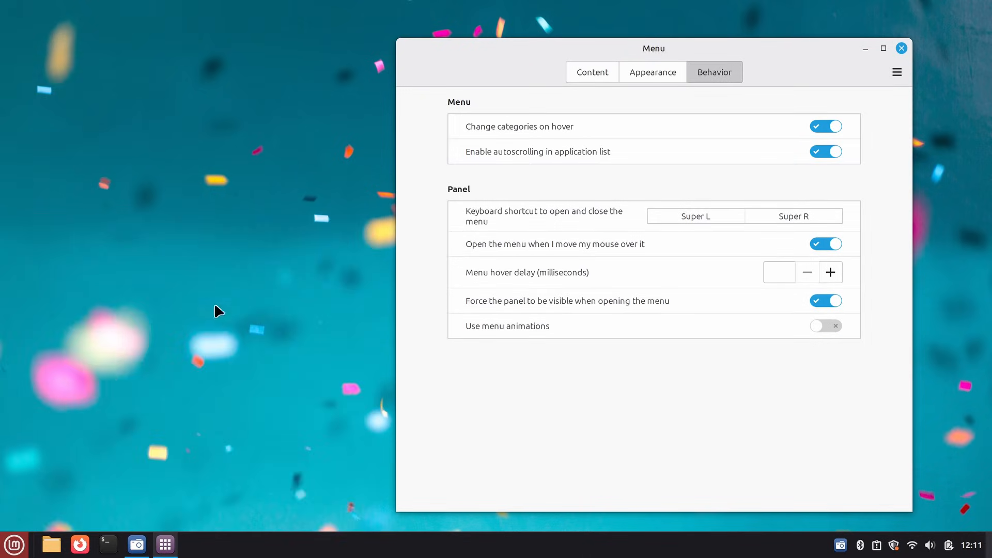
pyautogui.click(825, 244)
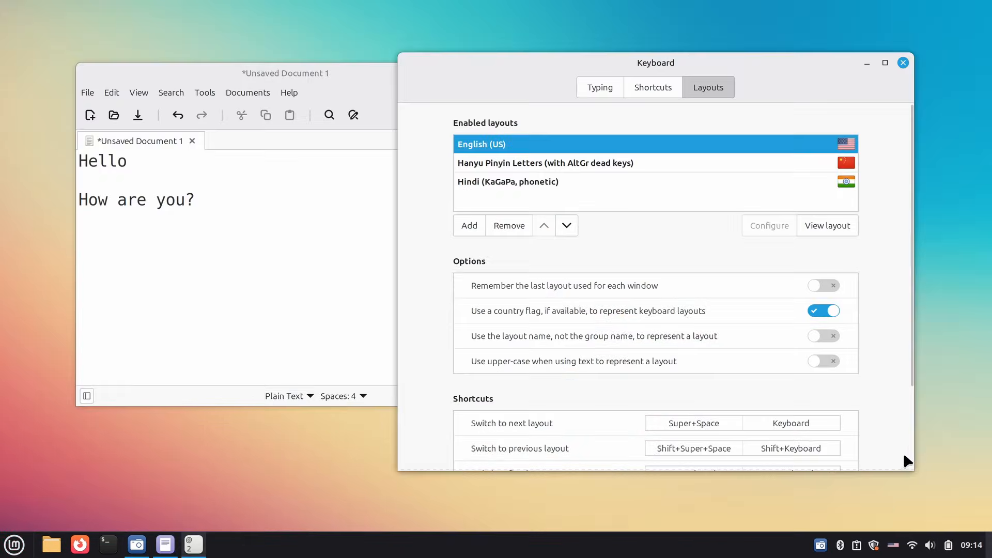
# Show keyboard layouts as text codes instead of country flags, then view the shortcut categories.
pyautogui.click(893, 545)
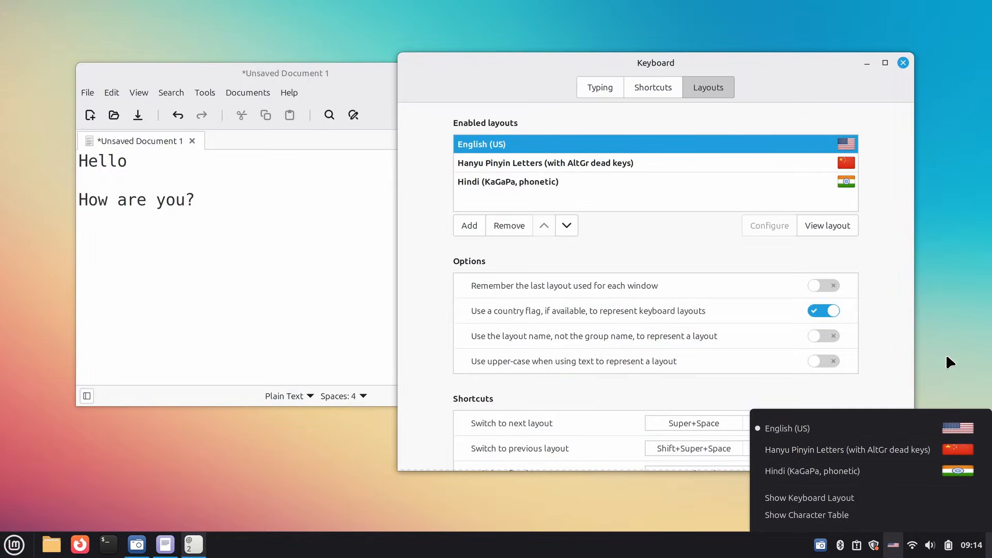
pyautogui.click(824, 311)
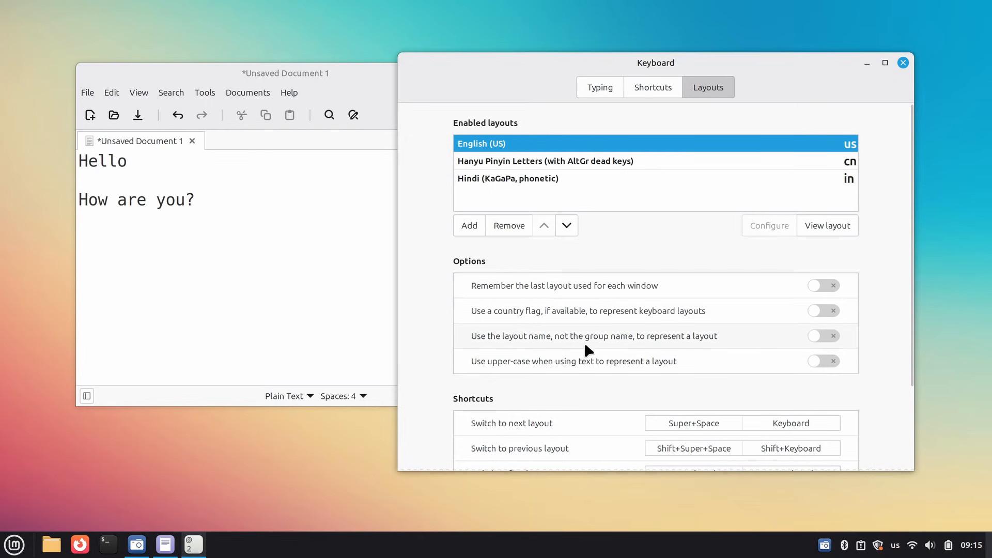
pyautogui.moveTo(821, 355)
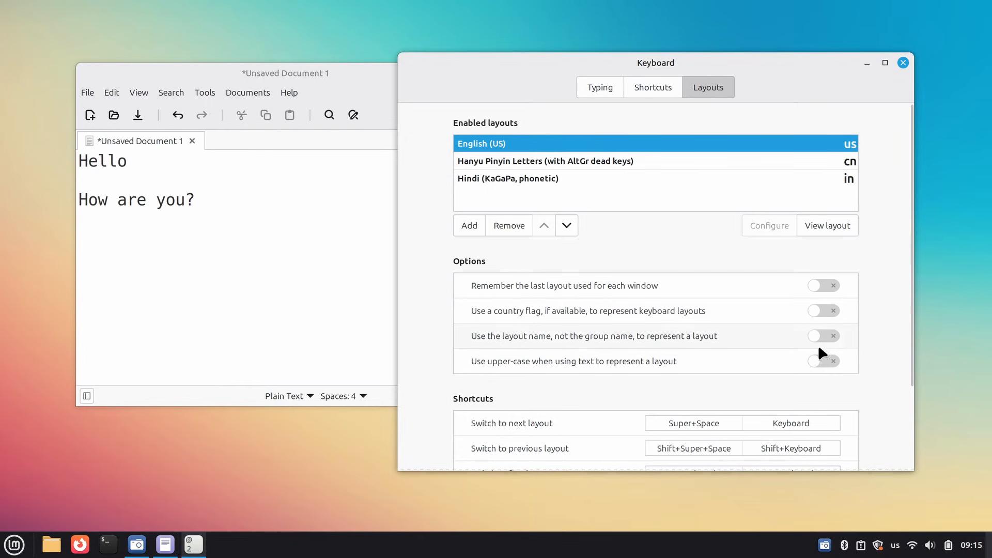
pyautogui.moveTo(568, 367)
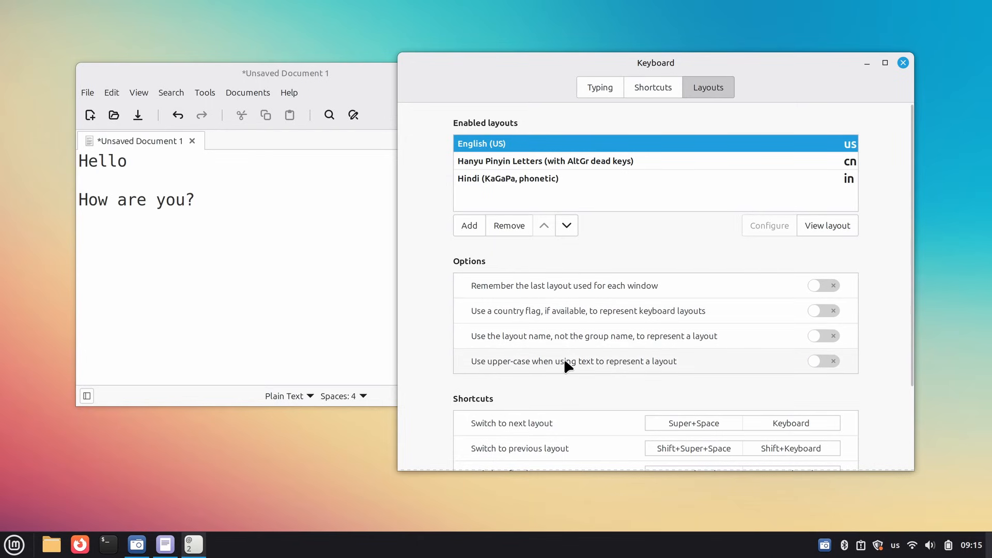
pyautogui.scroll(-3)
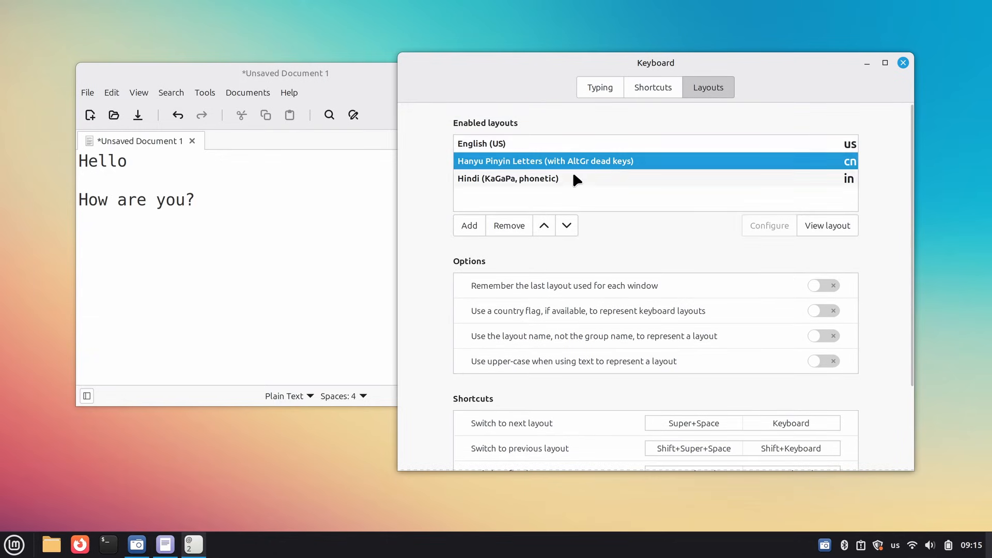
pyautogui.click(652, 86)
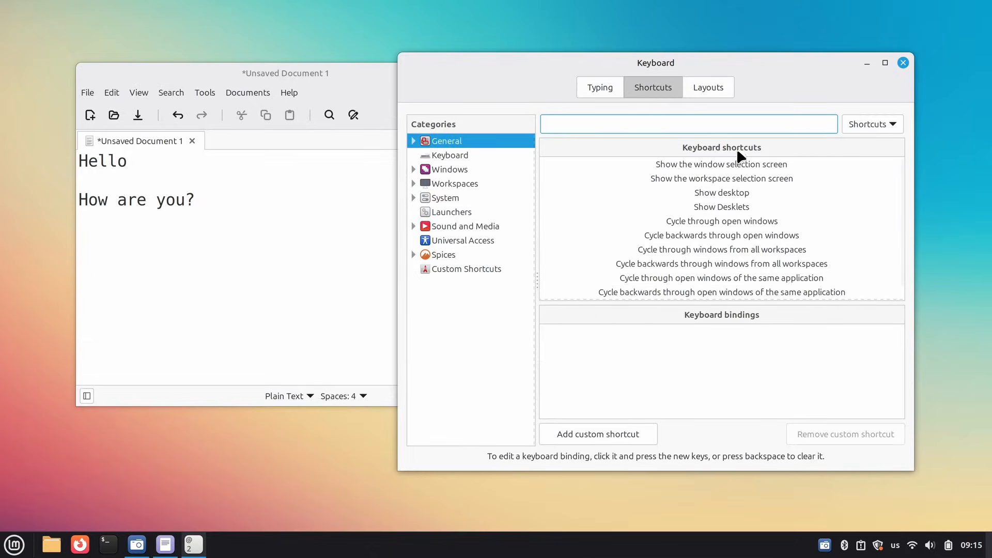